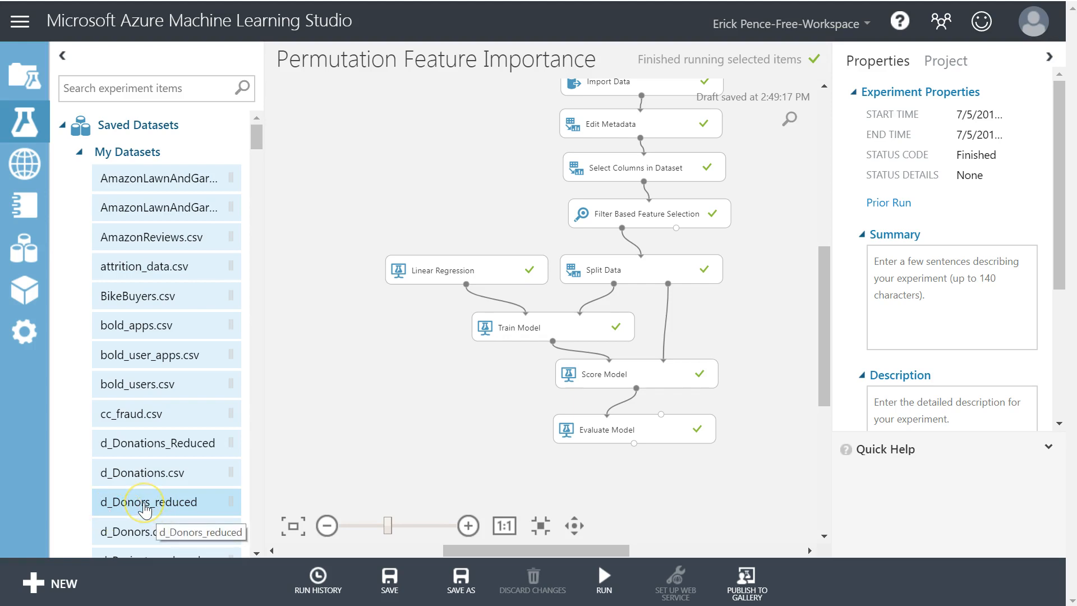
pyautogui.moveTo(827, 342)
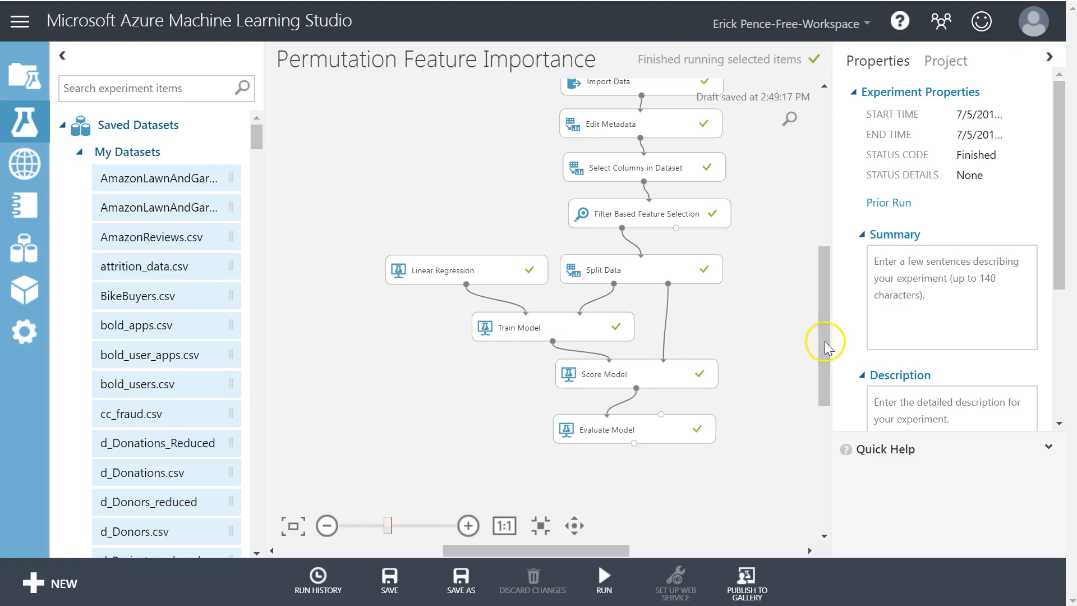
# - Search the module palette for 'pe' to find Permutation Feature Importance
pyautogui.scroll(3)
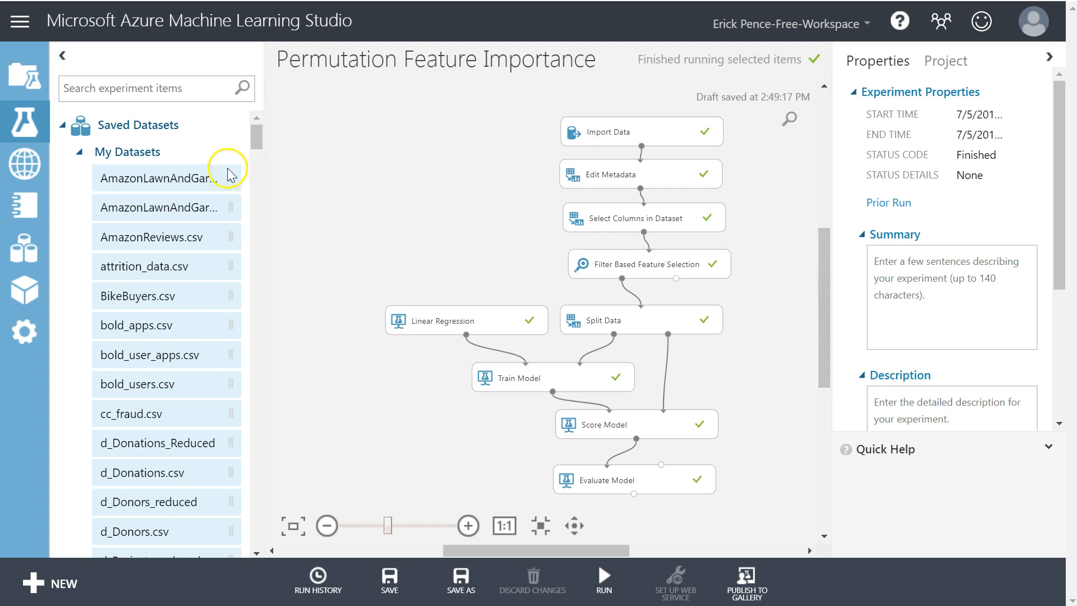
pyautogui.write('permutation')
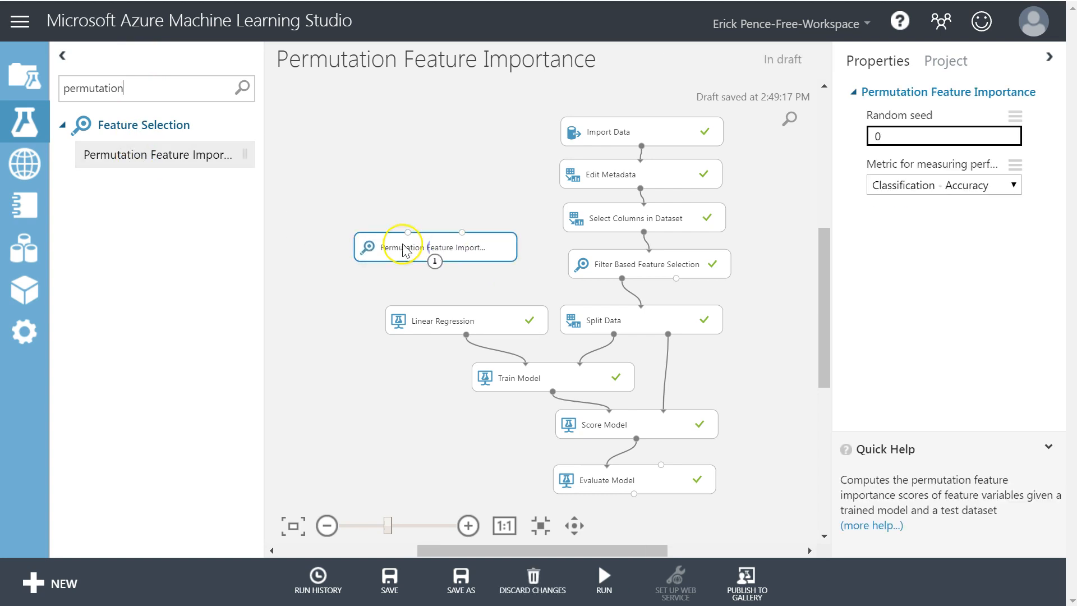
pyautogui.moveTo(435, 246)
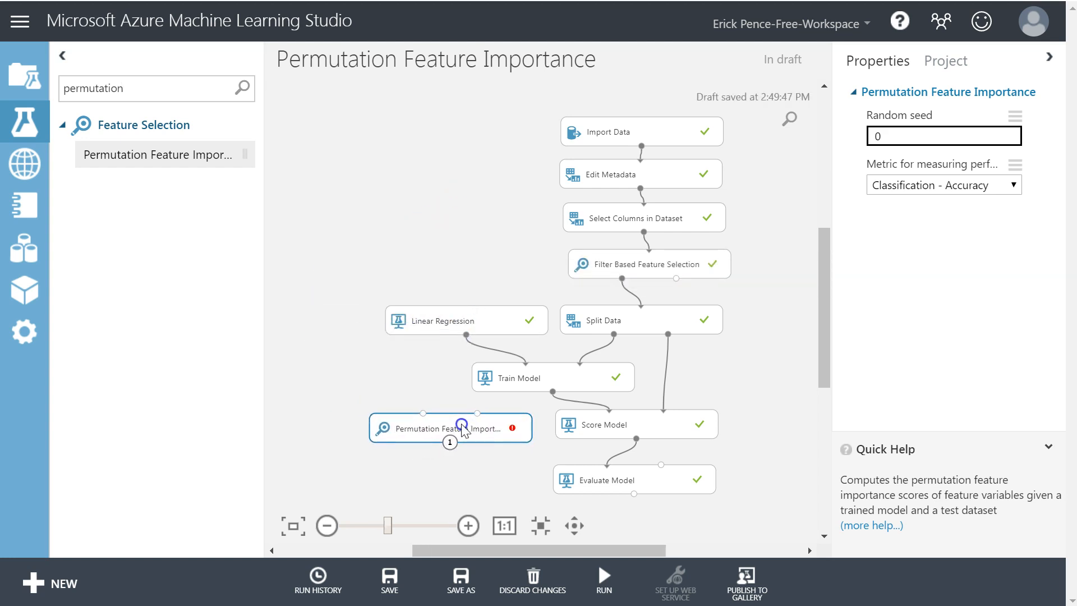
# - Delete Filter Based Feature Selection and select the lower modules with Permutation Feature Importance
pyautogui.click(647, 263)
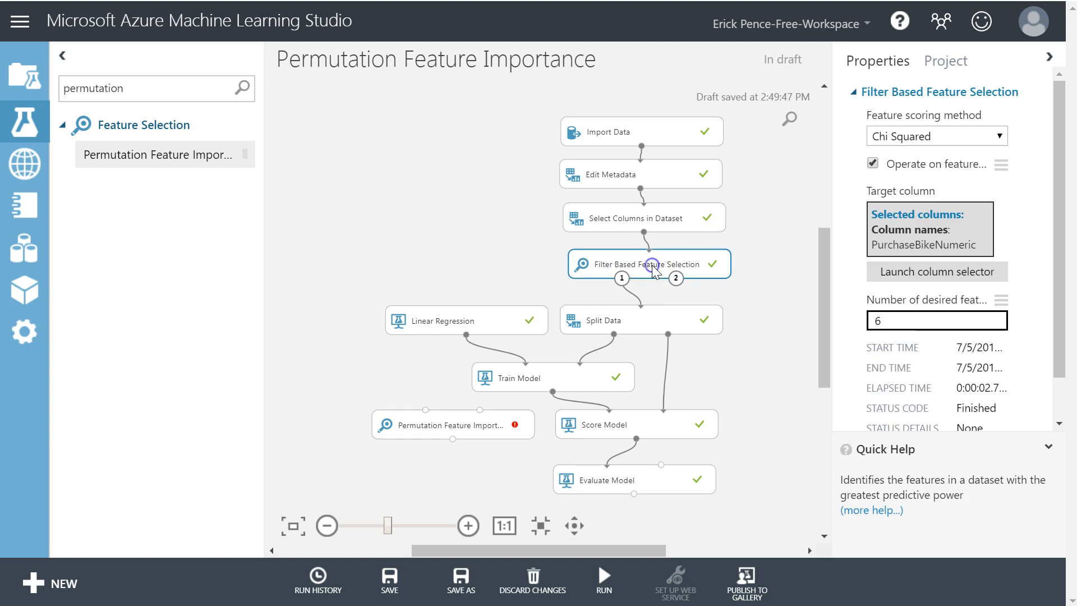
pyautogui.click(644, 234)
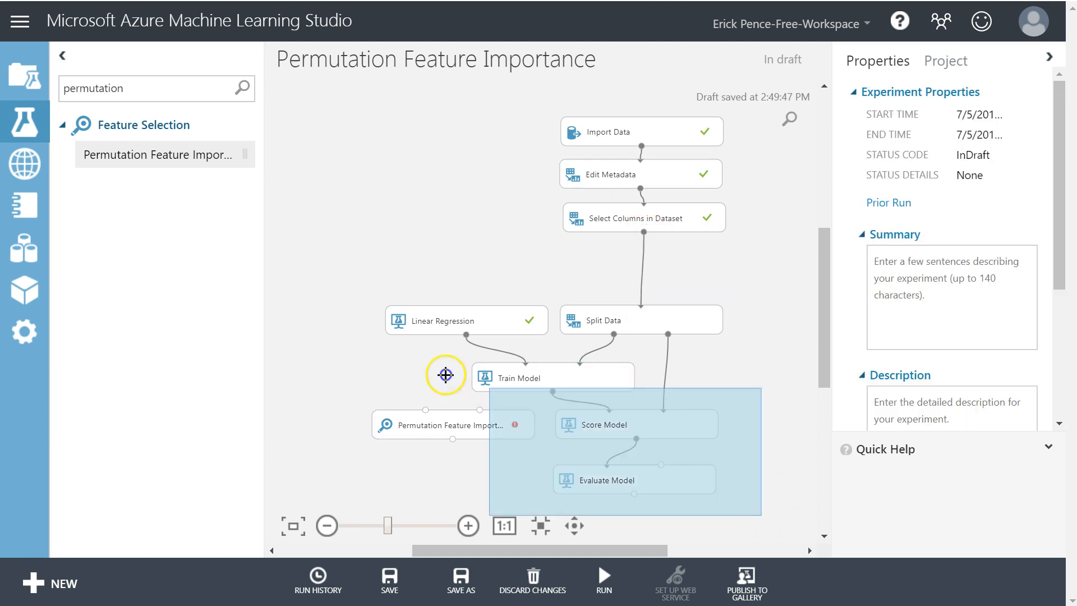
pyautogui.click(469, 290)
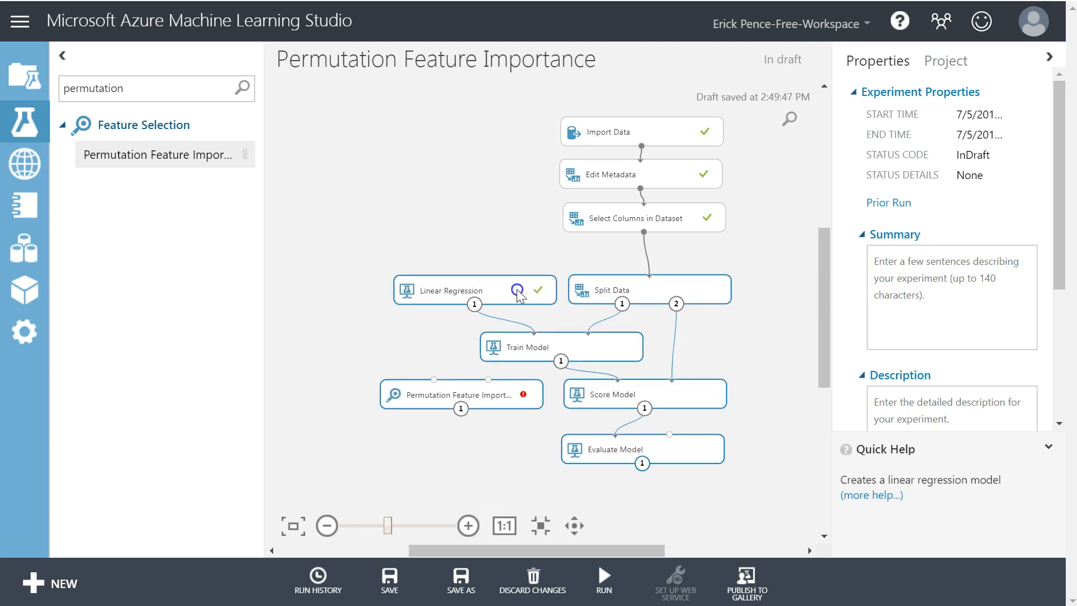
pyautogui.click(460, 384)
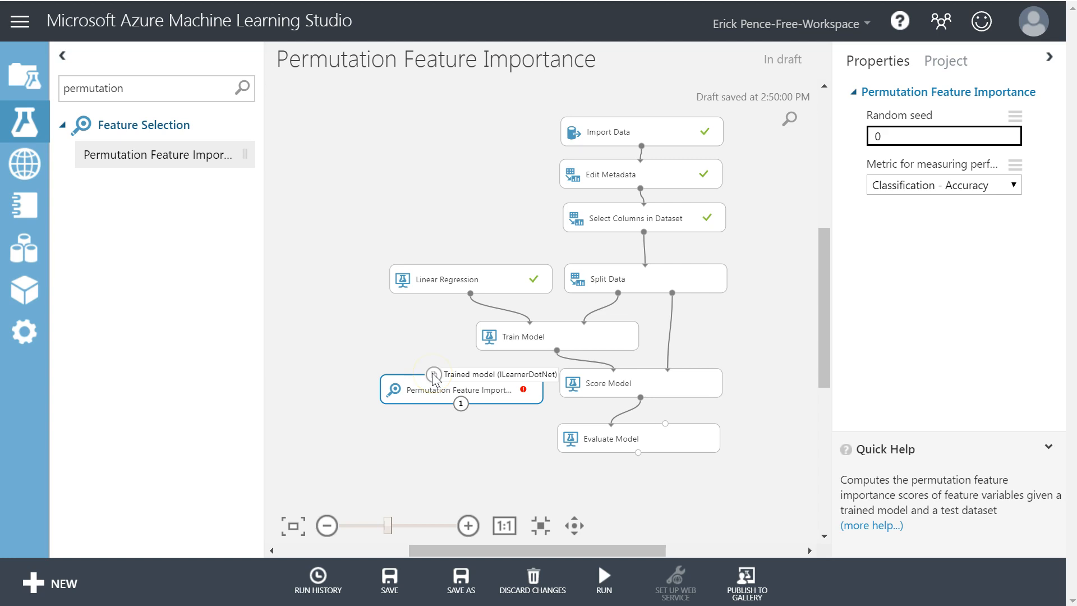
pyautogui.moveTo(488, 378)
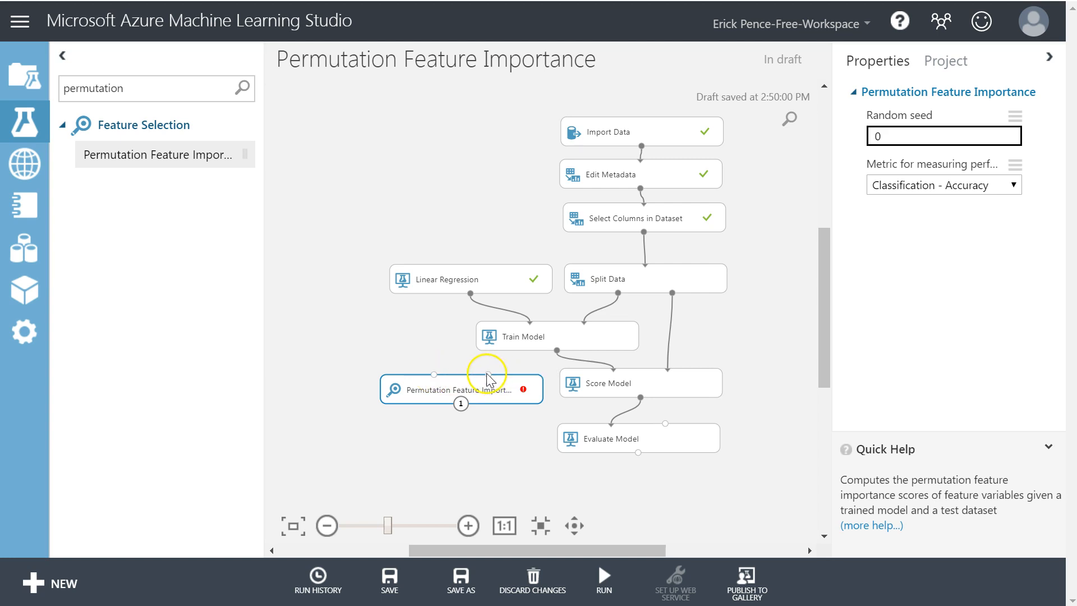
pyautogui.moveTo(490, 374)
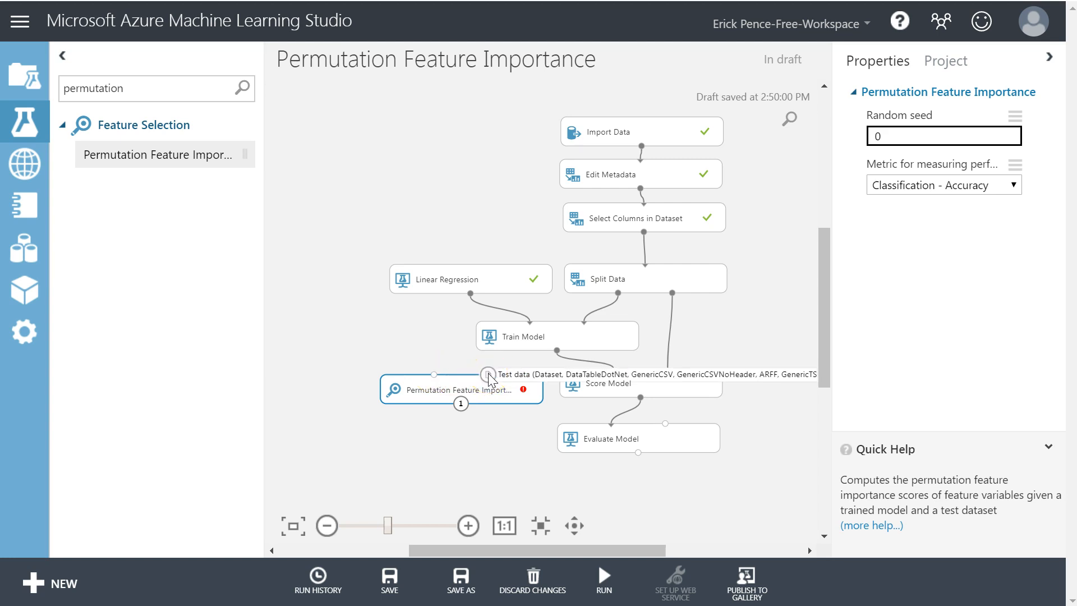
pyautogui.moveTo(434, 375)
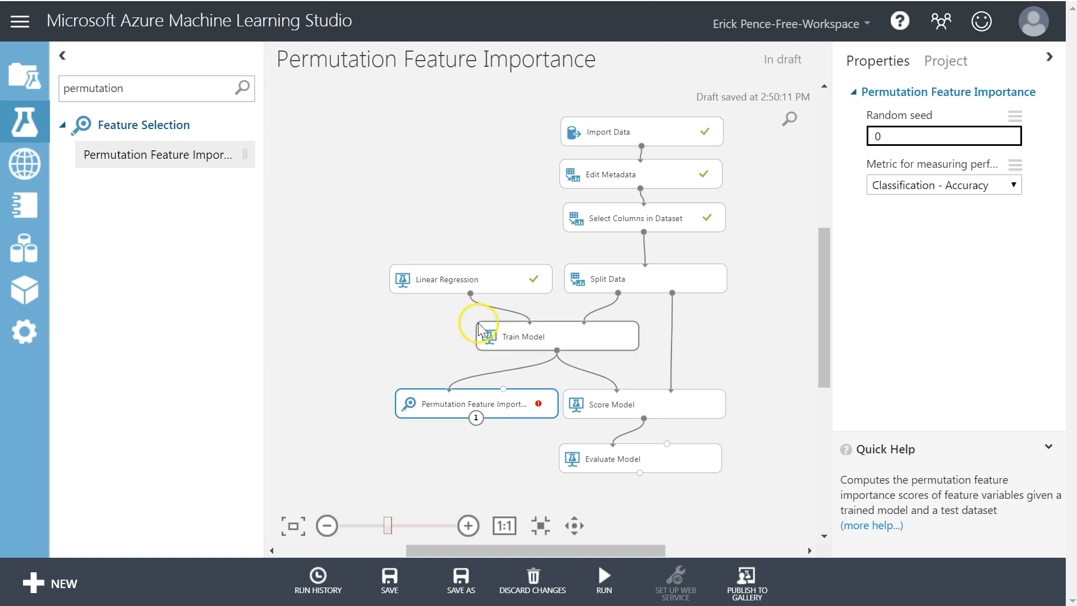
pyautogui.moveTo(589, 267)
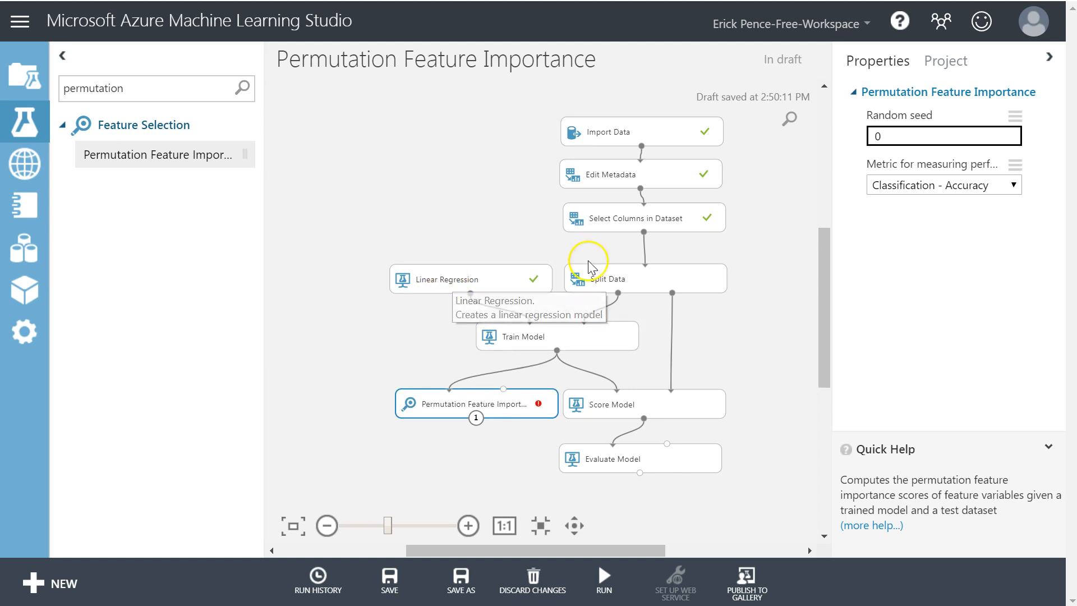
pyautogui.moveTo(459, 276)
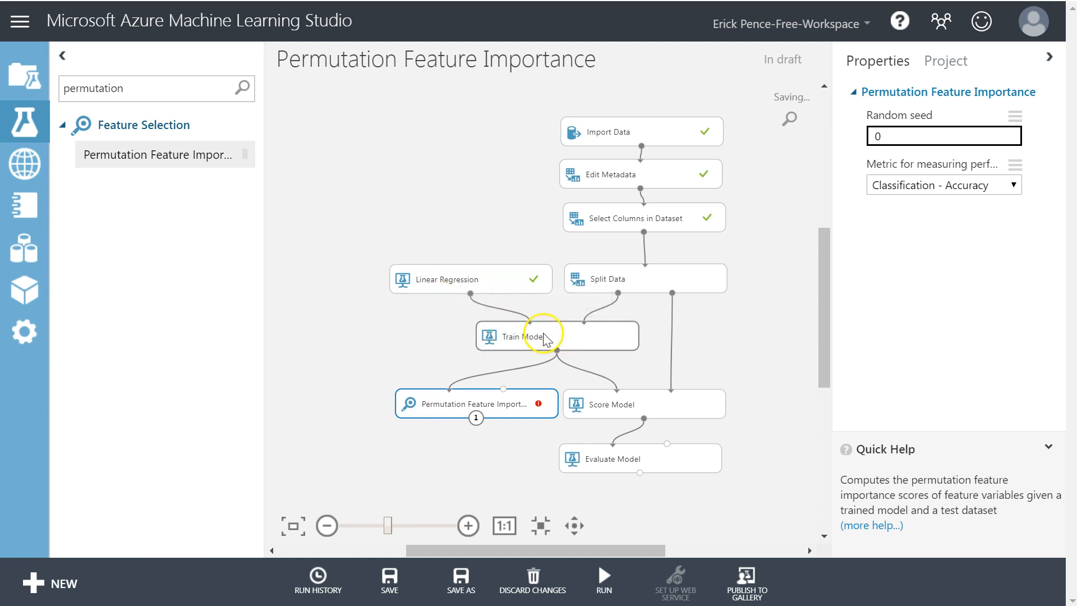
pyautogui.moveTo(546, 336)
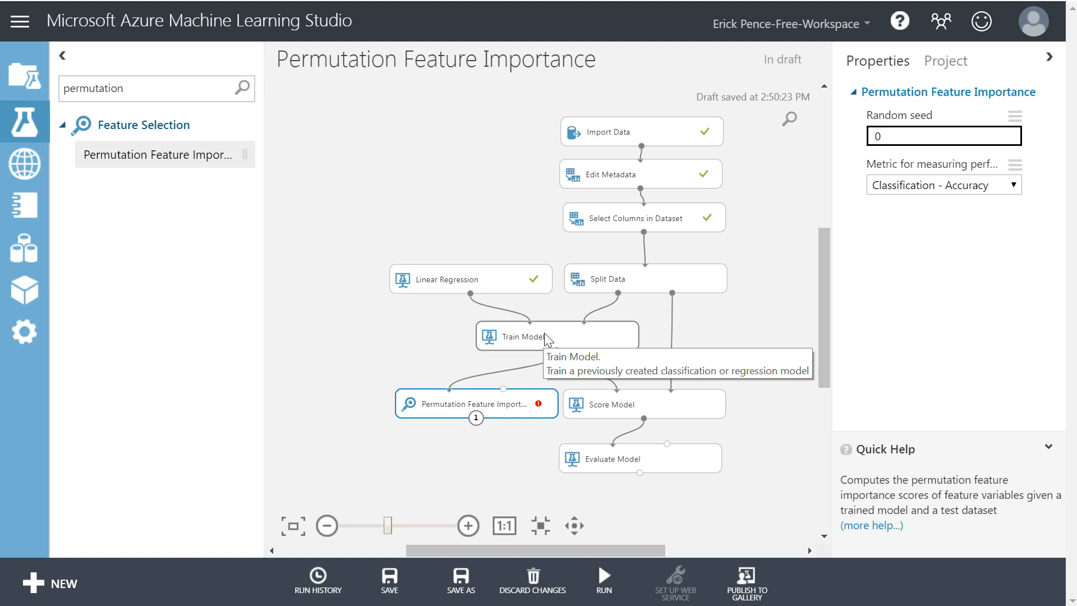
pyautogui.moveTo(571, 346)
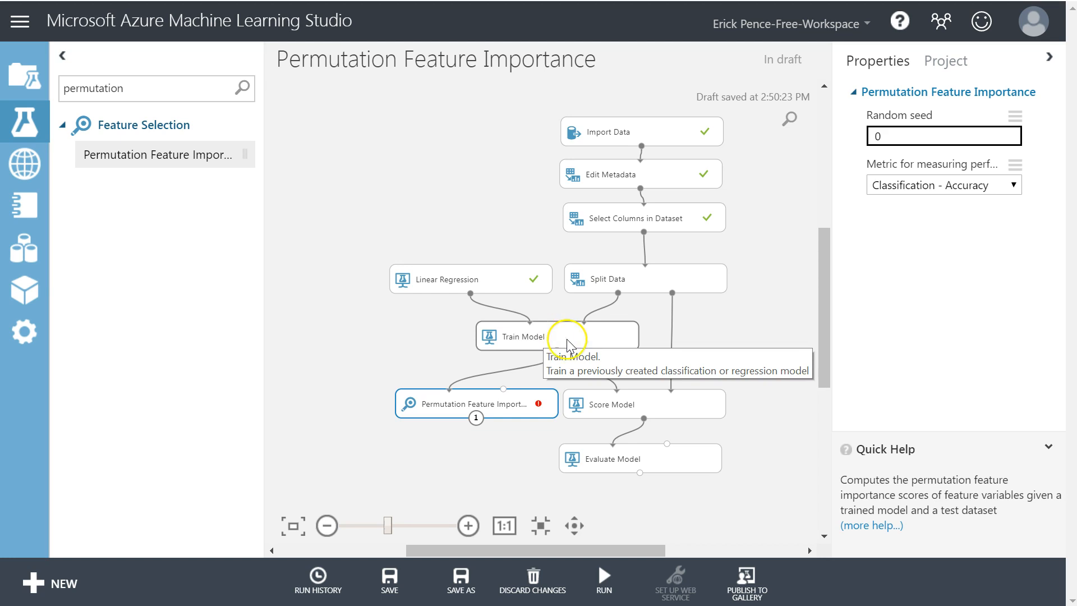
pyautogui.moveTo(543, 338)
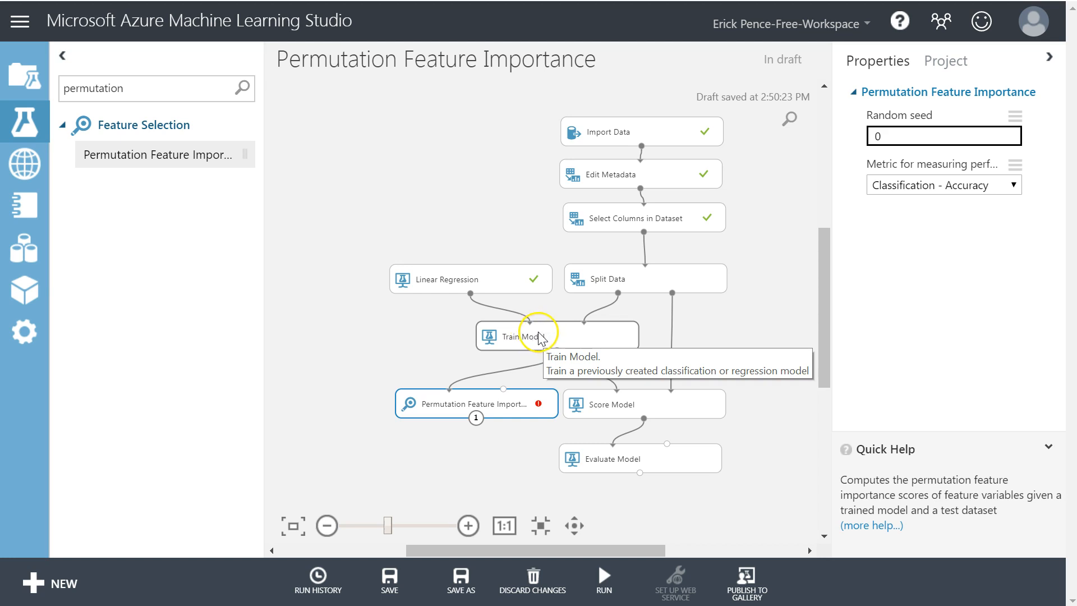
pyautogui.moveTo(519, 412)
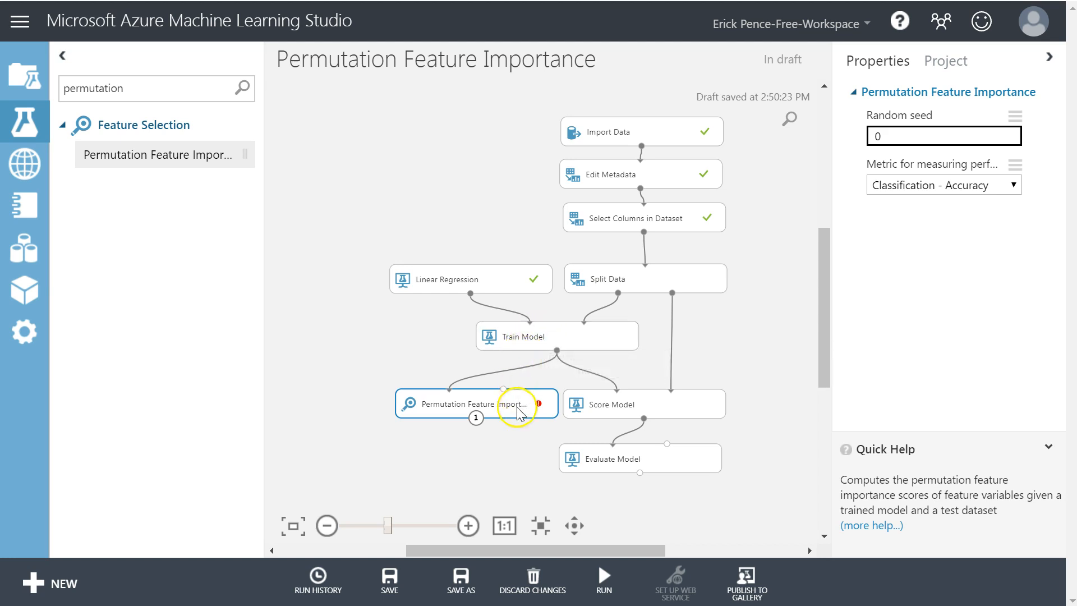
pyautogui.click(453, 280)
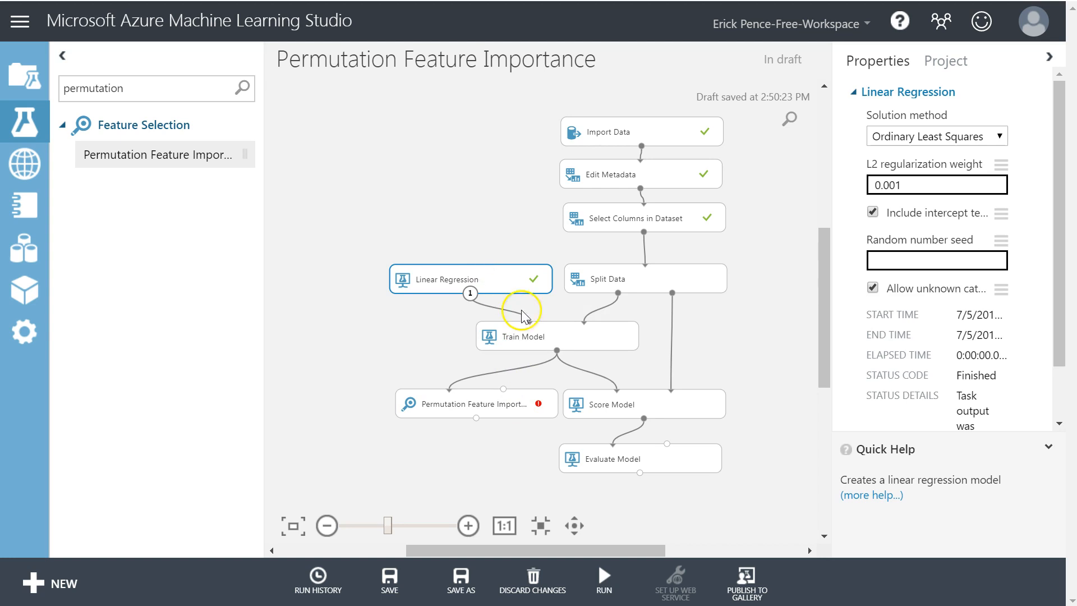
pyautogui.click(531, 336)
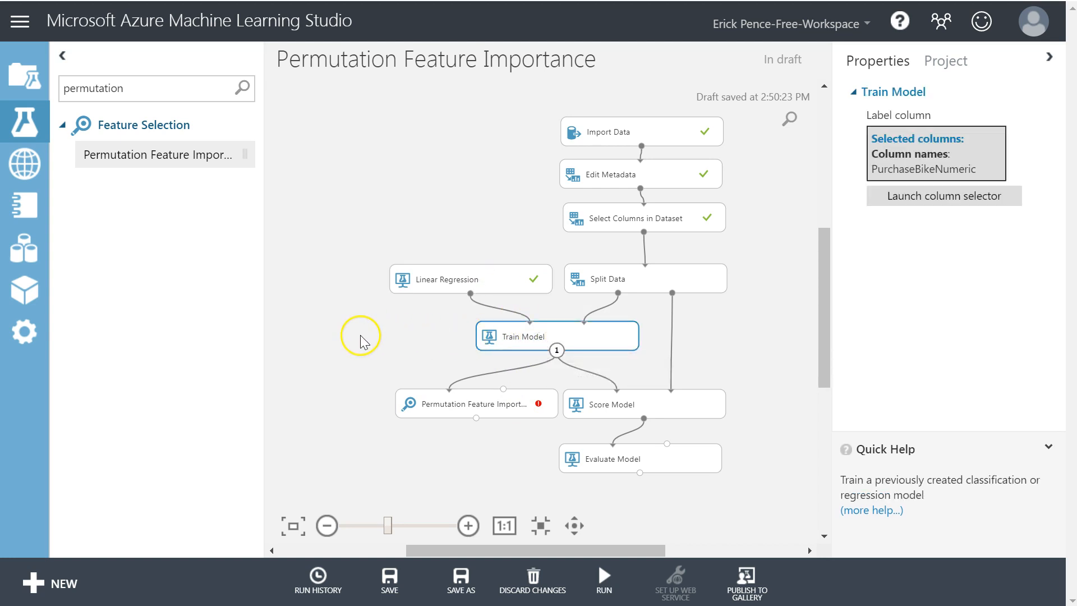
pyautogui.moveTo(540, 336)
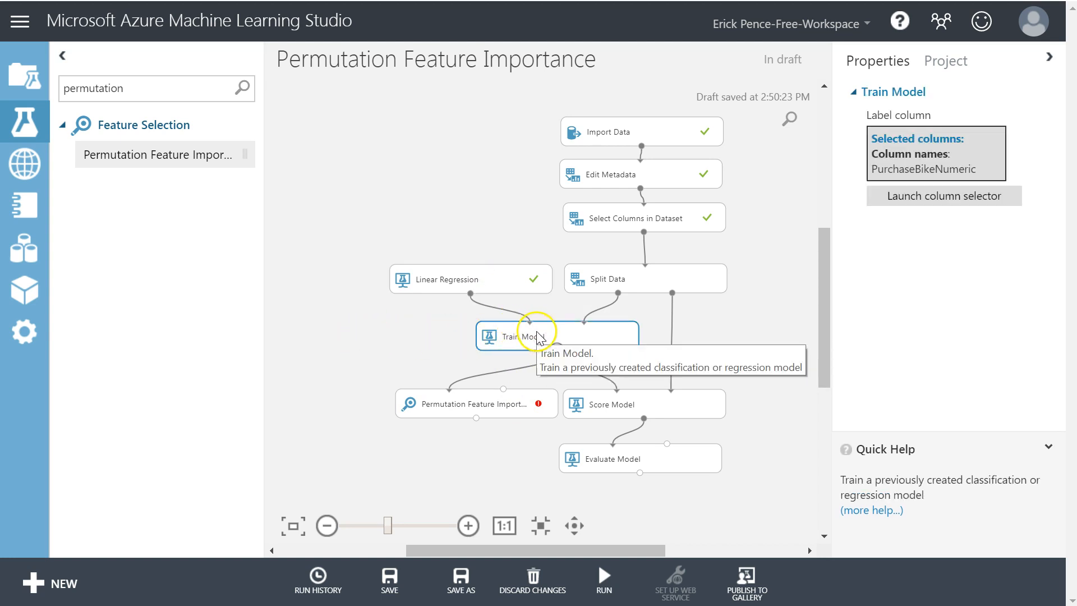
pyautogui.moveTo(522, 336)
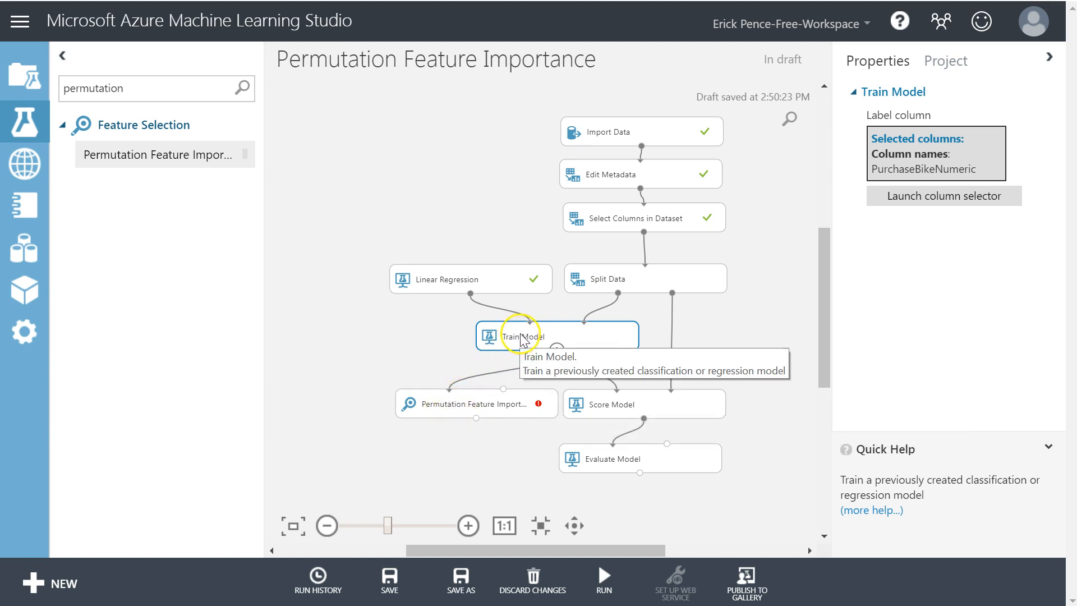
pyautogui.moveTo(521, 340)
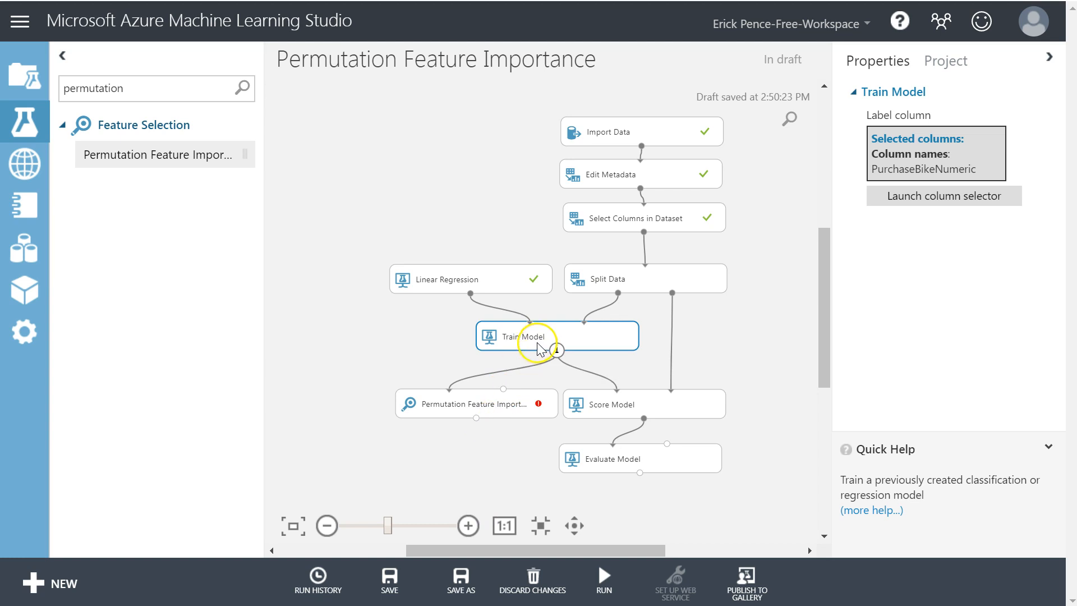
pyautogui.moveTo(540, 340)
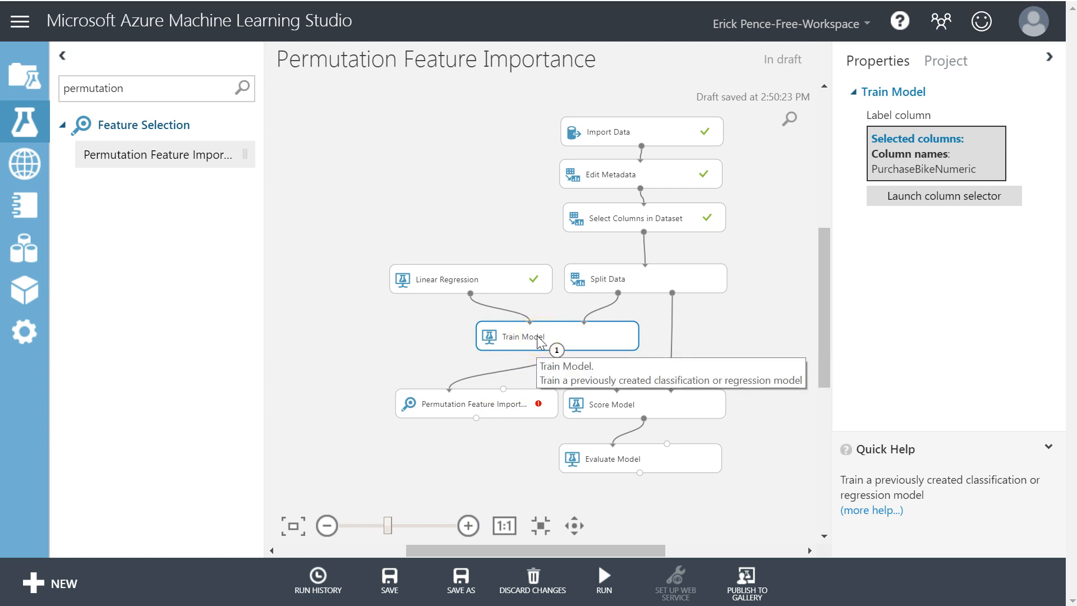
pyautogui.click(473, 404)
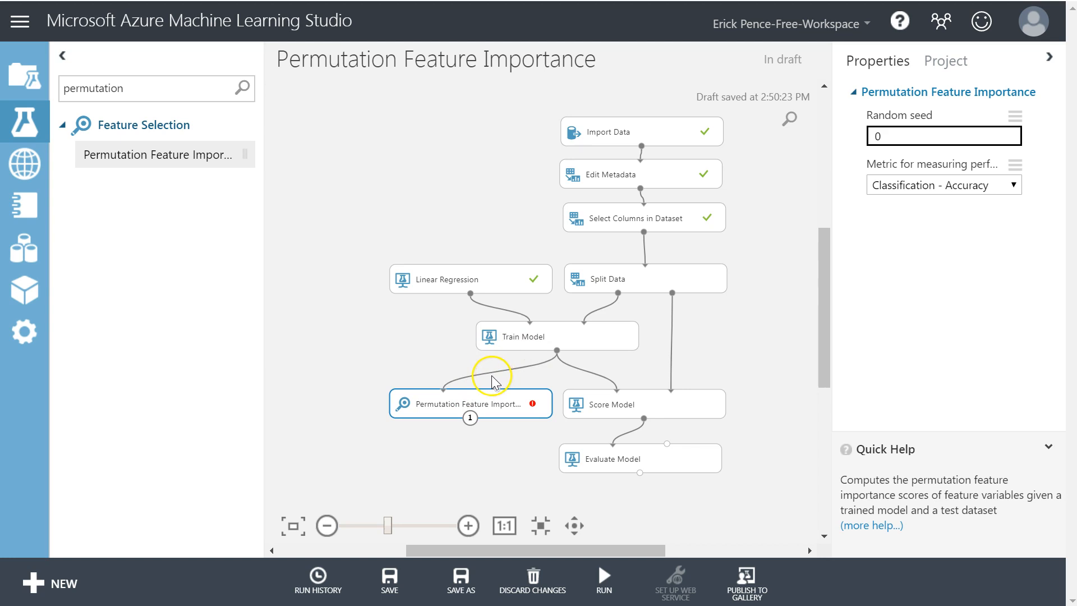
pyautogui.moveTo(496, 389)
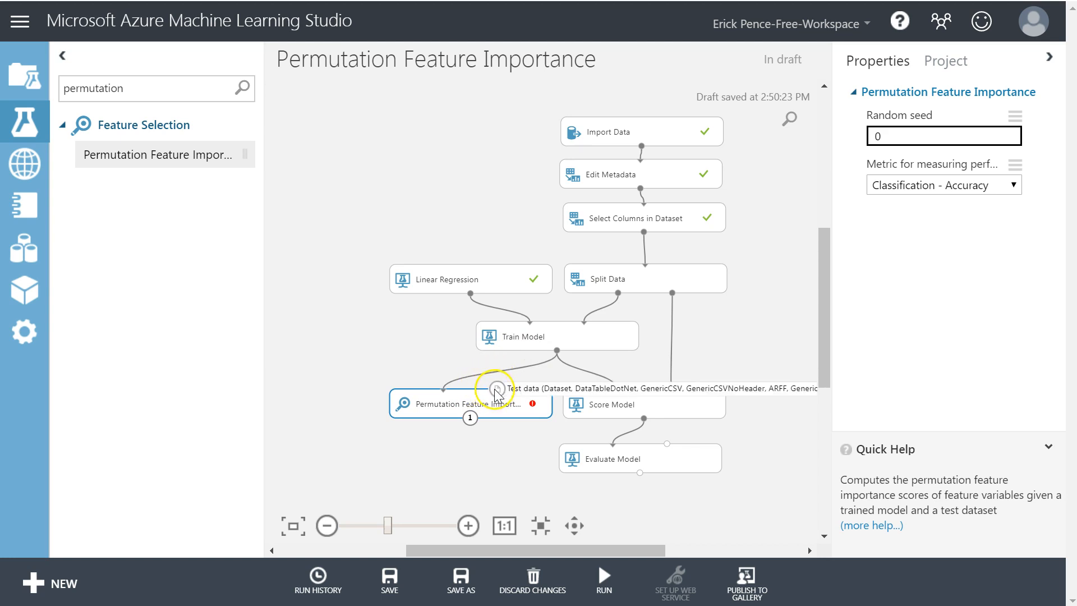
pyautogui.moveTo(616, 300)
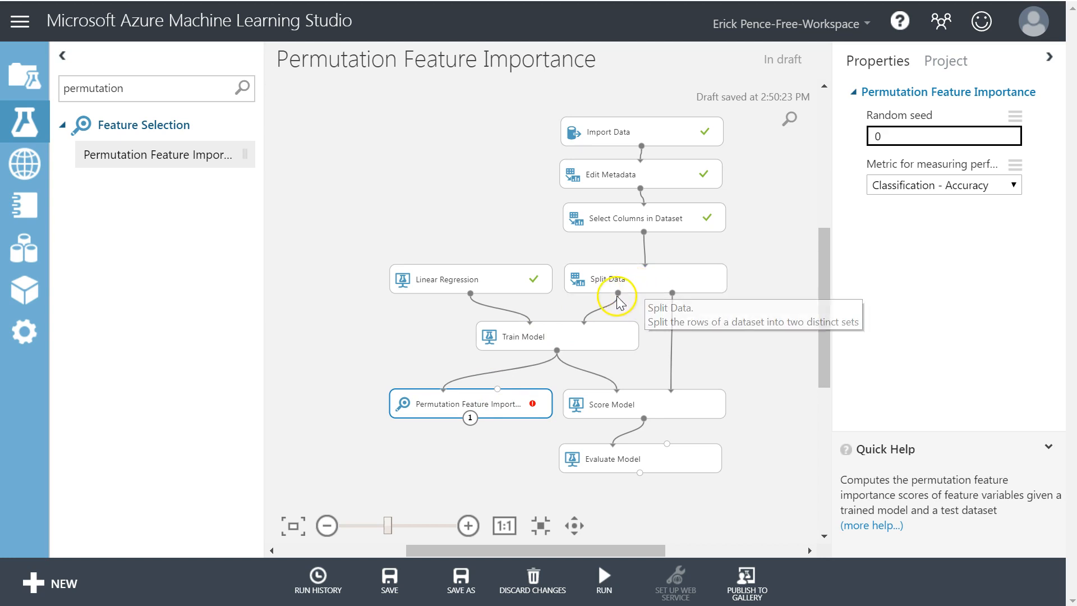
pyautogui.moveTo(673, 291)
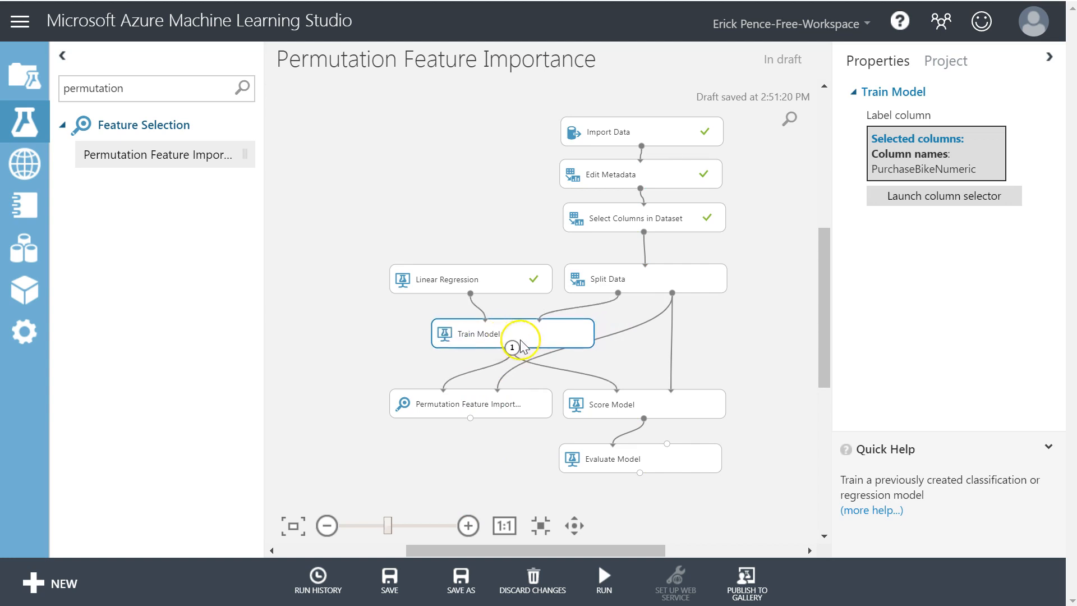
# - Select Permutation Feature Importance after wiring Split Data's second output to its test data input
pyautogui.click(470, 404)
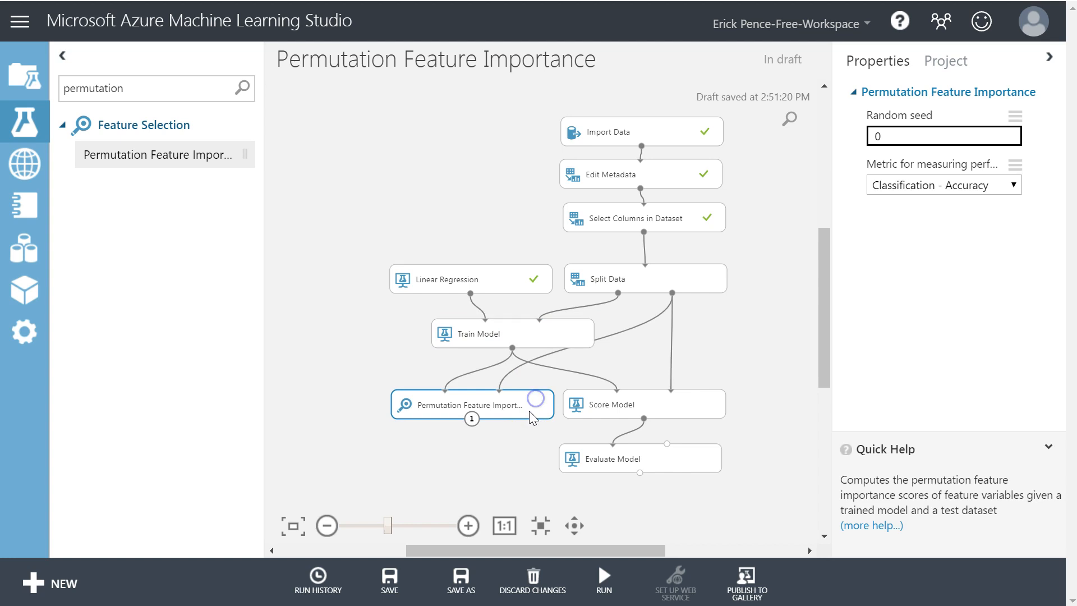
# - Run the experiment, which fails at Permutation Feature Importance with Error 0105
pyautogui.click(644, 217)
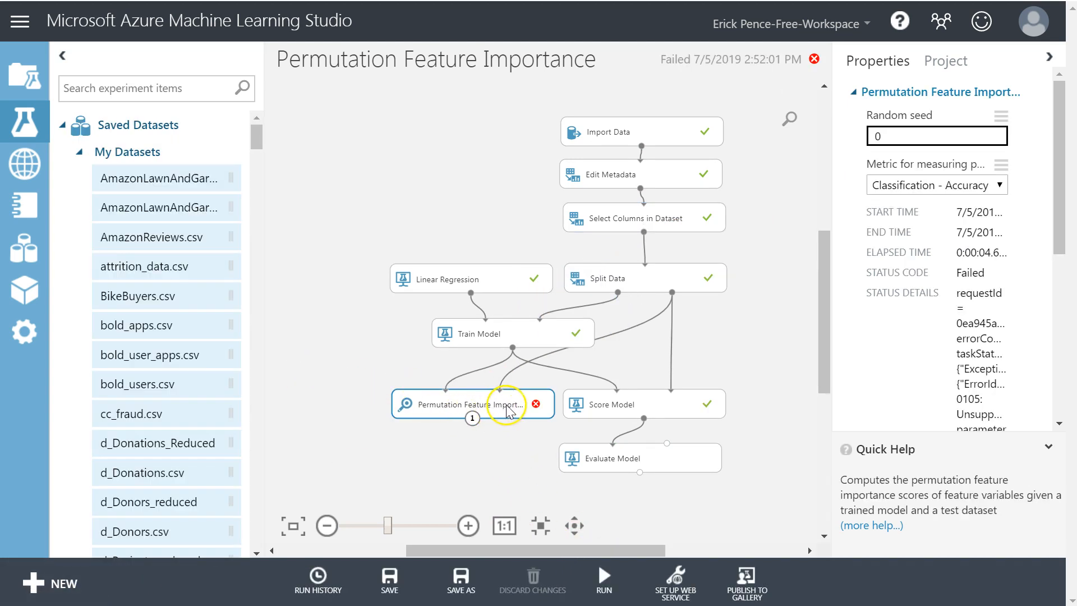
pyautogui.moveTo(505, 408)
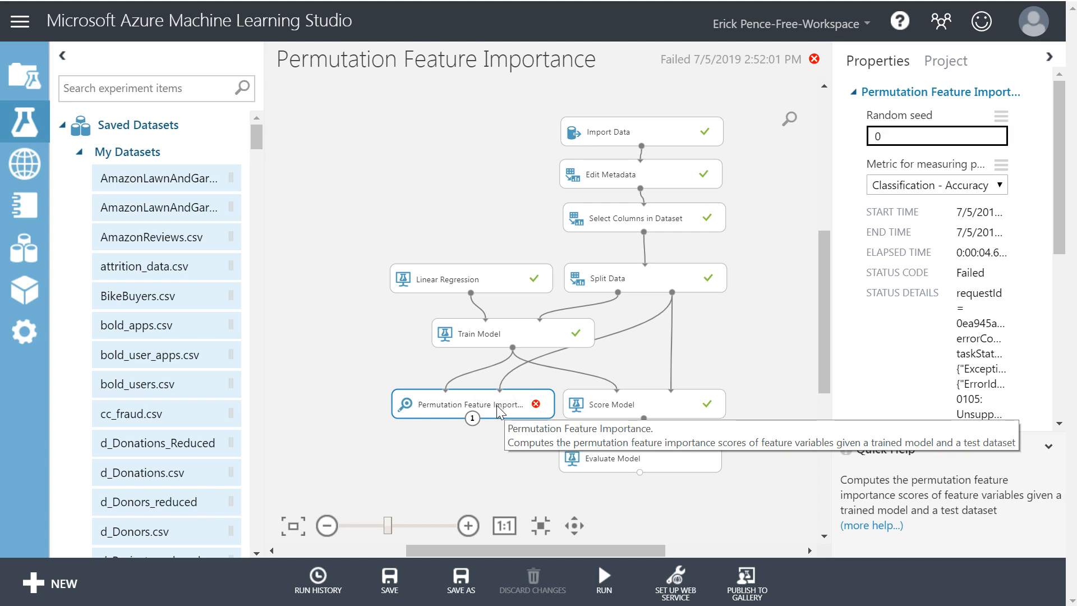
pyautogui.moveTo(537, 403)
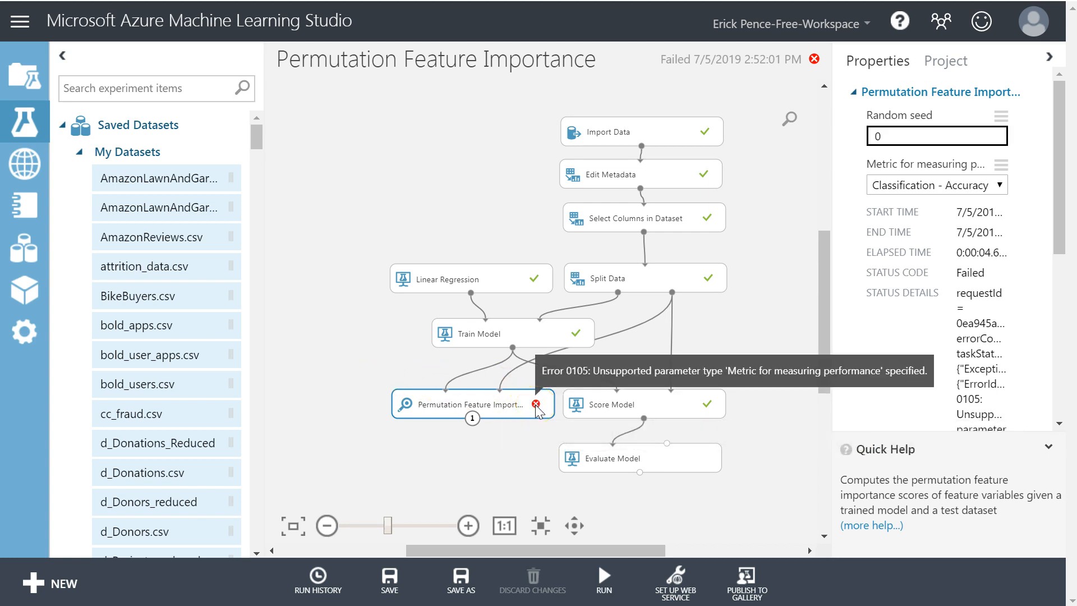
pyautogui.moveTo(505, 415)
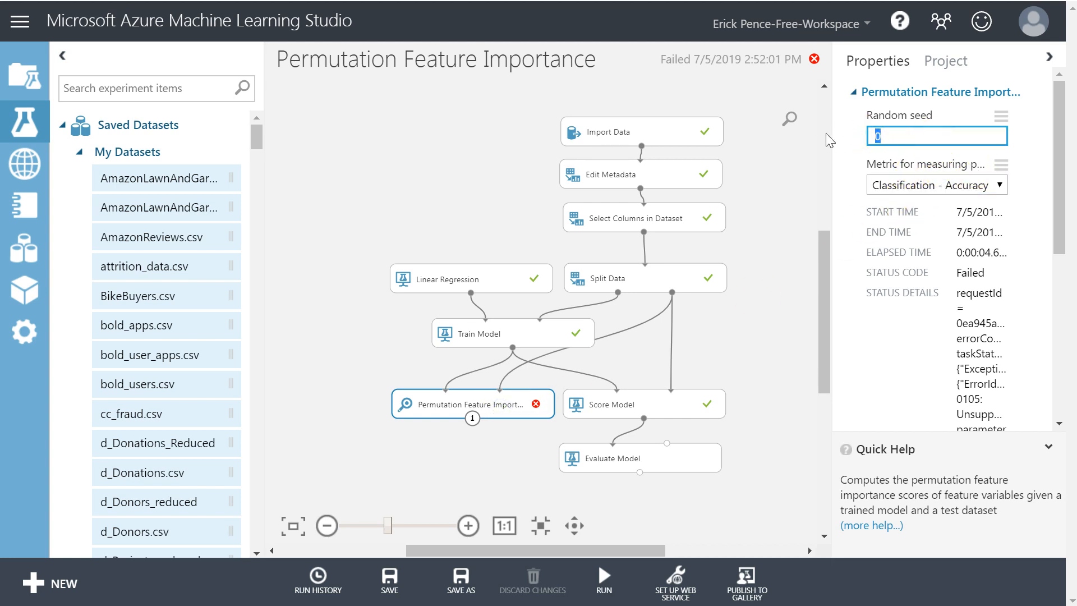
# - Enter 12345 as the Permutation Feature Importance random seed
pyautogui.write('12345')
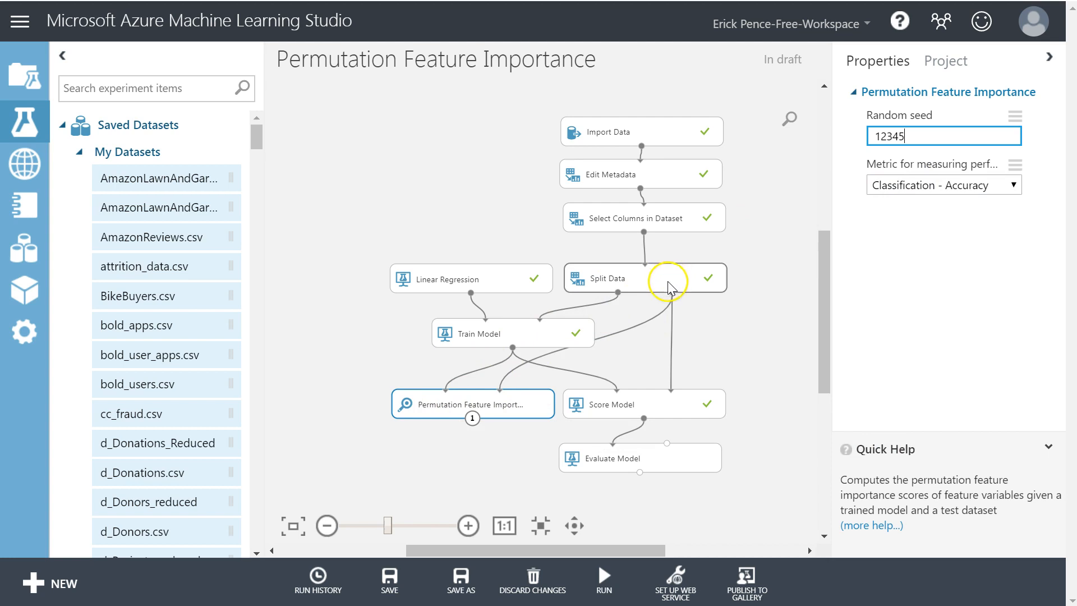
pyautogui.moveTo(443, 403)
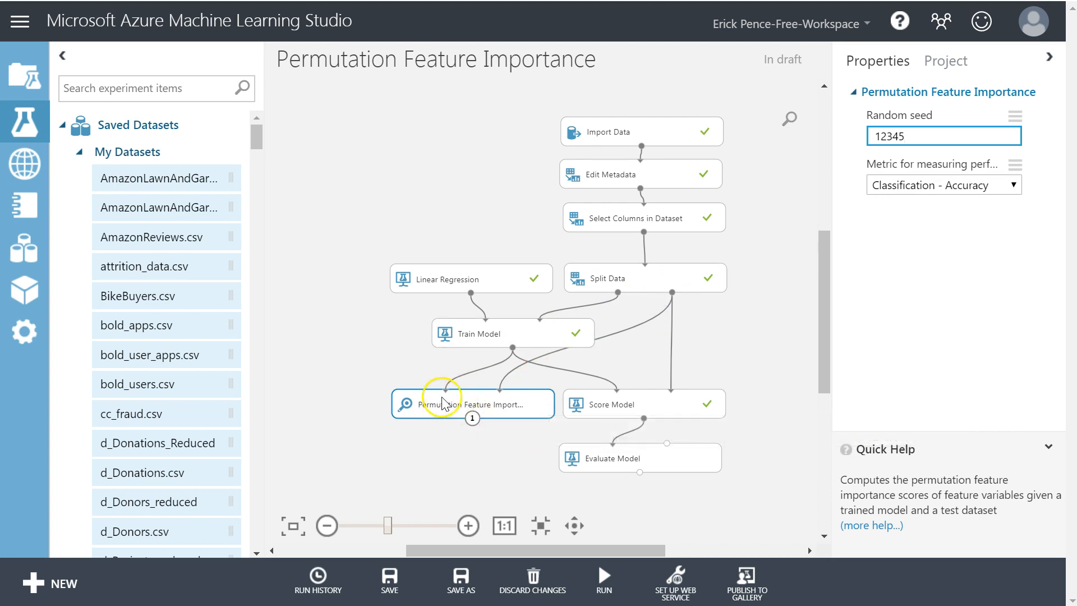
pyautogui.moveTo(470, 409)
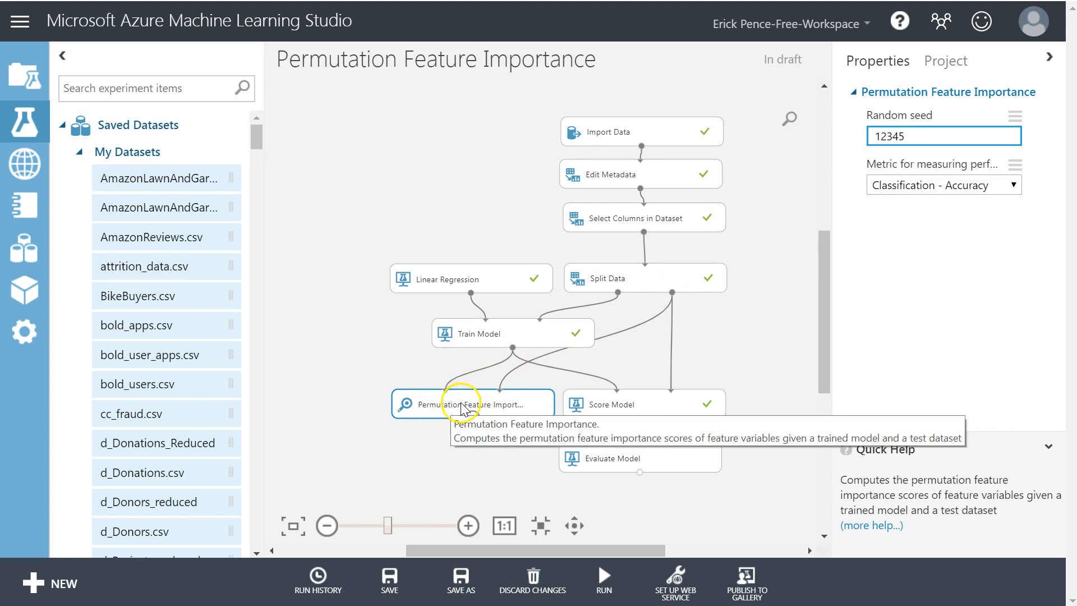
pyautogui.click(389, 580)
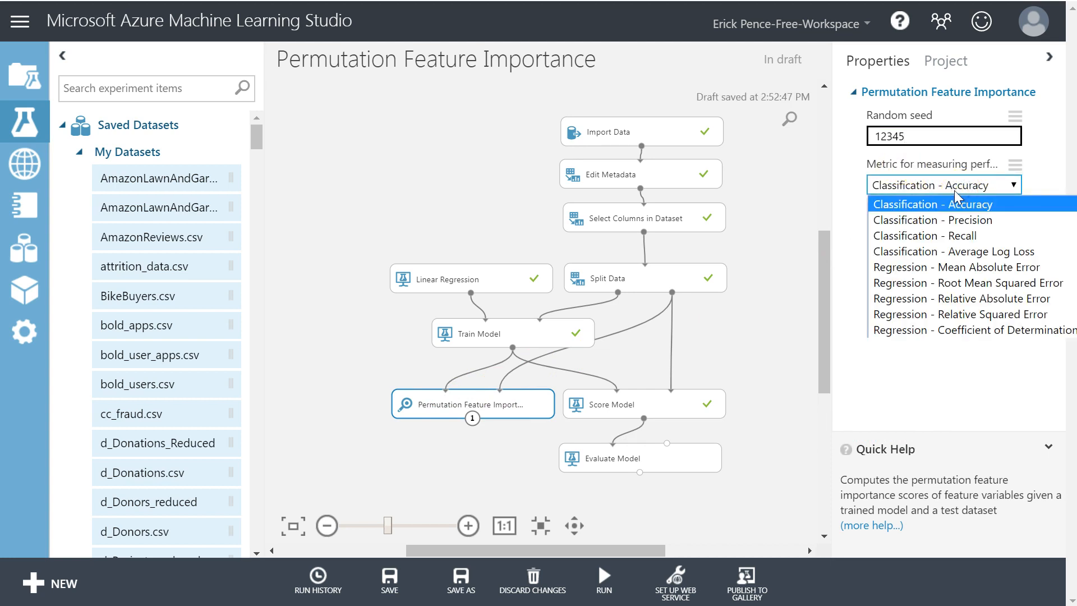
pyautogui.moveTo(571, 324)
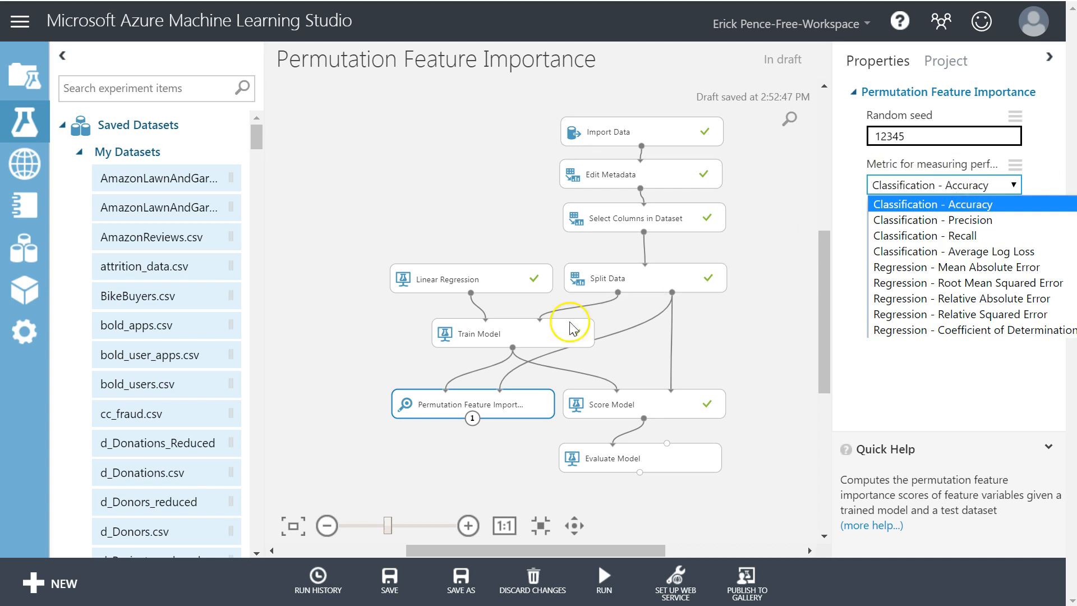
pyautogui.moveTo(502, 334)
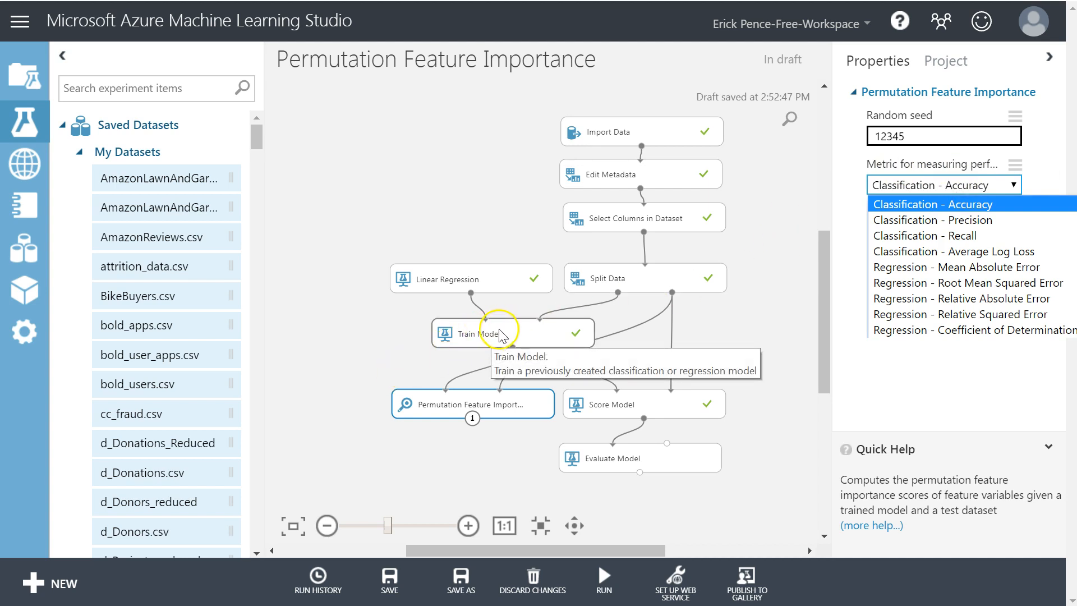
pyautogui.moveTo(970, 267)
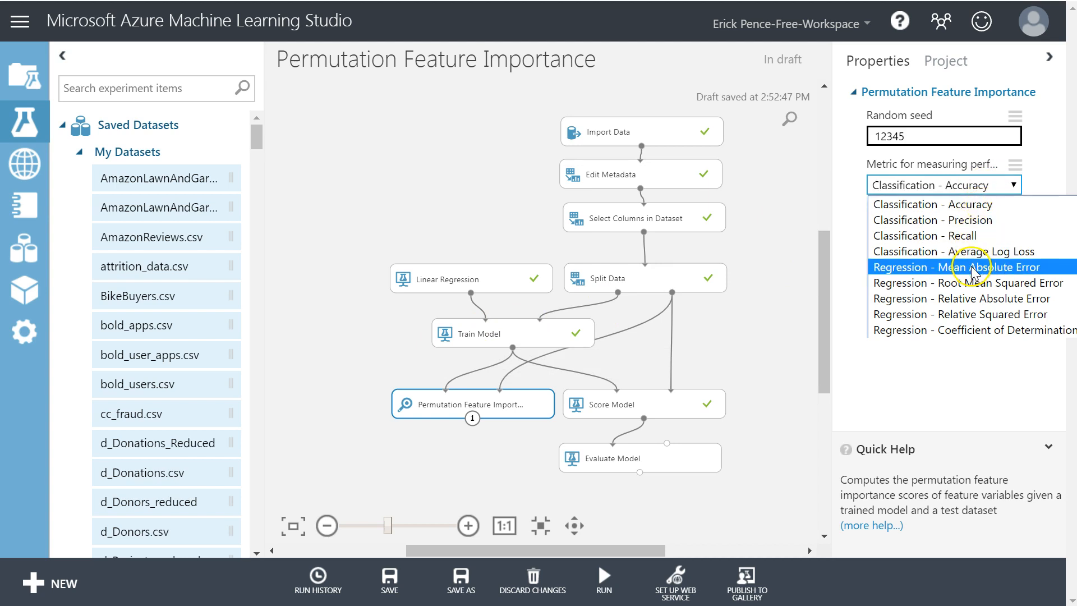
pyautogui.moveTo(983, 330)
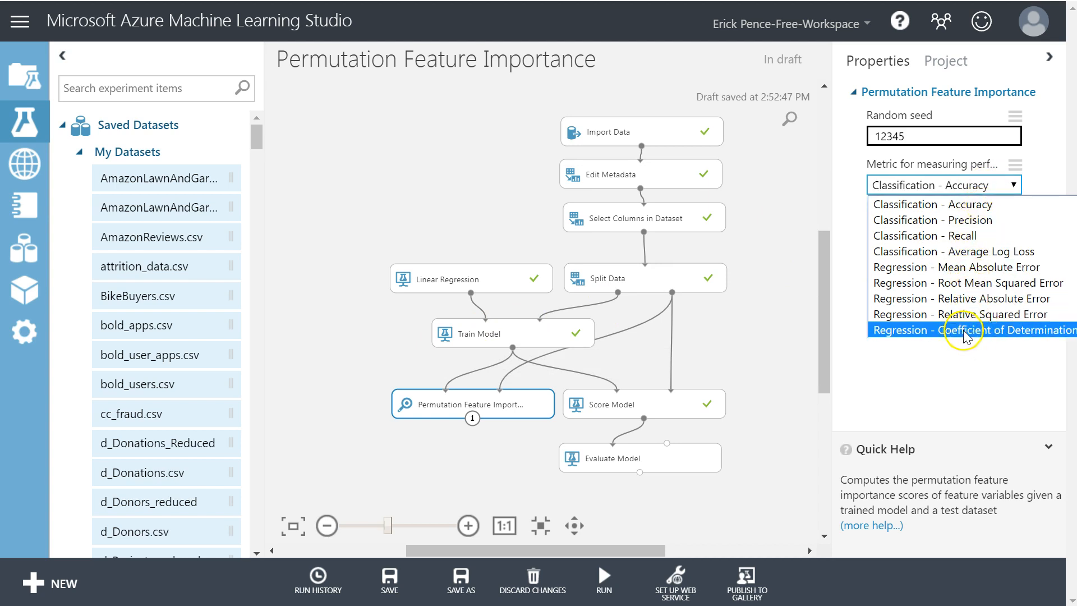
pyautogui.moveTo(969, 283)
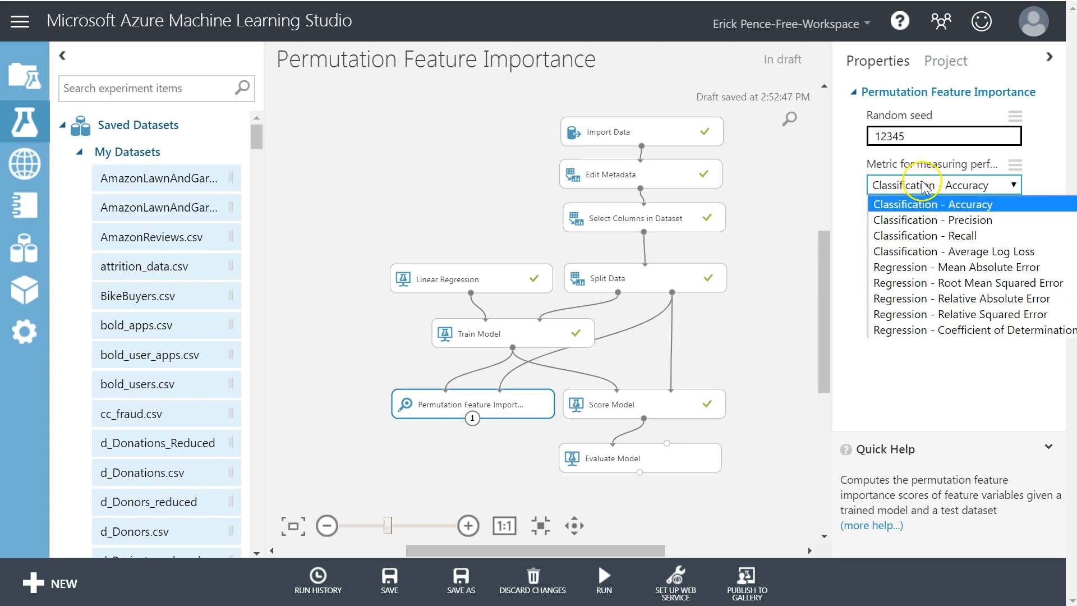
pyautogui.moveTo(928, 208)
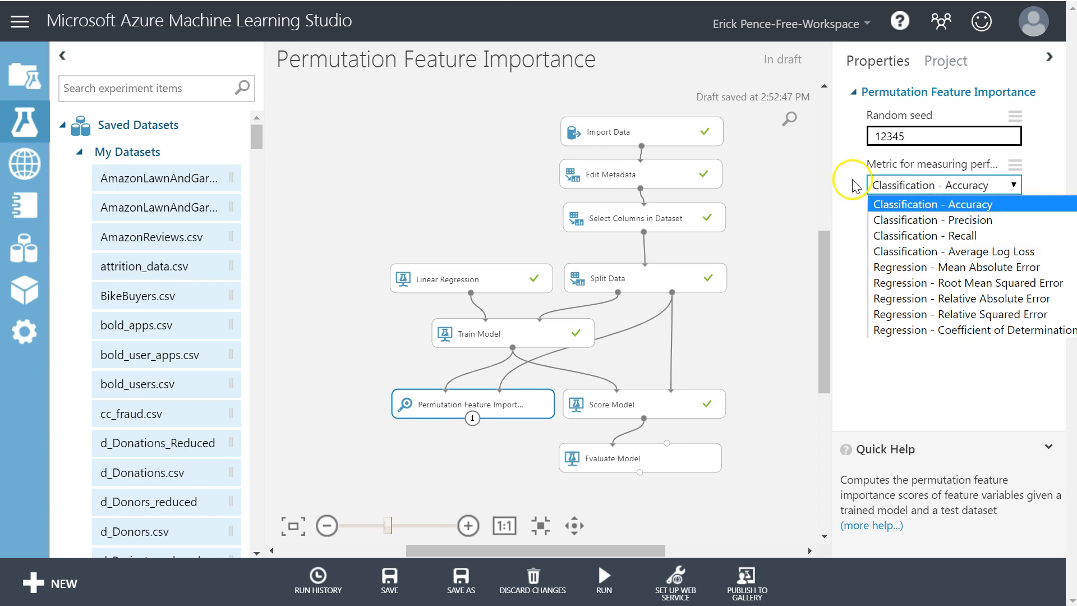
pyautogui.moveTo(900, 330)
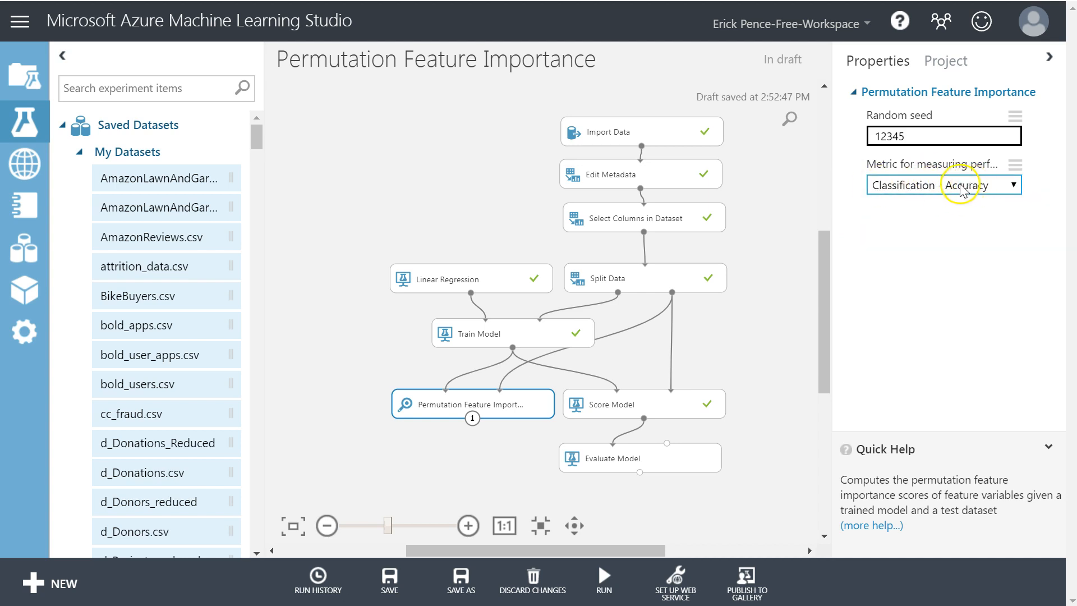
pyautogui.moveTo(424, 324)
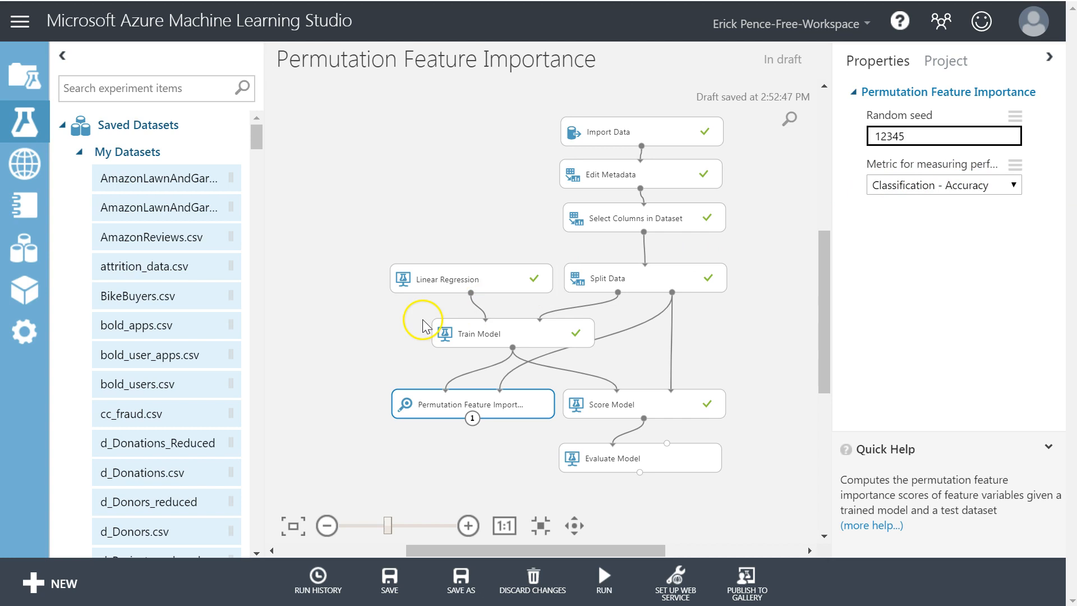
pyautogui.moveTo(656, 286)
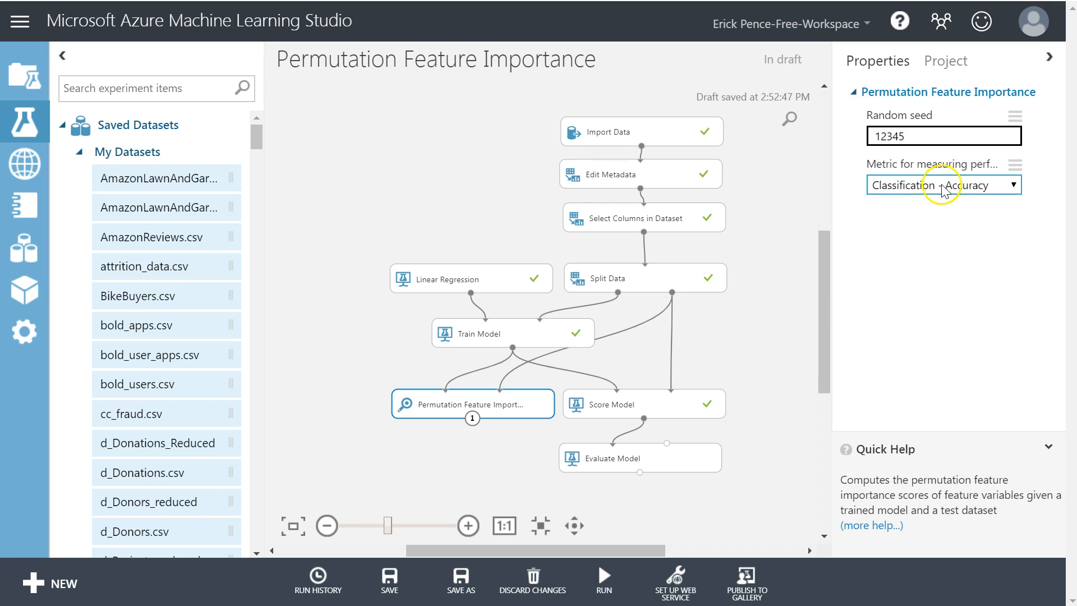
# - Choose Regression - Coefficient of Determination as the performance metric and rerun
pyautogui.click(944, 184)
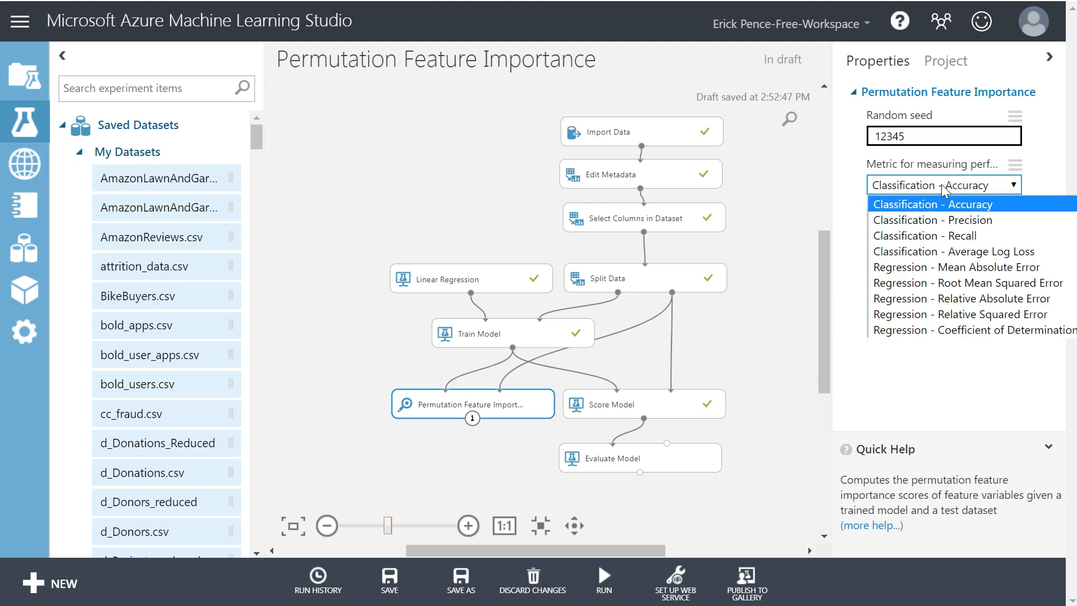
pyautogui.moveTo(929, 299)
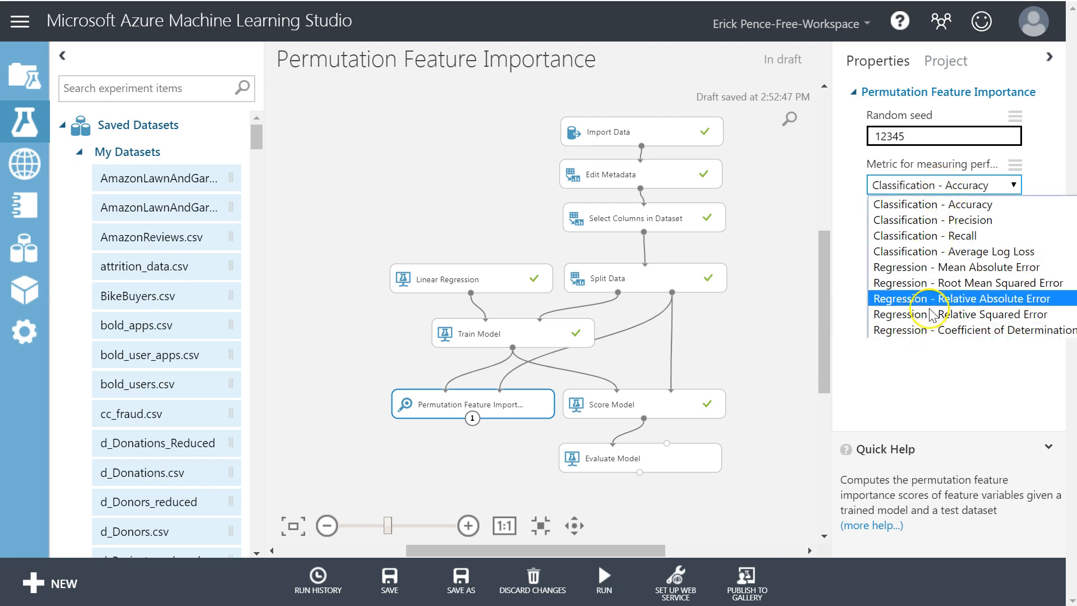
pyautogui.moveTo(923, 330)
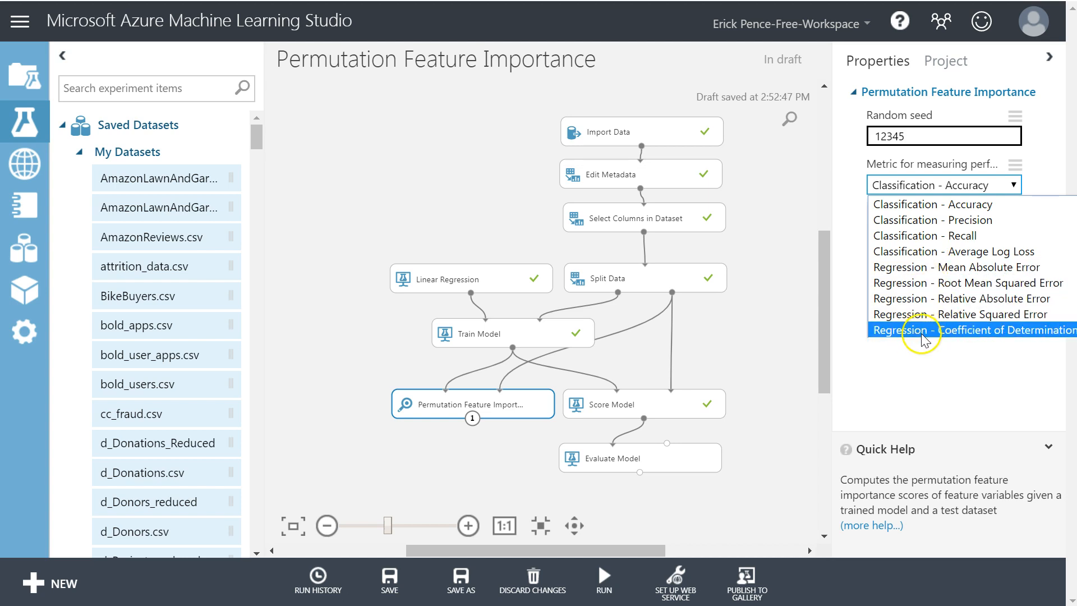
pyautogui.click(971, 330)
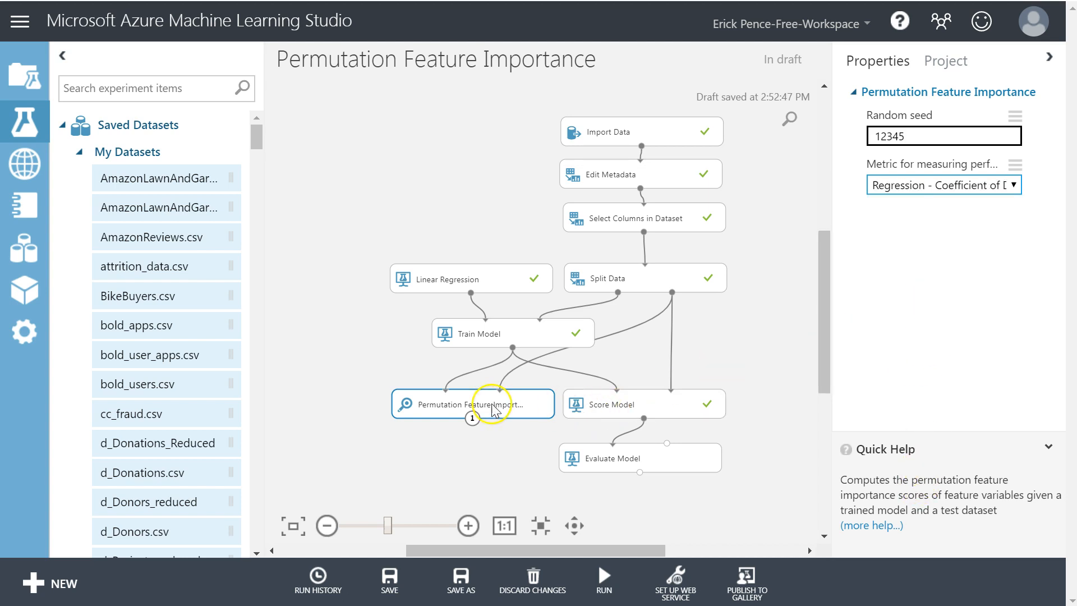
pyautogui.click(602, 579)
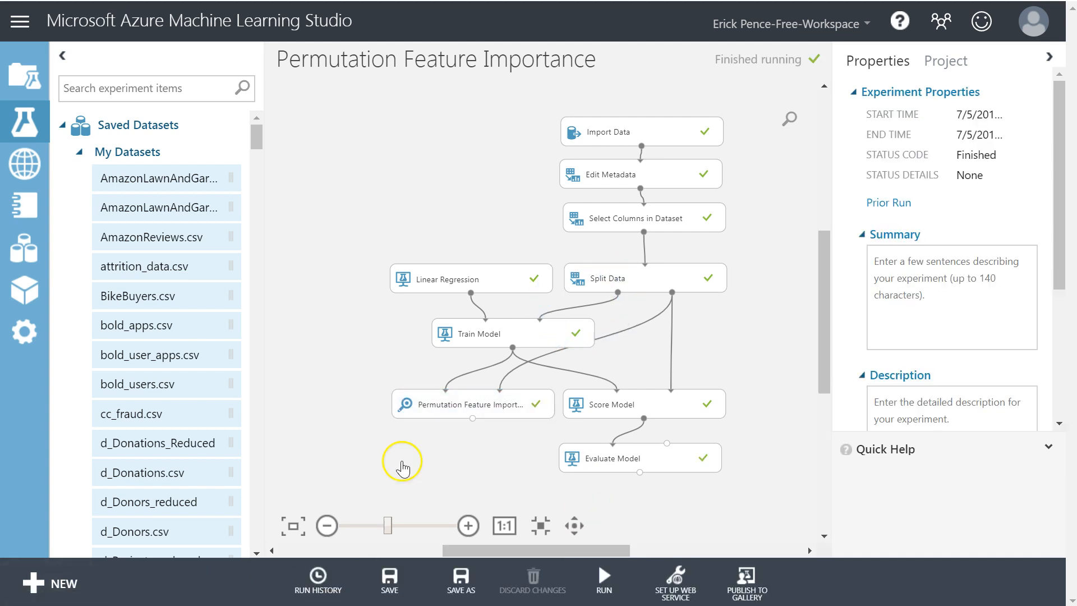
# - Check Select Columns in Dataset, then bring up Train Model's trained model output actions
pyautogui.rightClick(470, 404)
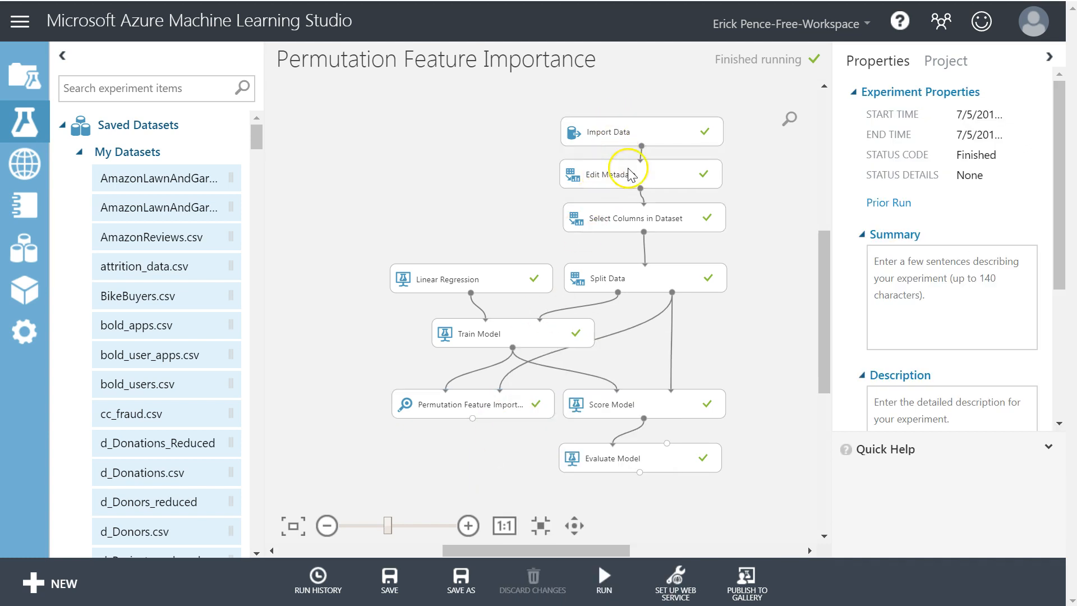
pyautogui.moveTo(535, 384)
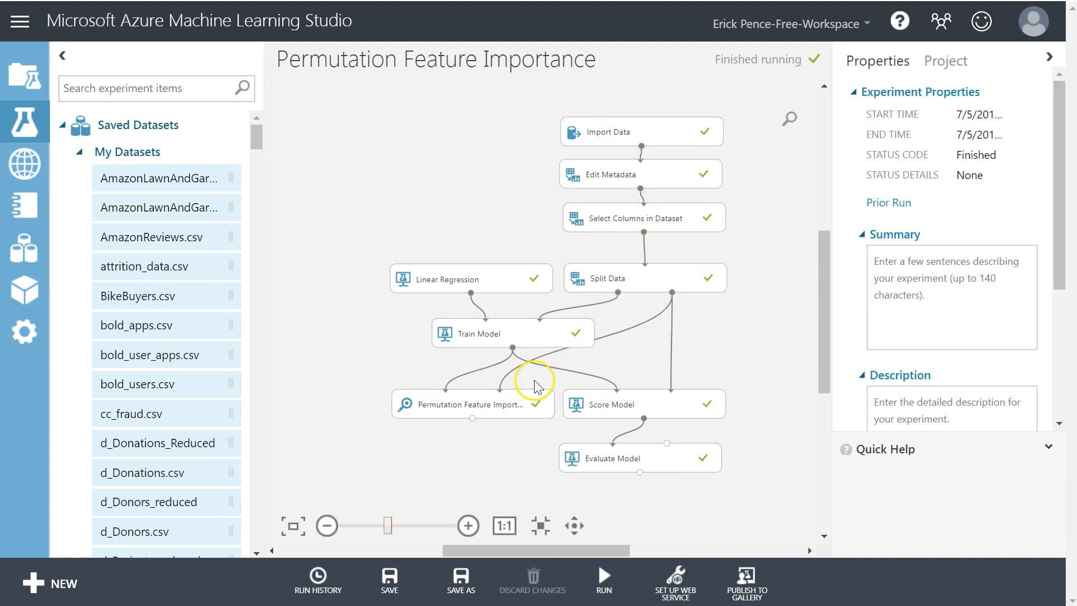
pyautogui.click(643, 218)
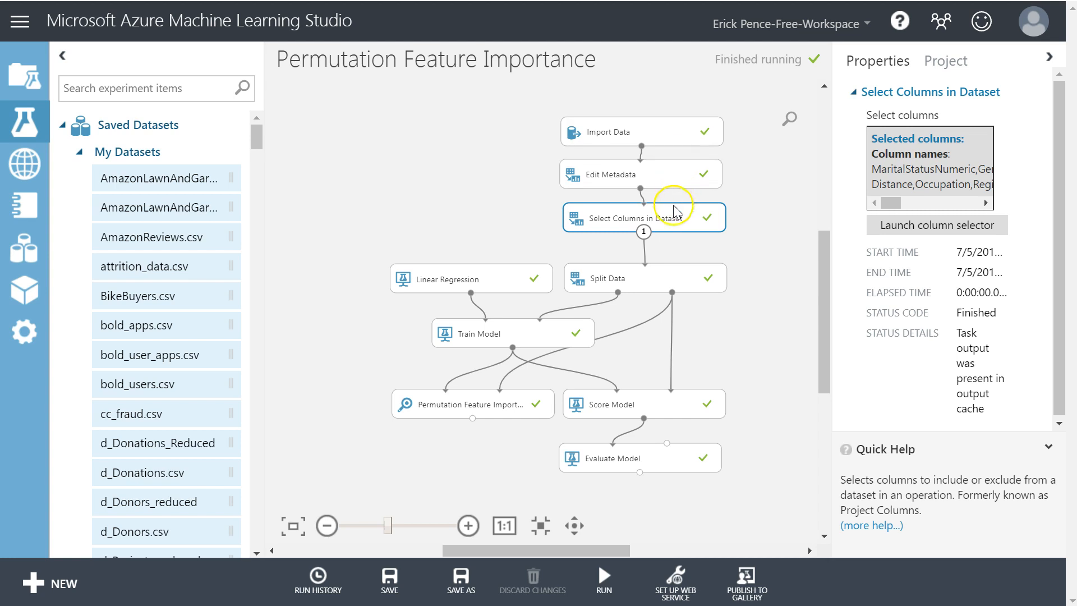
pyautogui.moveTo(524, 375)
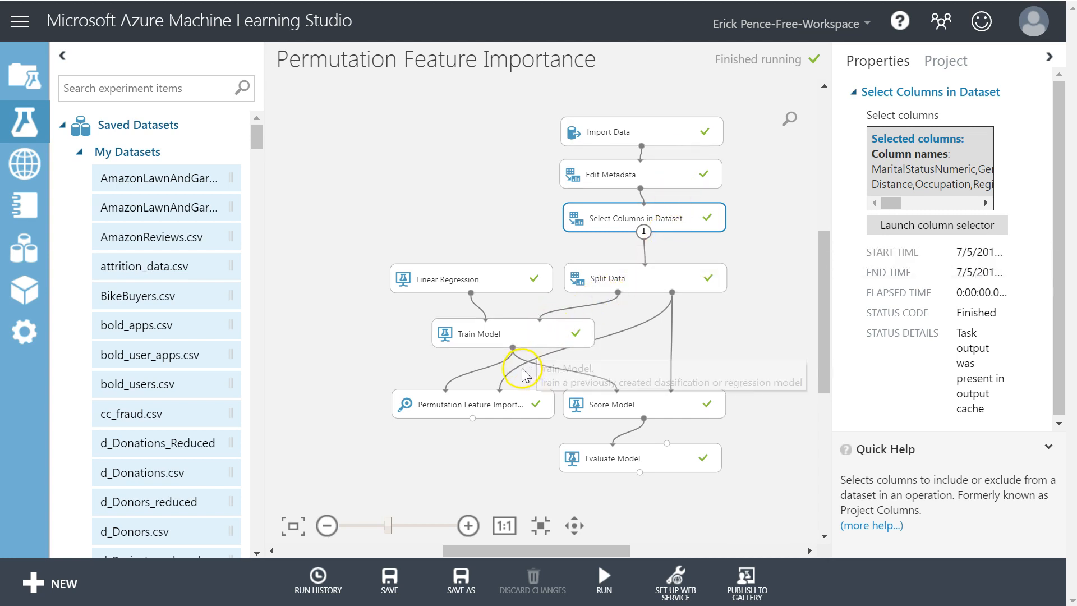
pyautogui.rightClick(472, 404)
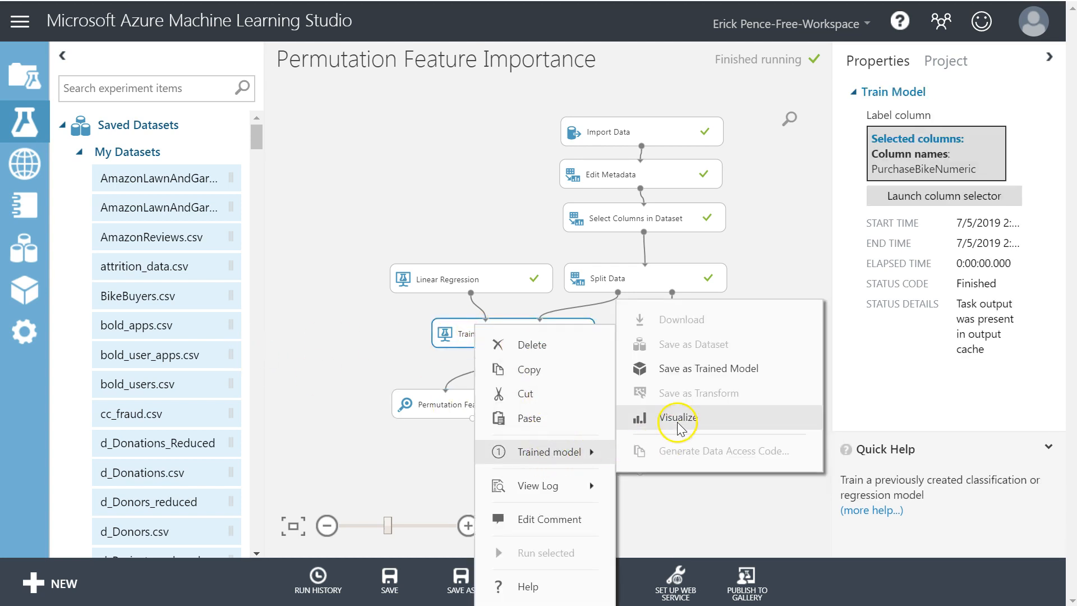
# - Visualize the trained model's feature weights and highlight Region_Pacific_2 and its weight
pyautogui.click(675, 418)
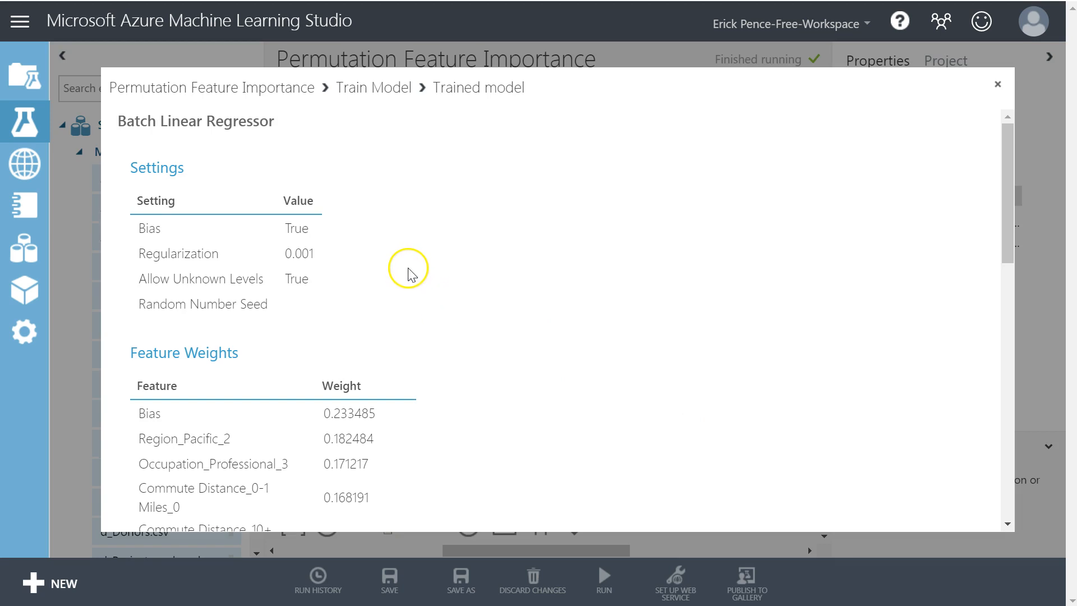
pyautogui.scroll(-3)
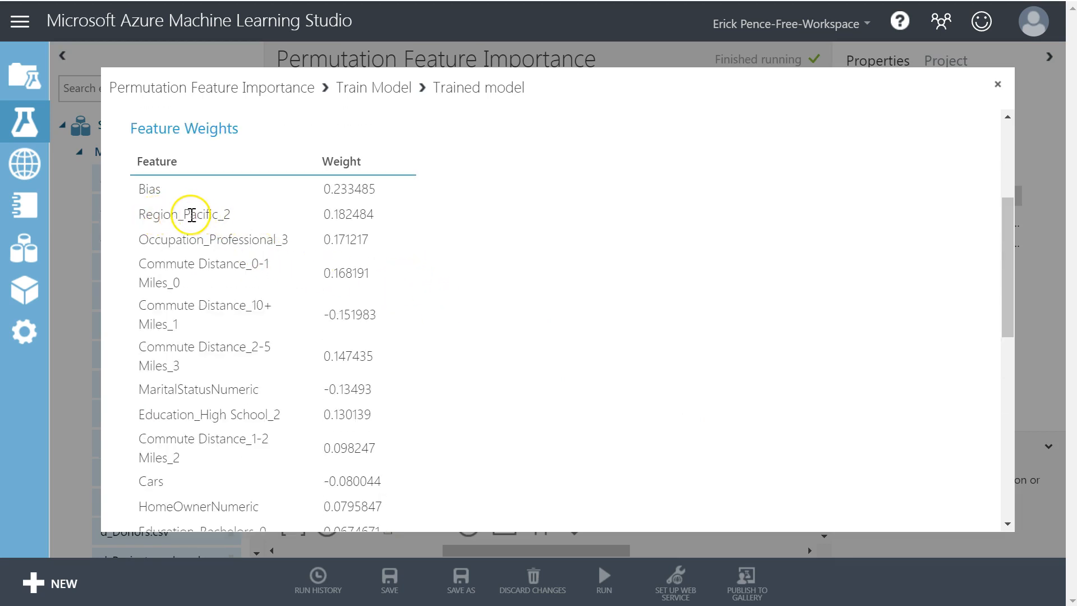
pyautogui.doubleClick(199, 213)
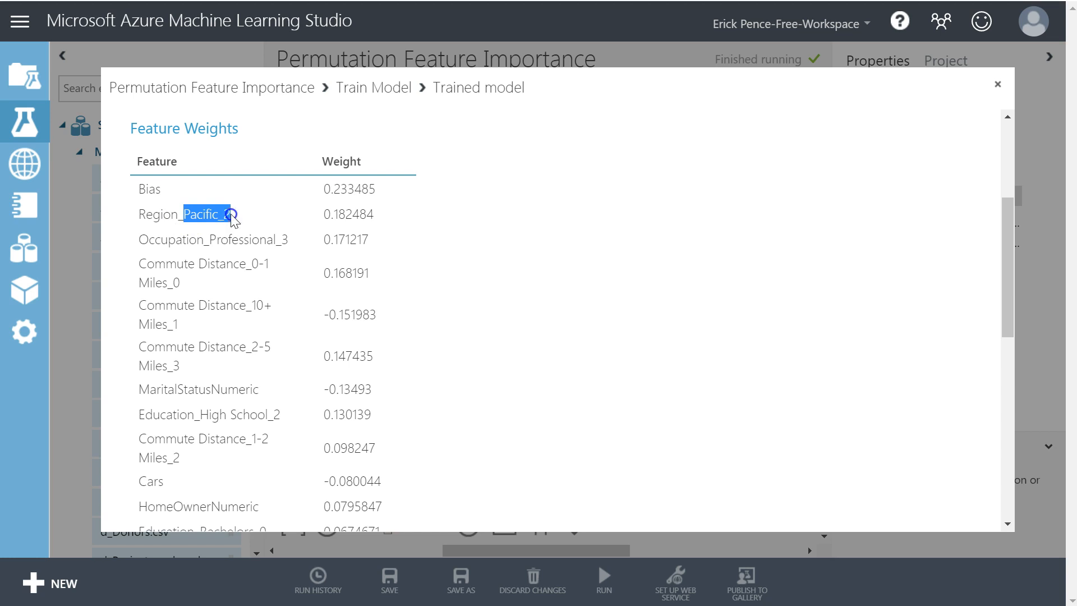
pyautogui.click(348, 214)
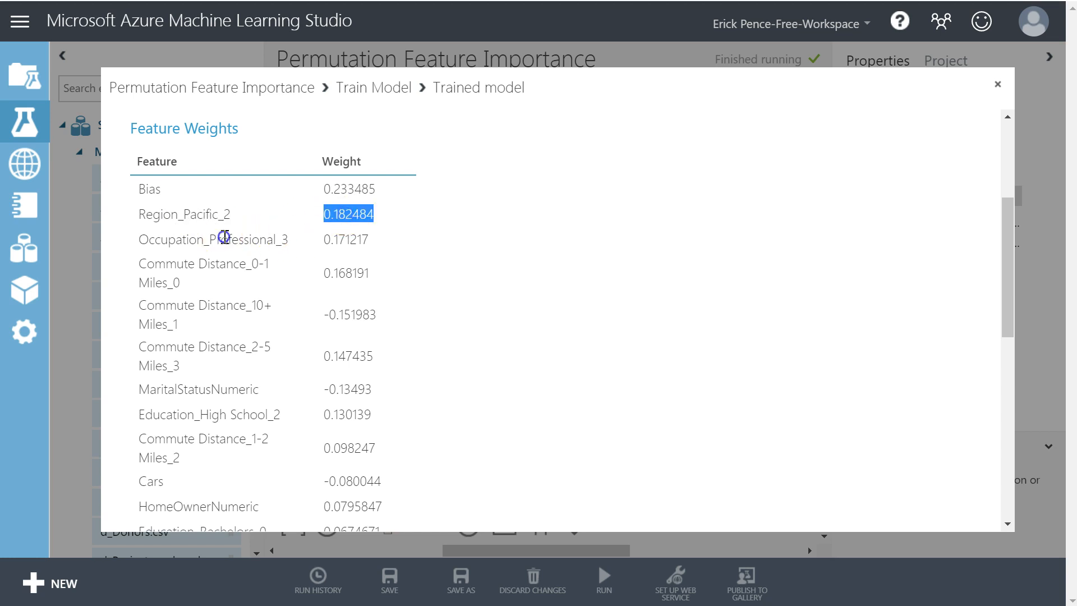
# - Scroll through the remaining feature weights and close the visualization
pyautogui.scroll(-3)
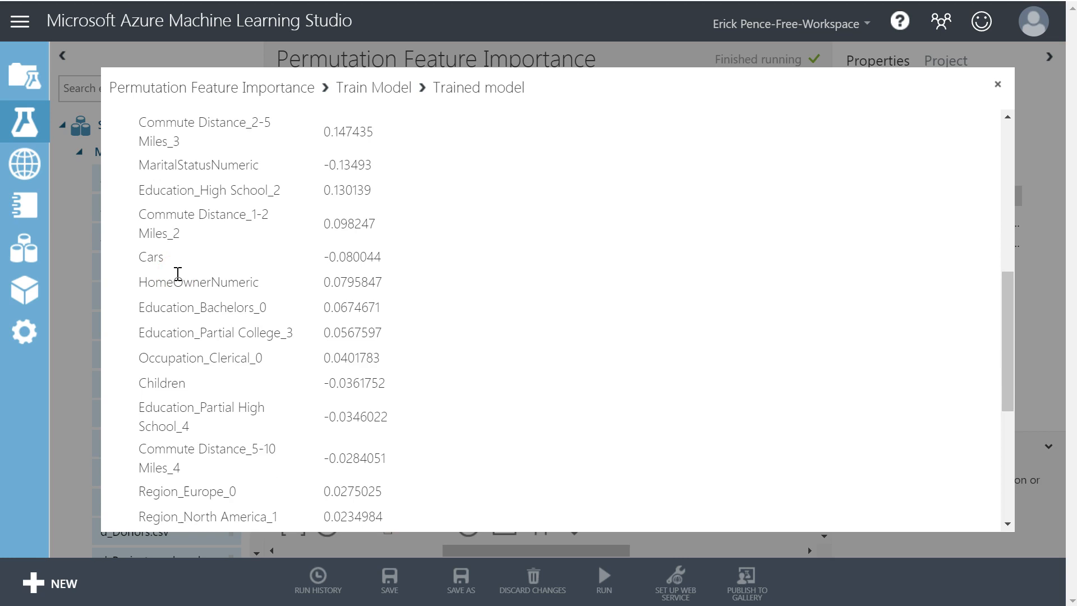
pyautogui.scroll(-3)
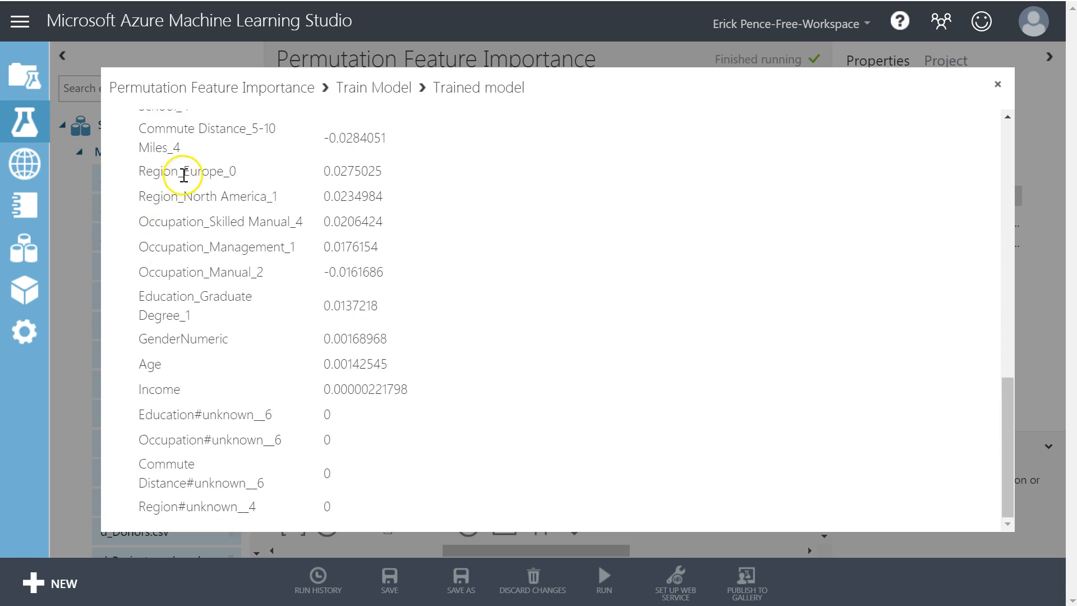
pyautogui.scroll(3)
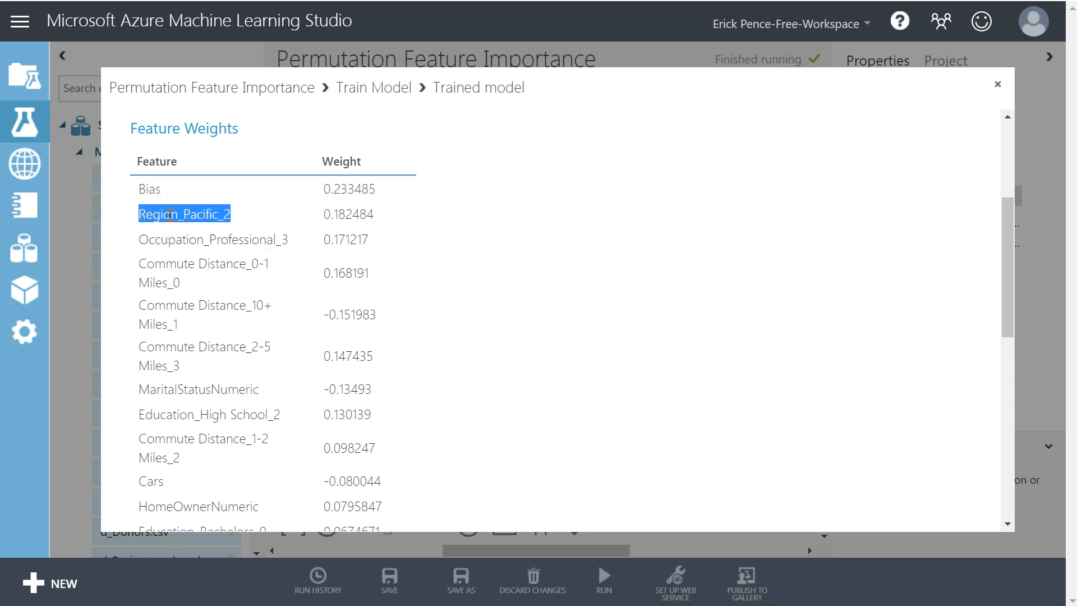
pyautogui.scroll(-3)
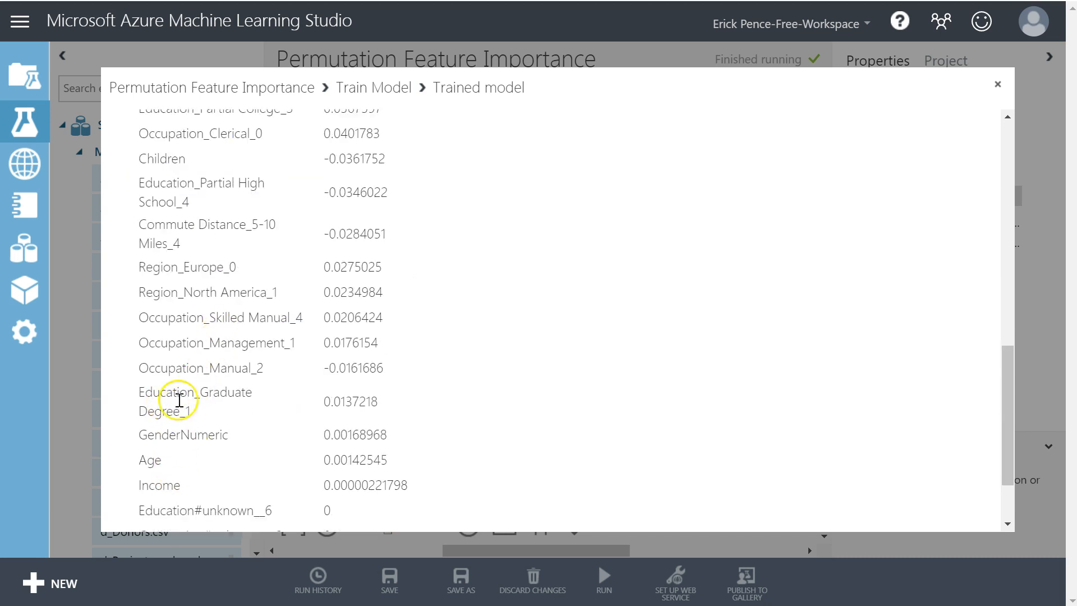
pyautogui.moveTo(184, 285)
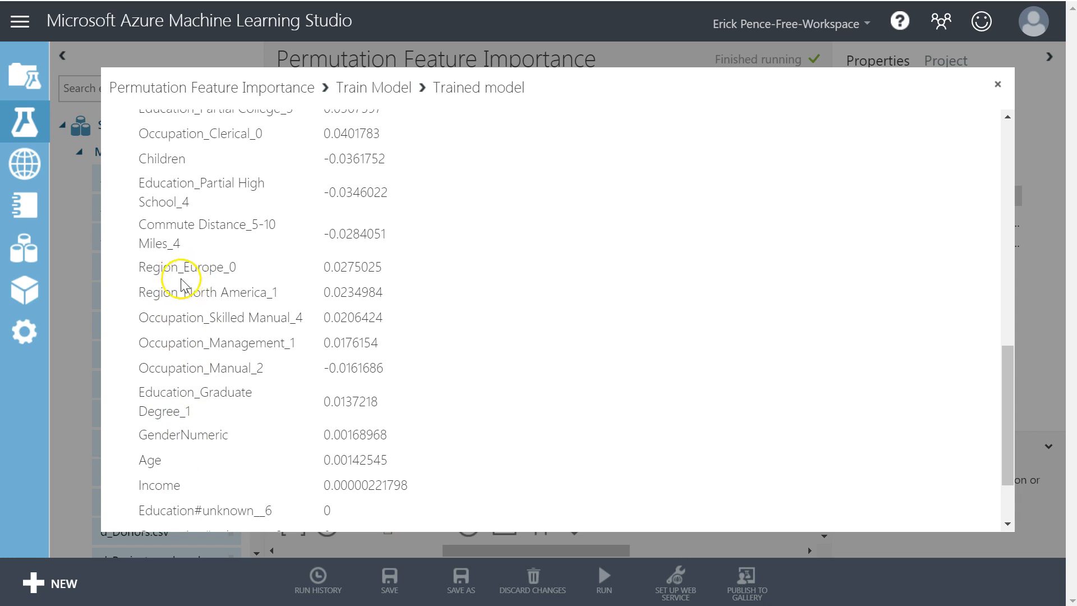
pyautogui.scroll(3)
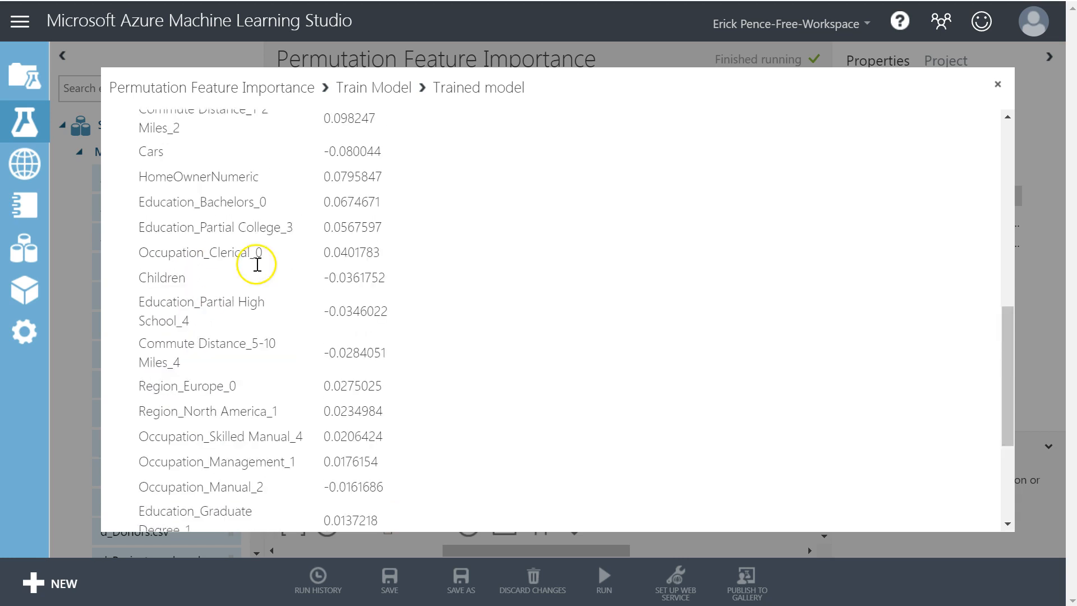
pyautogui.click(996, 85)
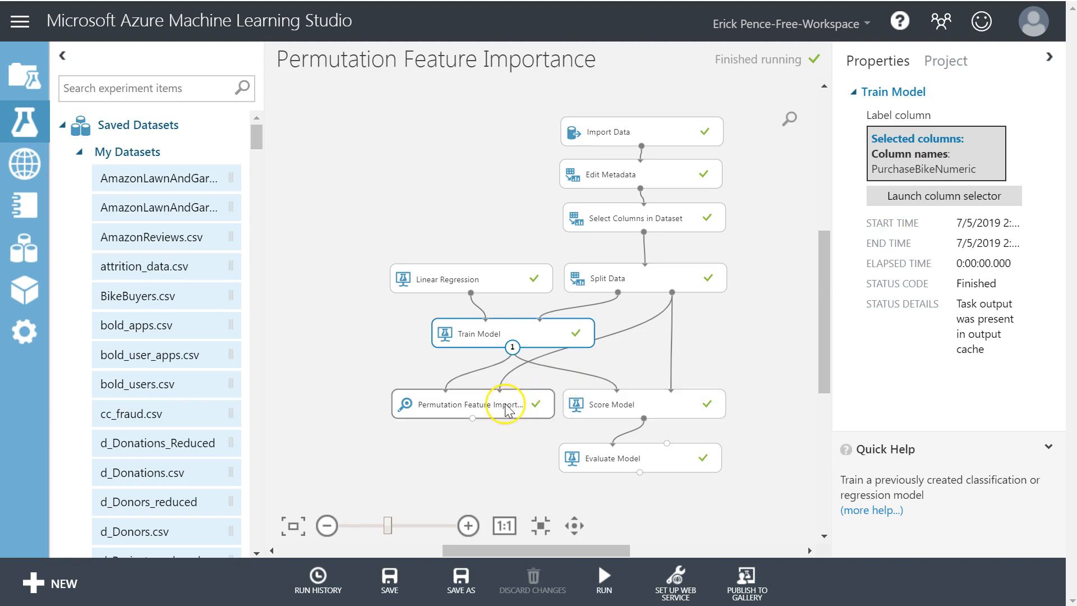
# - Visualize the 11 PFI feature scores, mark Region, and show Score column statistics
pyautogui.rightClick(472, 404)
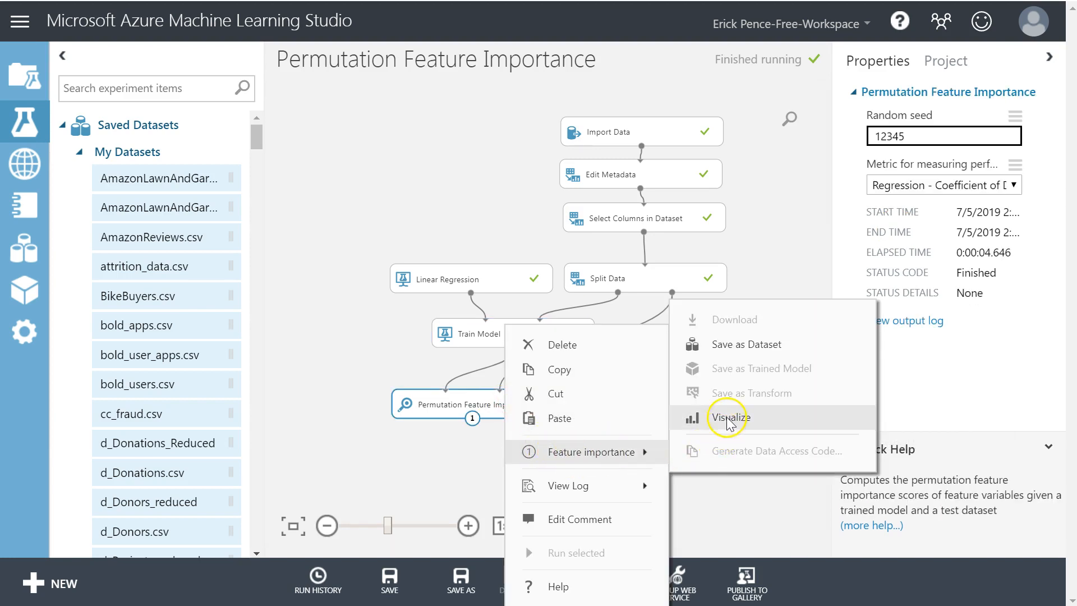
pyautogui.click(729, 417)
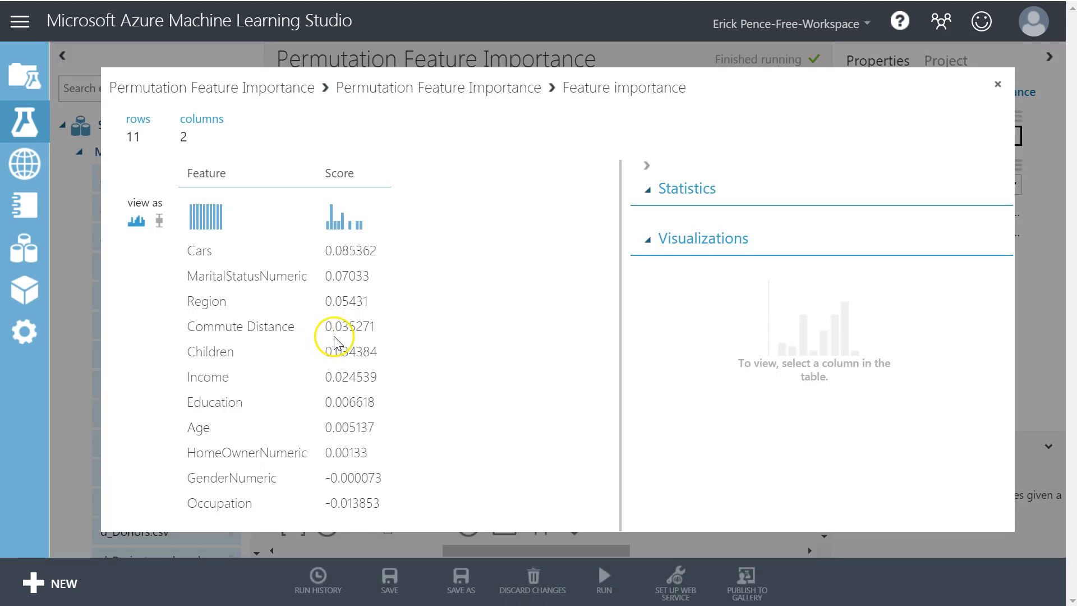
pyautogui.moveTo(243, 292)
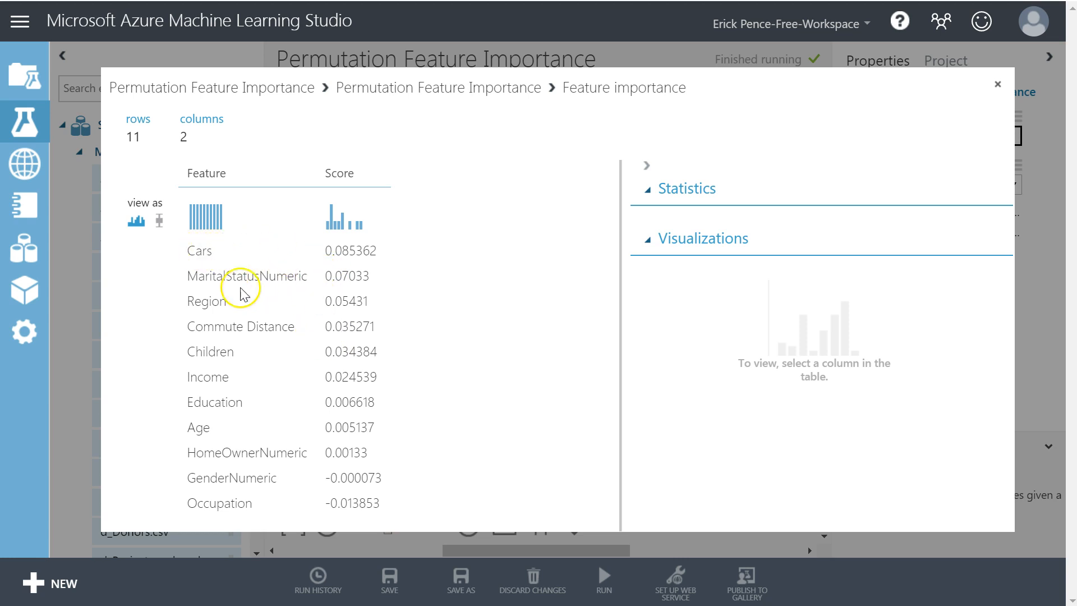
pyautogui.click(208, 300)
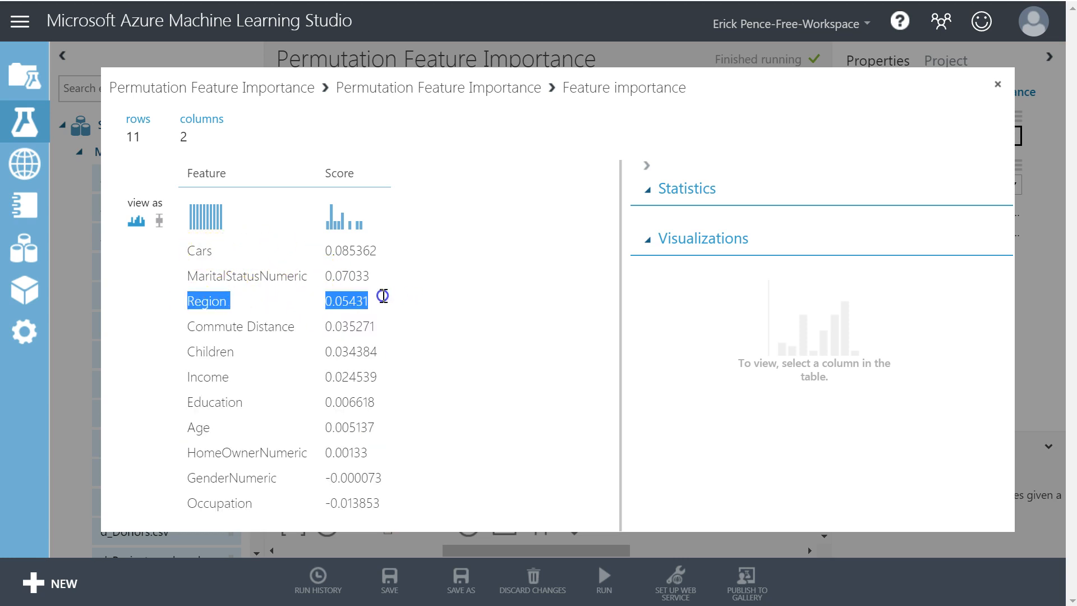
pyautogui.click(339, 173)
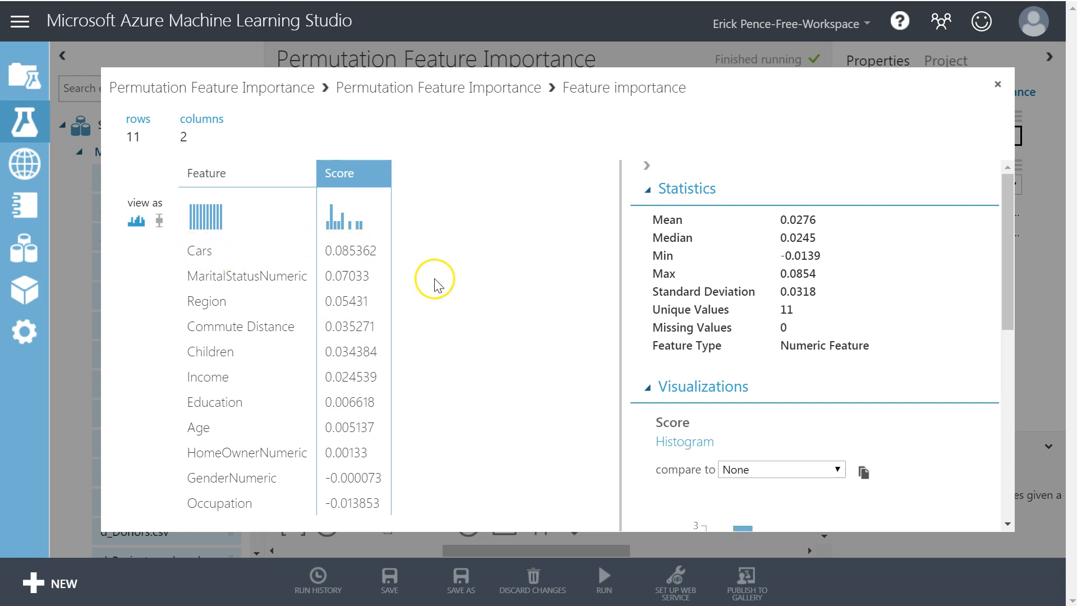
pyautogui.moveTo(428, 267)
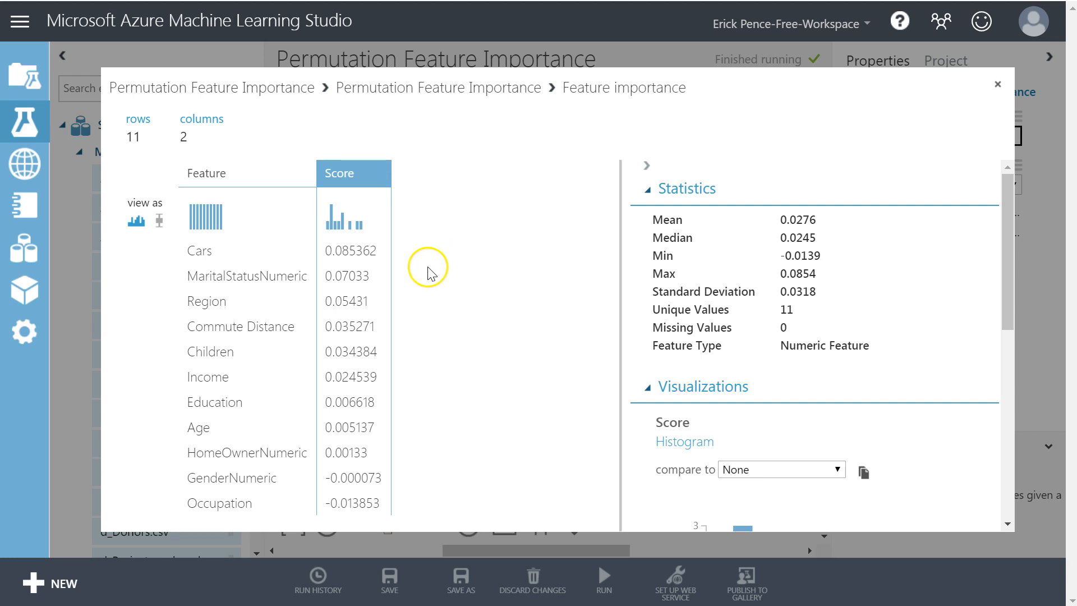
pyautogui.moveTo(332, 272)
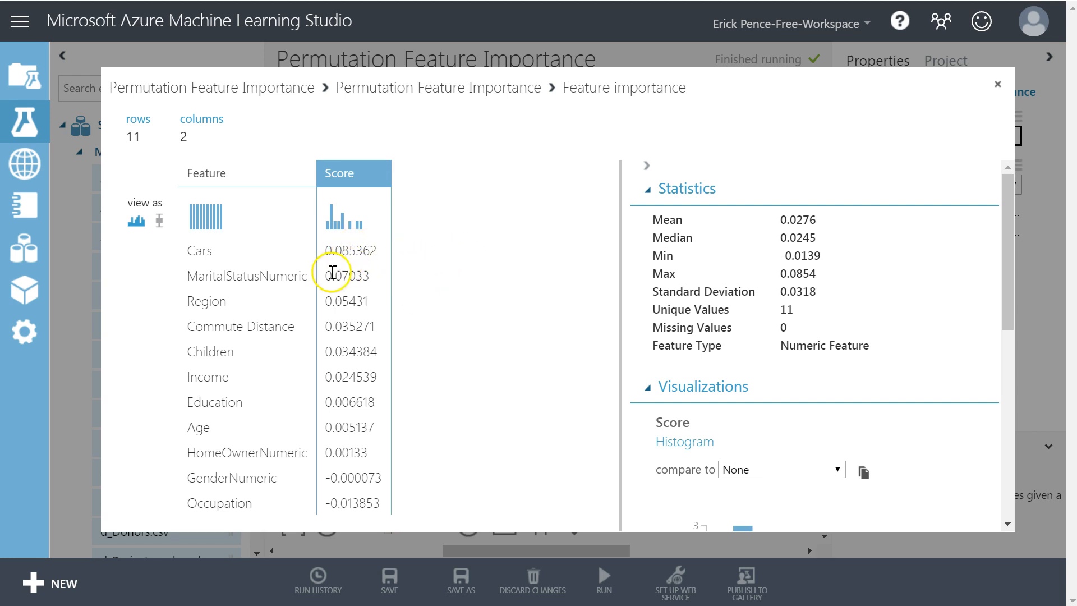
pyautogui.moveTo(271, 481)
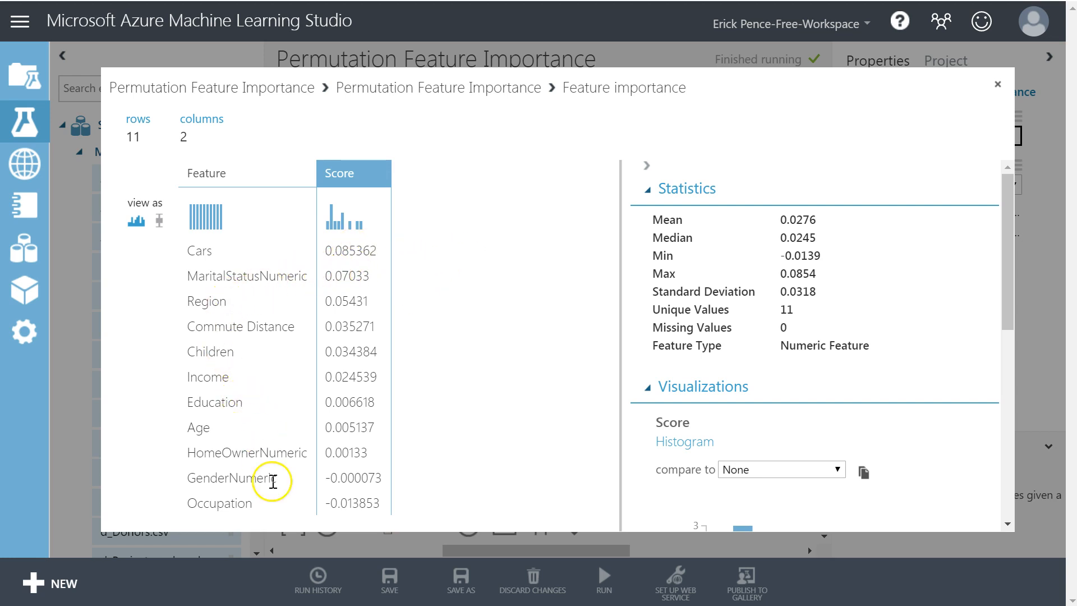
pyautogui.moveTo(255, 516)
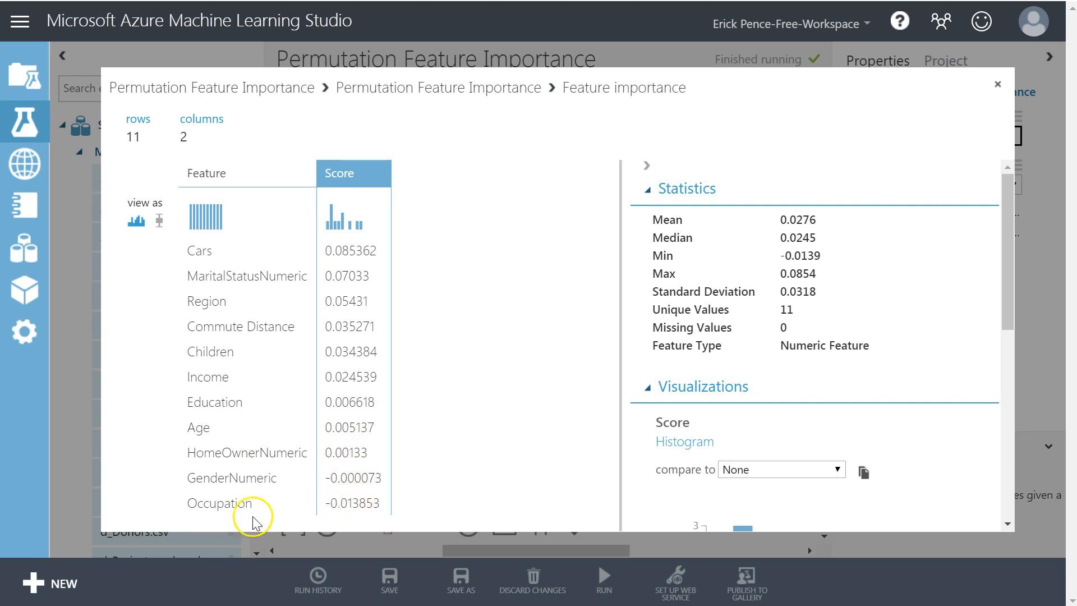
pyautogui.moveTo(337, 497)
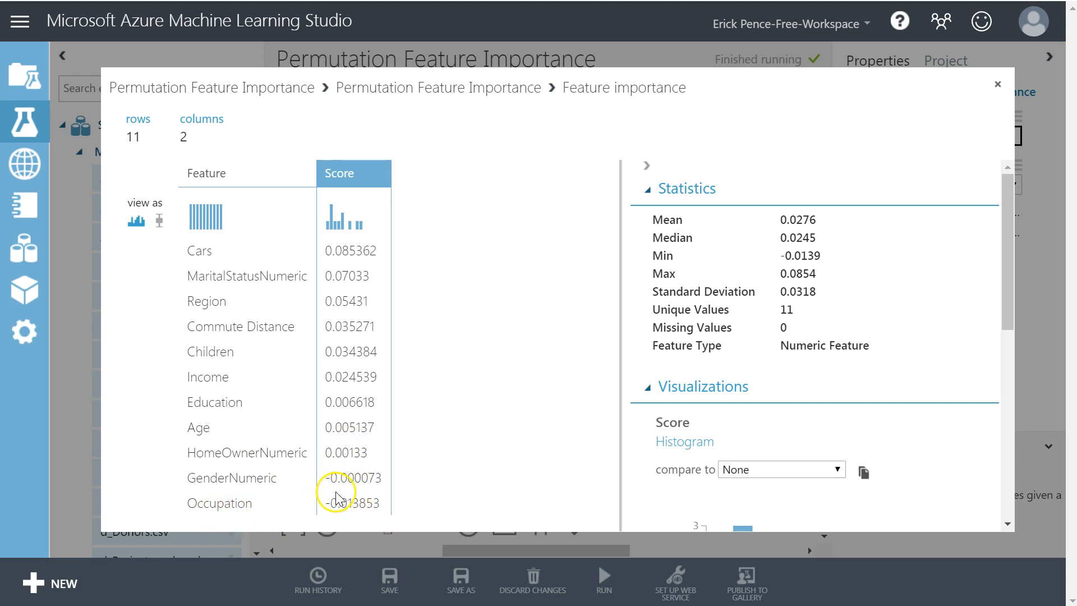
pyautogui.moveTo(201, 336)
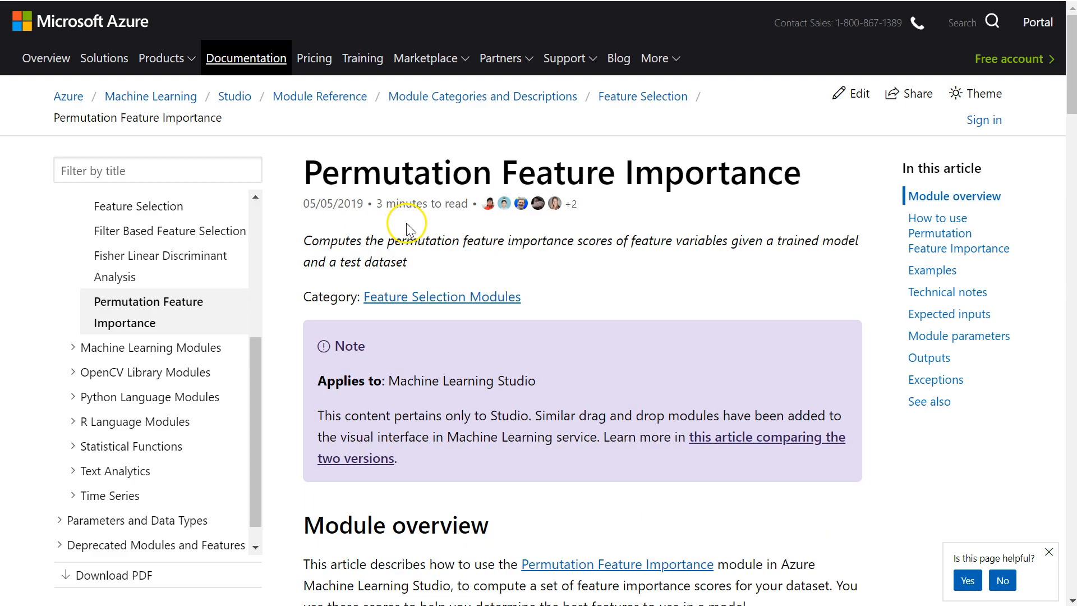
pyautogui.scroll(-3)
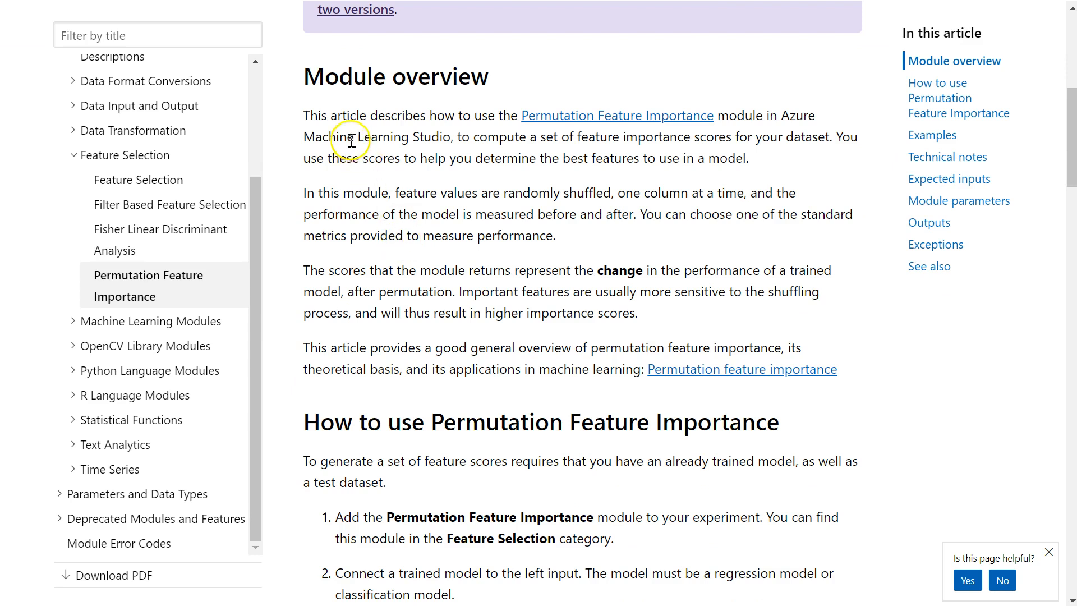
pyautogui.moveTo(320, 206)
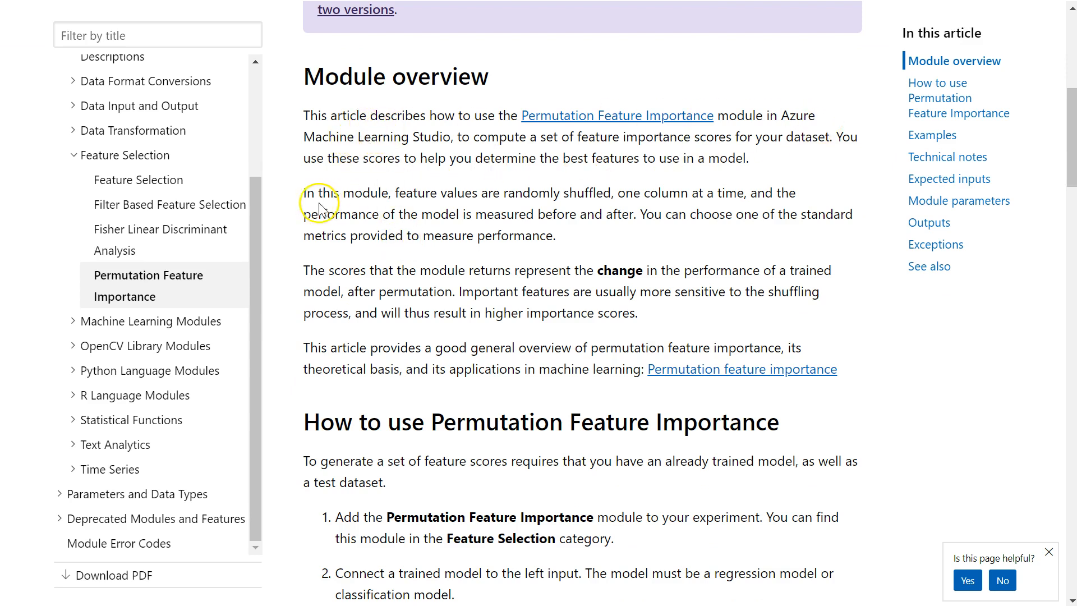
pyautogui.moveTo(456, 193)
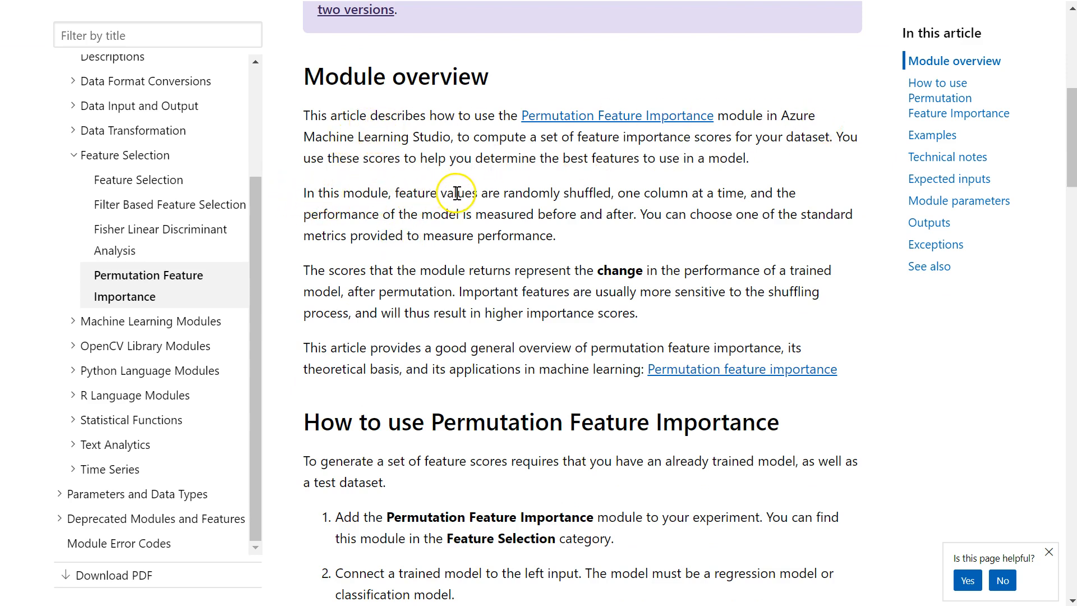
pyautogui.moveTo(460, 193)
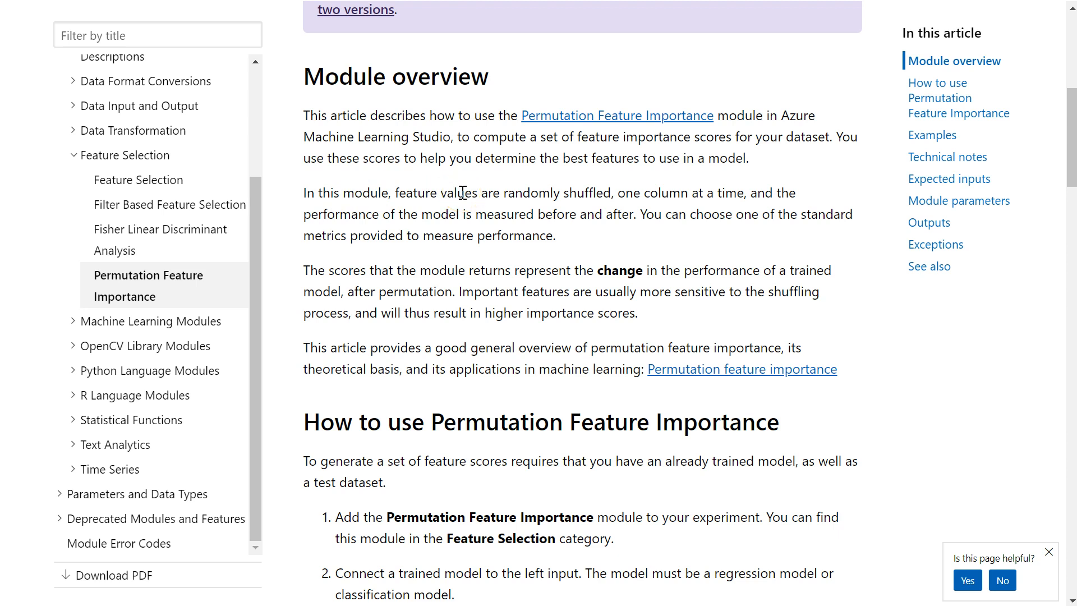
pyautogui.moveTo(632, 197)
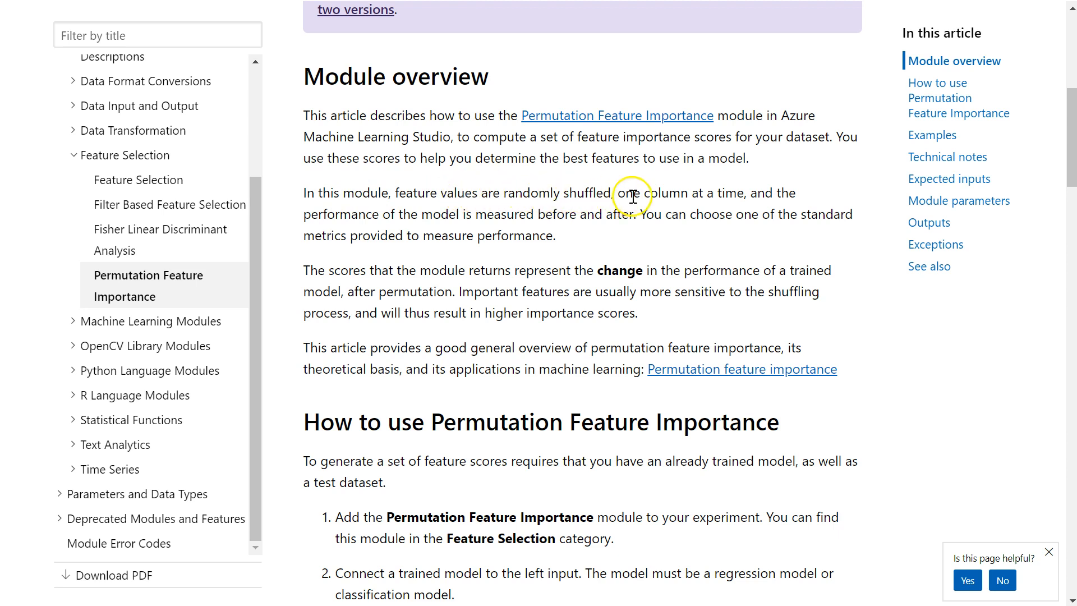
pyautogui.moveTo(720, 200)
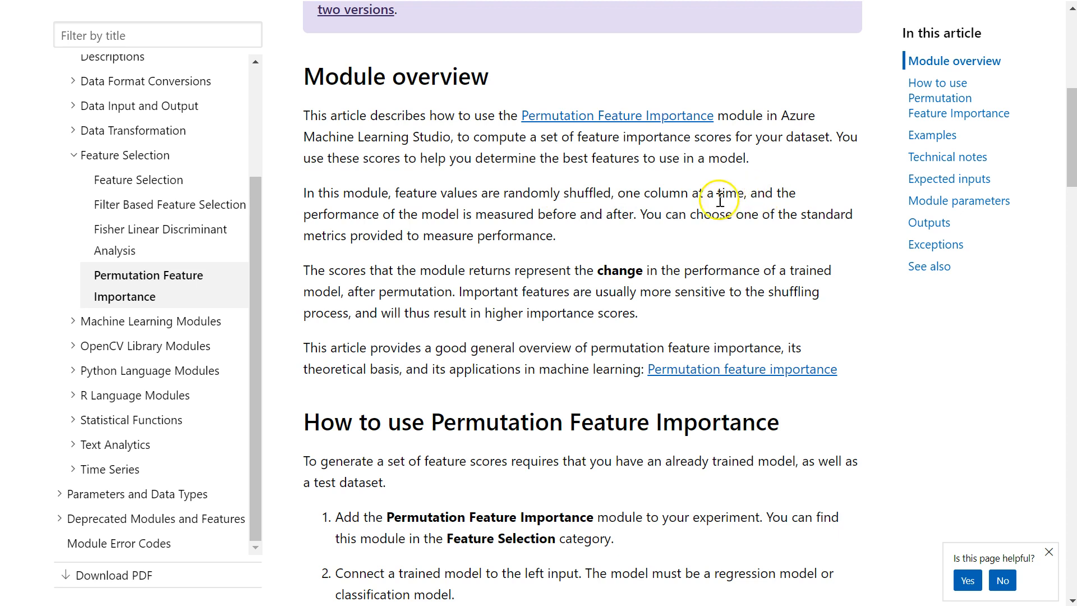
pyautogui.moveTo(433, 213)
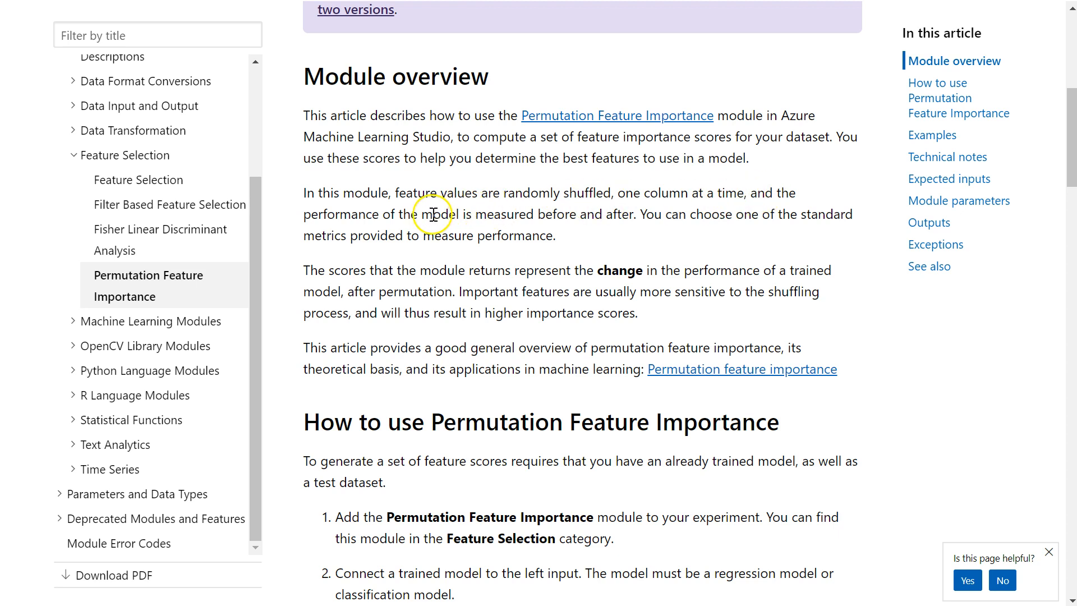
pyautogui.moveTo(616, 217)
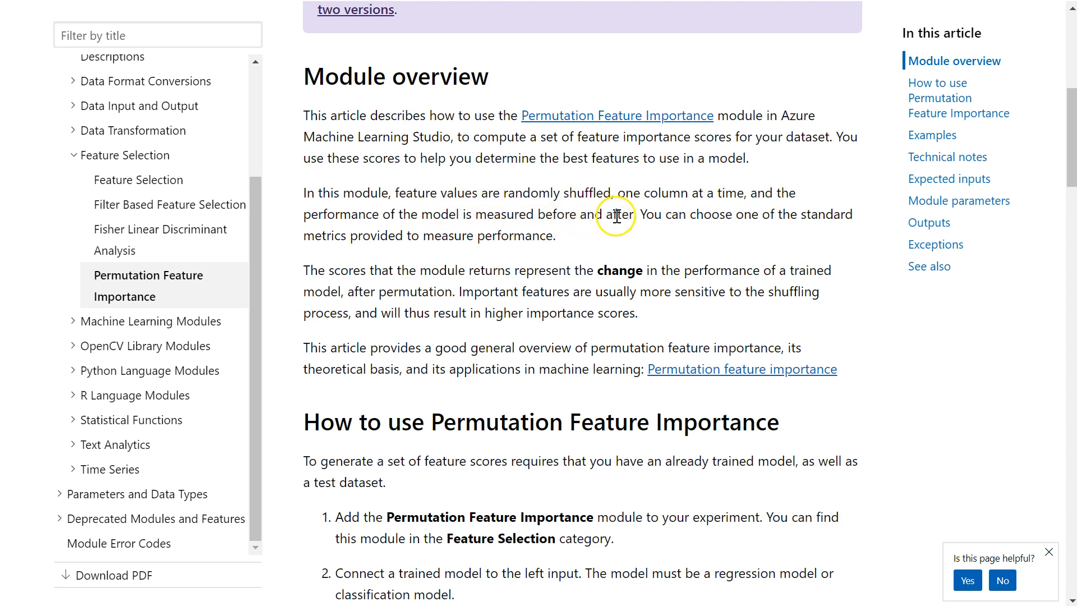
pyautogui.moveTo(610, 194)
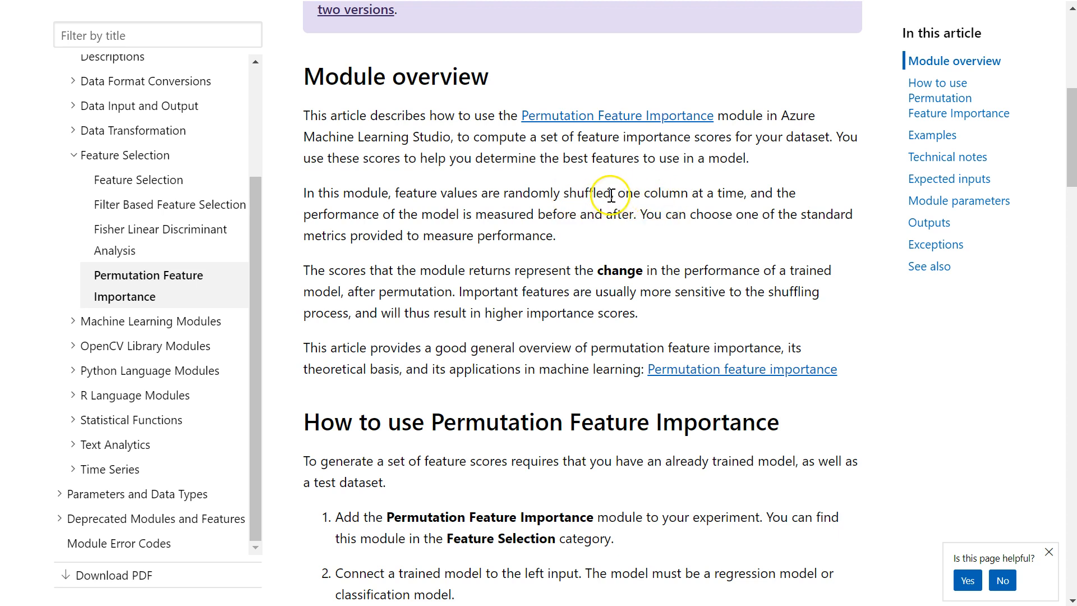
pyautogui.moveTo(617, 228)
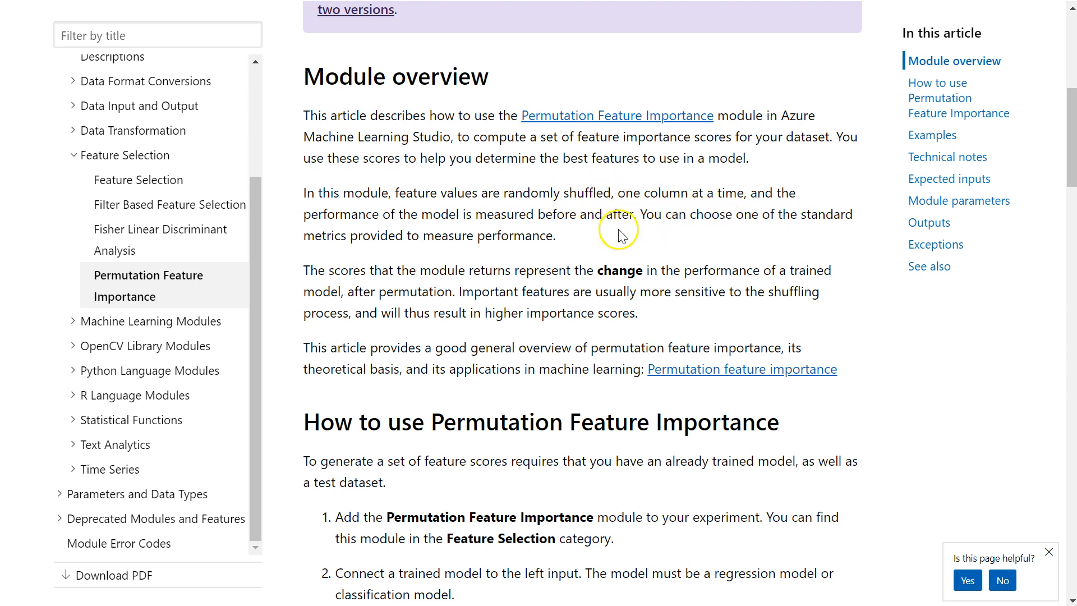
pyautogui.moveTo(570, 245)
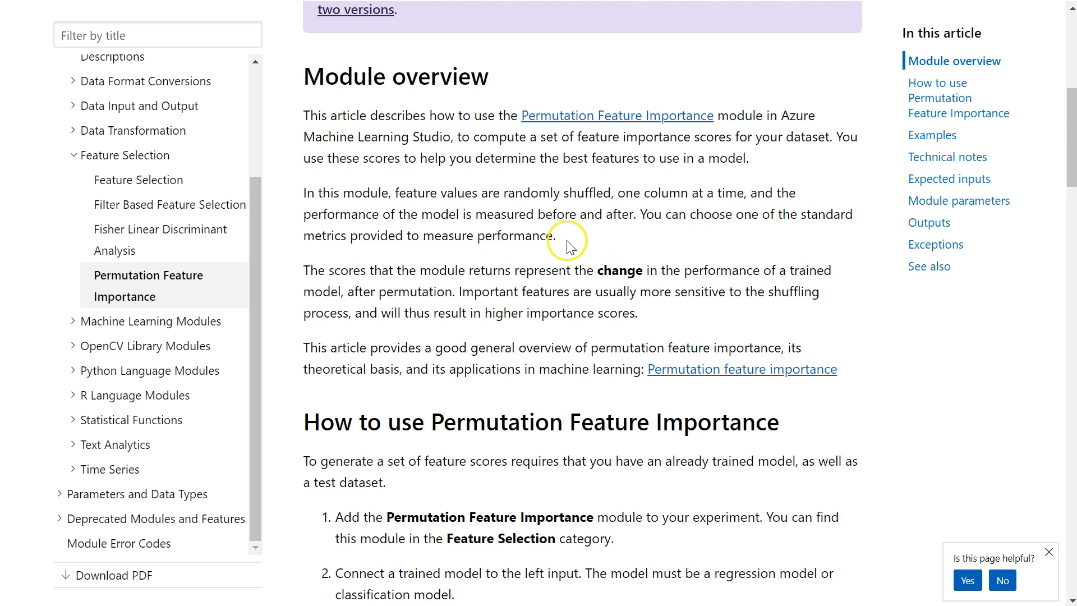
pyautogui.moveTo(424, 270)
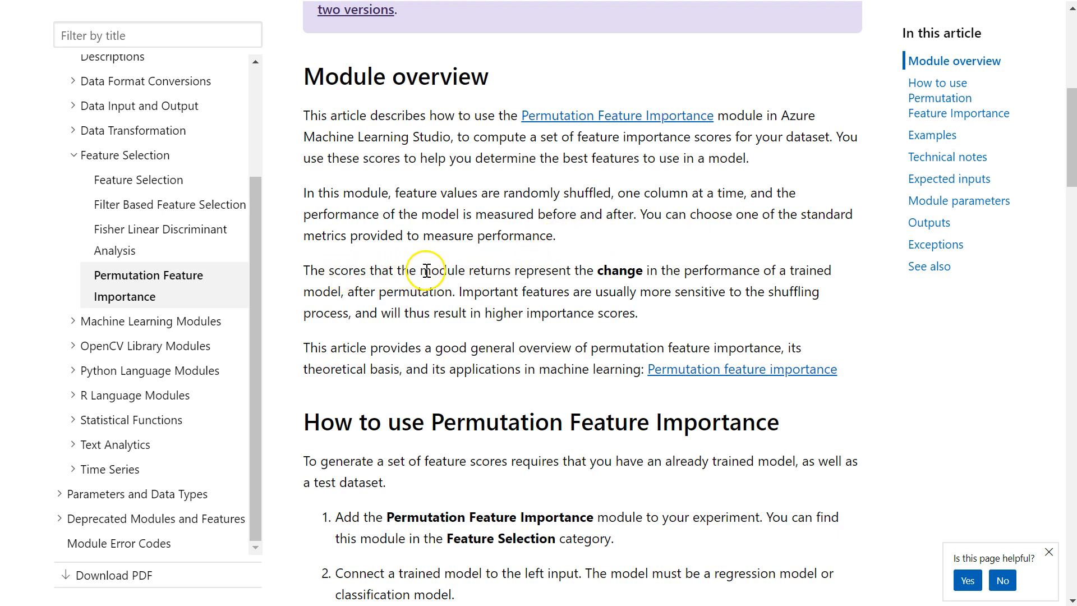
pyautogui.moveTo(676, 273)
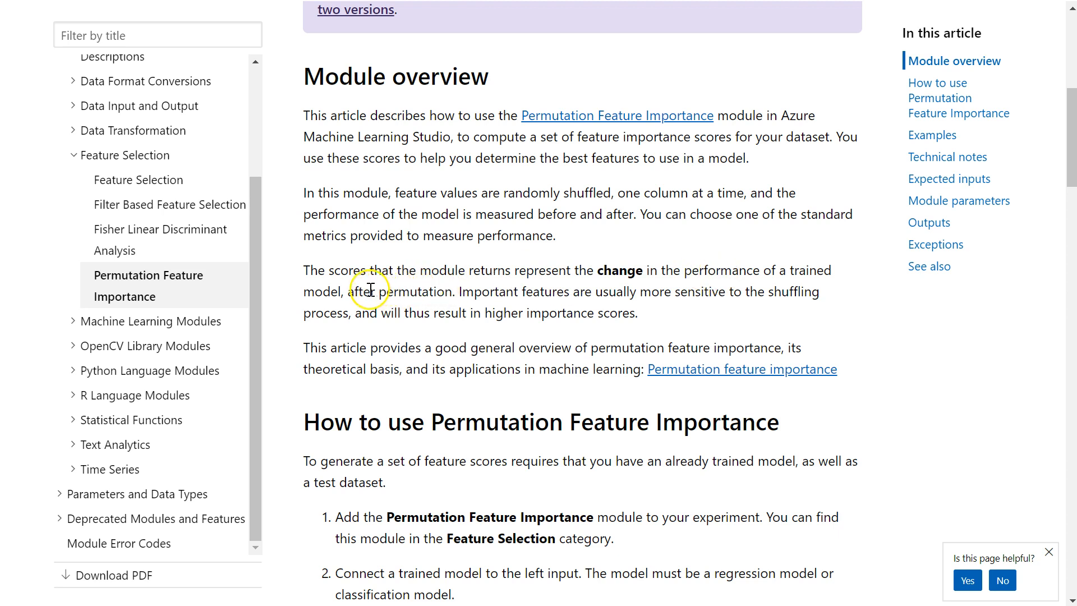
pyautogui.moveTo(434, 293)
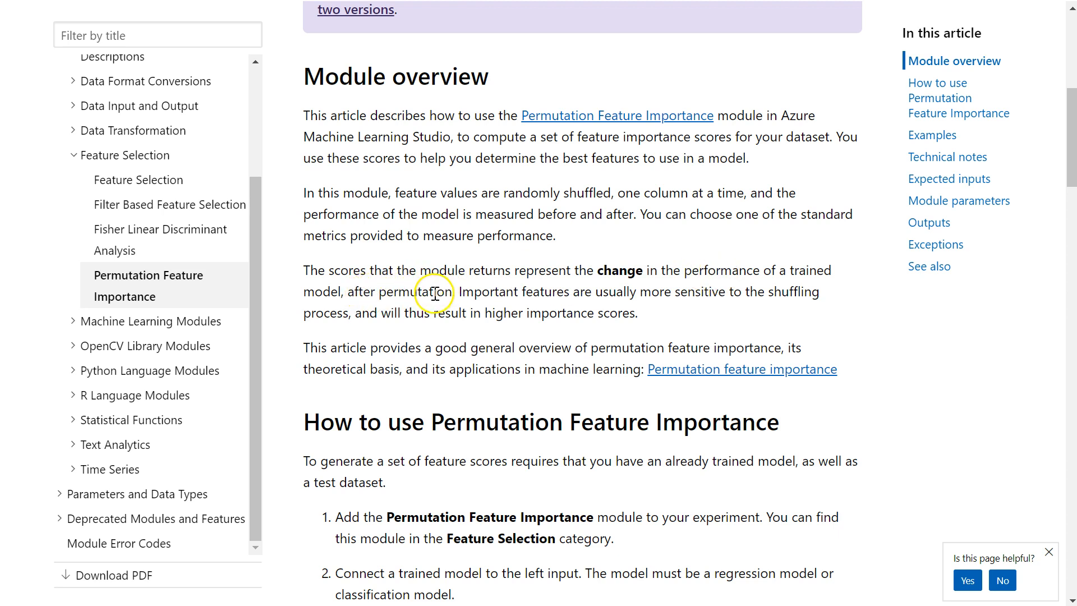
pyautogui.moveTo(434, 292)
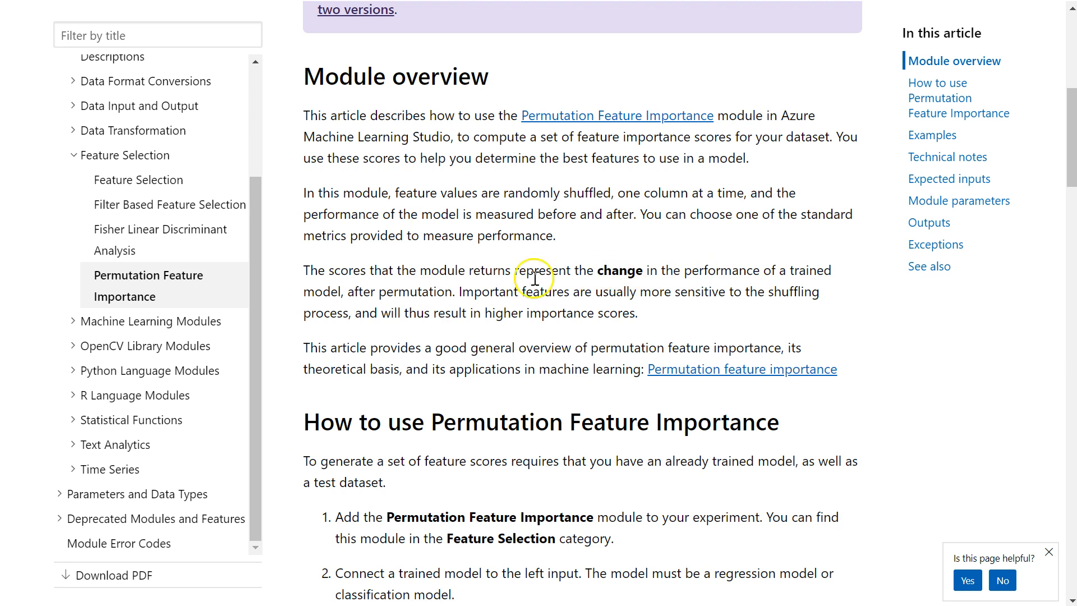
pyautogui.moveTo(518, 296)
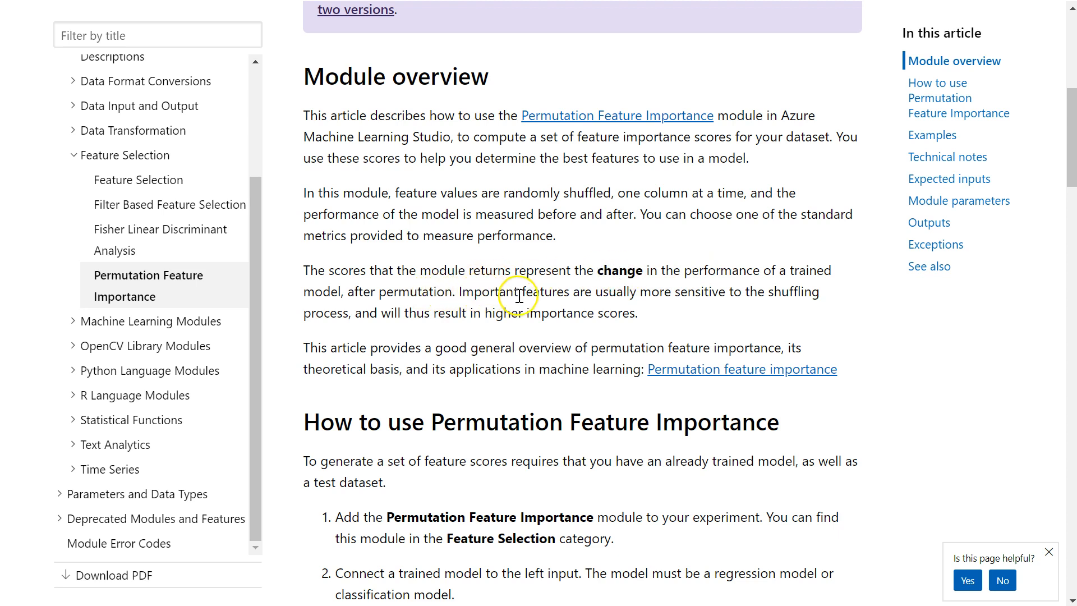
pyautogui.moveTo(447, 310)
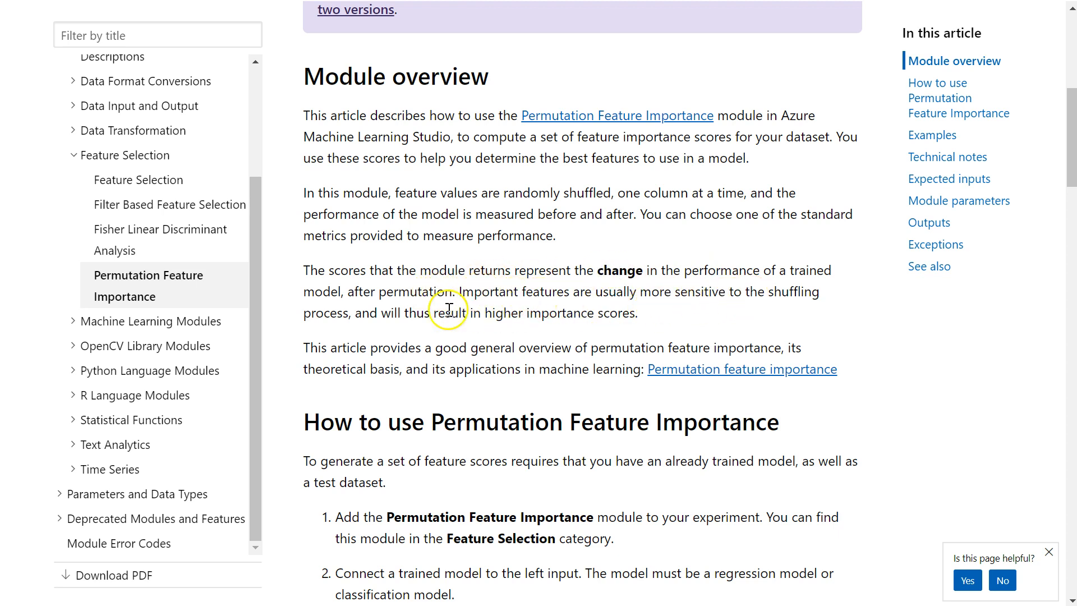
pyautogui.moveTo(602, 317)
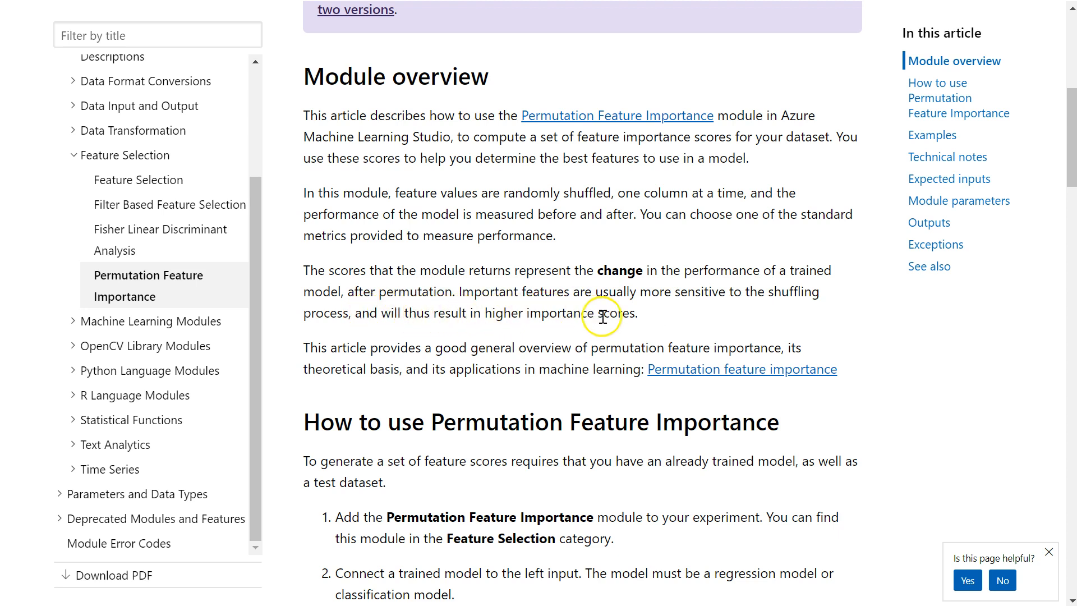
pyautogui.moveTo(656, 310)
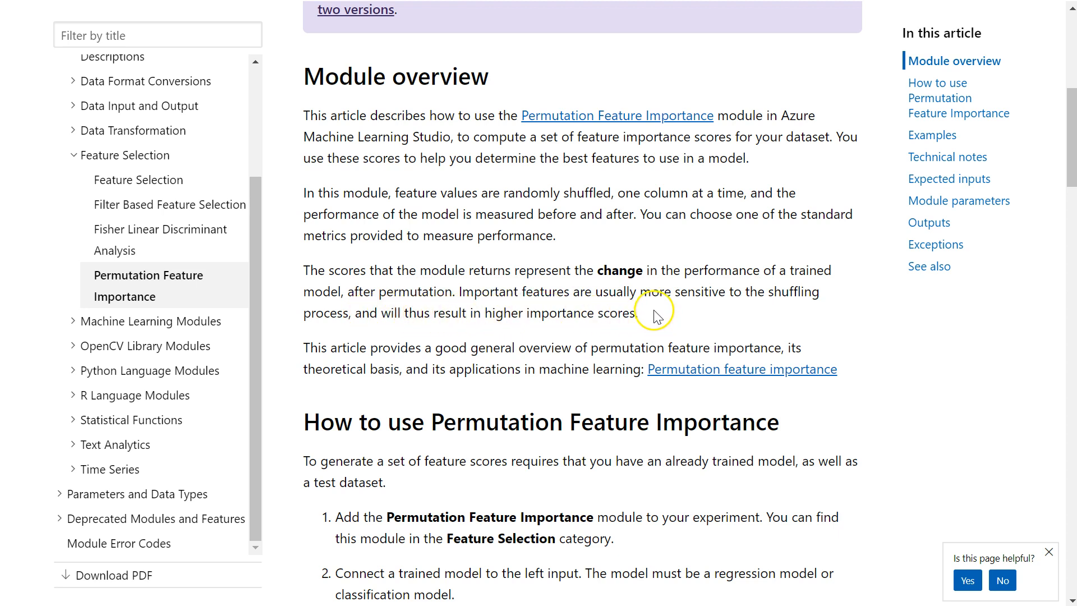
pyautogui.moveTo(651, 321)
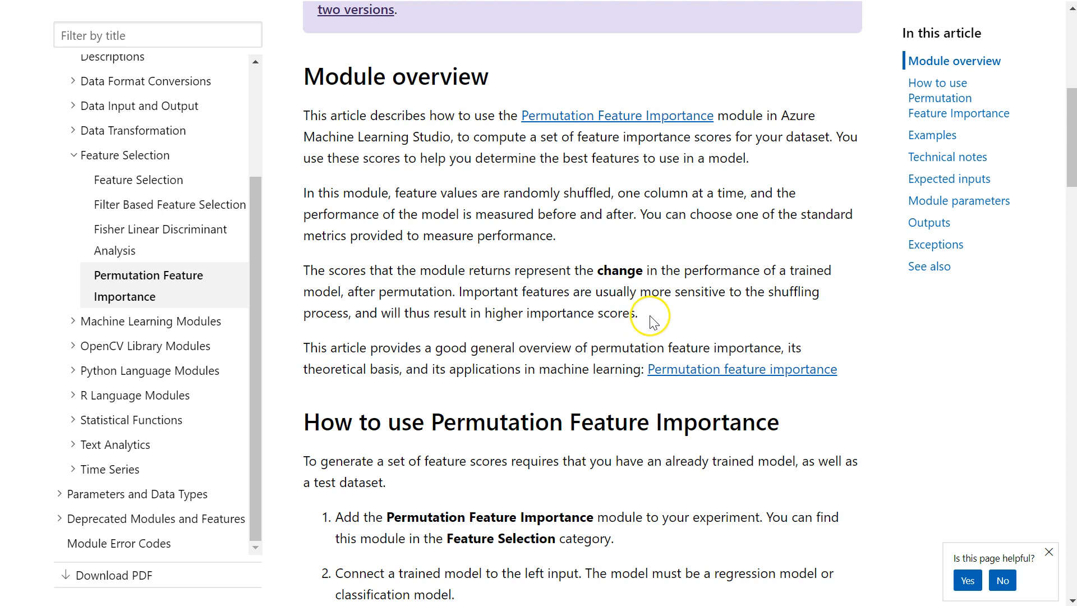
pyautogui.moveTo(559, 283)
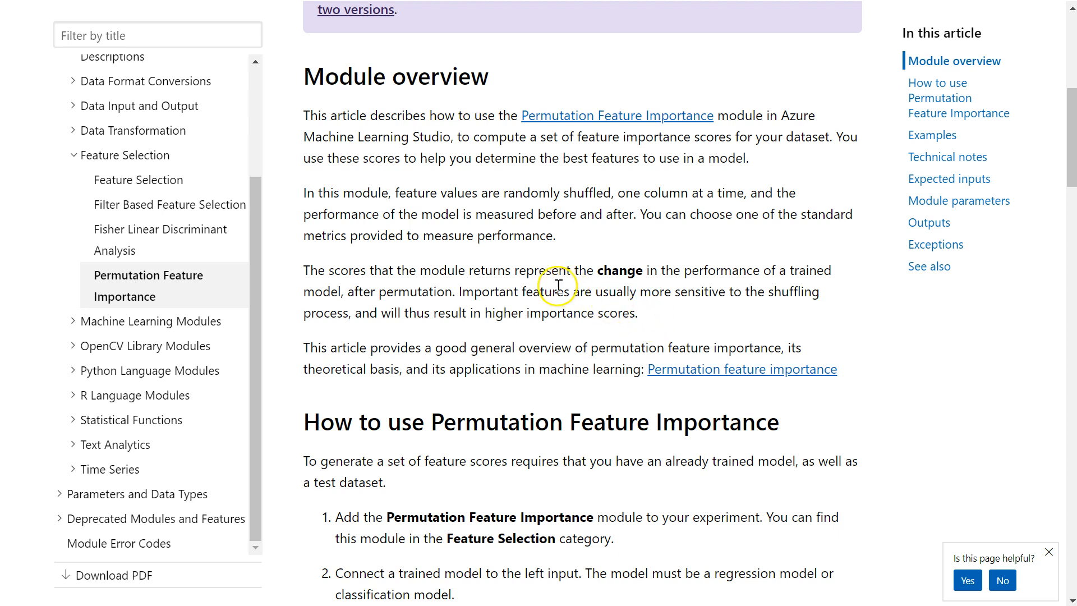
pyautogui.moveTo(557, 286)
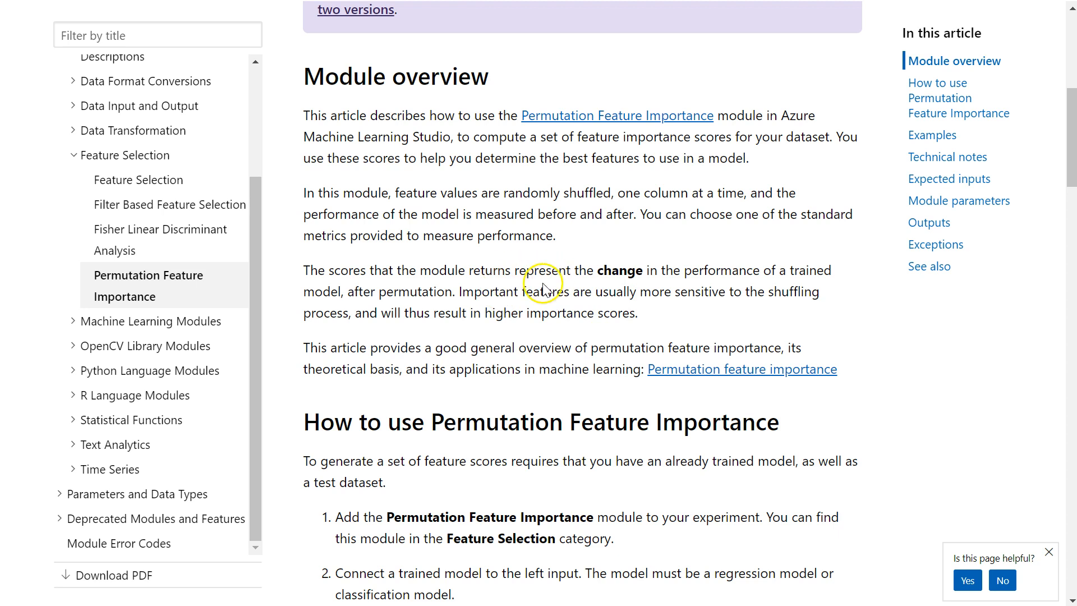
pyautogui.moveTo(481, 258)
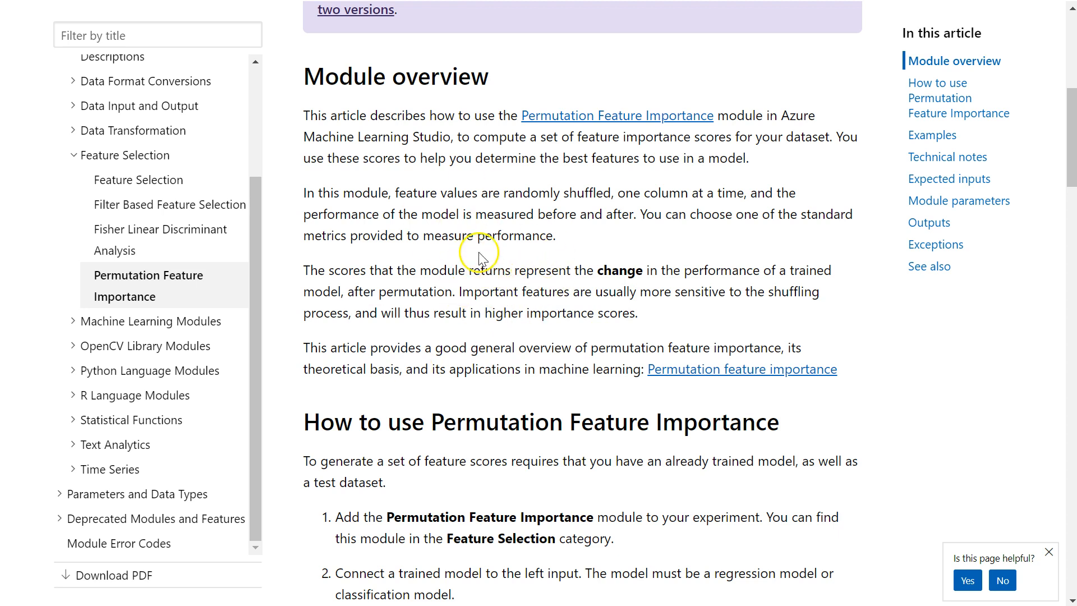
pyautogui.moveTo(502, 307)
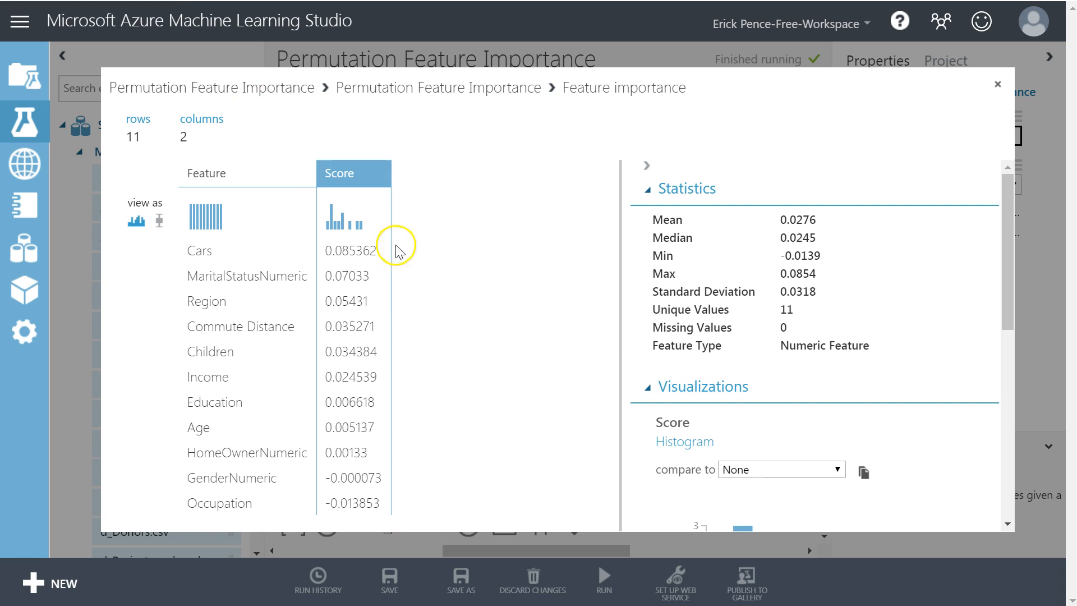
pyautogui.moveTo(330, 255)
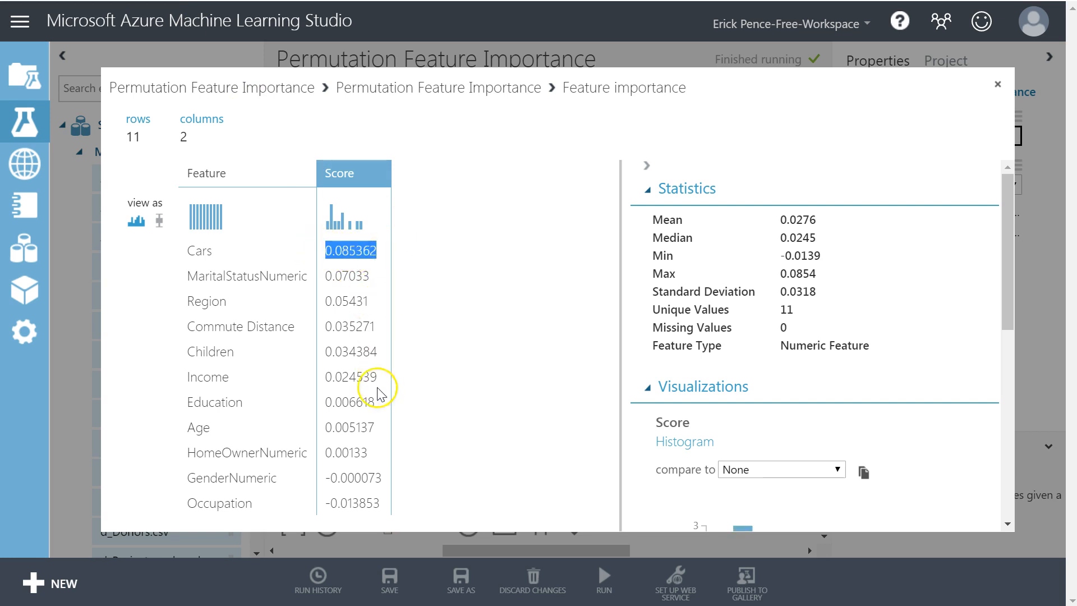
pyautogui.moveTo(259, 336)
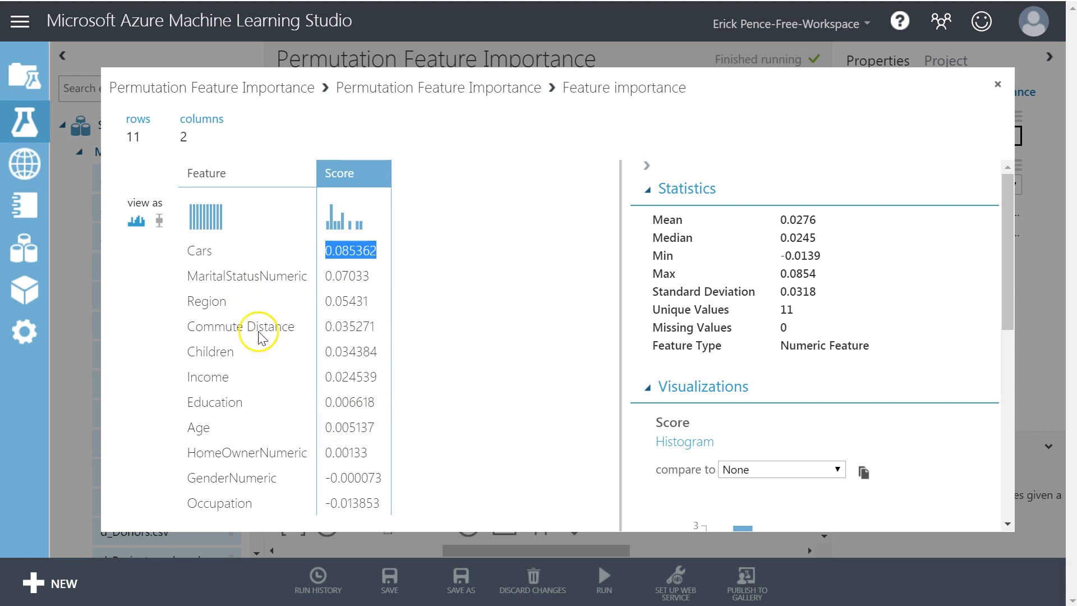
pyautogui.moveTo(350, 436)
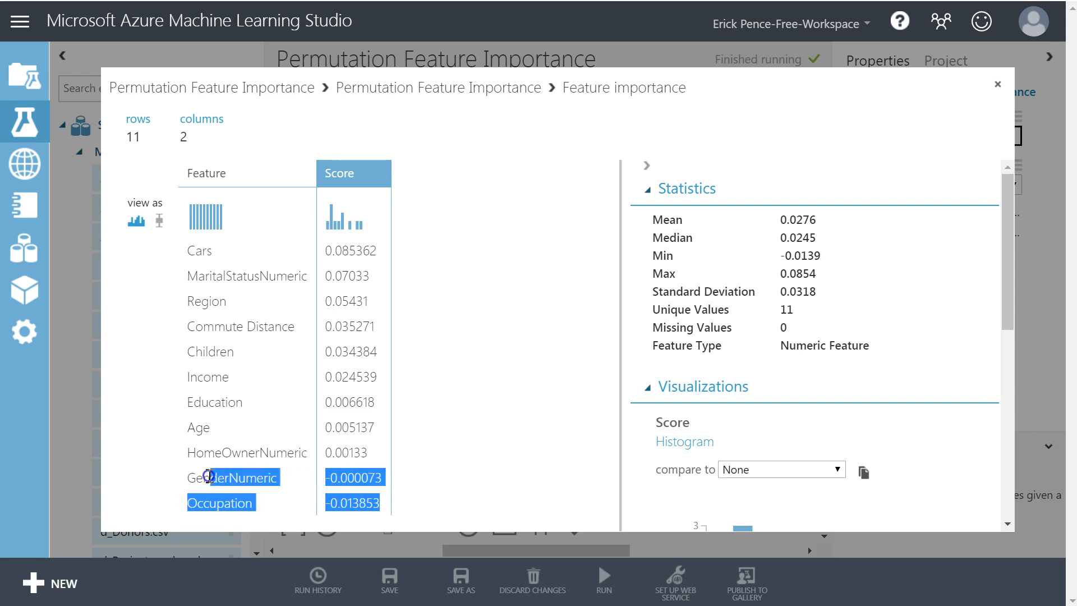
pyautogui.moveTo(385, 484)
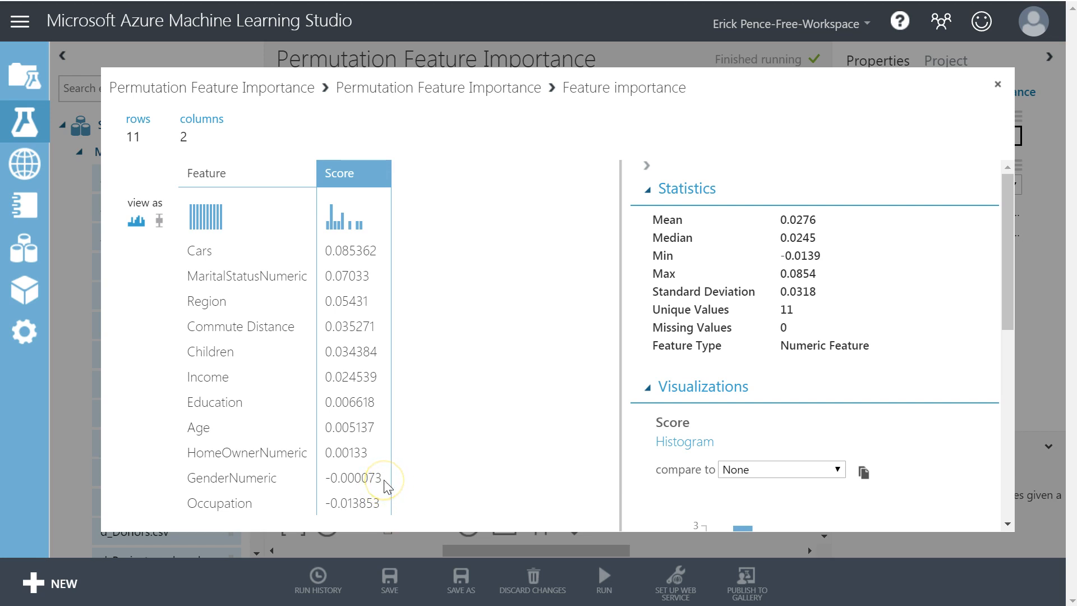
pyautogui.moveTo(355, 503)
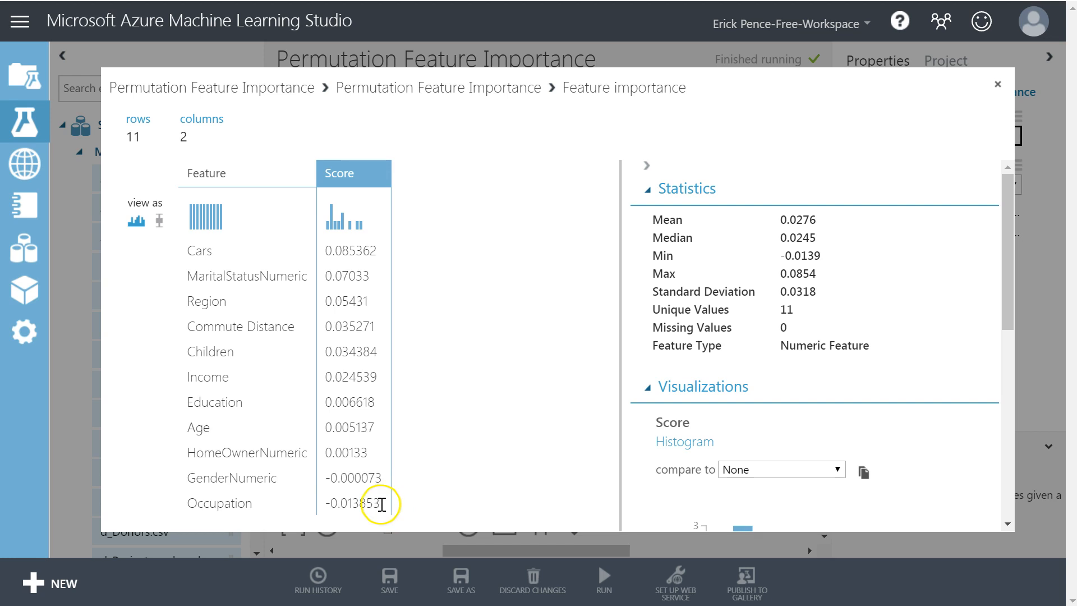
pyautogui.moveTo(385, 486)
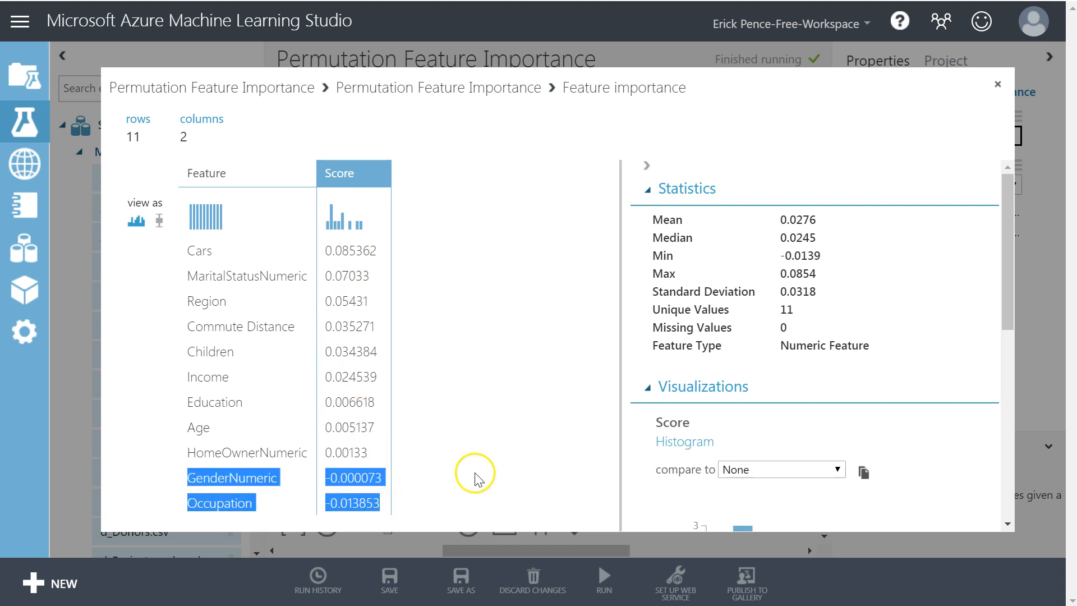
pyautogui.moveTo(427, 171)
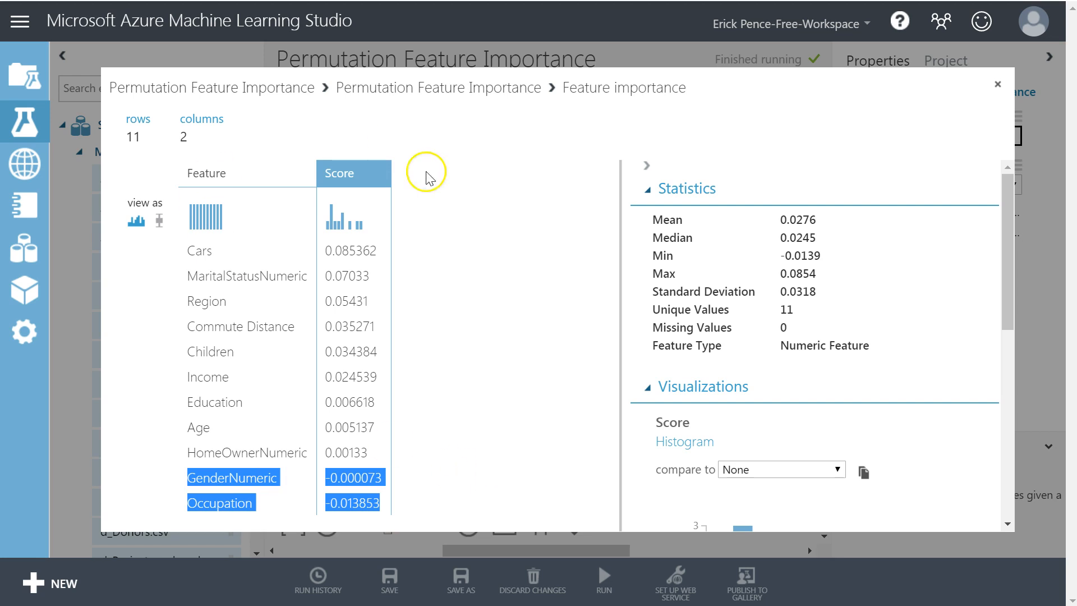
pyautogui.moveTo(462, 436)
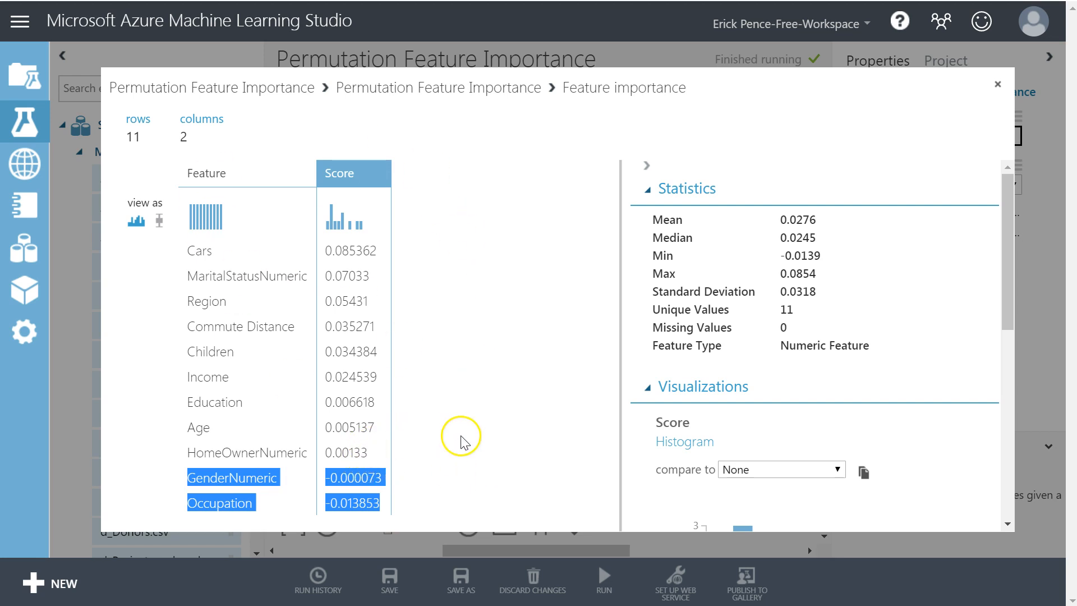
pyautogui.moveTo(376, 461)
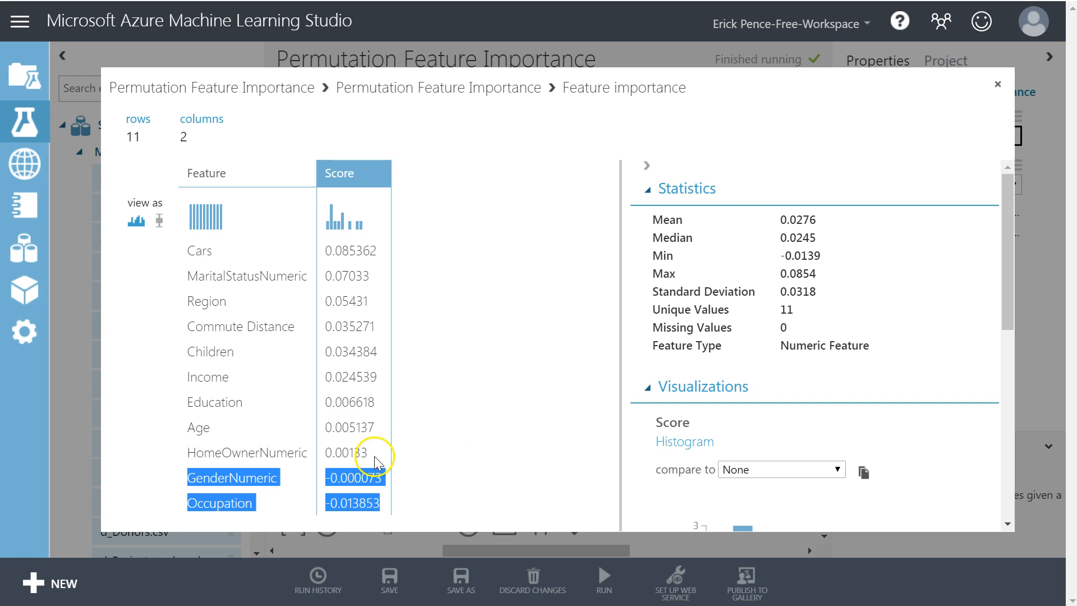
pyautogui.moveTo(376, 458)
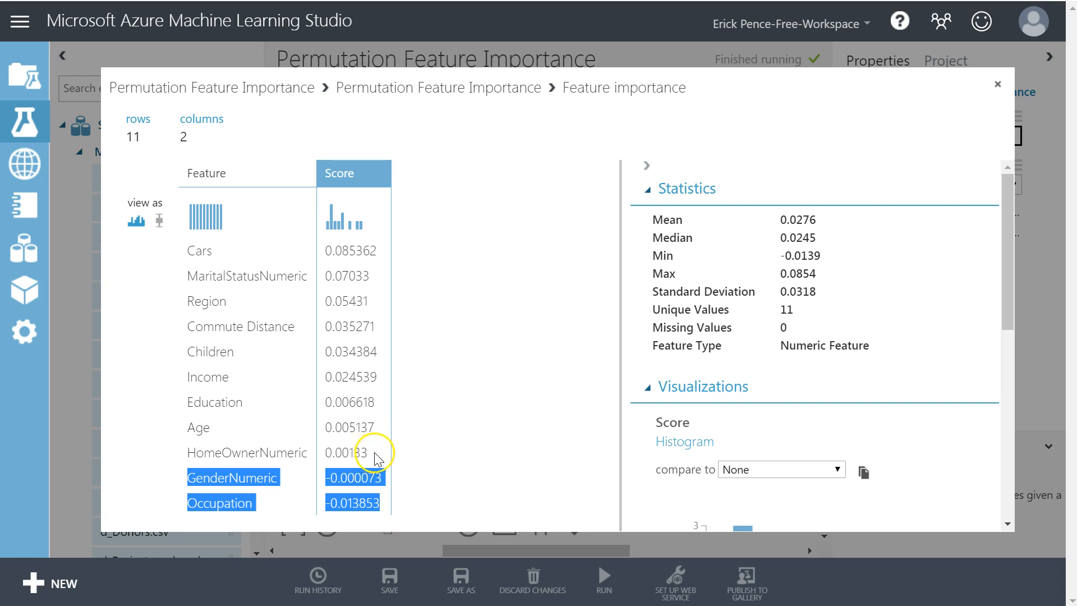
pyautogui.moveTo(178, 176)
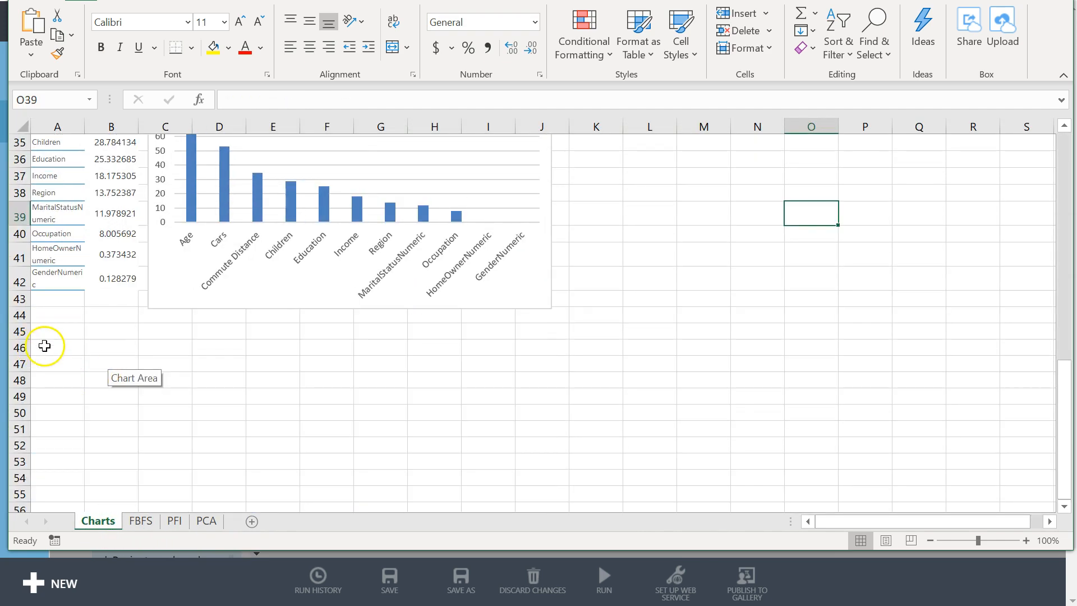
# - Paste the eleven PFI features and scores into columns A and B from row 46
pyautogui.click(58, 347)
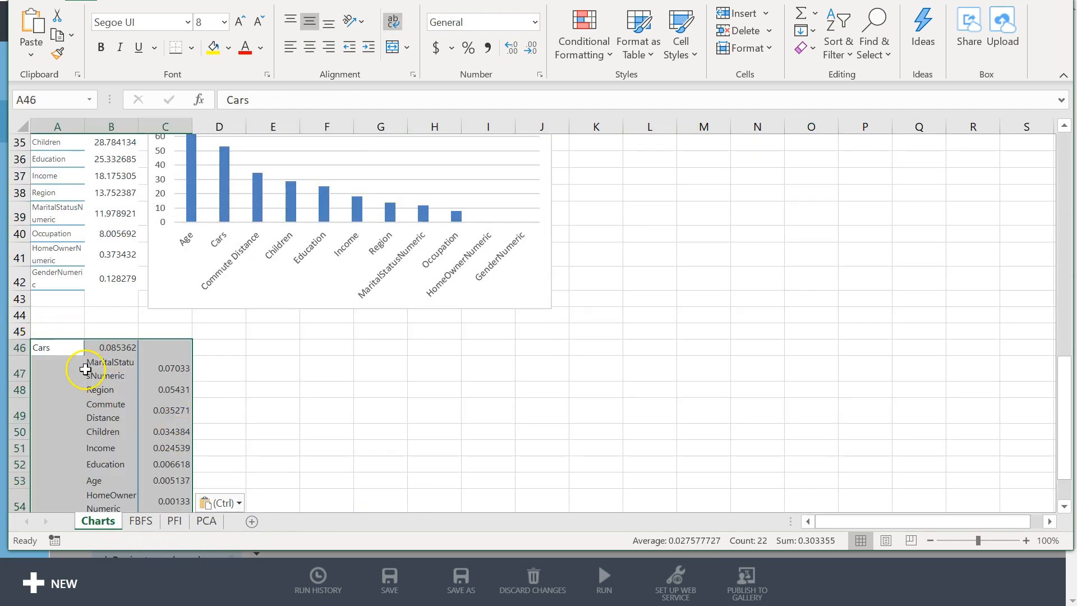
pyautogui.click(111, 347)
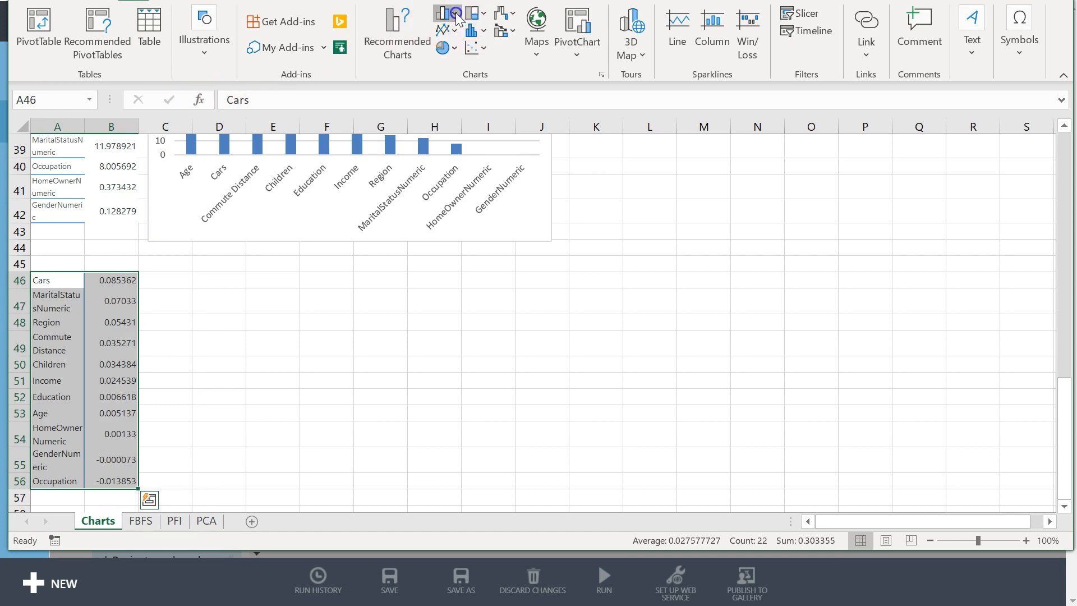
# - Insert a clustered column chart of the eleven PFI scores and title it 'PFI: R squared'
pyautogui.click(446, 12)
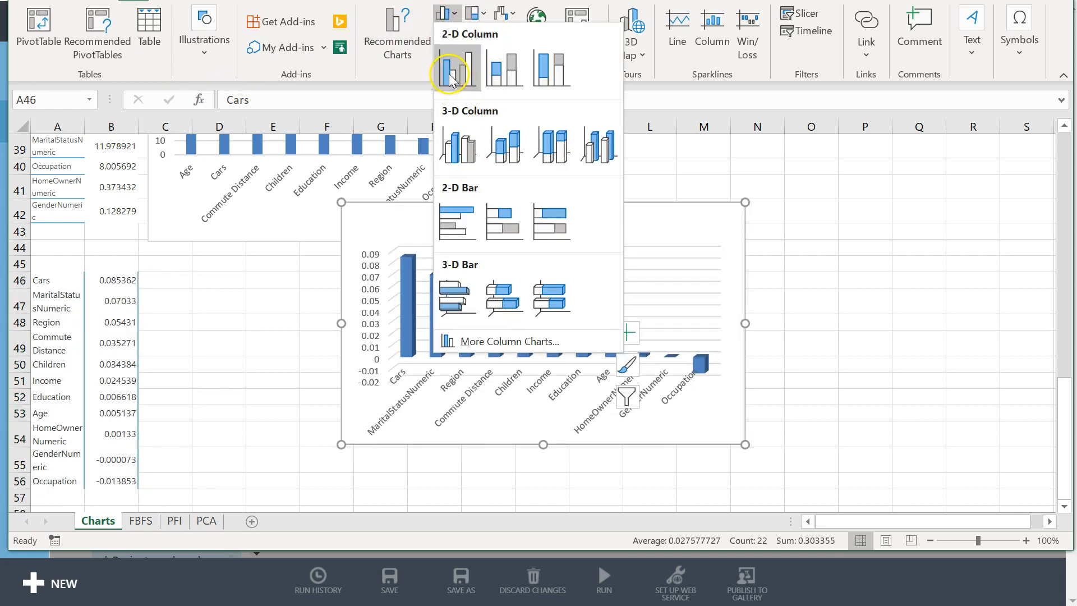
pyautogui.click(456, 69)
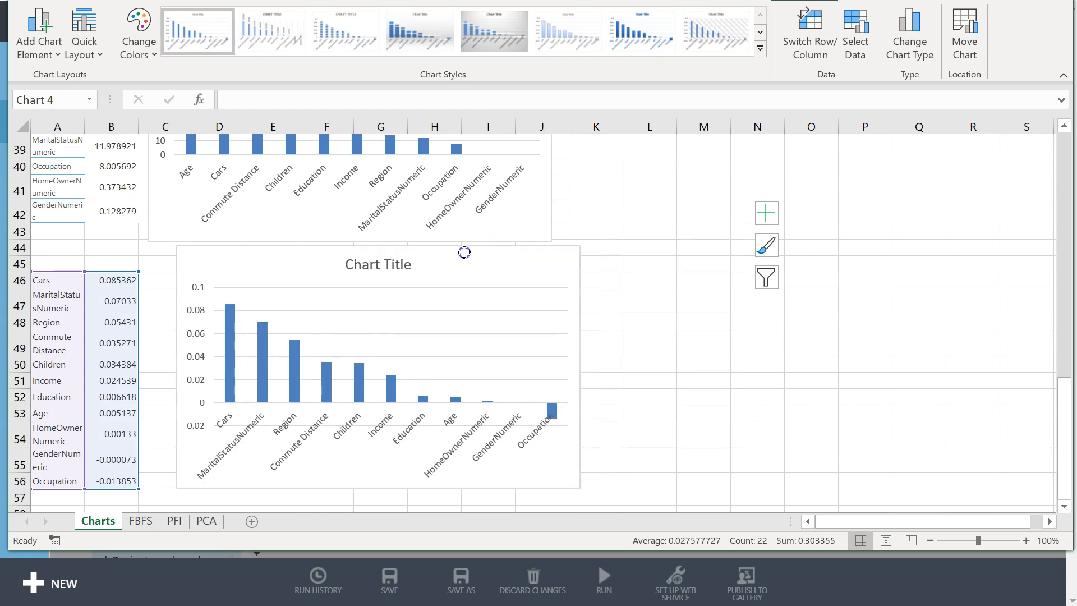
pyautogui.click(377, 264)
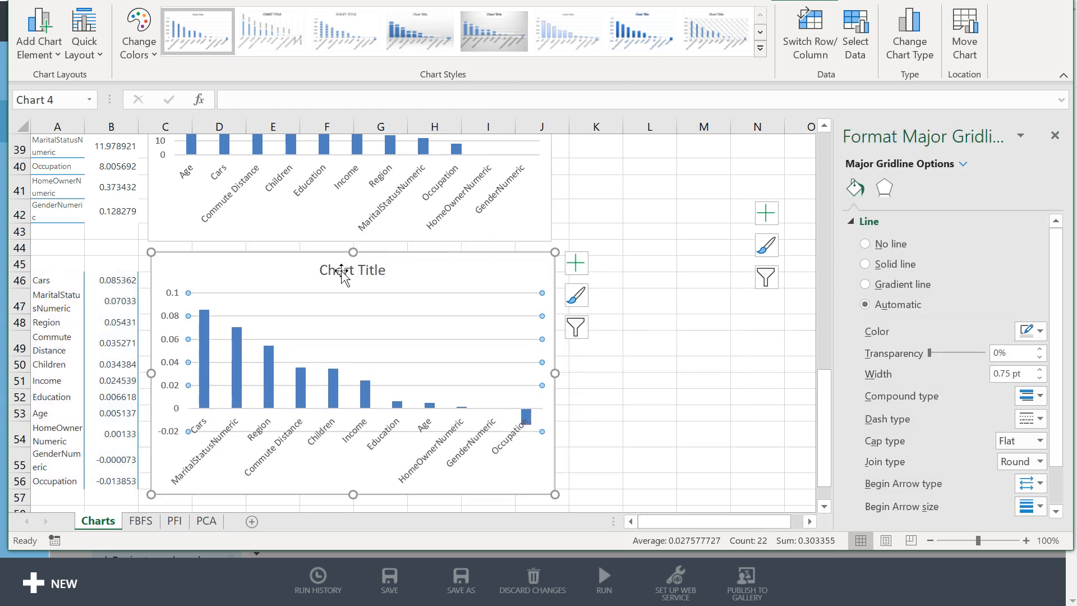
pyautogui.click(352, 269)
pyautogui.write('PFI')
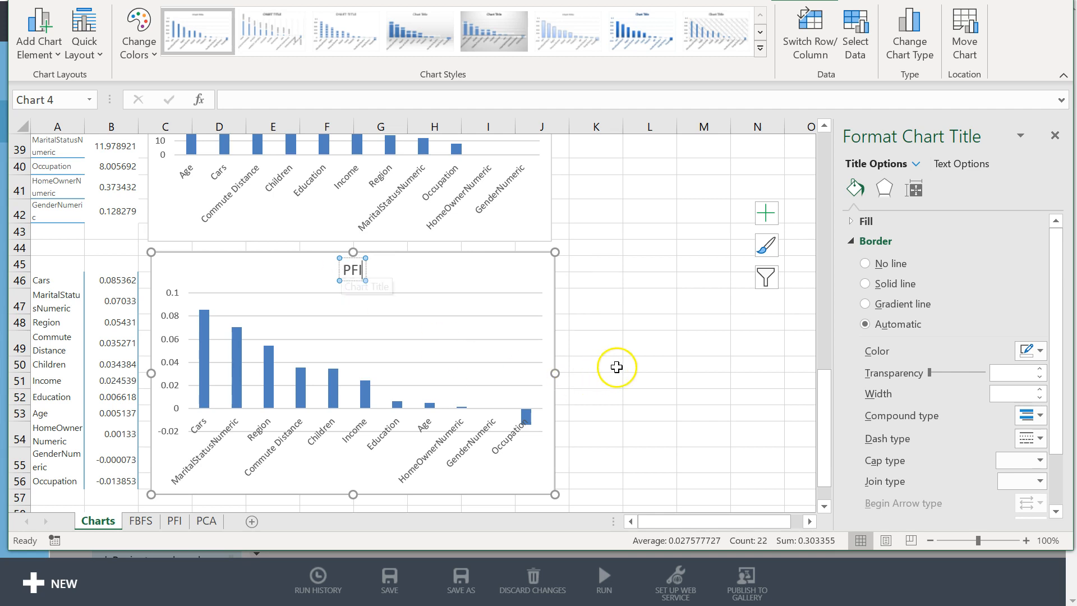
pyautogui.write(':')
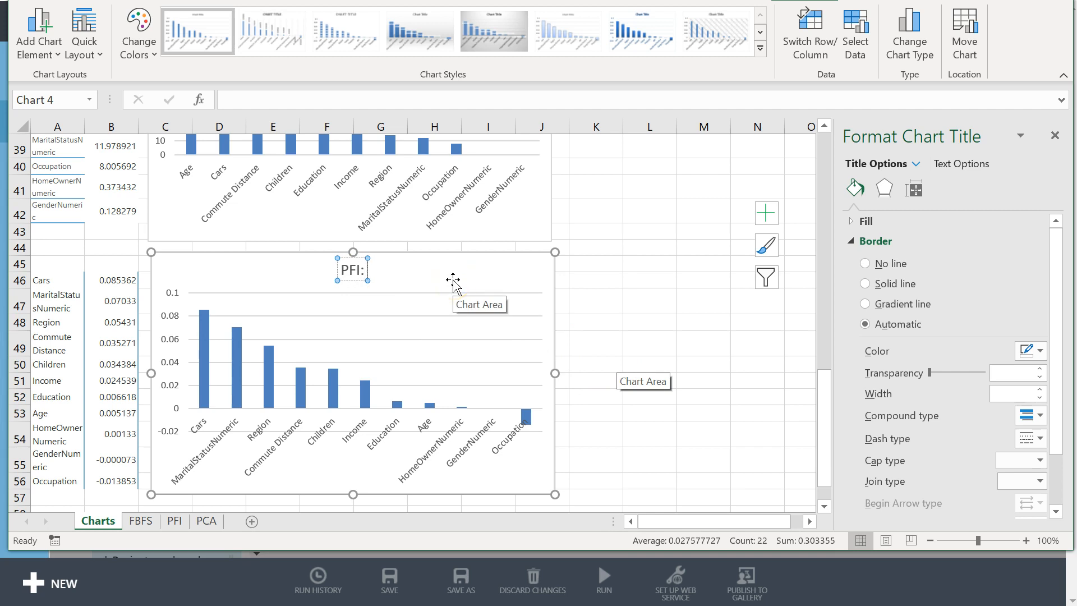
pyautogui.write('R squared')
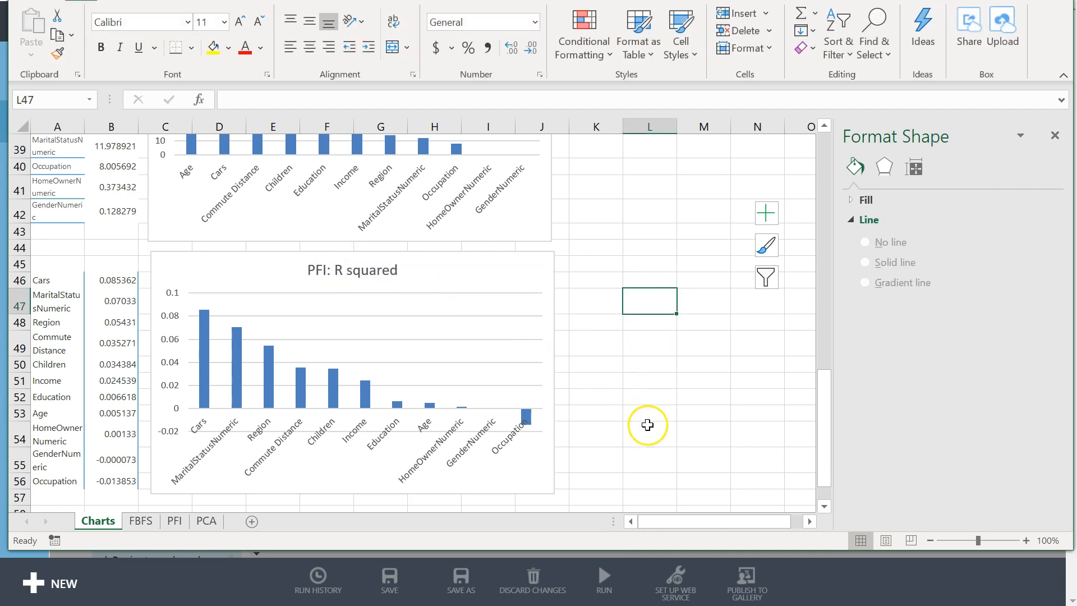
pyautogui.moveTo(419, 405)
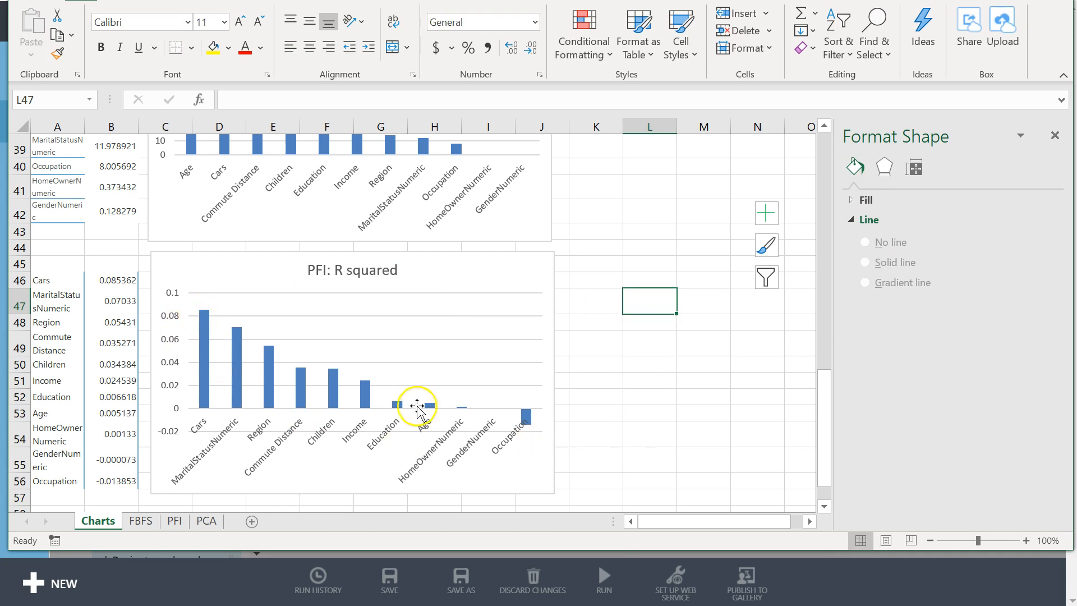
pyautogui.moveTo(519, 416)
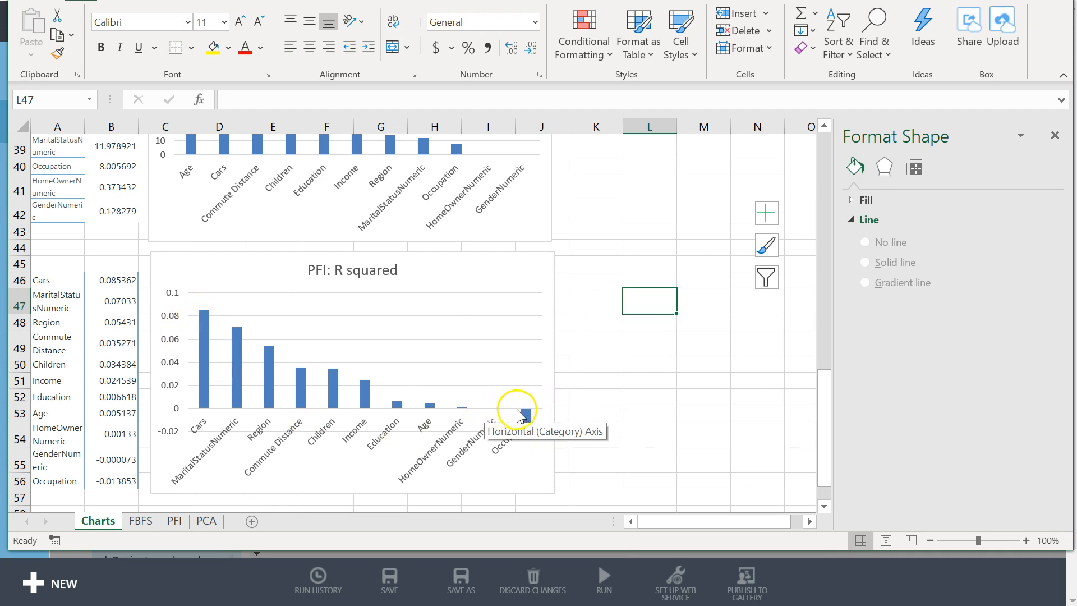
pyautogui.moveTo(528, 430)
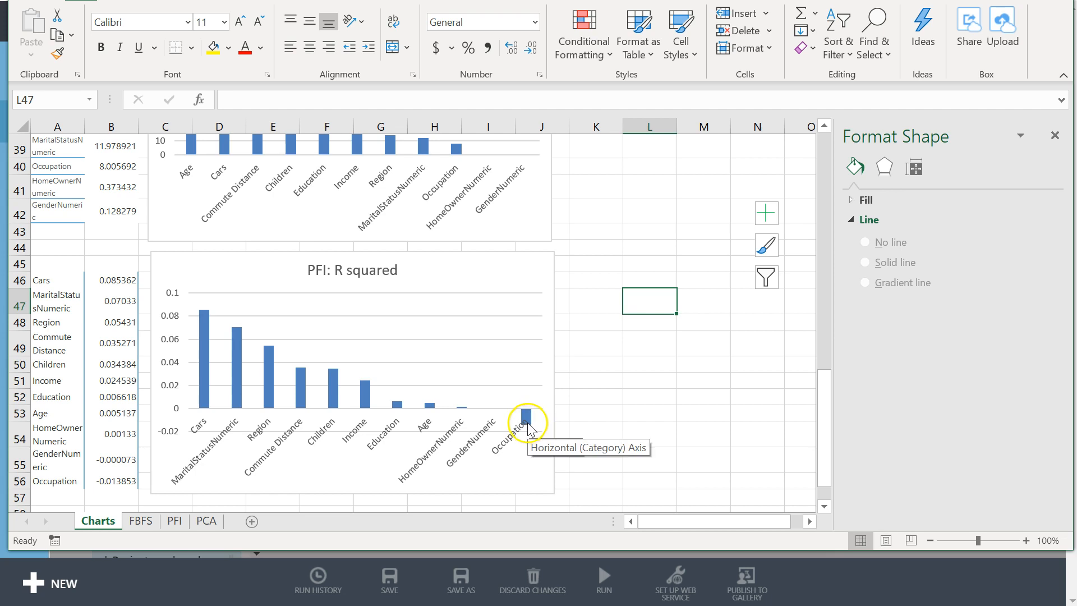
pyautogui.moveTo(233, 393)
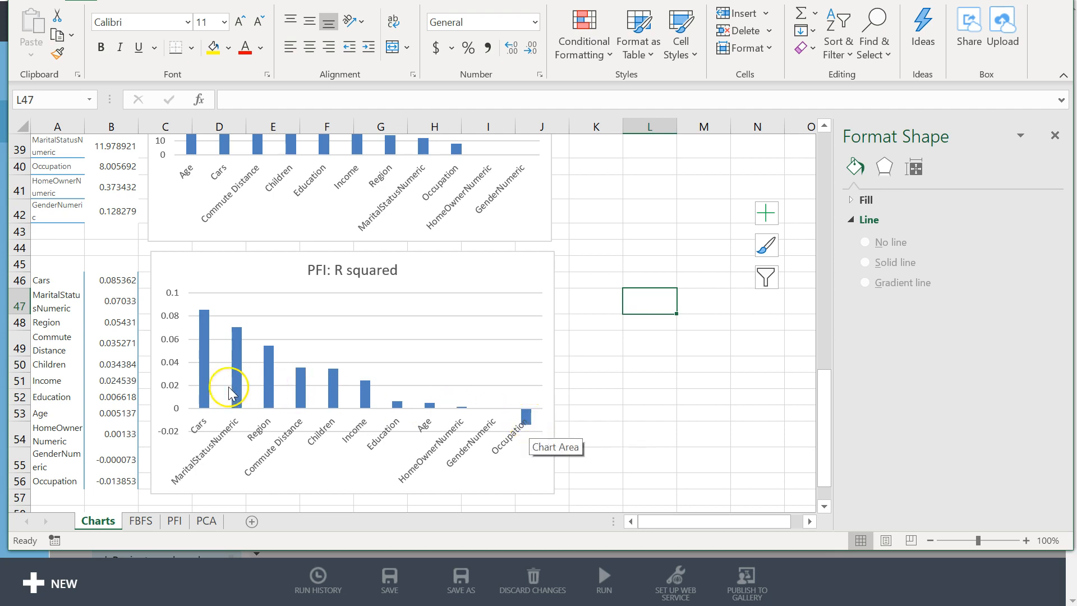
pyautogui.moveTo(142, 512)
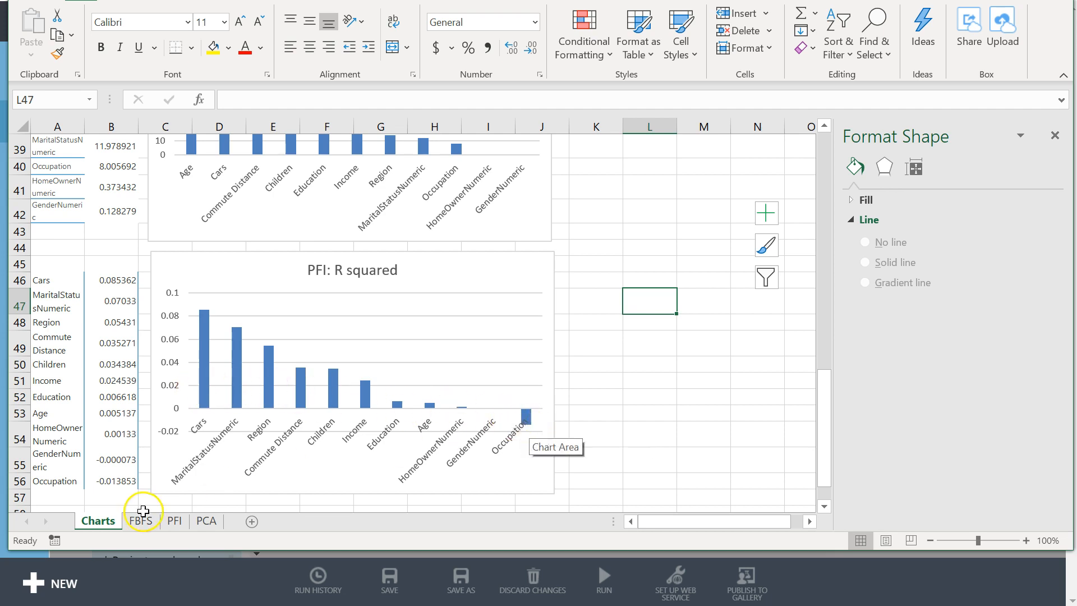
# - Bring up the checkpoint page listing the three-sheet Excel deliverable requirements
pyautogui.click(173, 521)
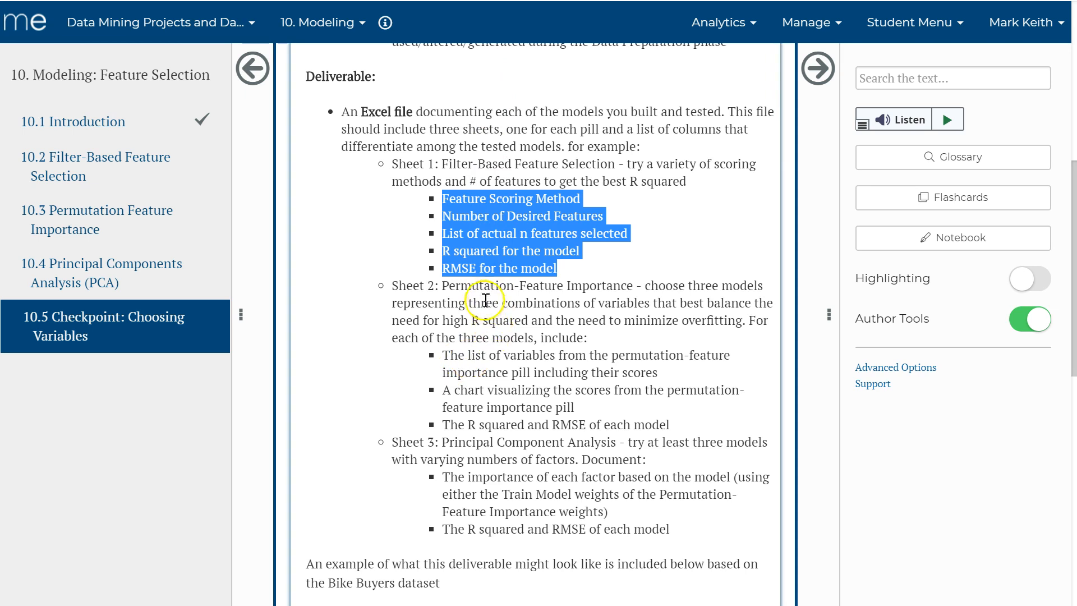
pyautogui.moveTo(506, 362)
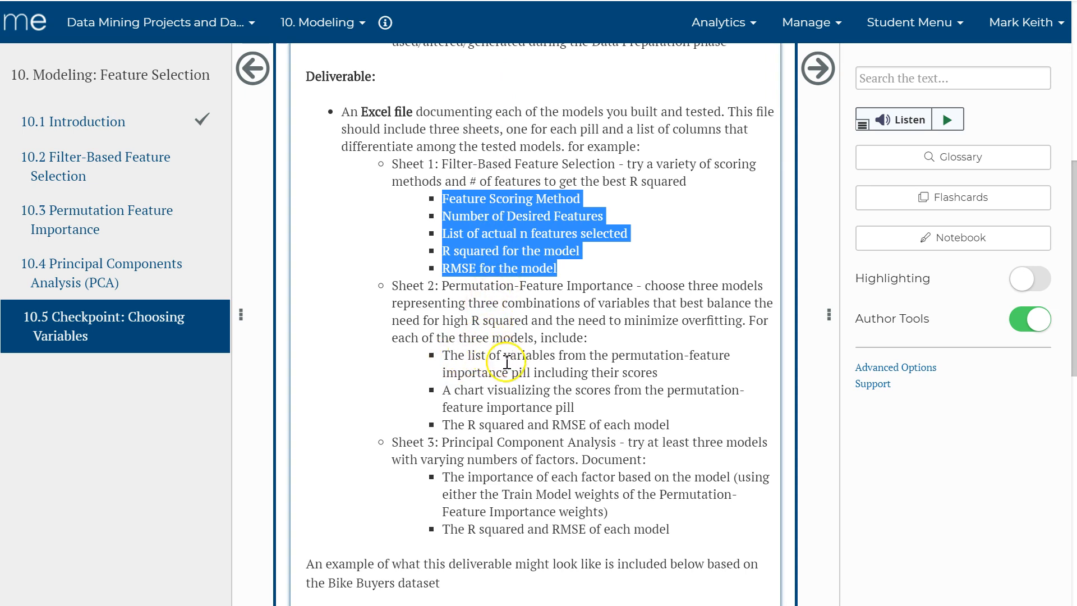
pyautogui.moveTo(543, 400)
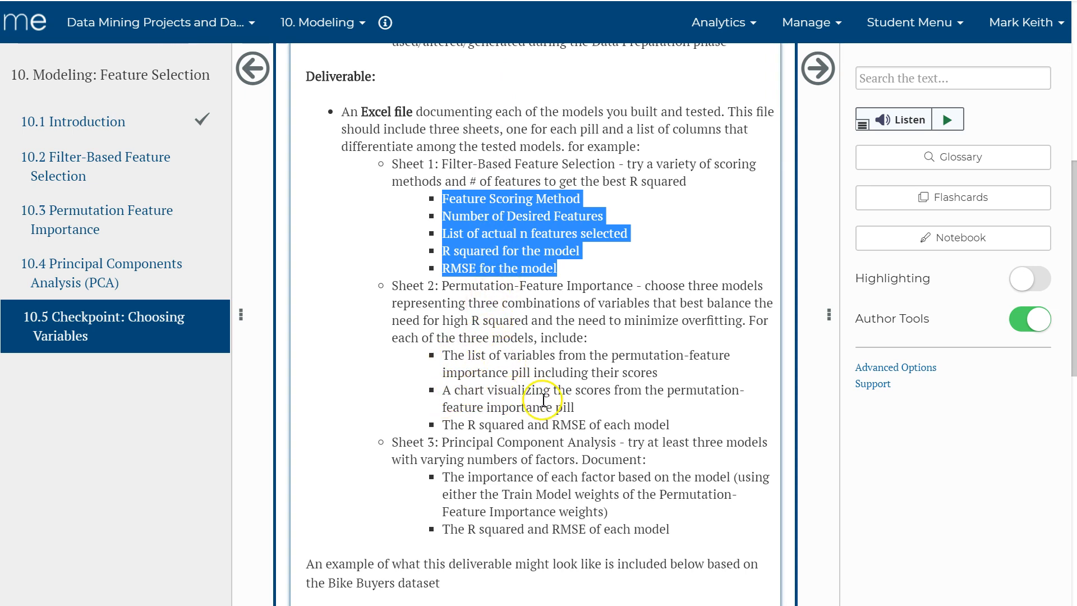
pyautogui.moveTo(631, 426)
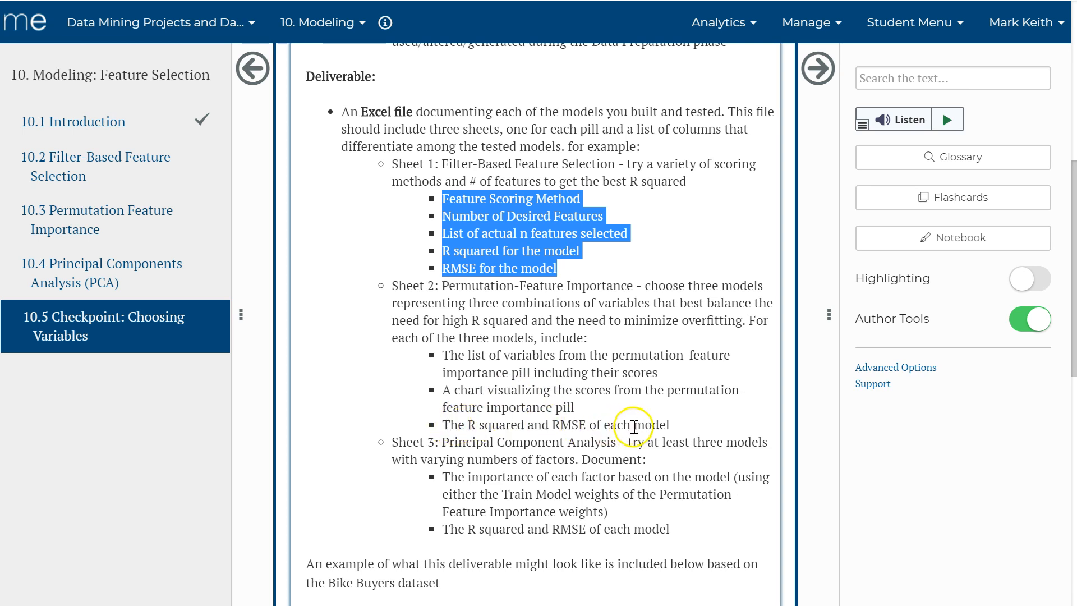
pyautogui.moveTo(450, 351)
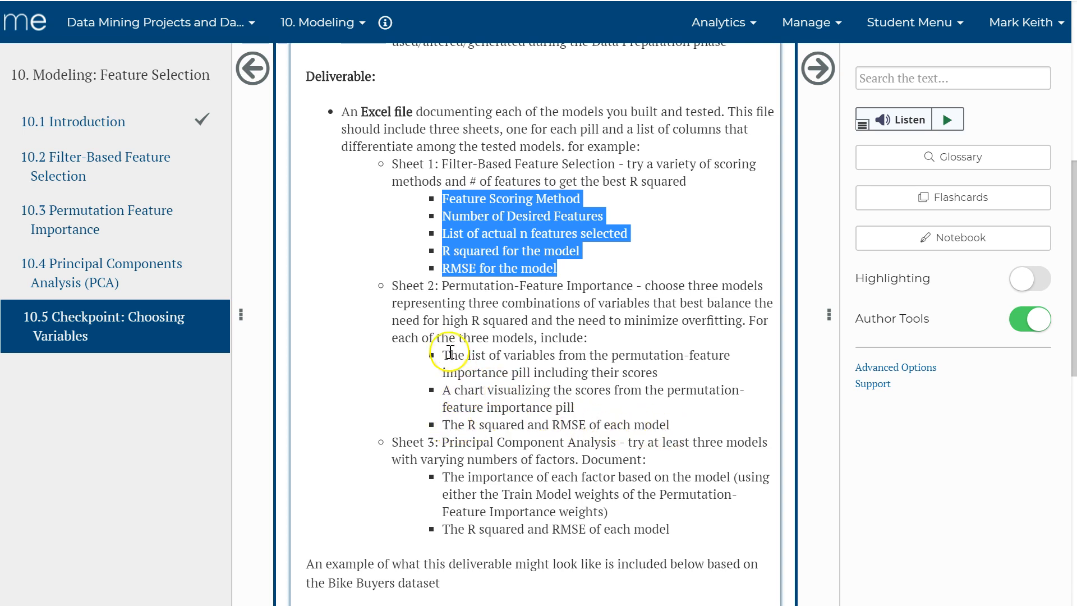
pyautogui.moveTo(484, 498)
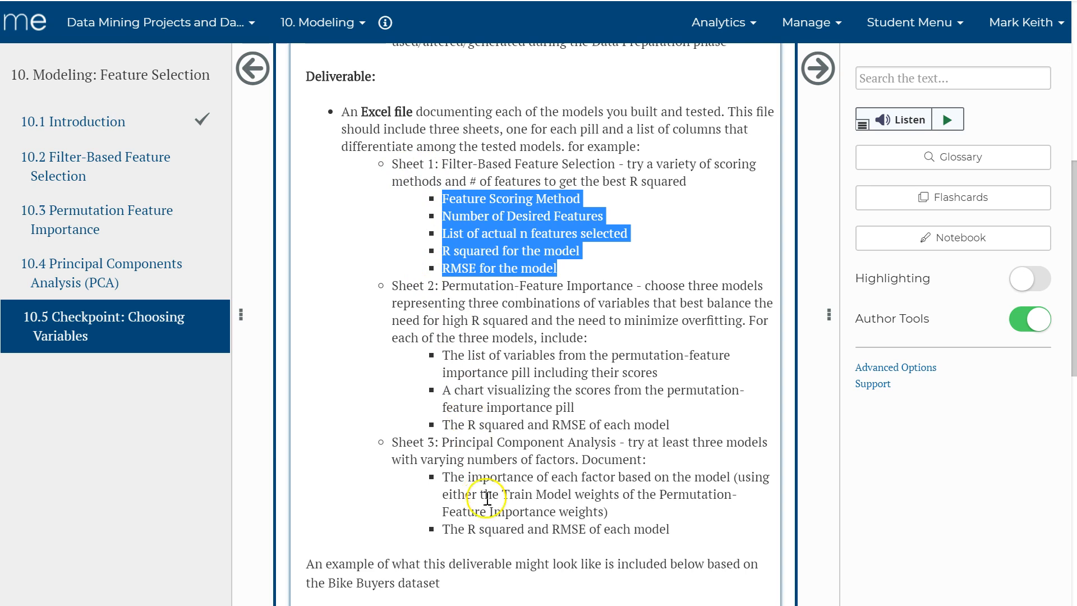
pyautogui.moveTo(366, 132)
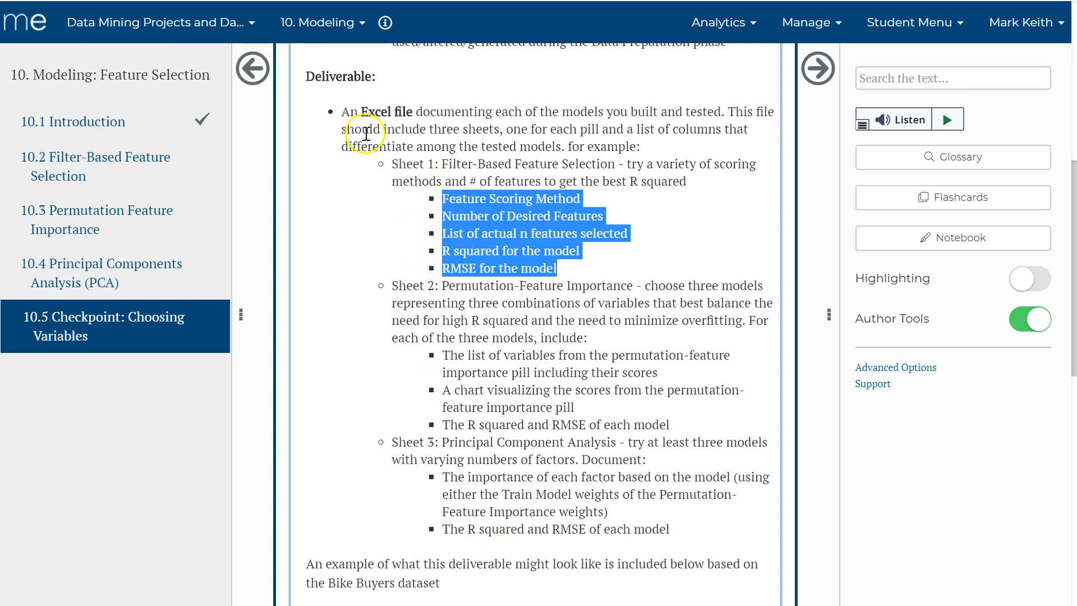
pyautogui.moveTo(475, 430)
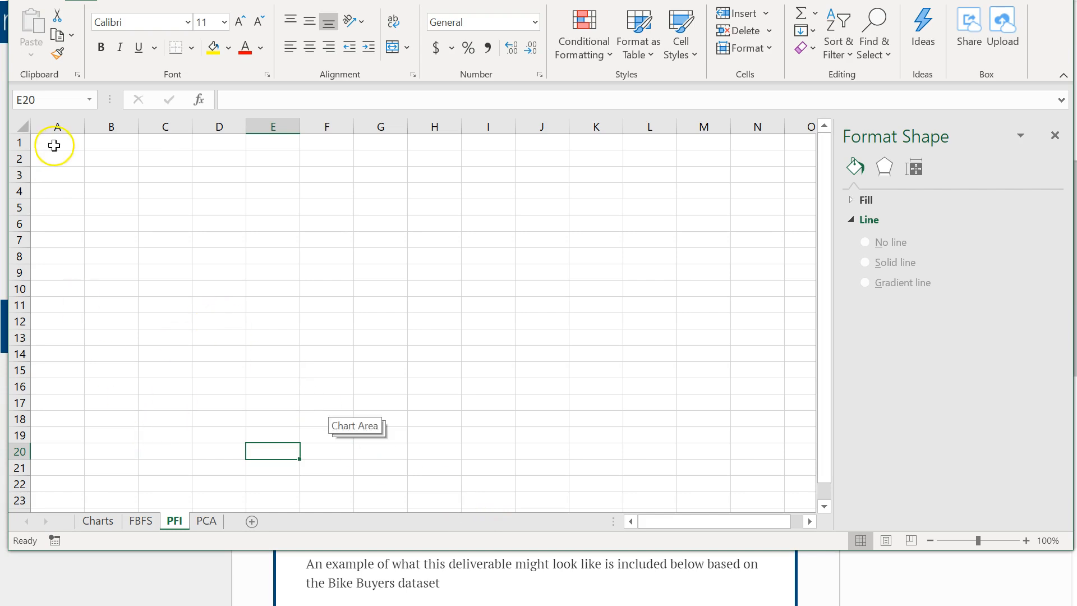
# - Enter Variables, R squared and RMSE headers in A1:C1, widen column A, and go to the Charts variable list
pyautogui.click(57, 142)
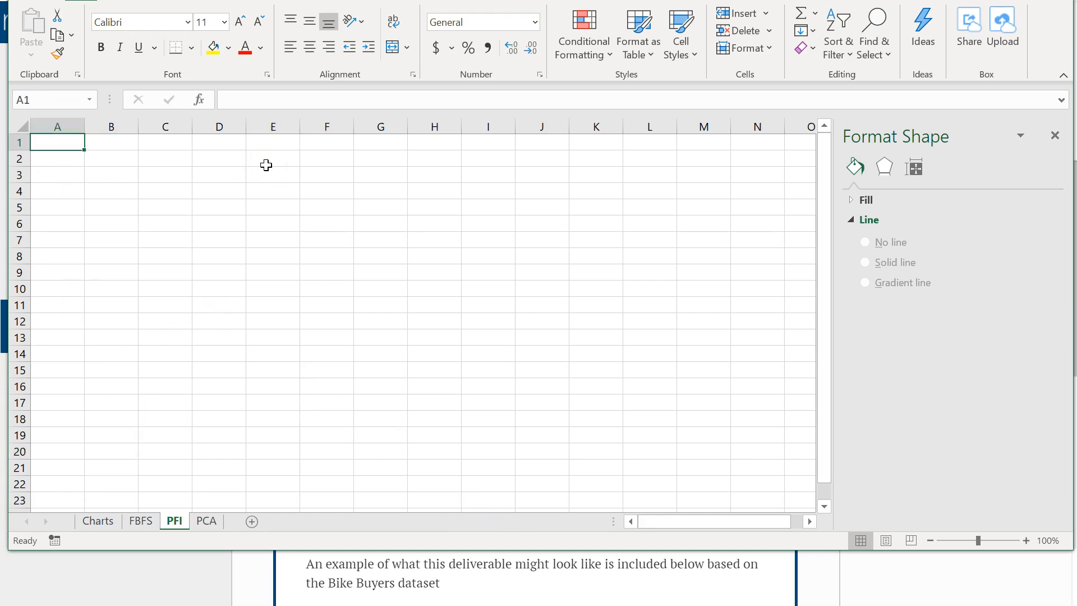
pyautogui.write('Variables')
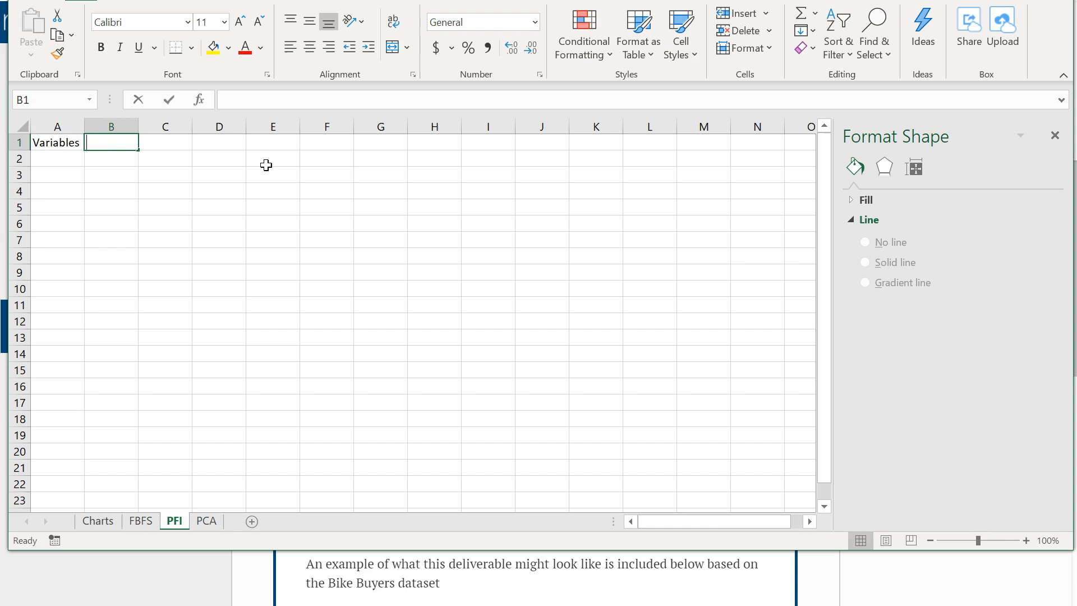
pyautogui.write('R squared')
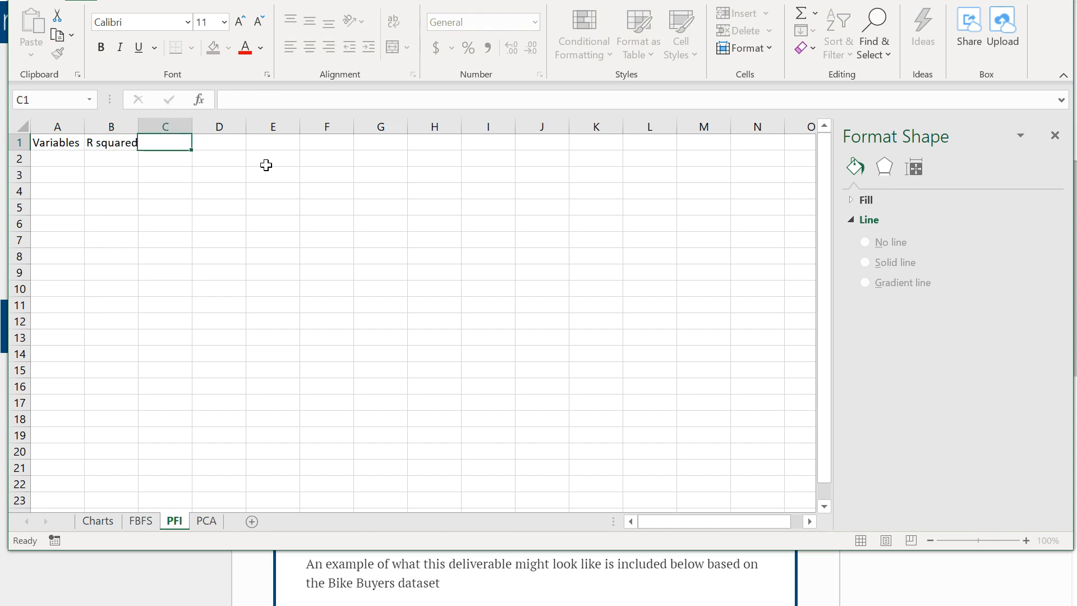
pyautogui.write('RMSE')
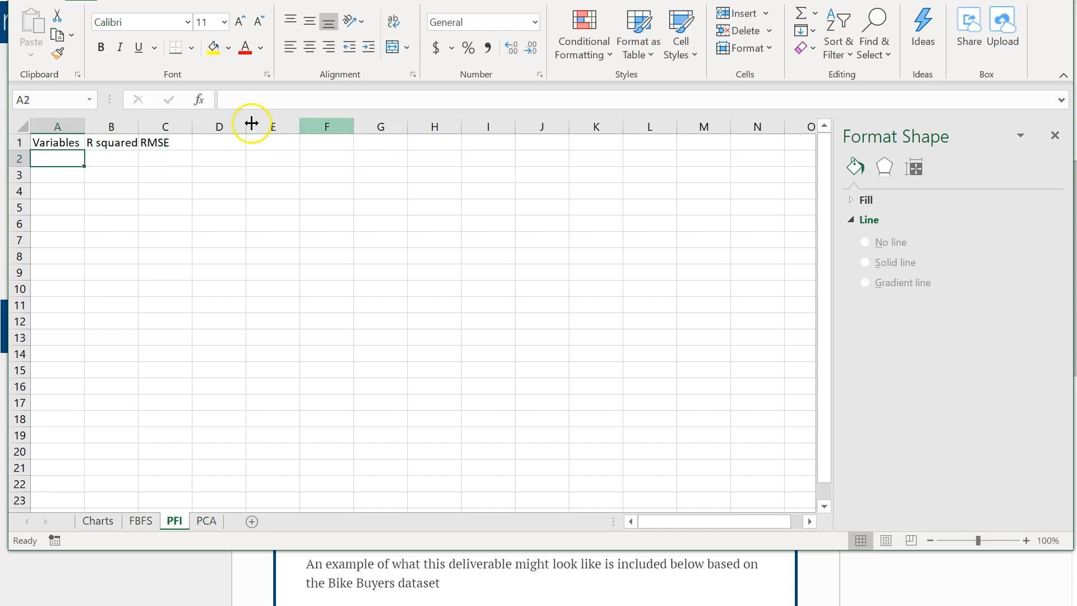
pyautogui.moveTo(251, 126); pyautogui.dragTo(316, 125)
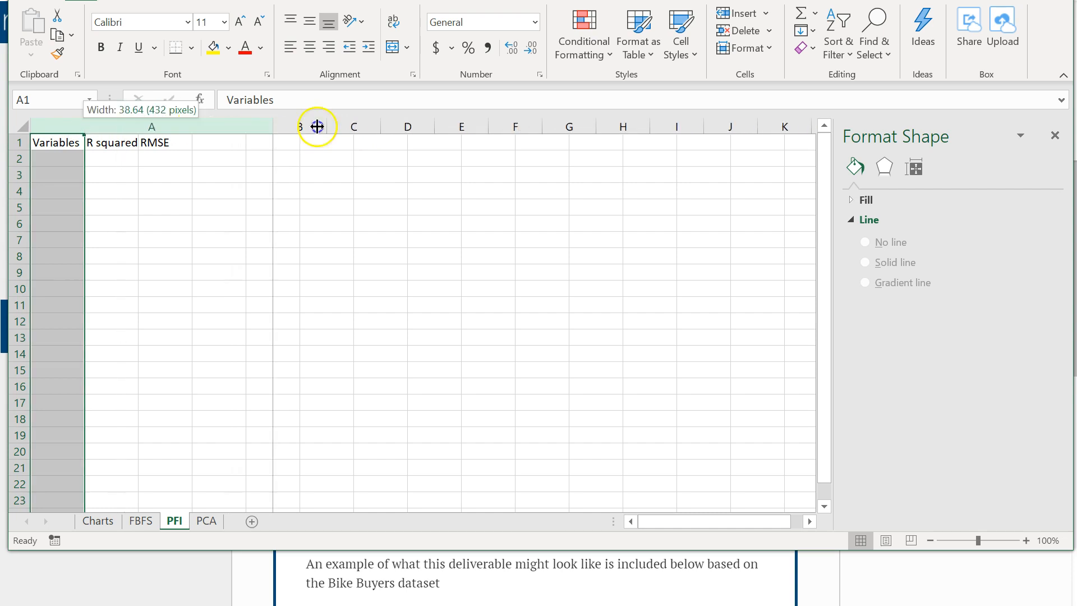
pyautogui.moveTo(317, 127); pyautogui.dragTo(426, 127)
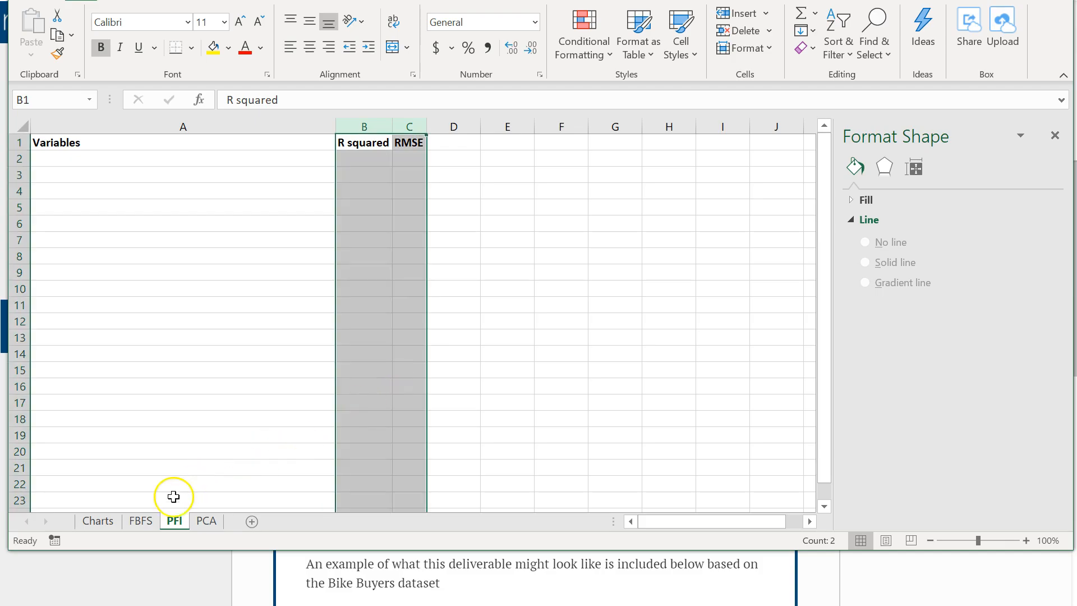
pyautogui.click(98, 520)
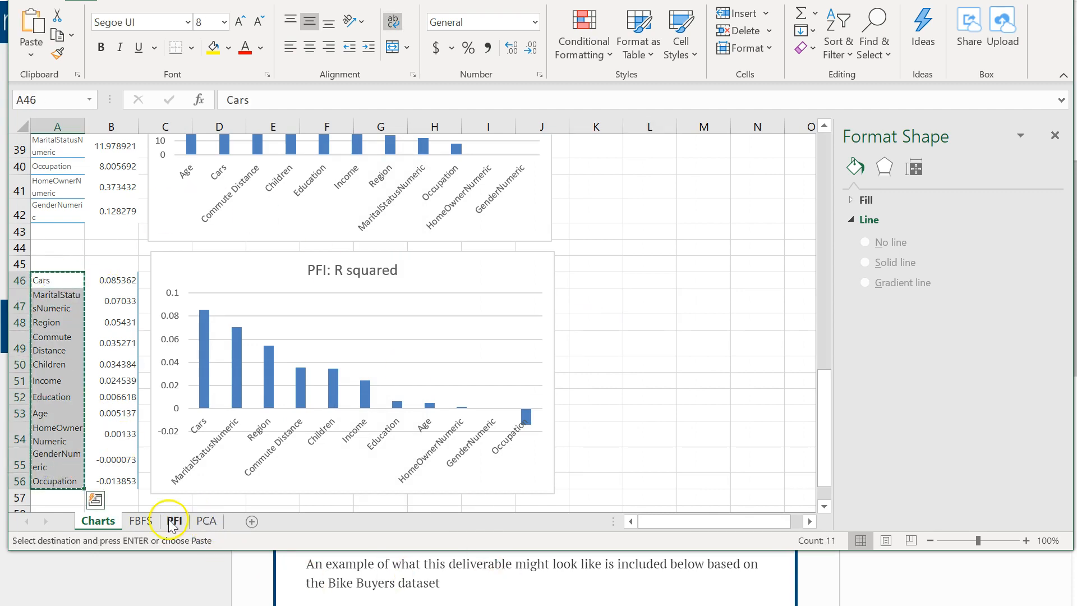
# - Transpose the eleven variable names across row 2 in smaller font and move R squared and RMSE to L1:M1
pyautogui.click(174, 521)
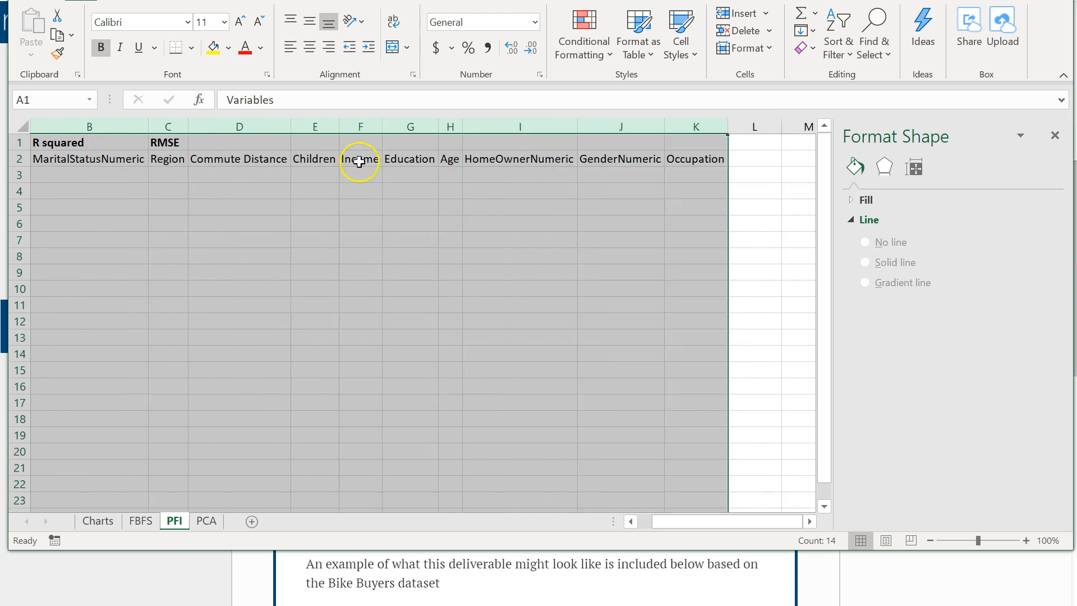
pyautogui.moveTo(168, 142); pyautogui.dragTo(450, 143)
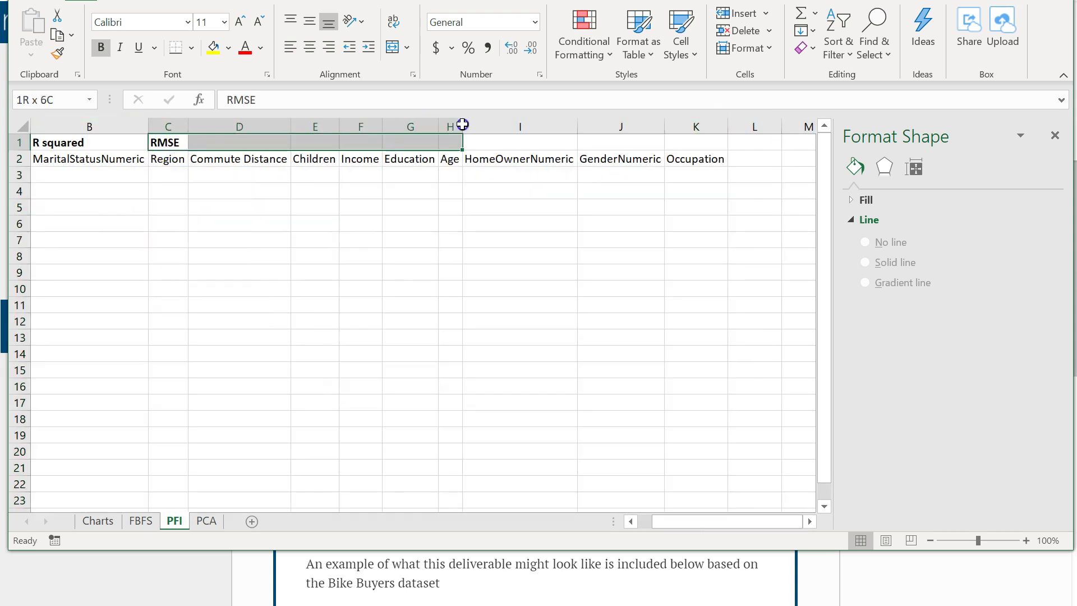
pyautogui.click(167, 143)
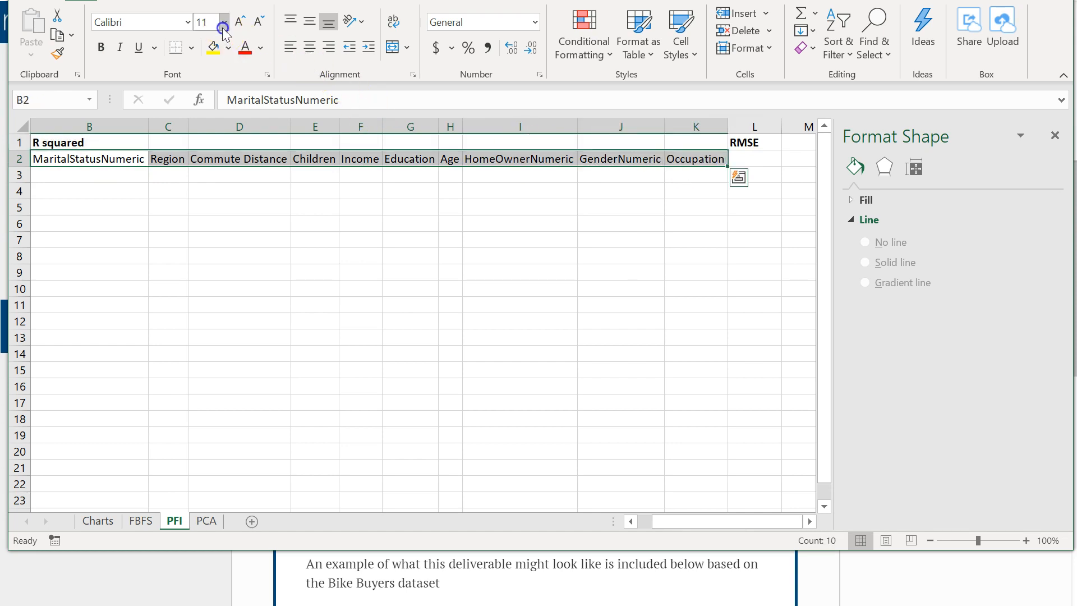
pyautogui.click(240, 22)
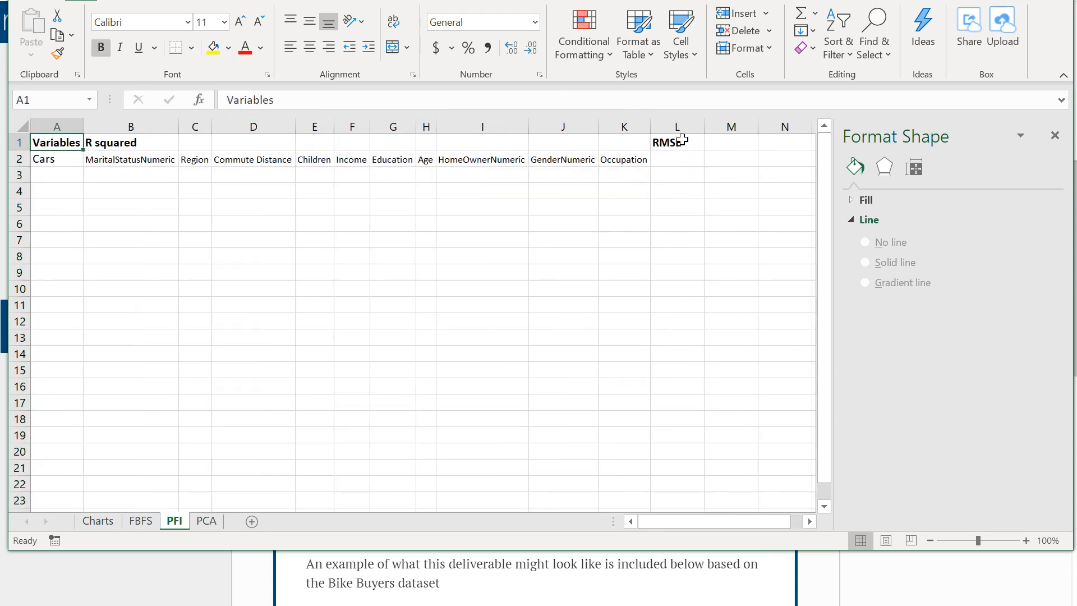
pyautogui.click(675, 141)
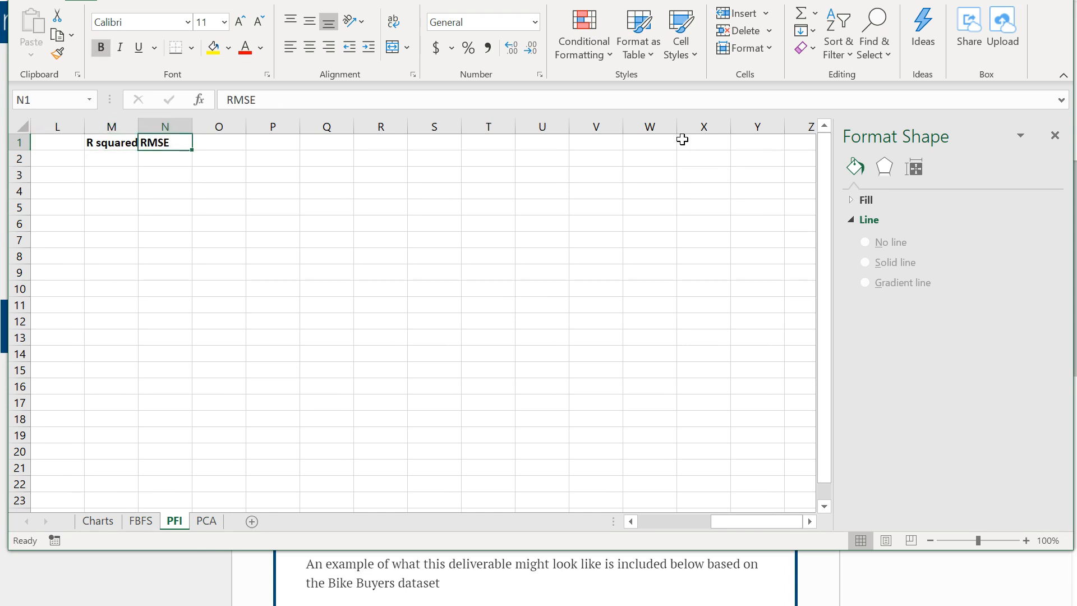
pyautogui.click(57, 141)
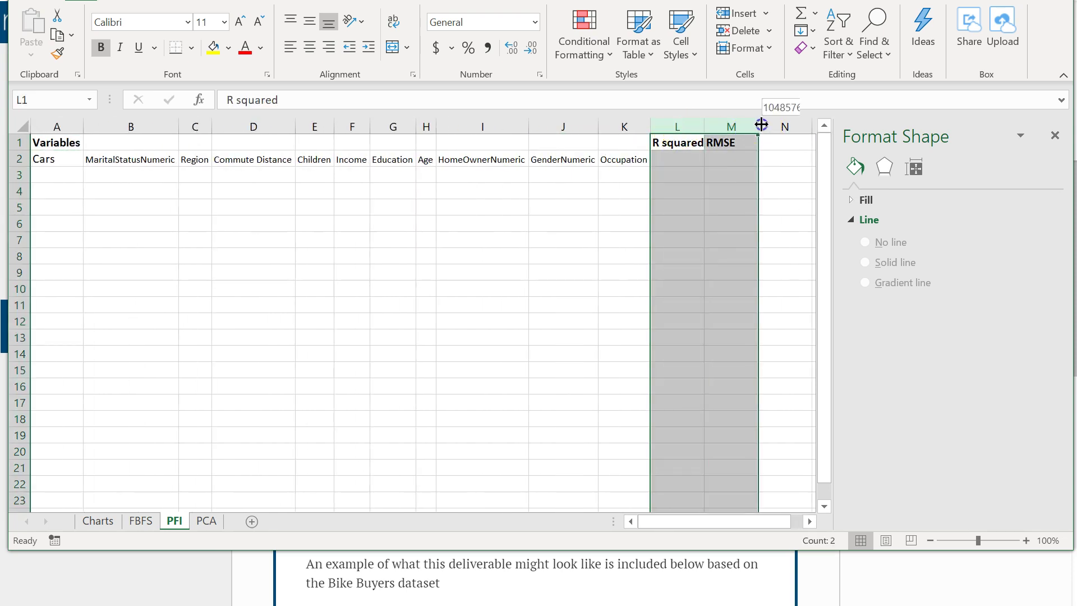
pyautogui.click(677, 158)
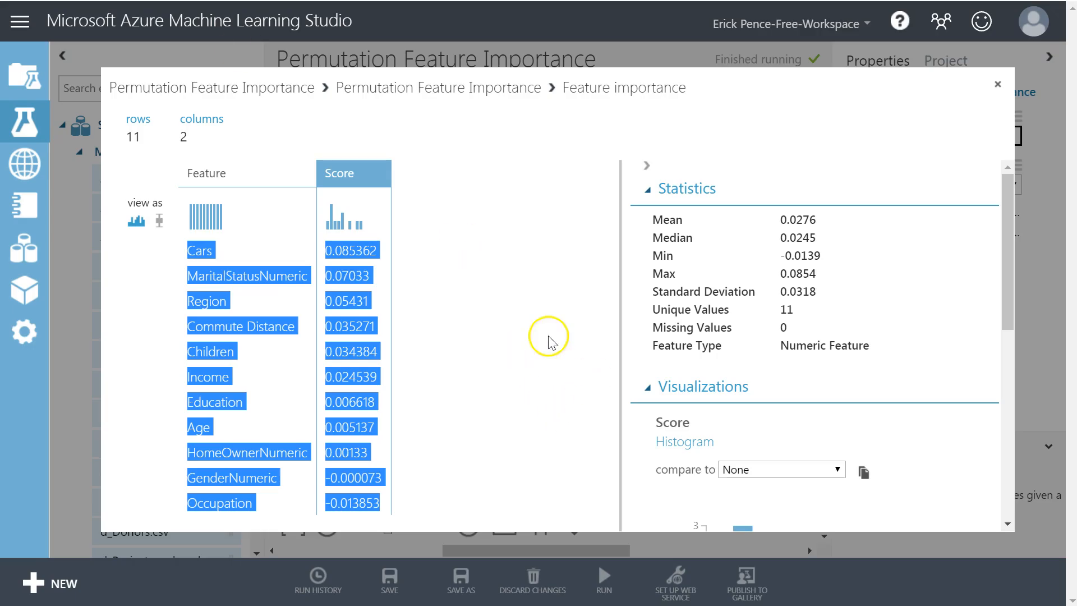
# - Visualize Evaluate Model's results and copy the coefficient of determination 0.104907 into L2
pyautogui.click(997, 85)
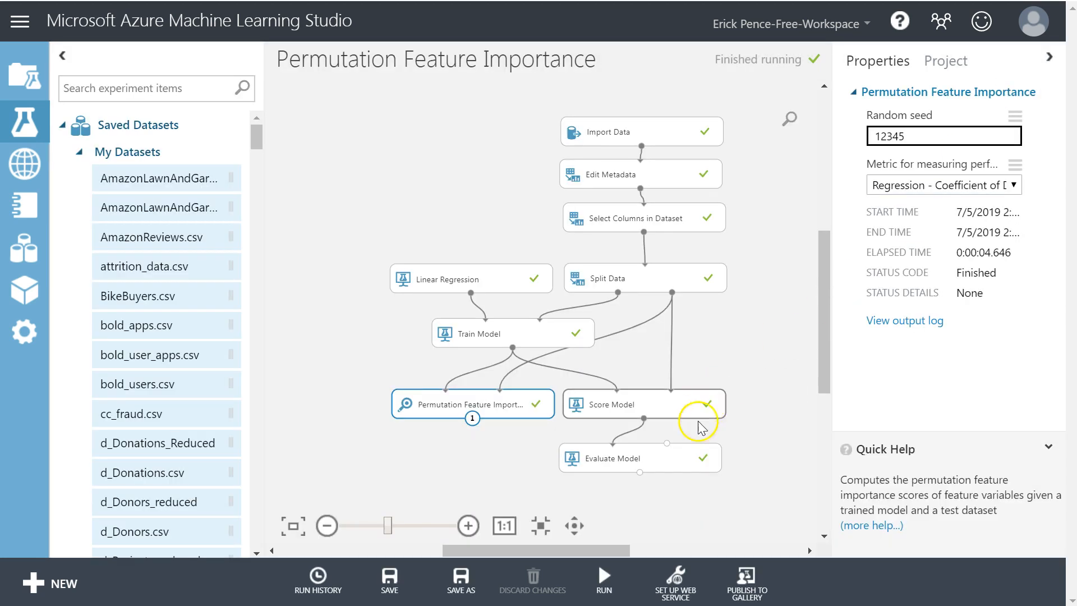
pyautogui.rightClick(607, 458)
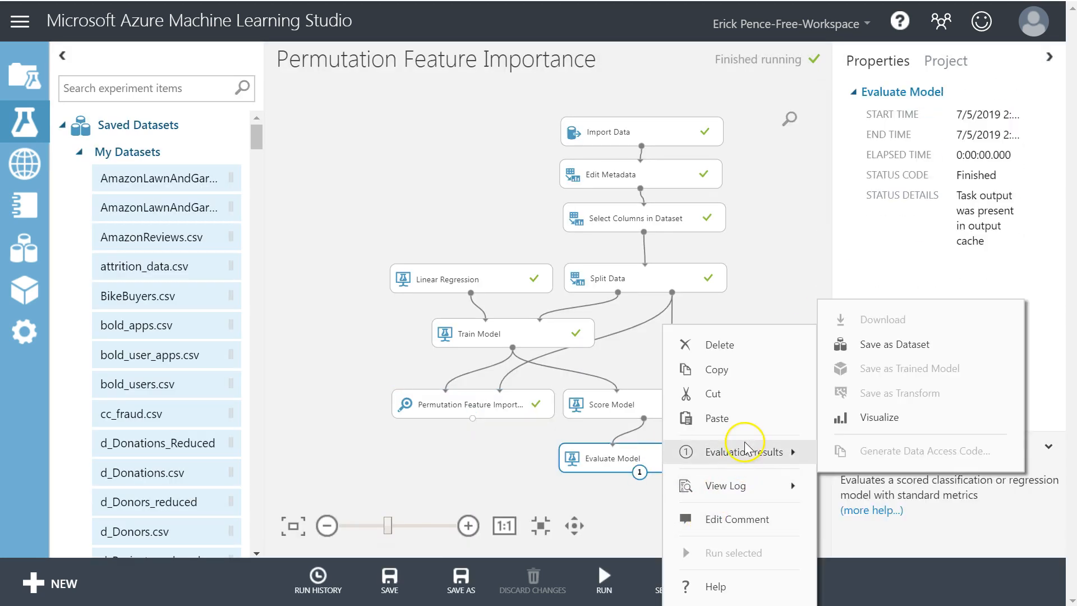
pyautogui.click(519, 302)
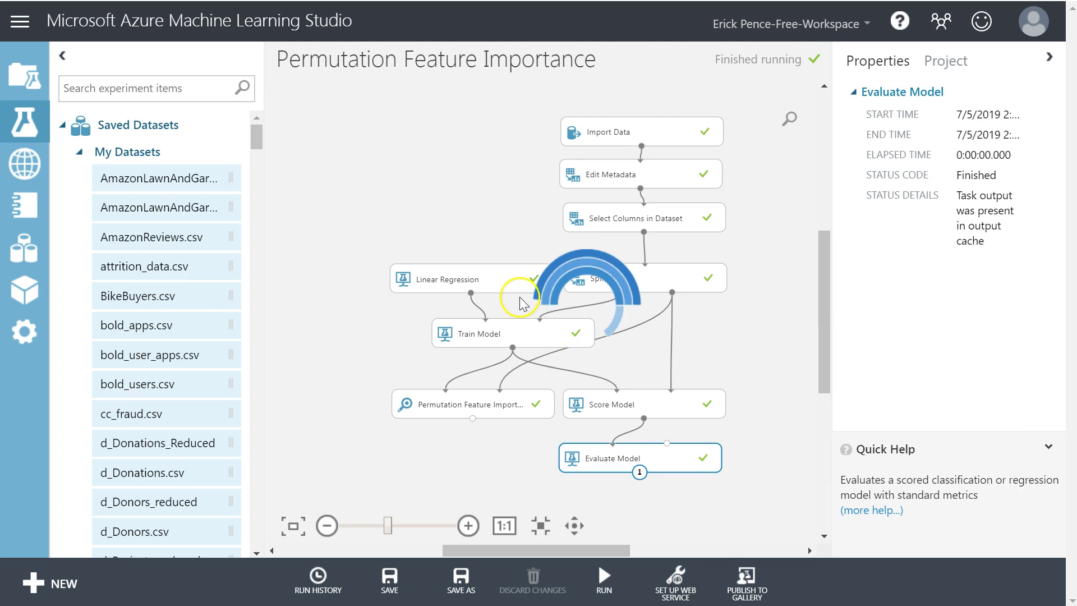
pyautogui.doubleClick(638, 458)
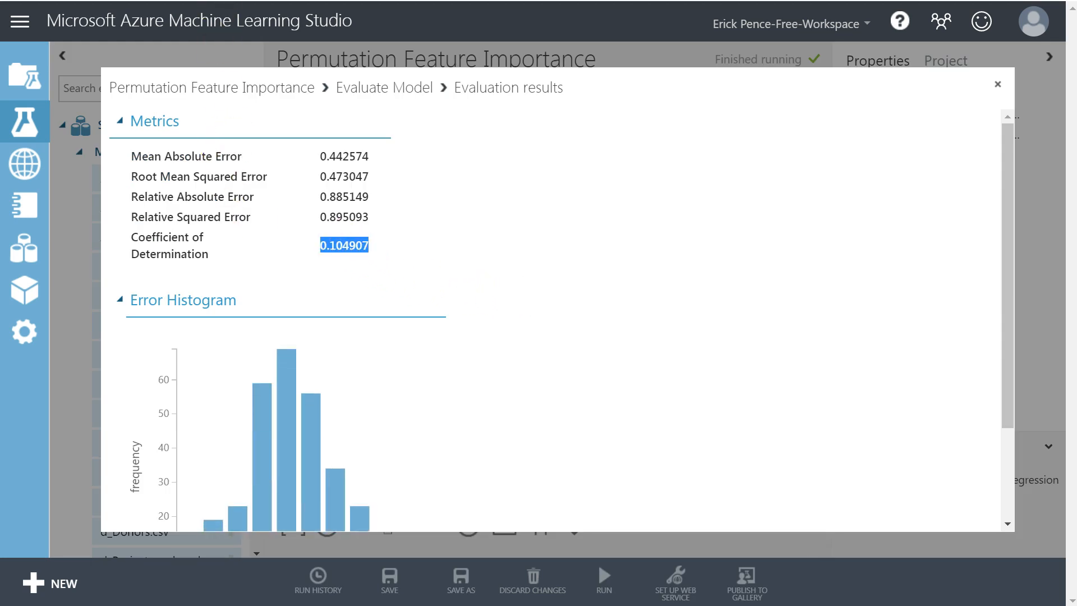
pyautogui.press('alt+tab')
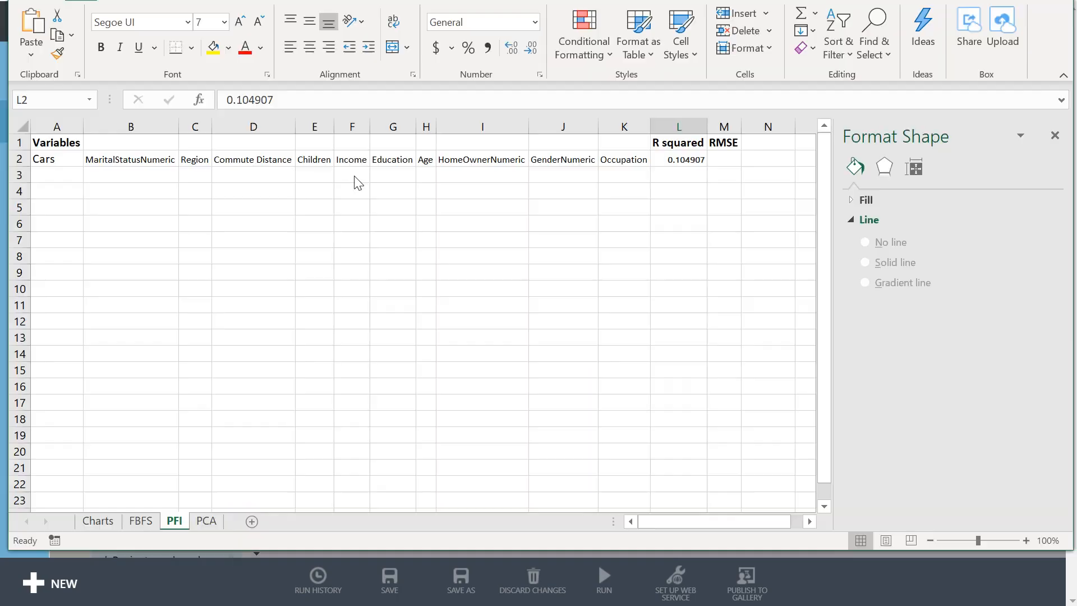
# - Enter RMSE 0.473 in M2 and set Cars in A2 to font size 9 like the other names
pyautogui.click(724, 158)
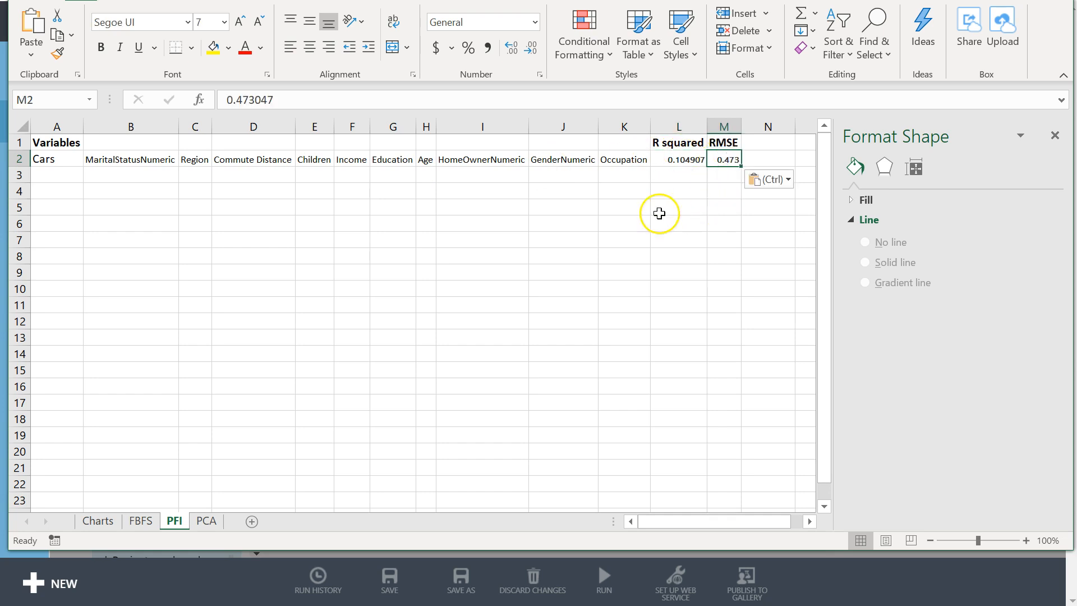
pyautogui.click(623, 159)
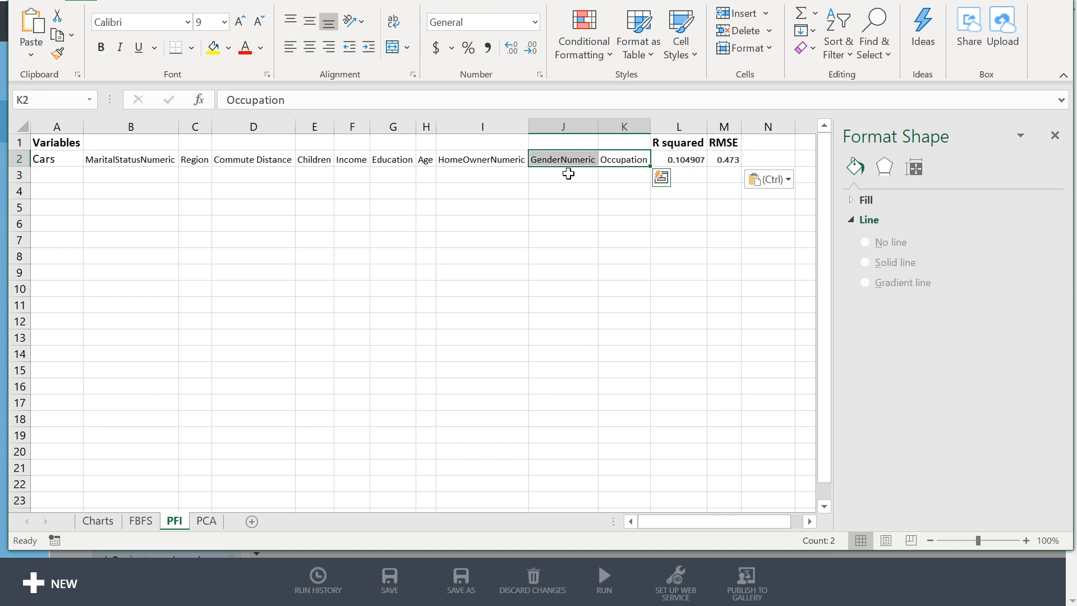
pyautogui.click(56, 159)
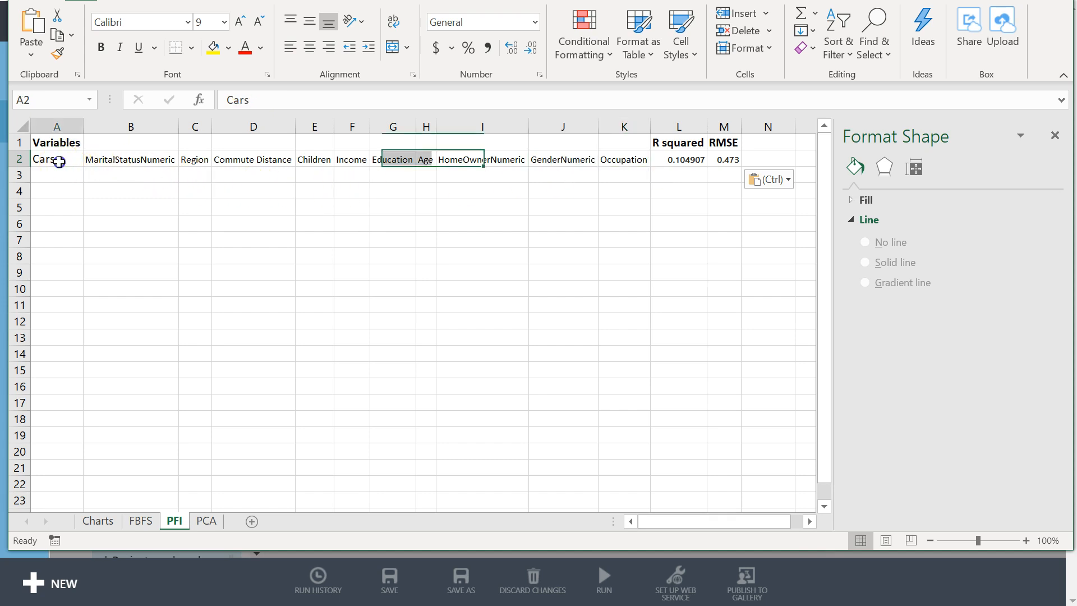
pyautogui.click(224, 21)
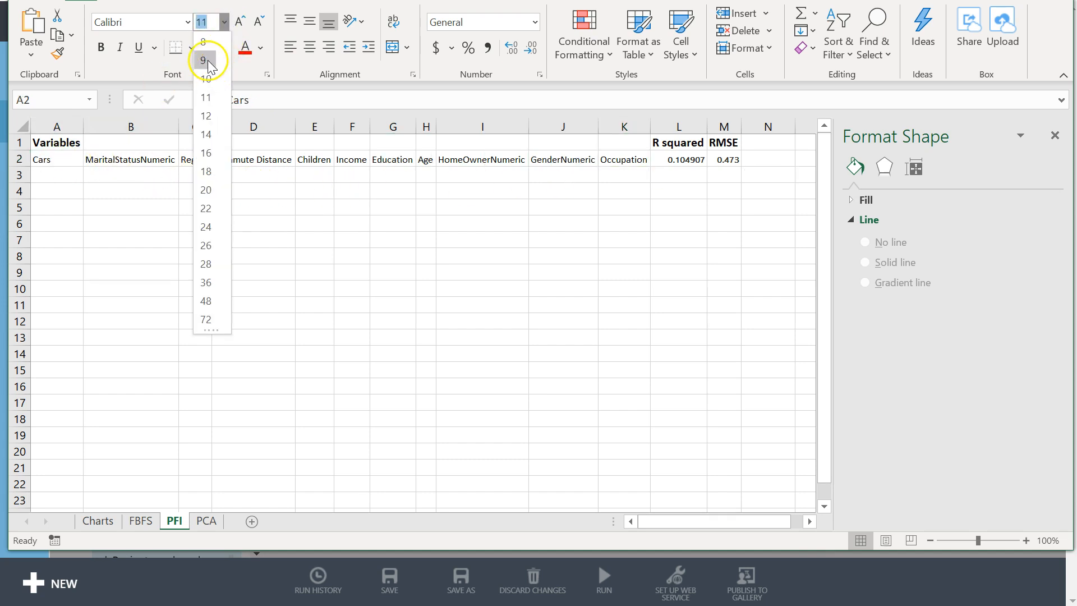
pyautogui.click(204, 60)
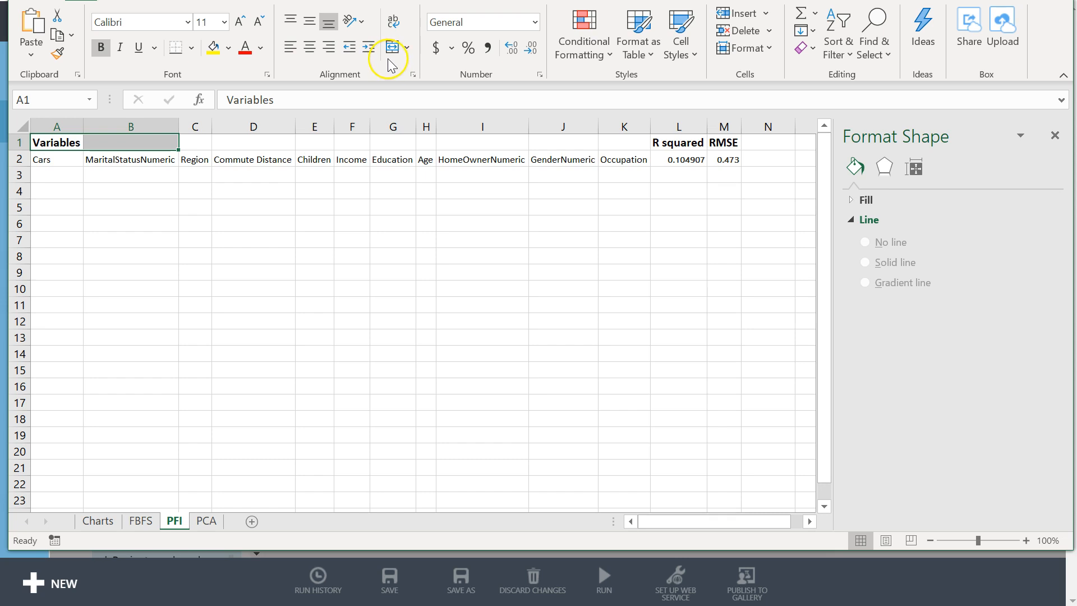
pyautogui.moveTo(389, 65)
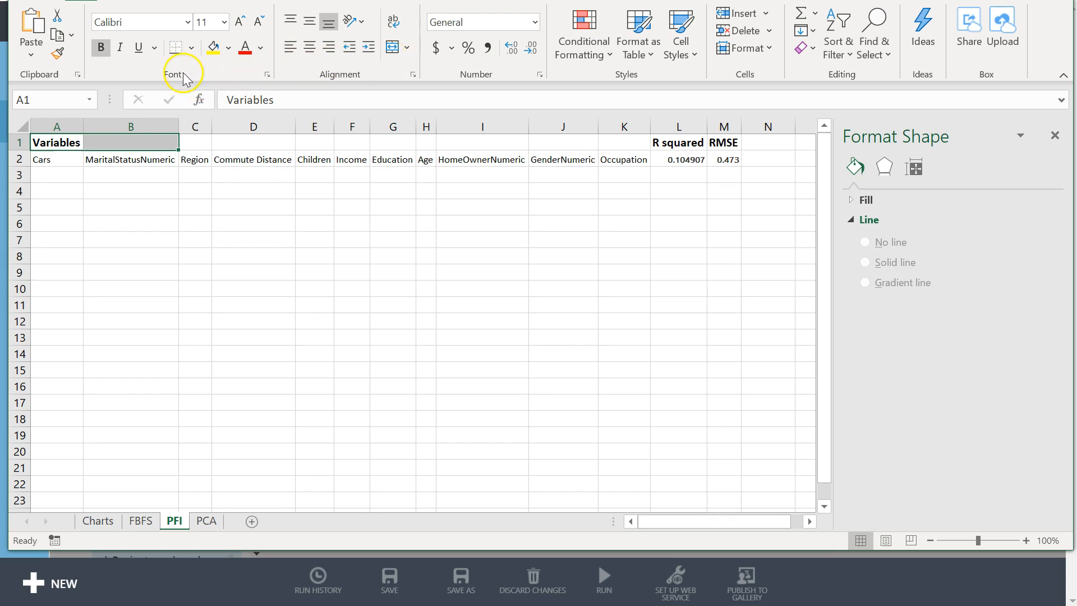
pyautogui.moveTo(397, 48)
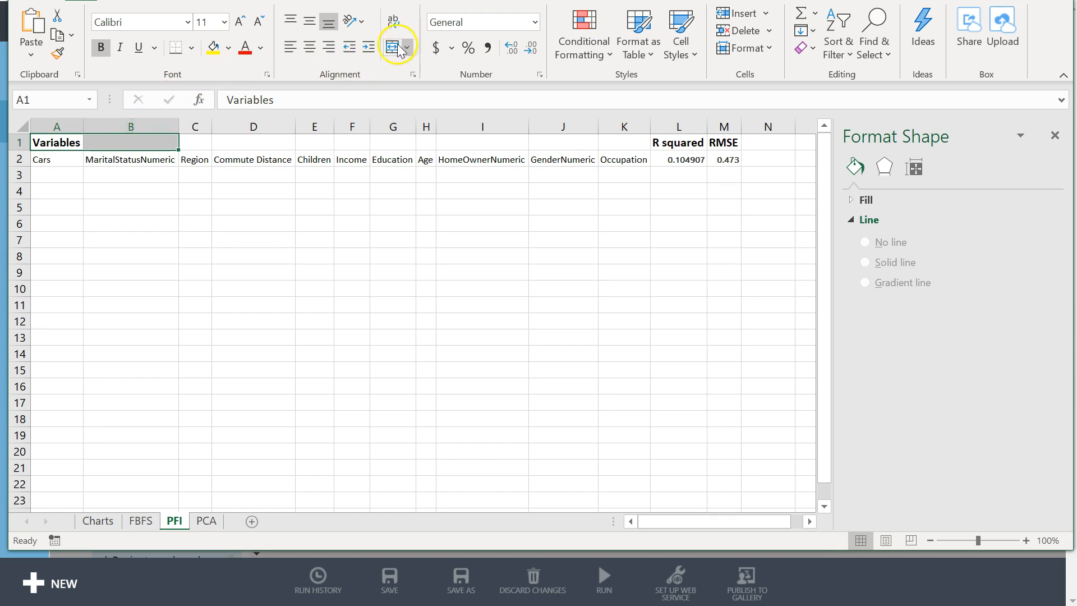
pyautogui.click(56, 127)
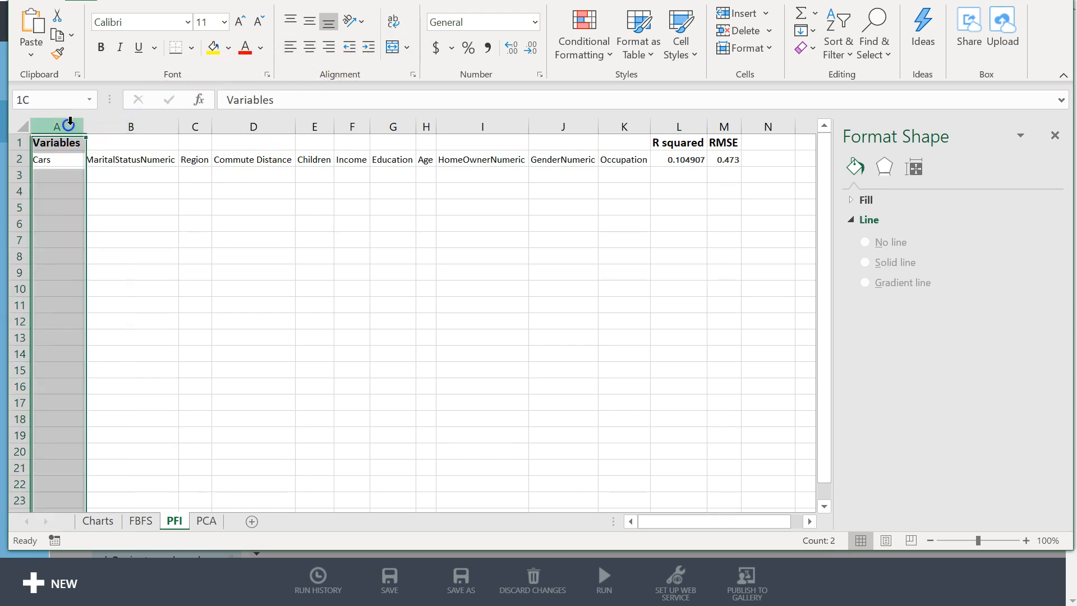
pyautogui.click(100, 207)
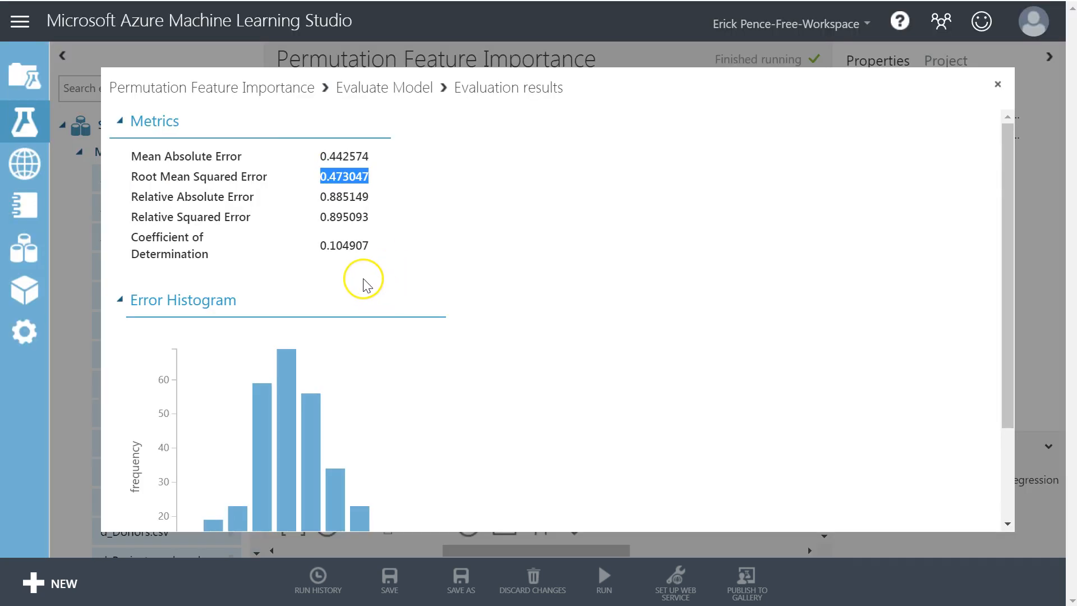
# - Close the evaluation results and show the Select Columns in Dataset module's chosen column names
pyautogui.click(997, 84)
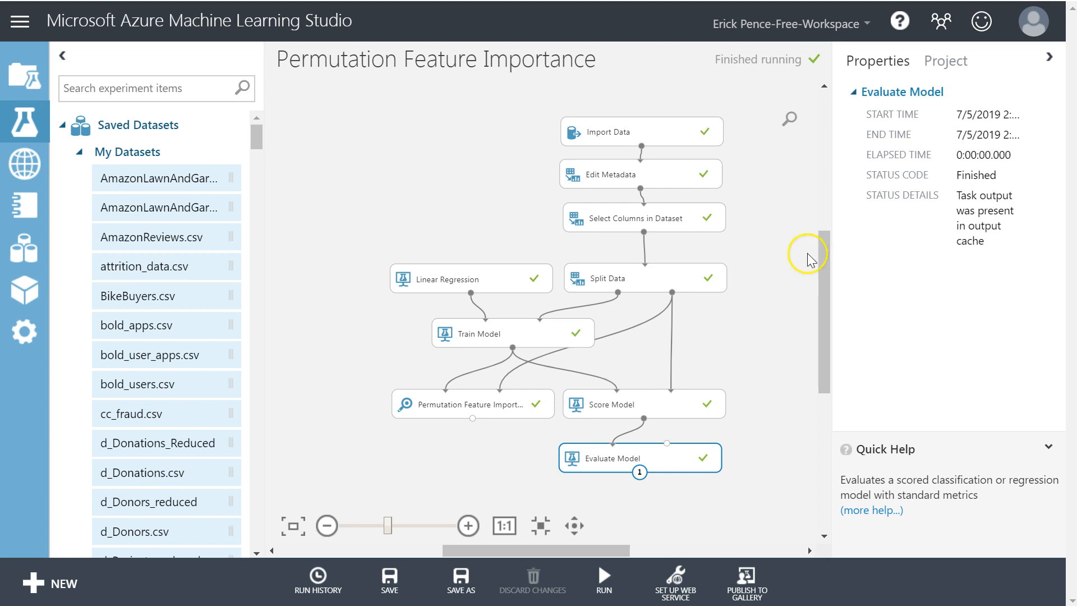
pyautogui.click(472, 404)
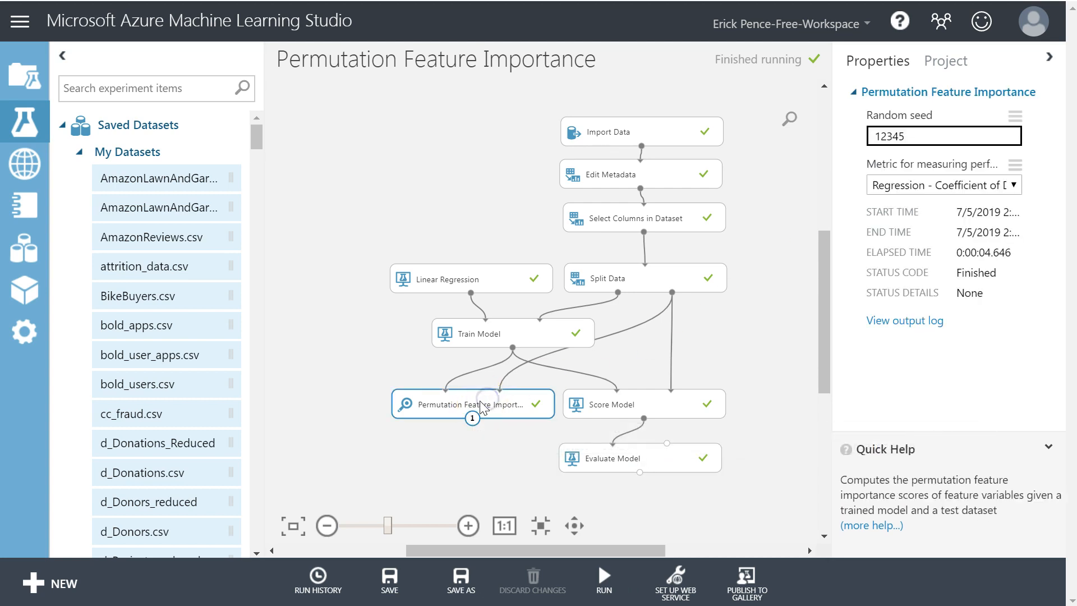
pyautogui.click(643, 217)
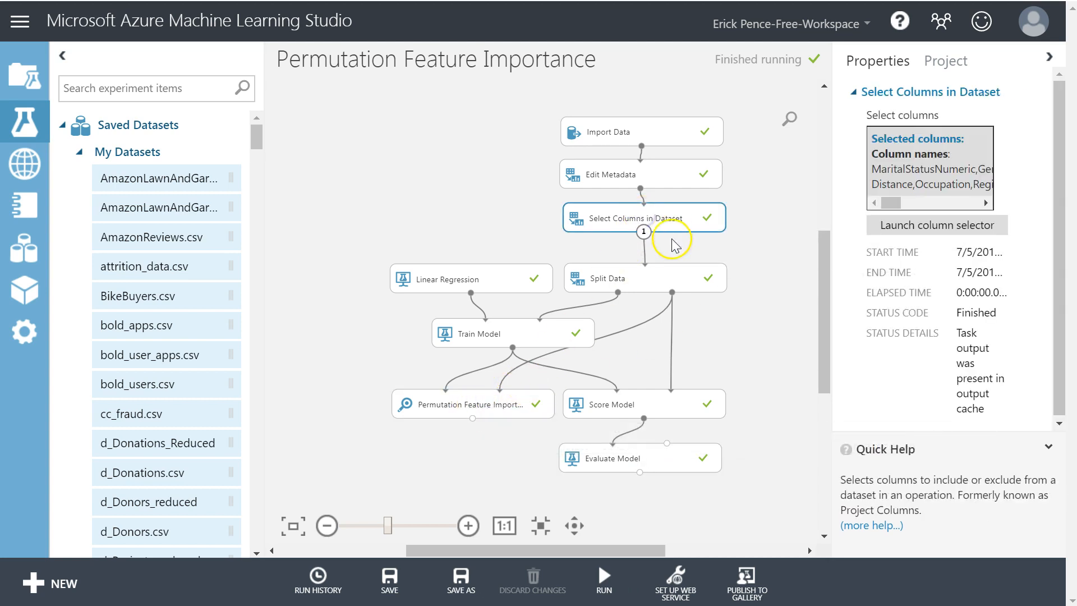
pyautogui.moveTo(546, 360)
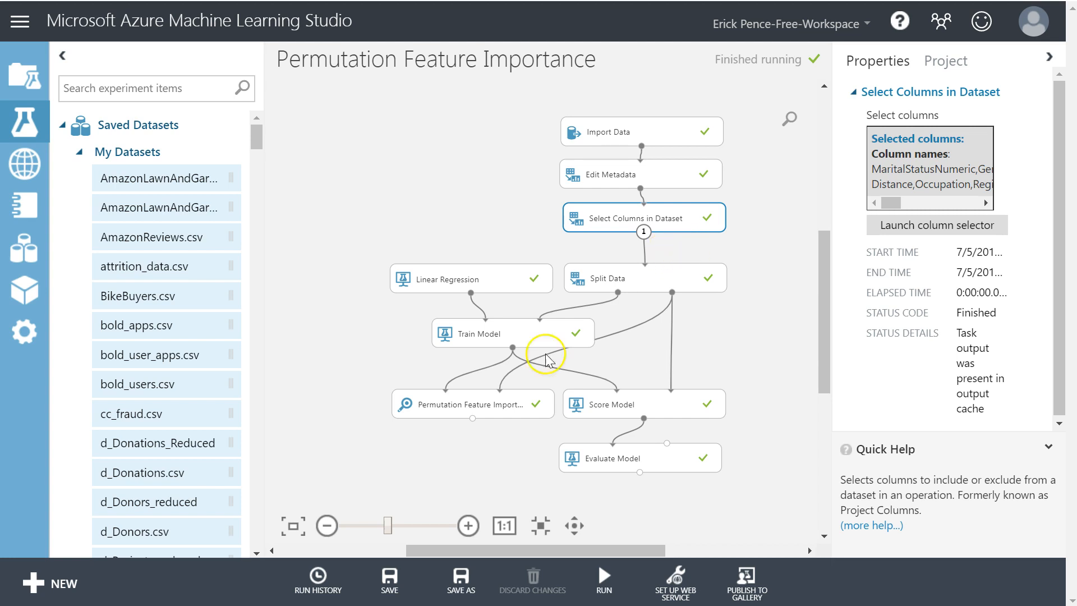
pyautogui.click(471, 404)
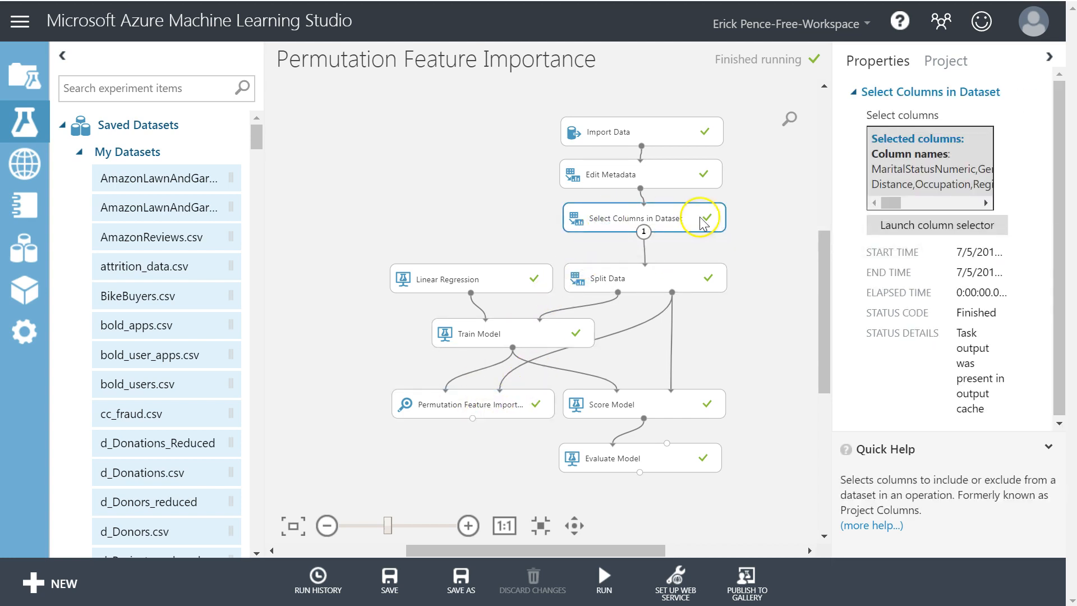
# - Remove GenderNumeric and Occupation in the column selector, leaving 10 columns kept
pyautogui.click(935, 224)
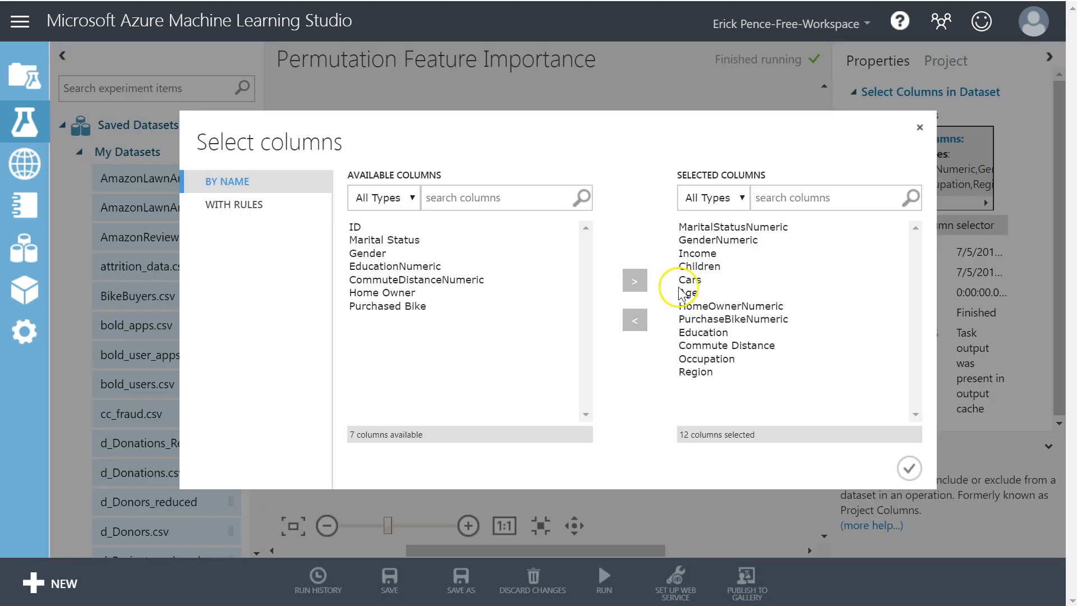
pyautogui.moveTo(682, 345)
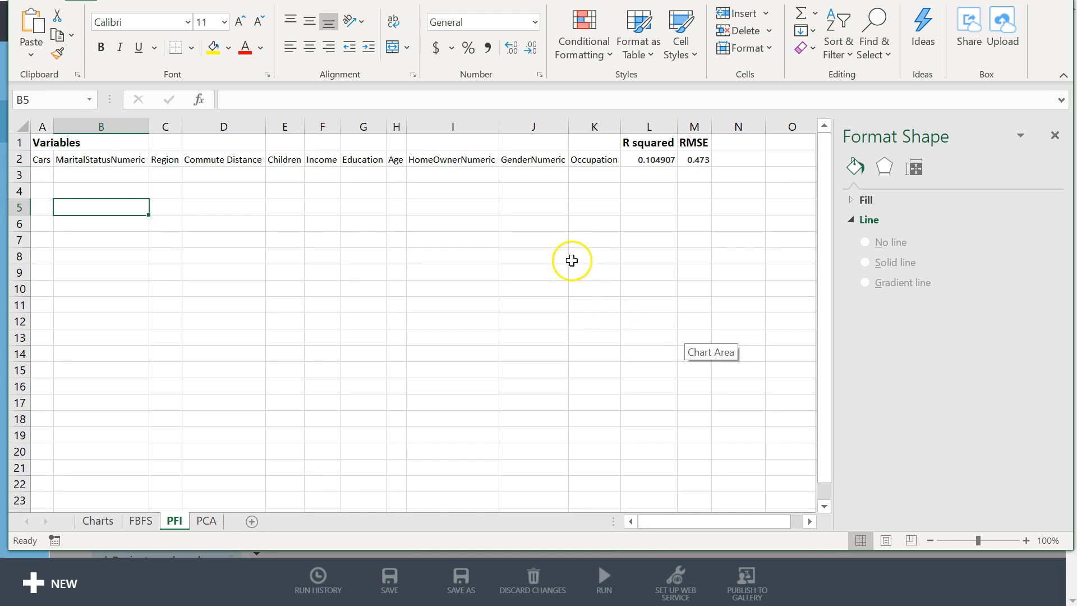
pyautogui.moveTo(559, 161)
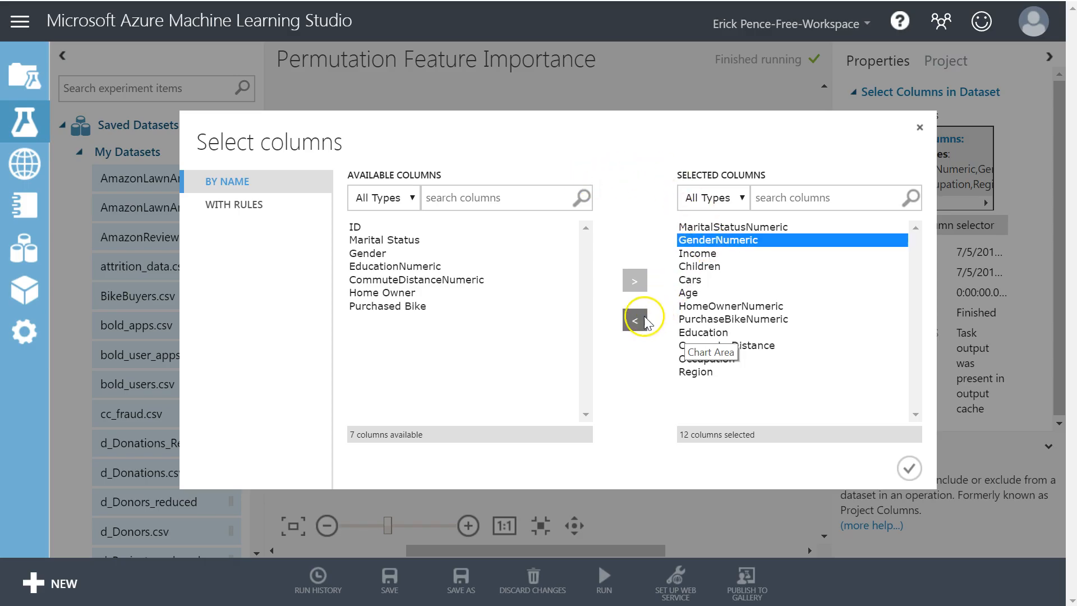
pyautogui.click(634, 320)
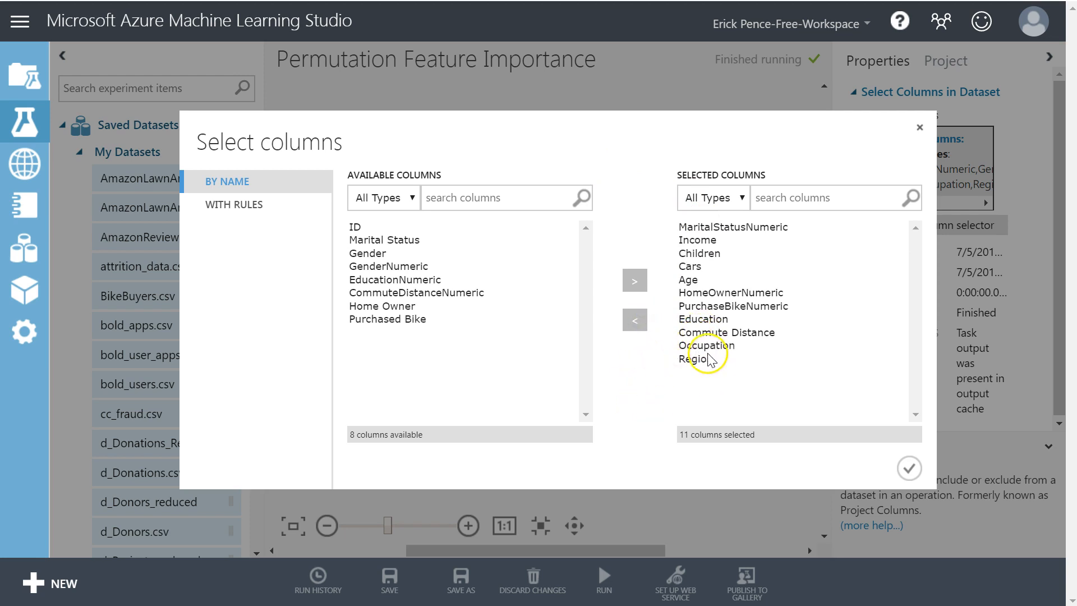
pyautogui.click(634, 320)
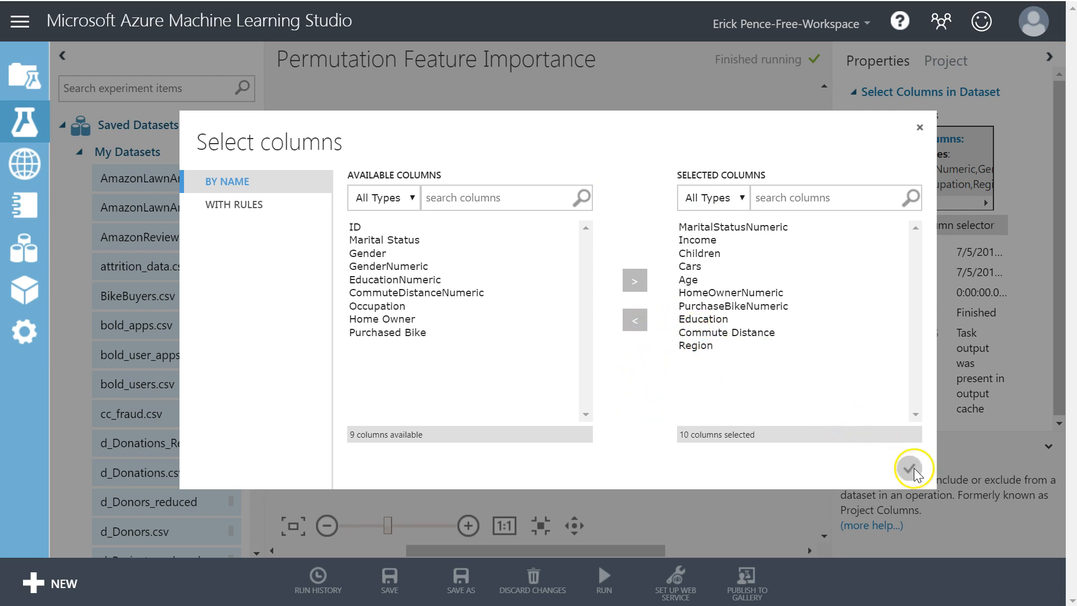
pyautogui.click(607, 579)
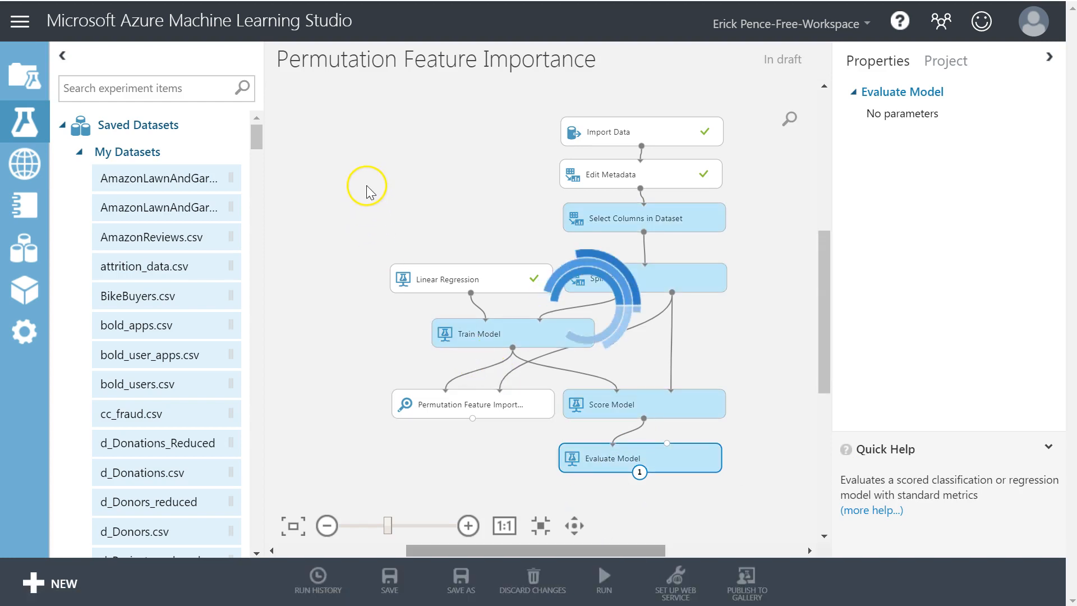
# - Rerun and visualize Evaluate Model, selecting the new Coefficient of Determination 0.121208 (RMSE 0.46872)
pyautogui.rightClick(666, 459)
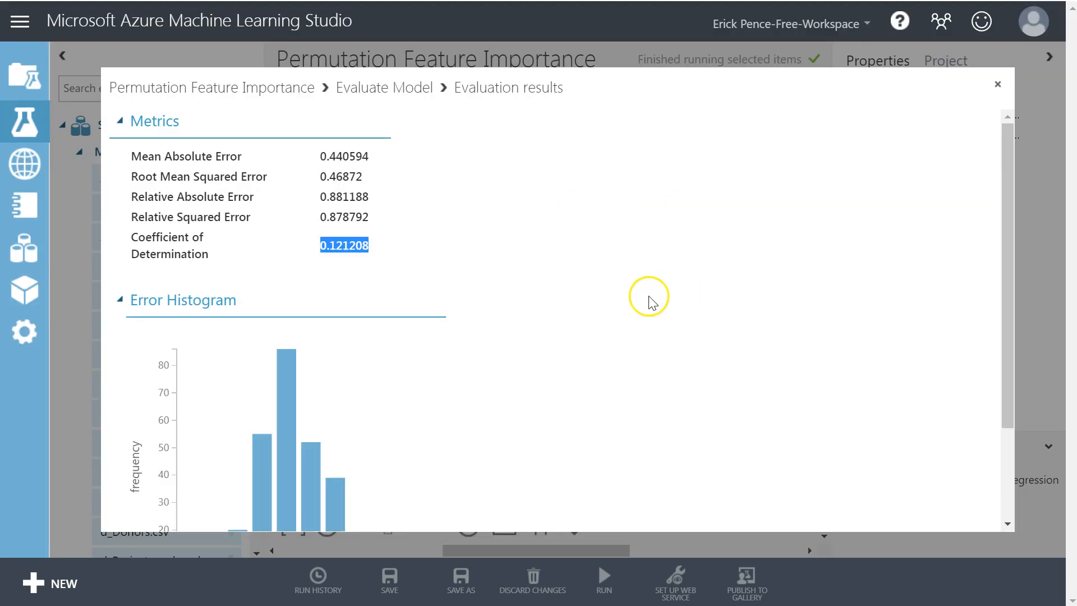
pyautogui.doubleClick(341, 177)
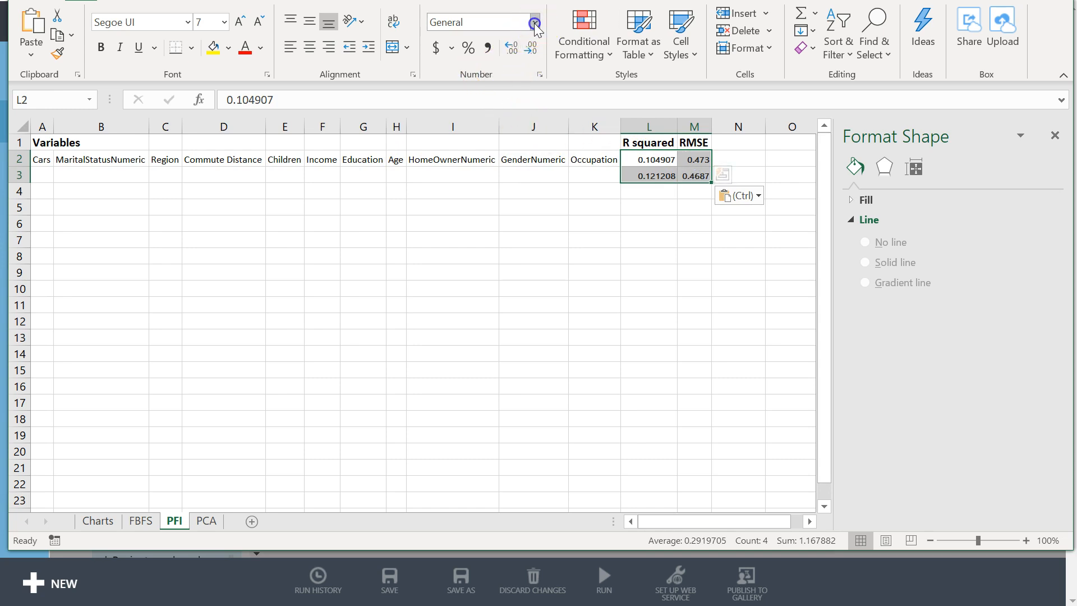
# - Format L2:M3 as Number with four decimals: 0.1049/0.4730 and 0.1212/0.4687
pyautogui.click(511, 47)
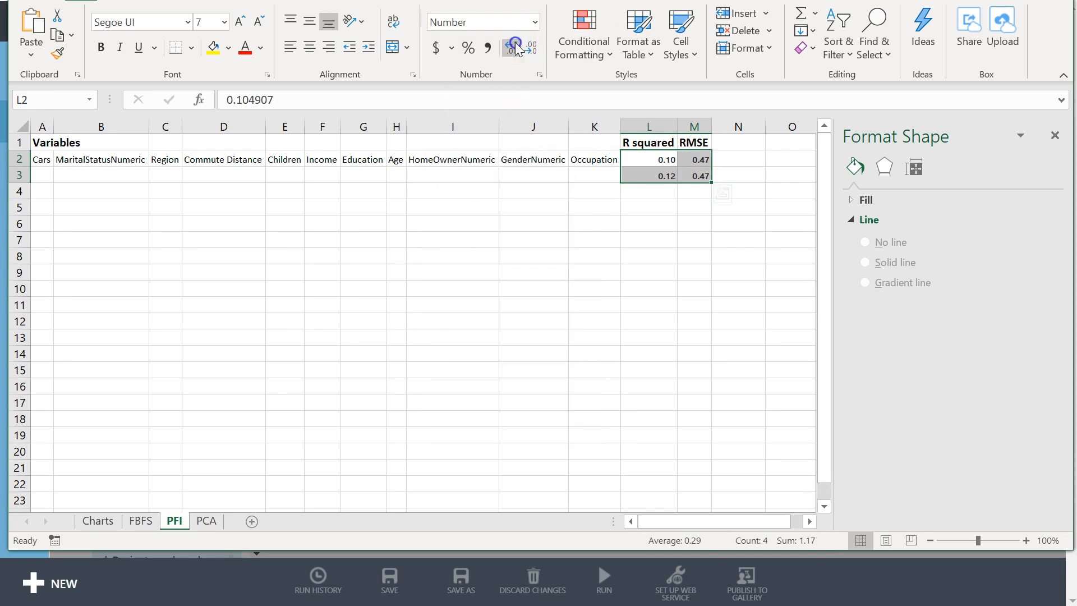
pyautogui.click(511, 47)
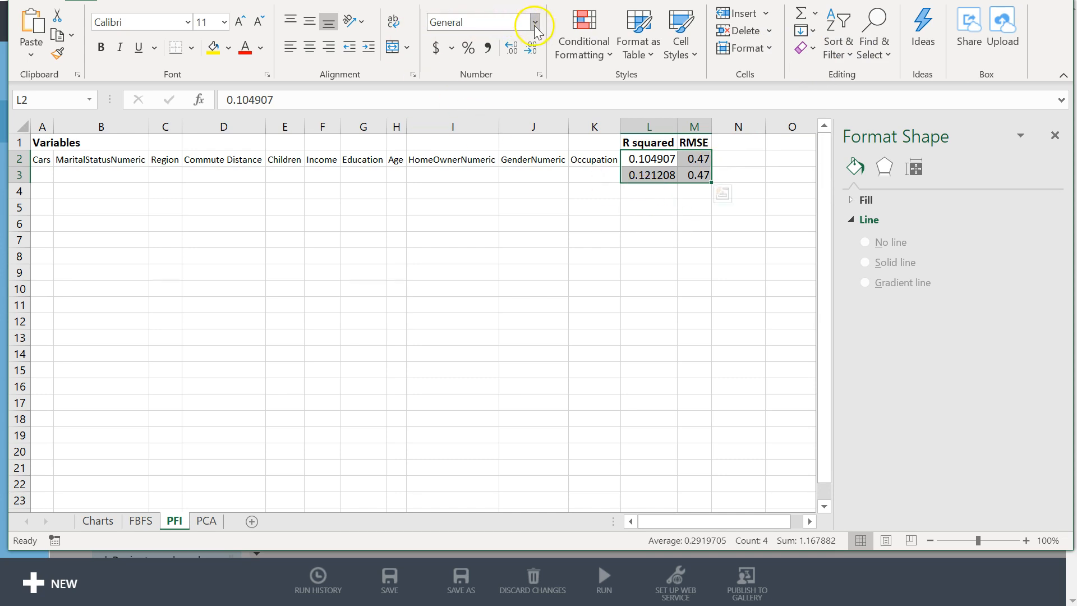
pyautogui.click(534, 23)
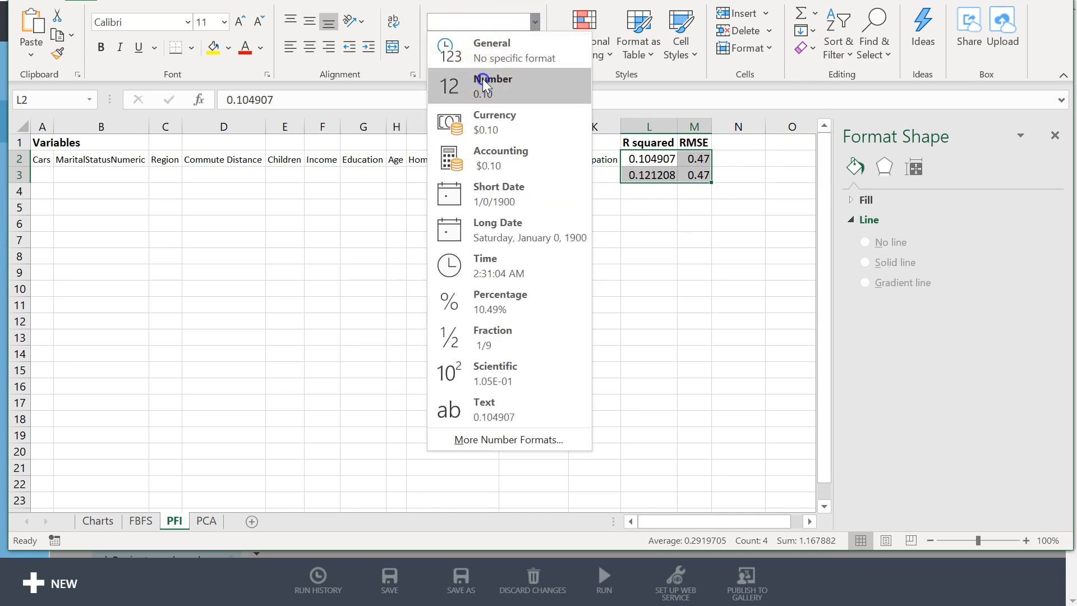
pyautogui.click(494, 78)
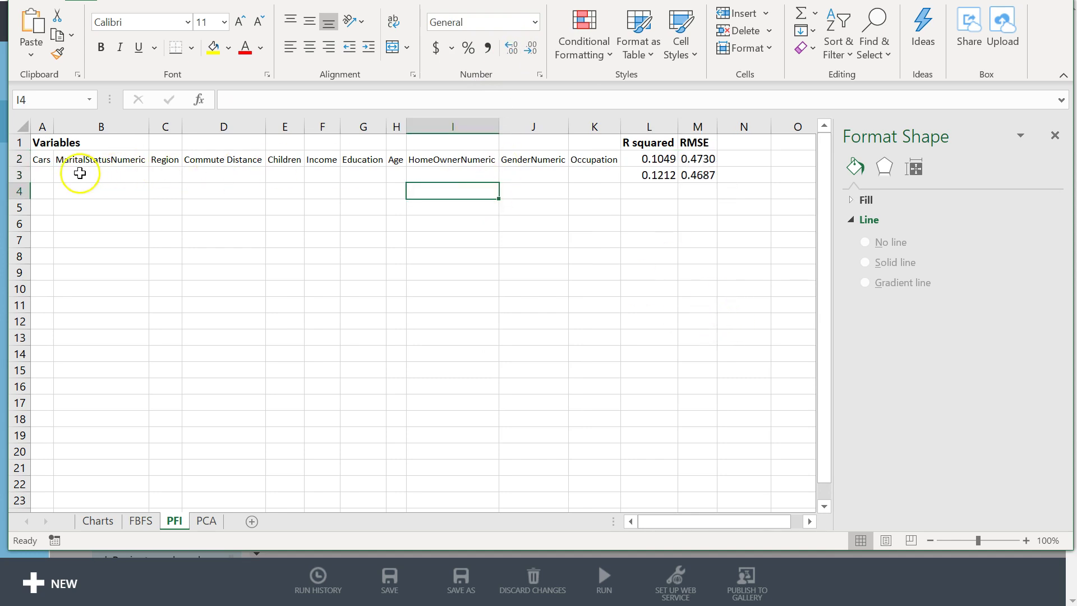
# - Copy the nine kept variable names, Cars through HomeOwnerNumeric, from row 2 into row 3
pyautogui.moveTo(42, 158); pyautogui.dragTo(452, 158)
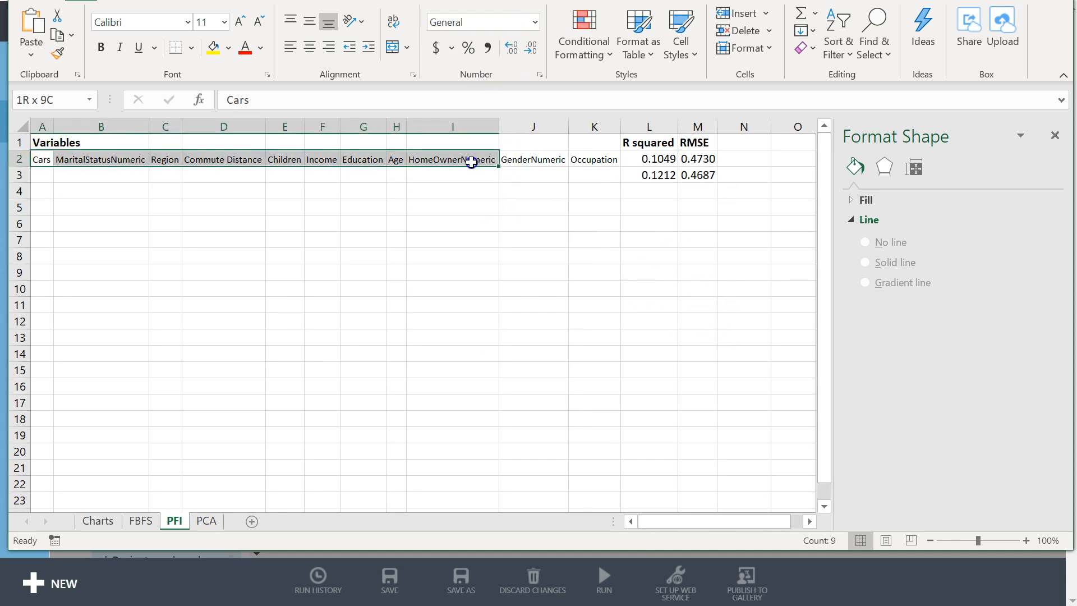
pyautogui.press('ctrl+v')
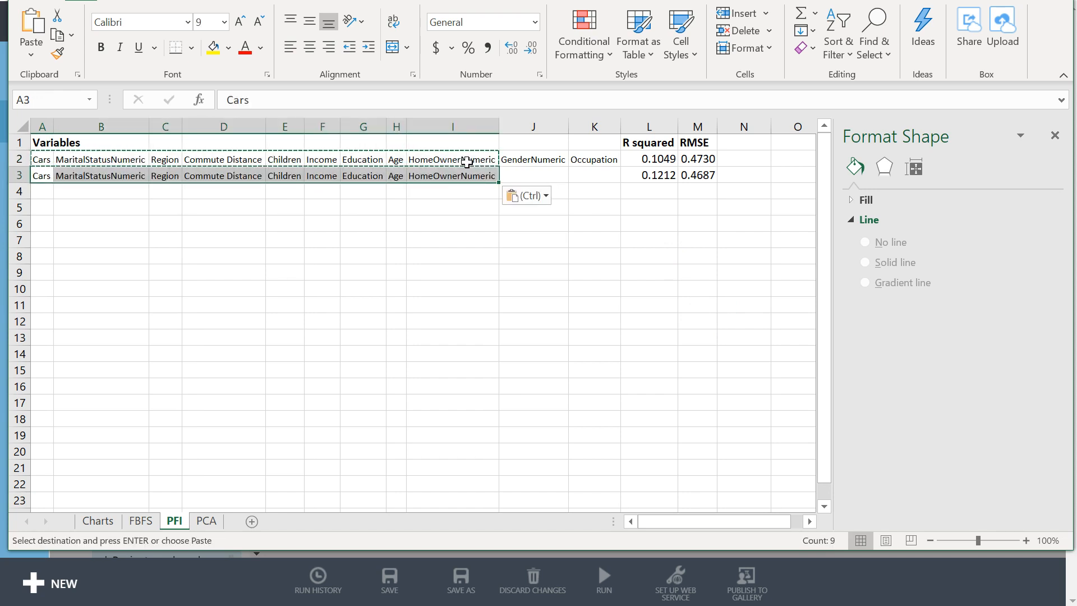
pyautogui.click(223, 239)
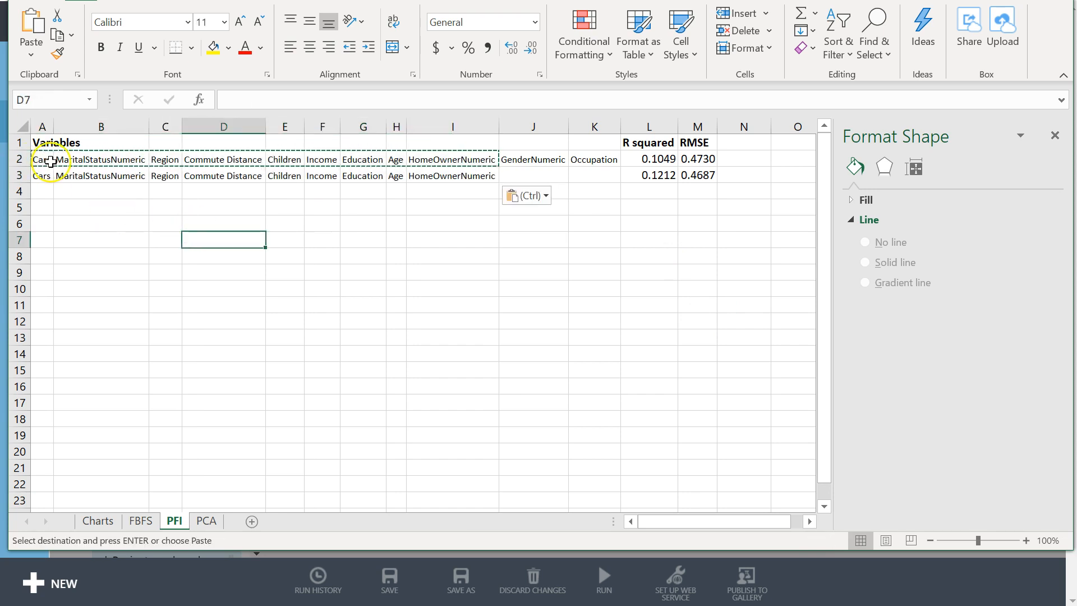
pyautogui.moveTo(172, 396)
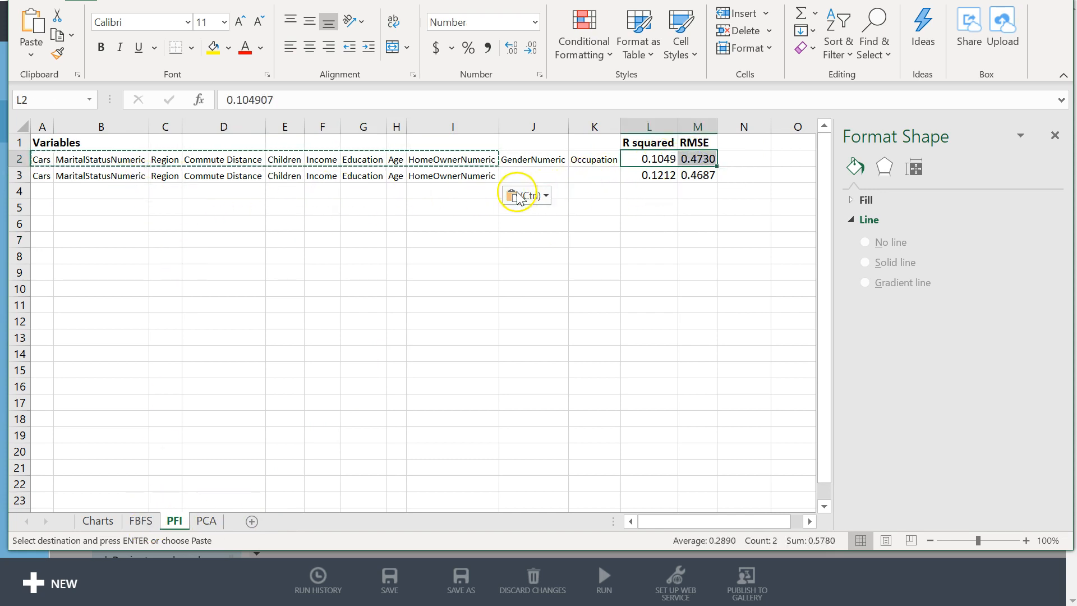
# - Return to the Charts sheet and read the bar values of the PFI: R squared chart
pyautogui.click(98, 520)
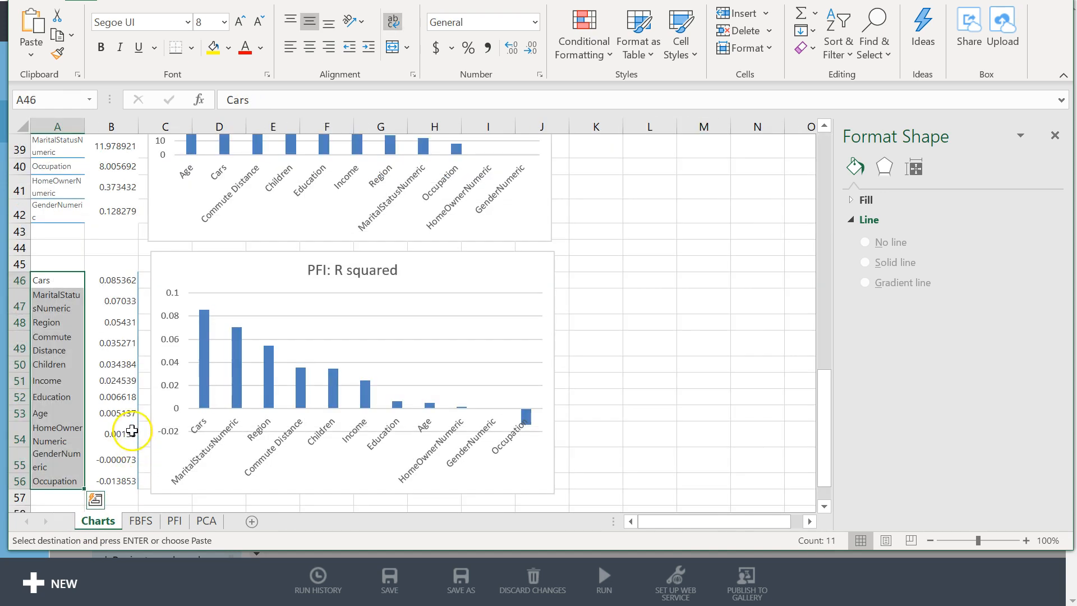
pyautogui.moveTo(327, 305)
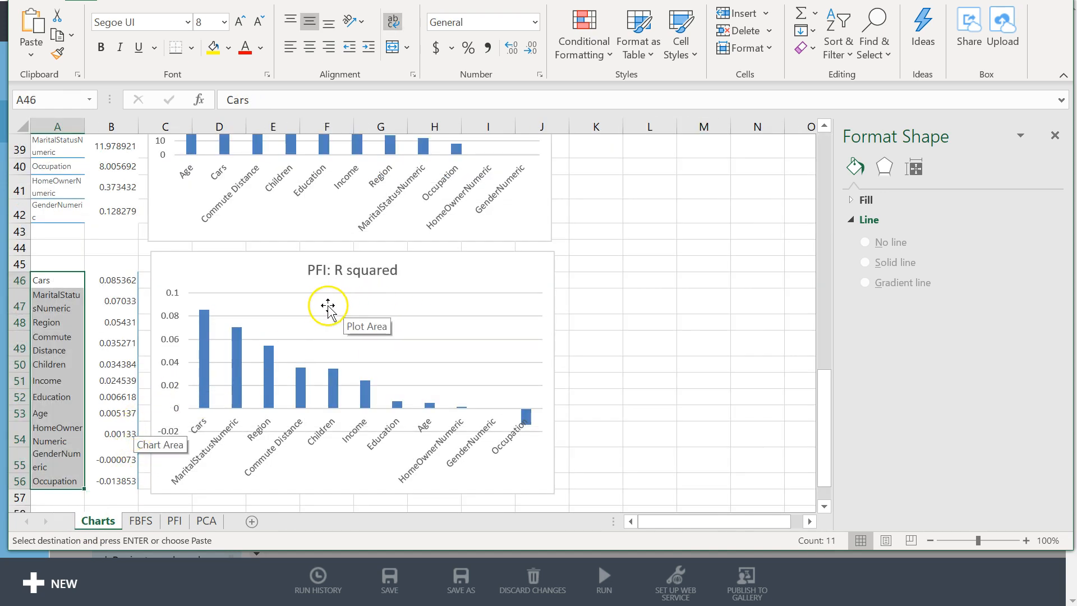
pyautogui.moveTo(137, 566)
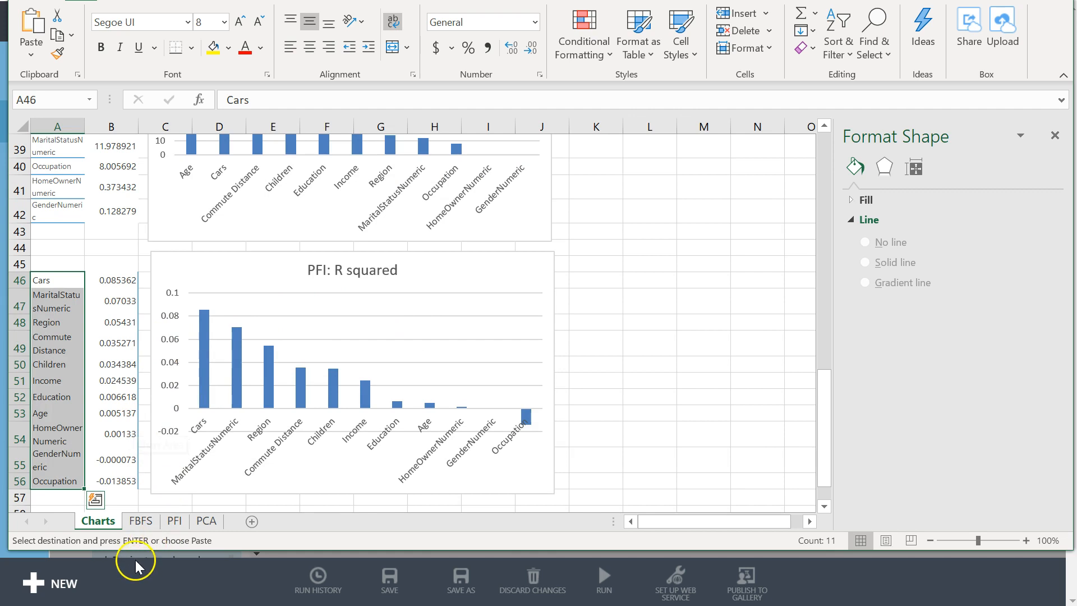
pyautogui.click(142, 521)
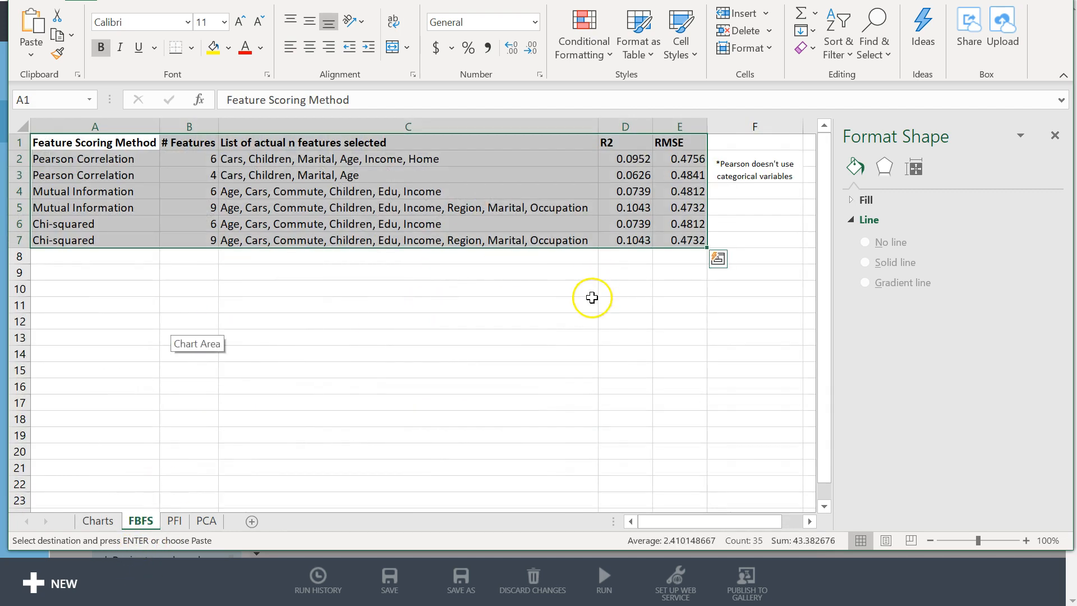
pyautogui.click(98, 521)
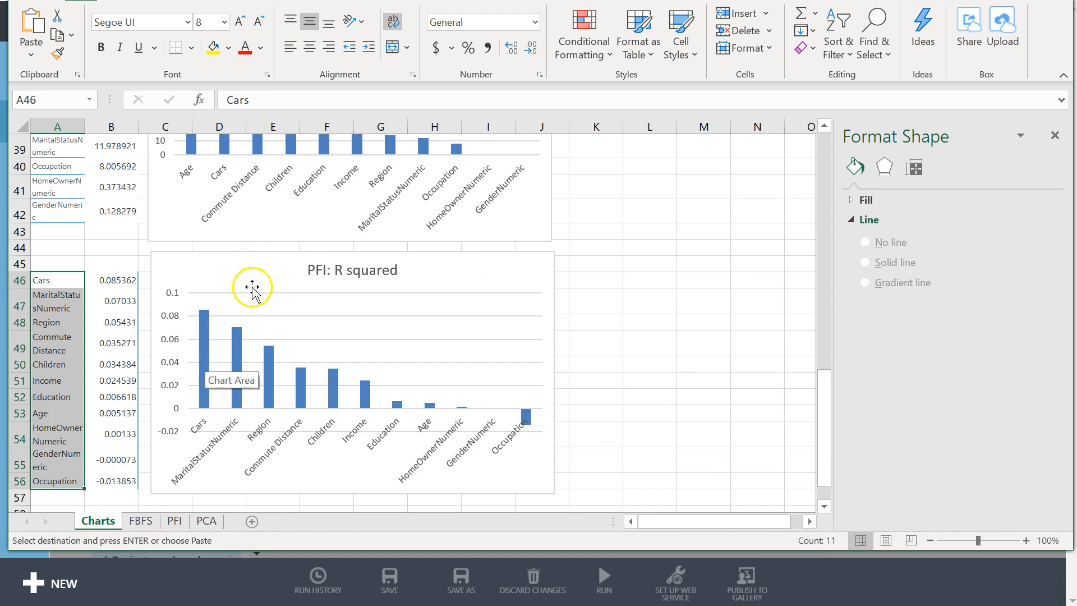
pyautogui.moveTo(465, 417)
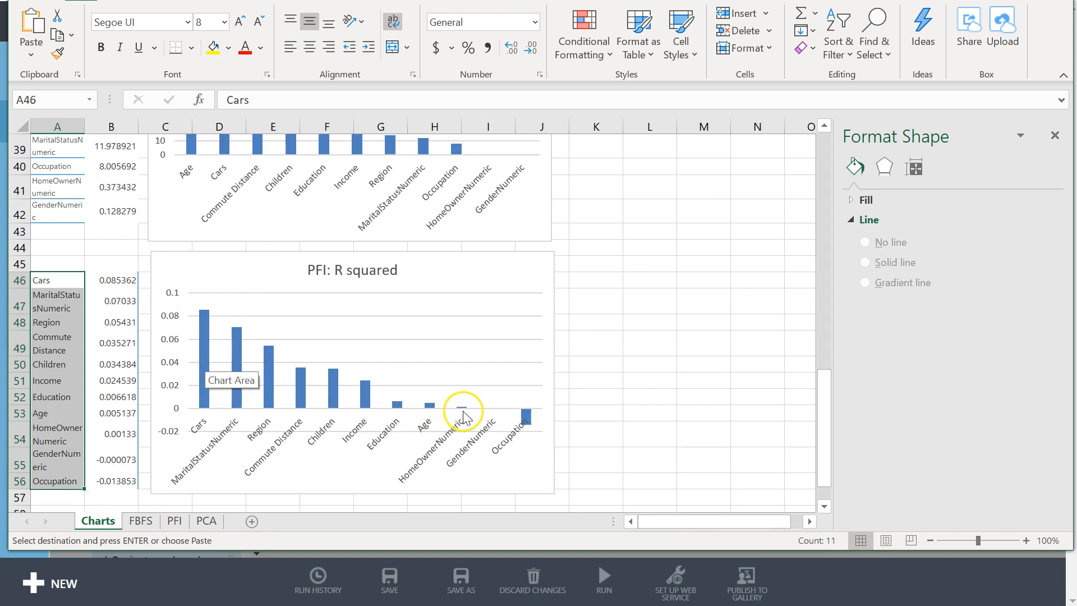
pyautogui.moveTo(229, 329)
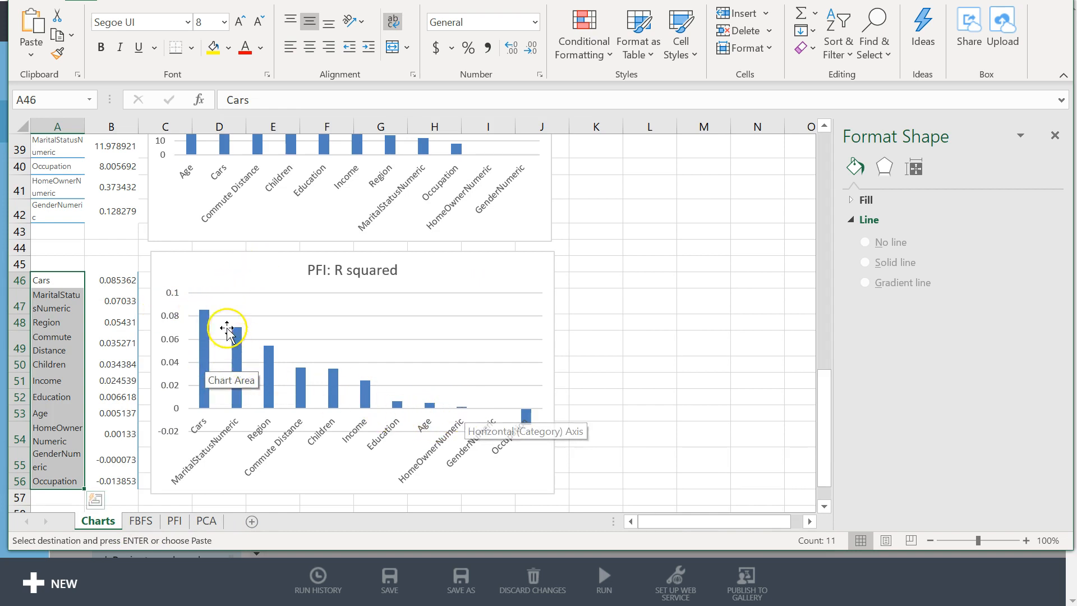
pyautogui.moveTo(363, 383)
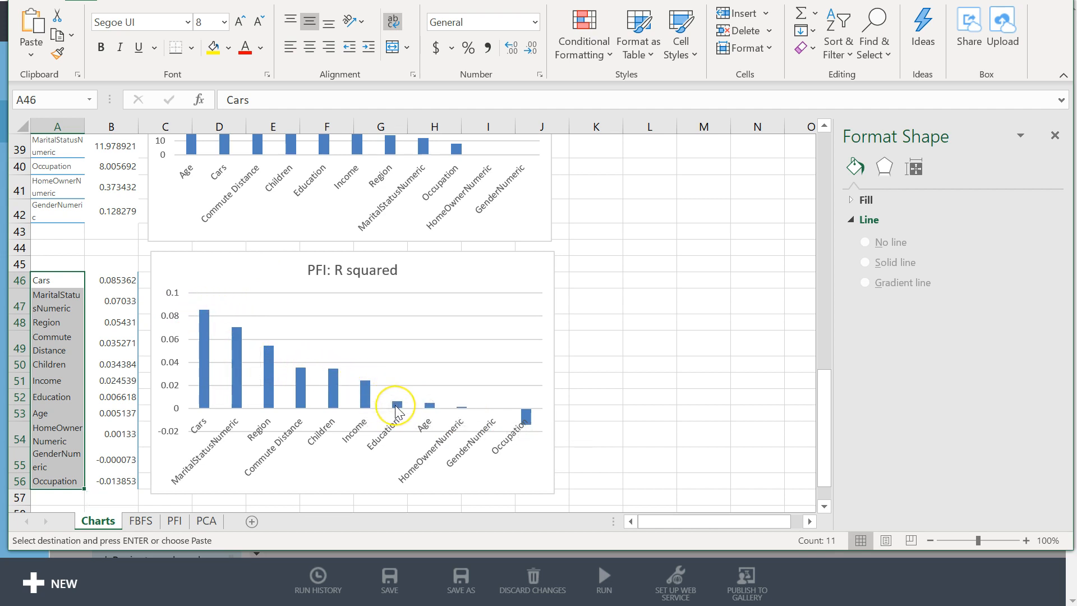
pyautogui.moveTo(382, 414)
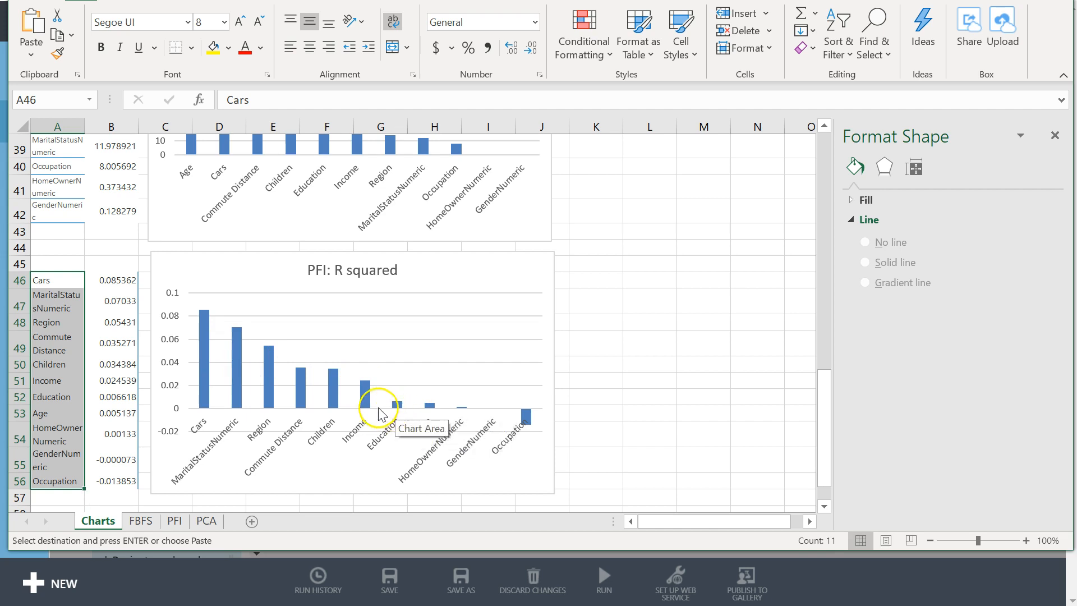
pyautogui.moveTo(463, 411)
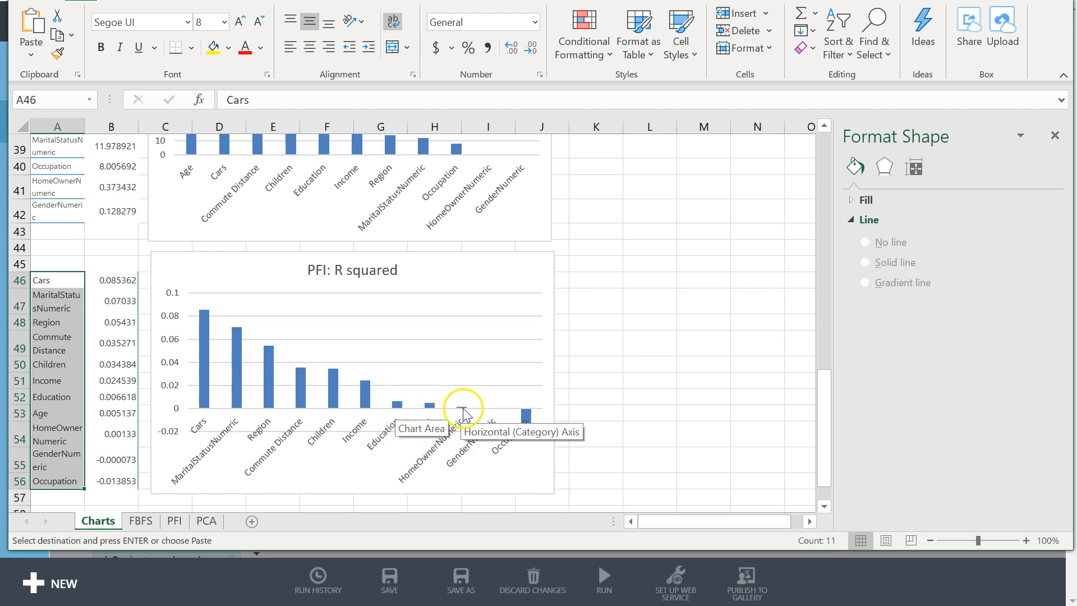
pyautogui.moveTo(395, 412)
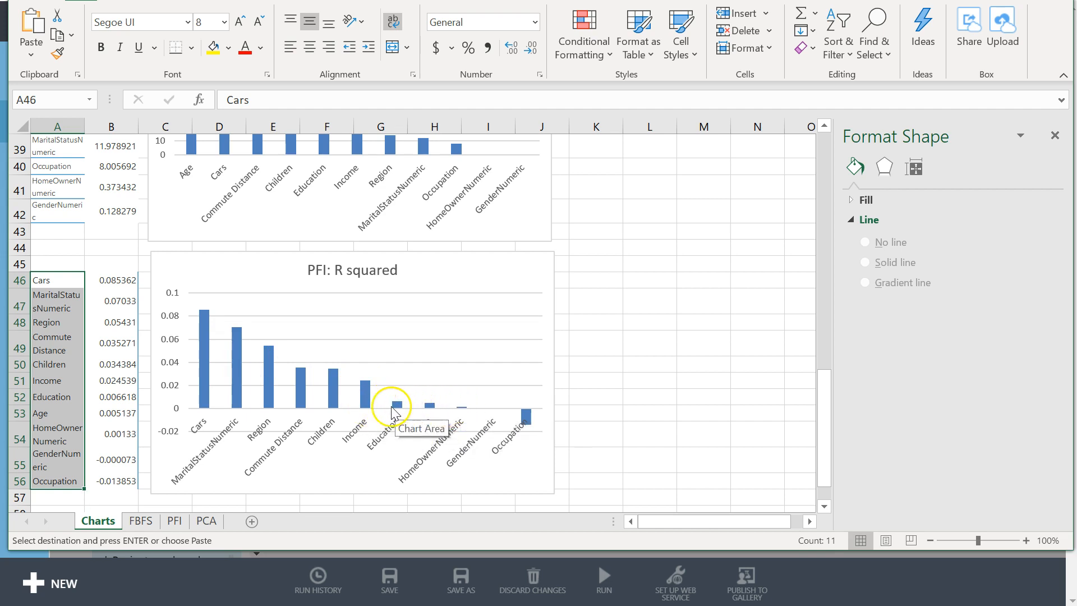
pyautogui.moveTo(401, 412)
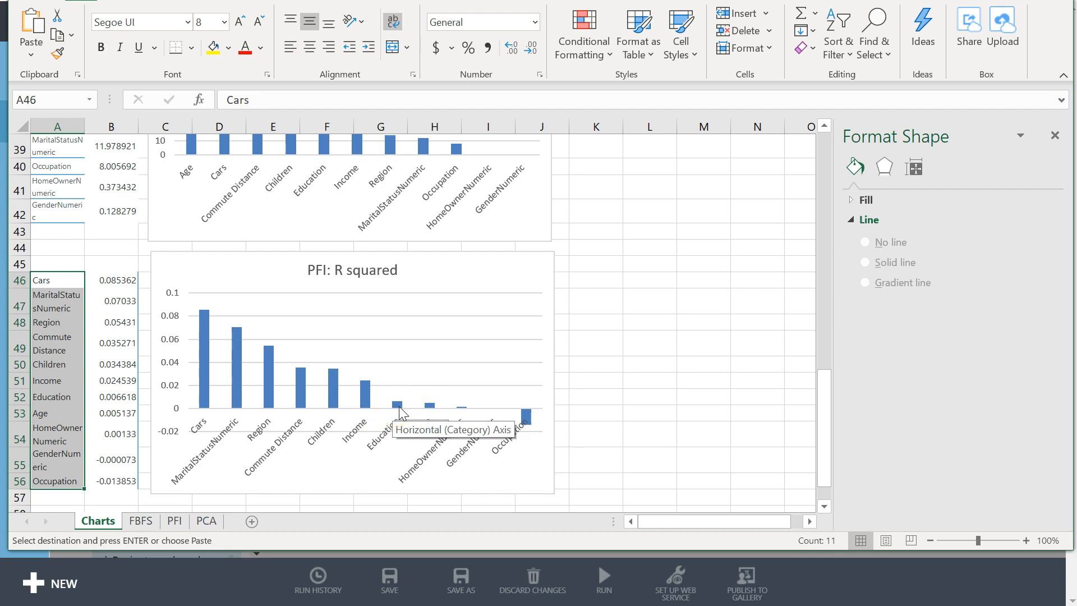
pyautogui.moveTo(460, 412)
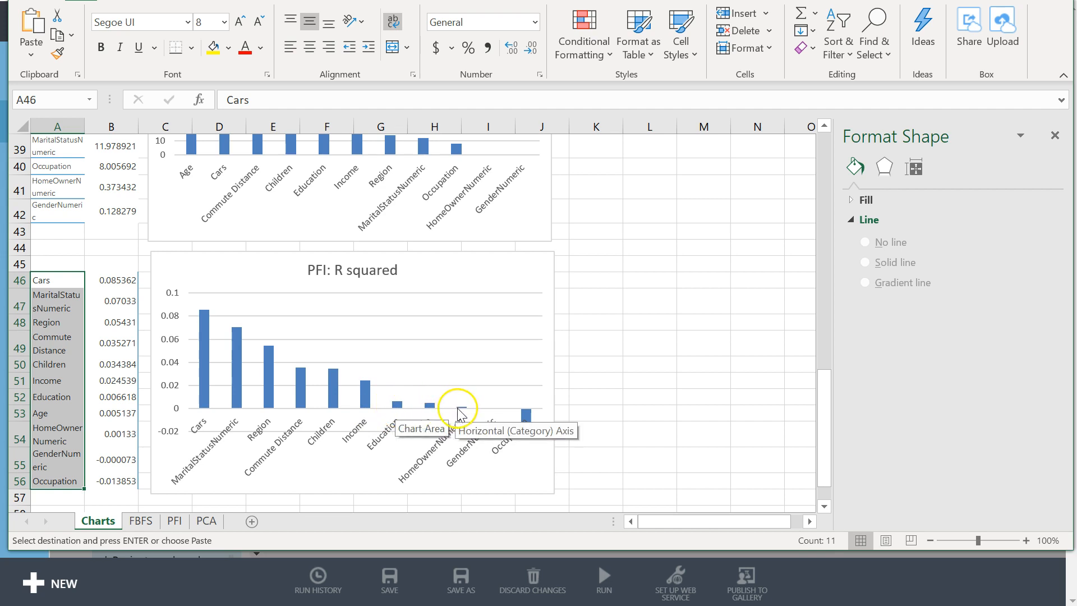
pyautogui.moveTo(460, 412)
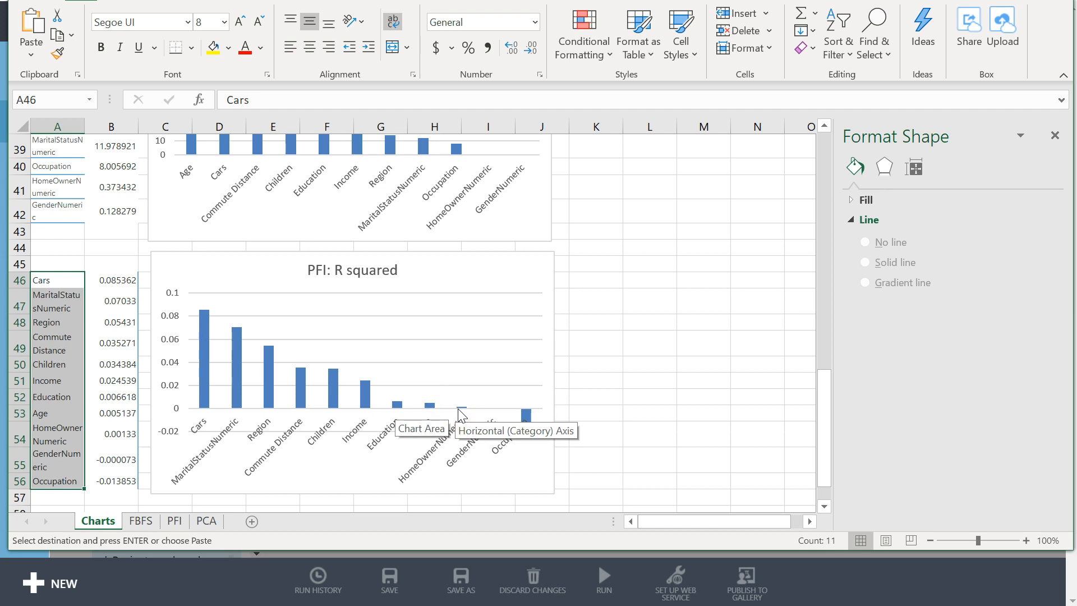
pyautogui.moveTo(448, 411)
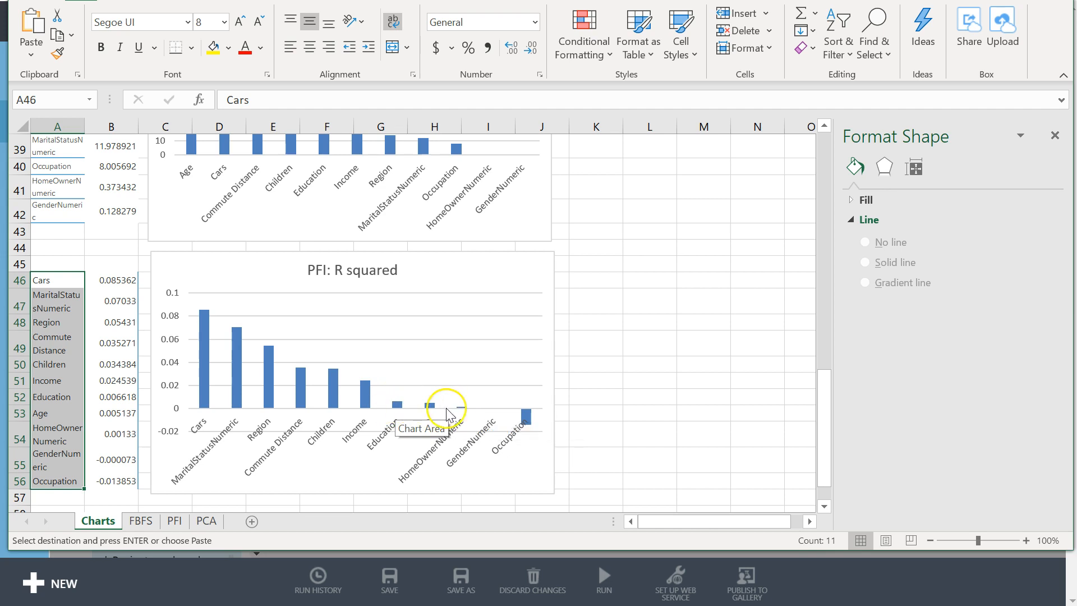
pyautogui.moveTo(398, 404)
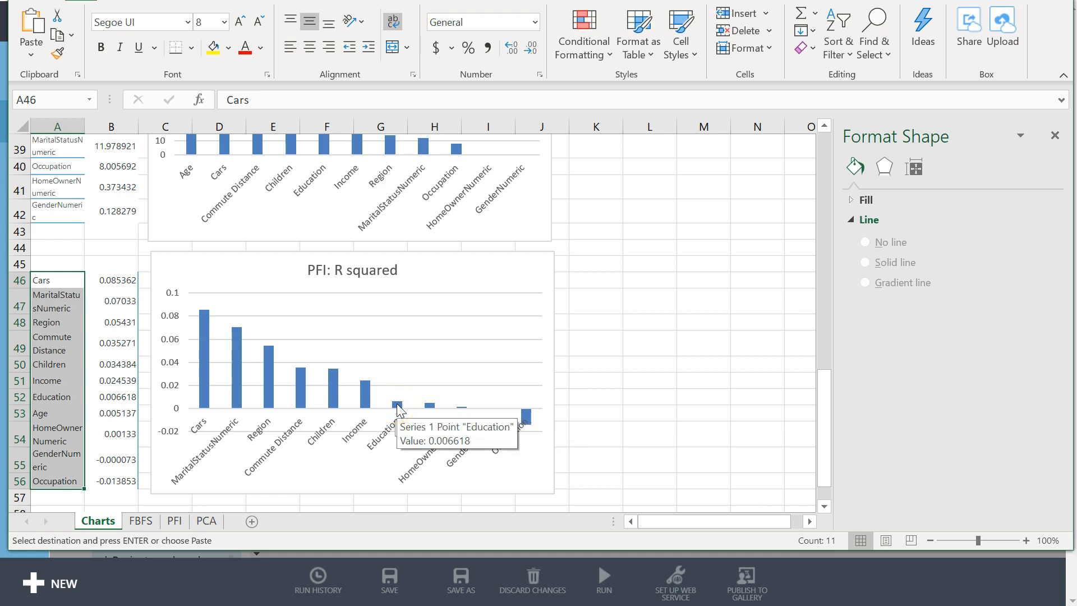
pyautogui.moveTo(447, 411)
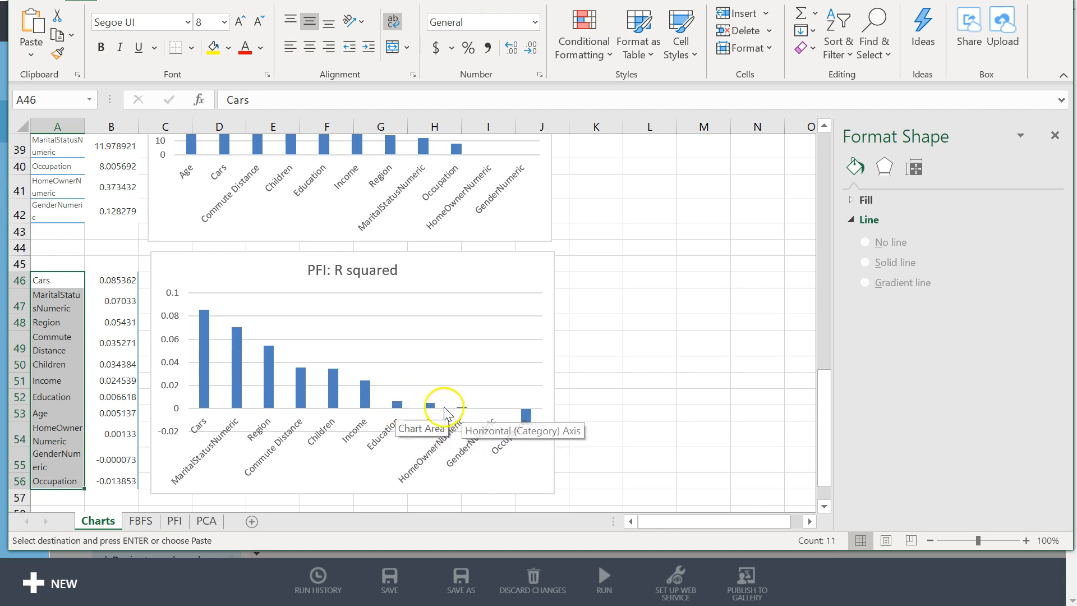
pyautogui.moveTo(434, 394)
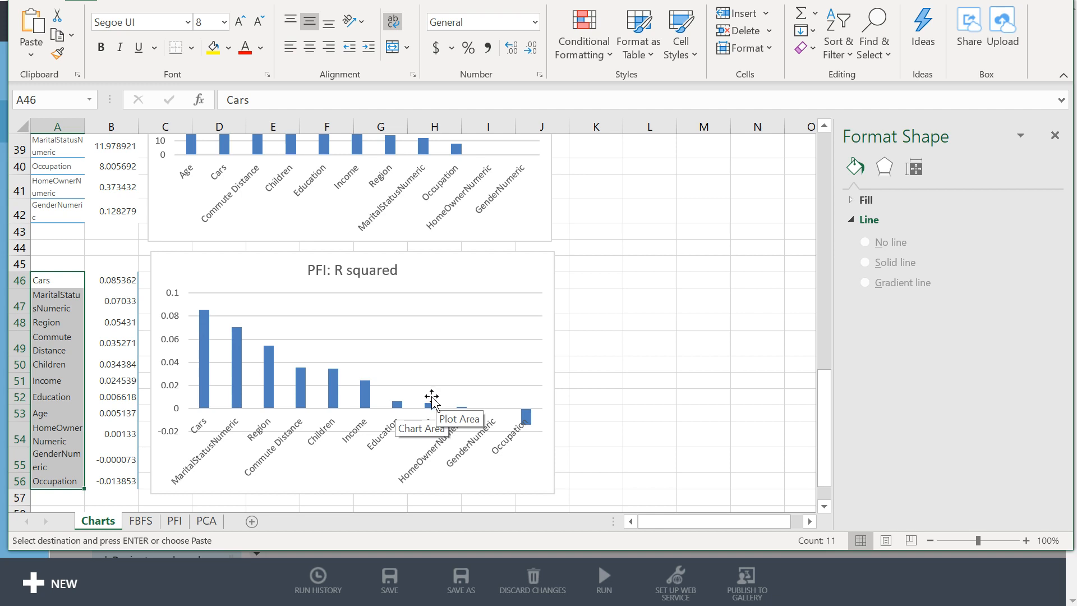
pyautogui.moveTo(400, 405)
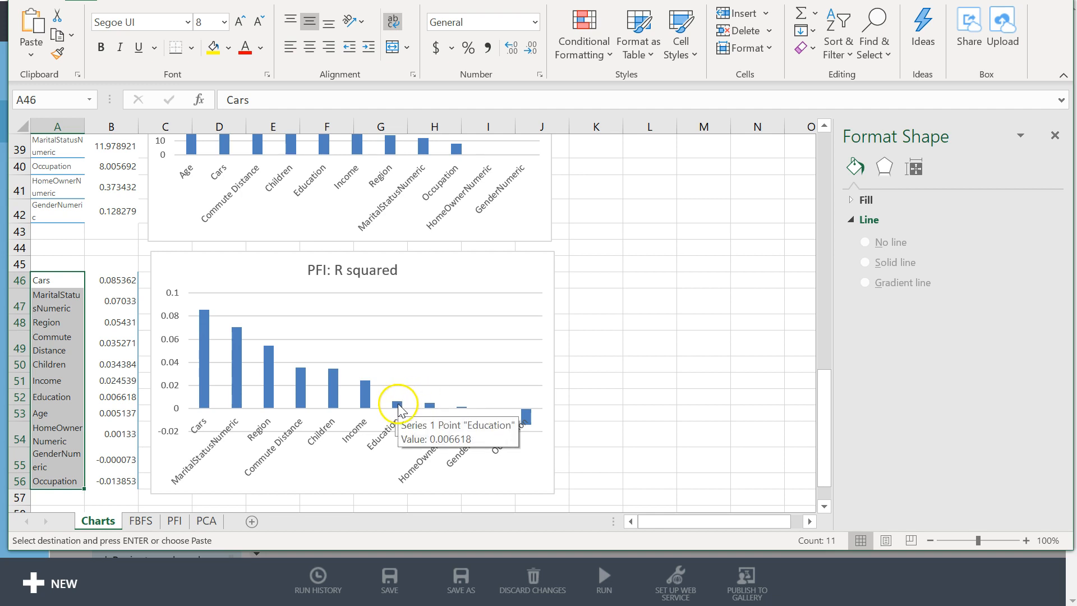
pyautogui.moveTo(543, 437)
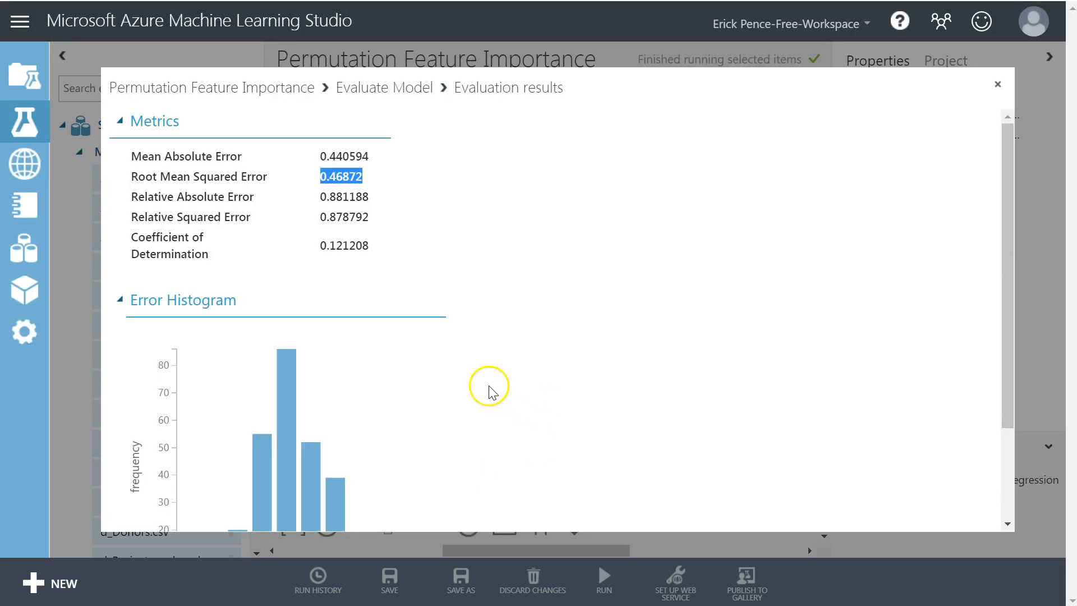
# - Remove Age, HomeOwnerNumeric and Education from the Select Columns in Dataset step's selection
pyautogui.click(997, 84)
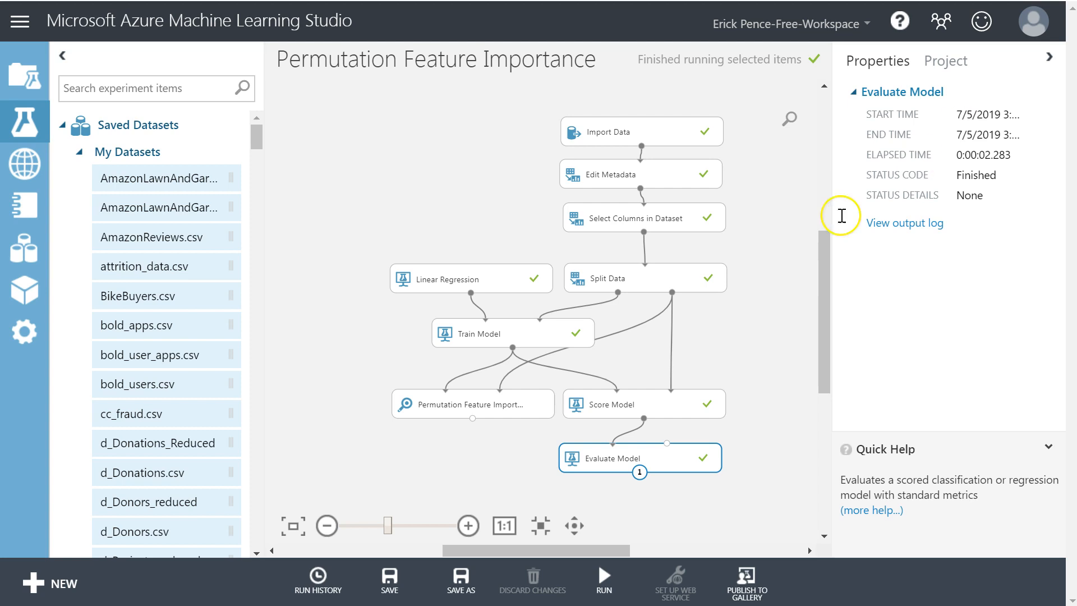
pyautogui.click(642, 218)
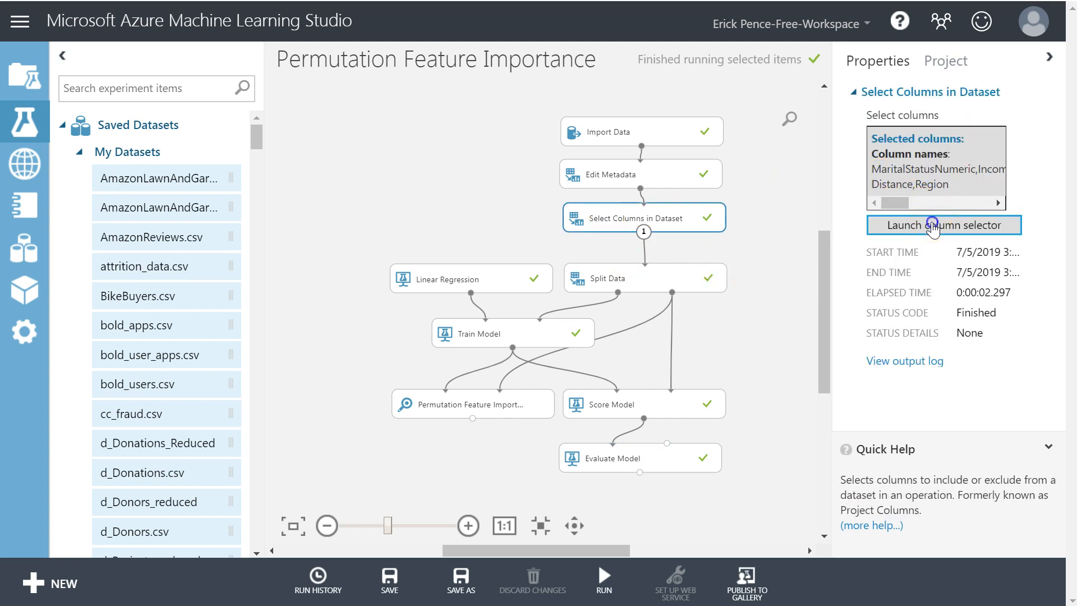
pyautogui.click(942, 224)
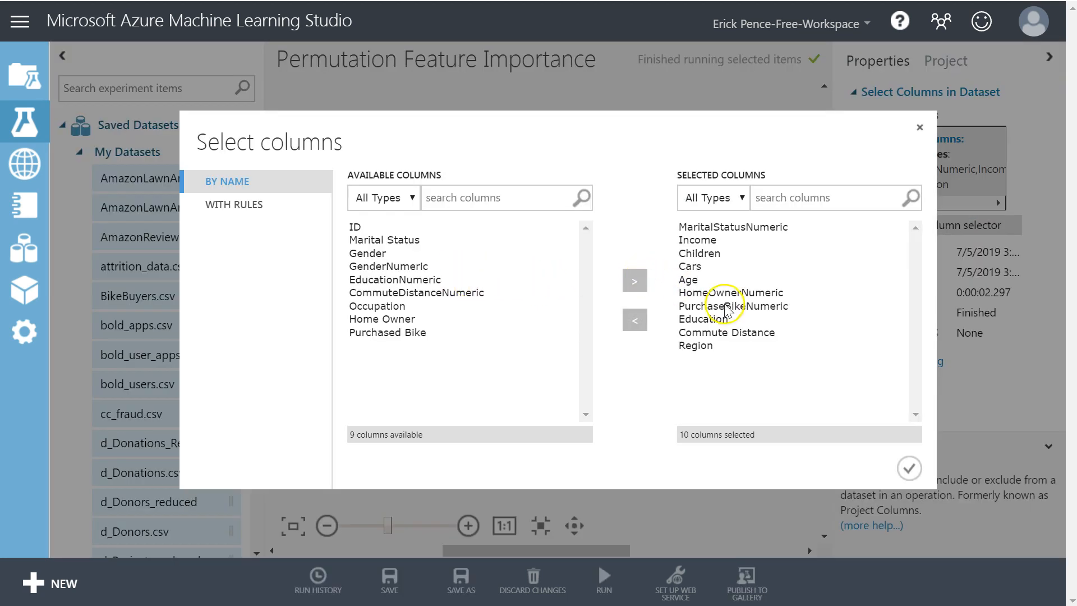
pyautogui.click(703, 318)
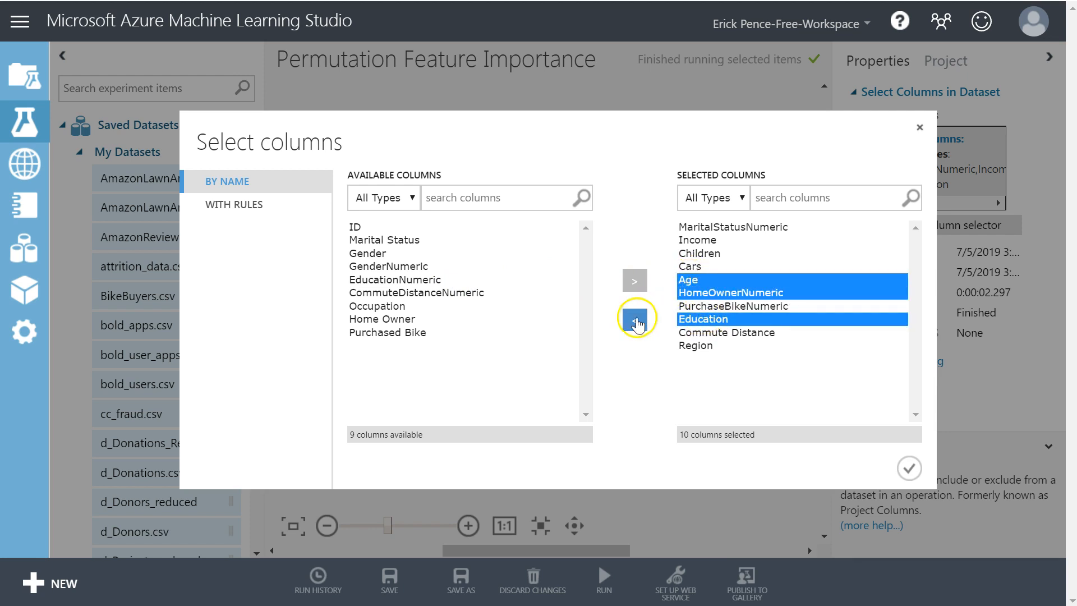
pyautogui.click(908, 469)
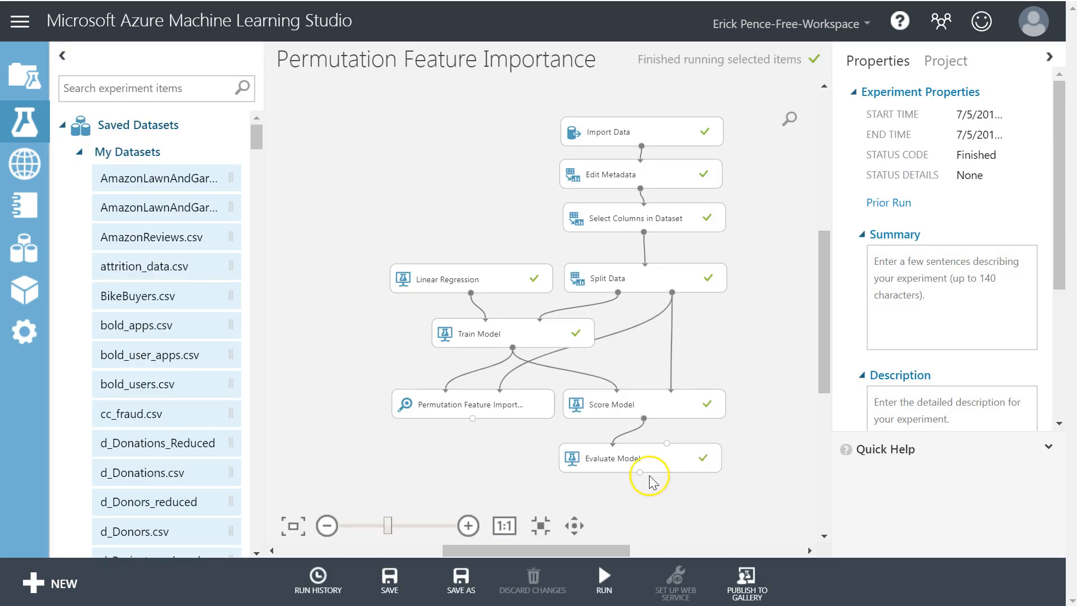
# - Visualize the rerun's Evaluate Model results and grab the Coefficient of Determination value
pyautogui.rightClick(638, 458)
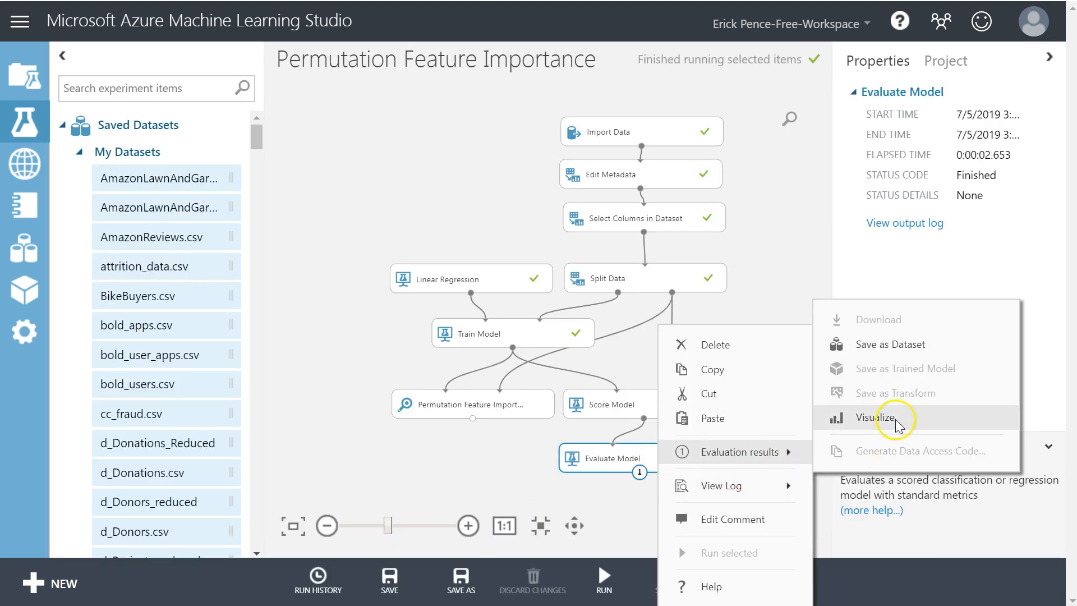
pyautogui.click(876, 418)
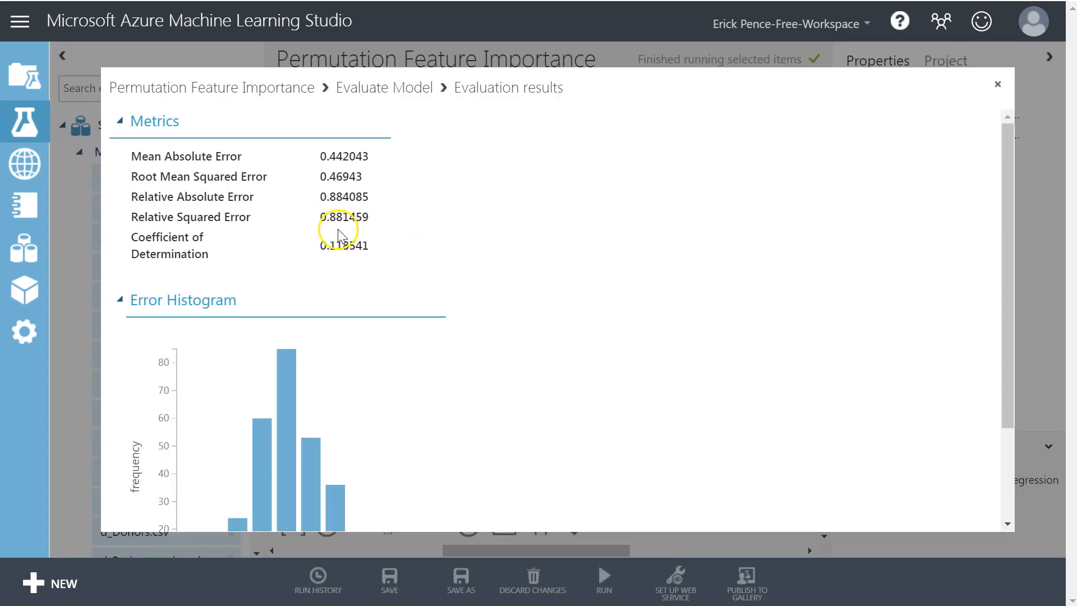
pyautogui.doubleClick(344, 246)
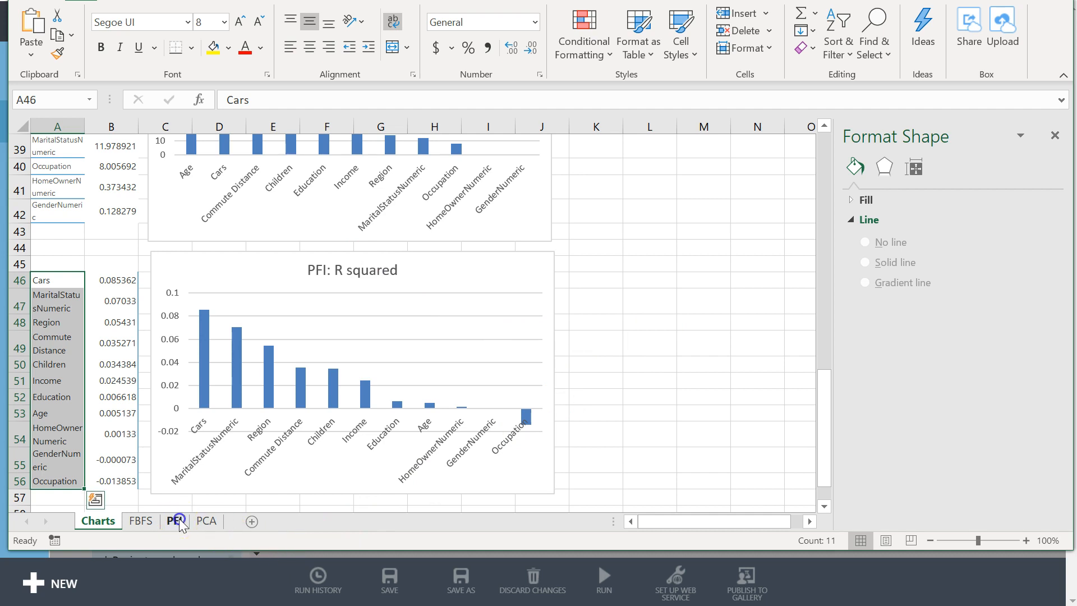
# - Start the third run's entry in row 4 of the PFI sheet with R squared 0.118541
pyautogui.click(175, 521)
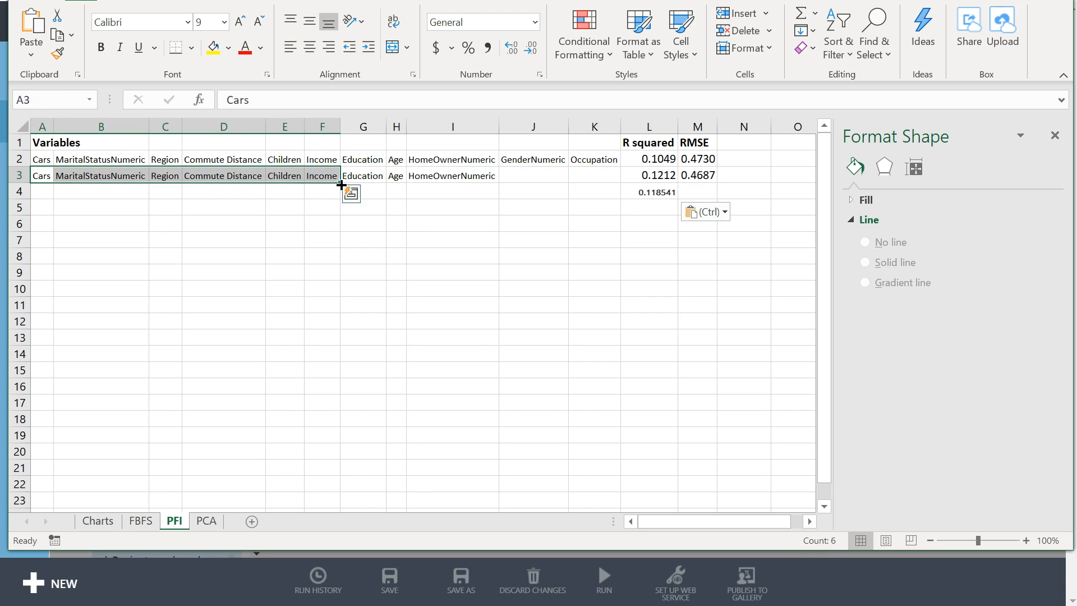
pyautogui.click(696, 192)
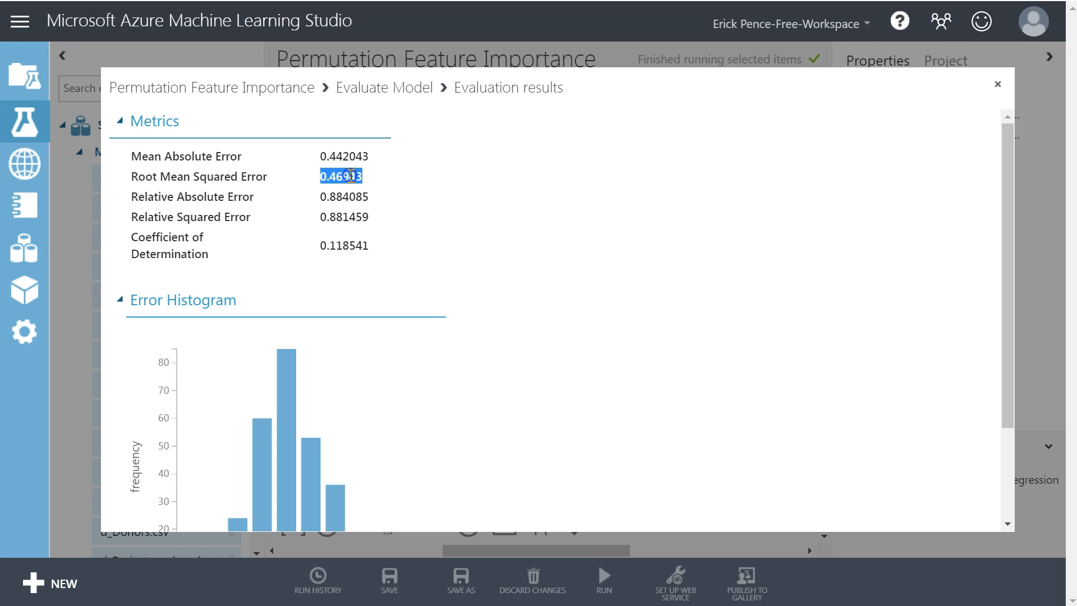
pyautogui.moveTo(980, 110)
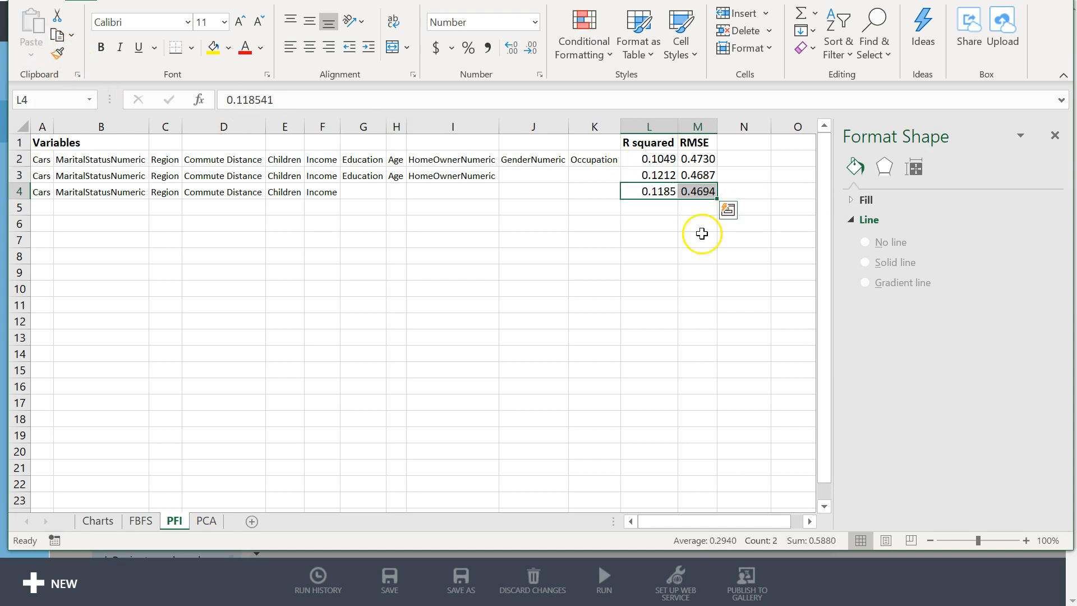
# - Complete row 4 with Cars through Income, R squared 0.1185 and RMSE 0.4694, comparing against earlier rows
pyautogui.click(649, 239)
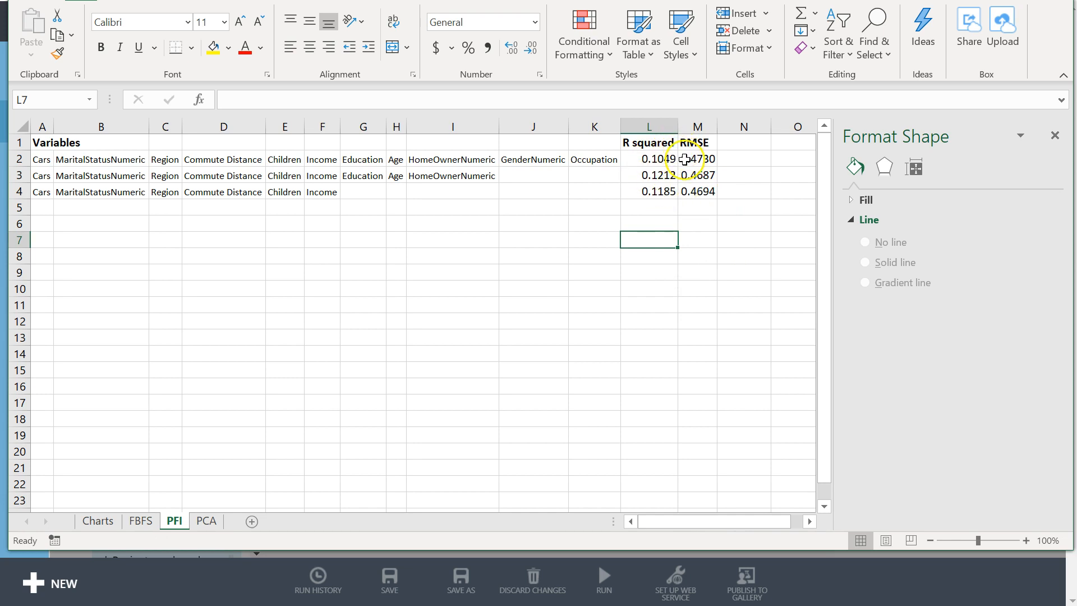
pyautogui.moveTo(681, 160)
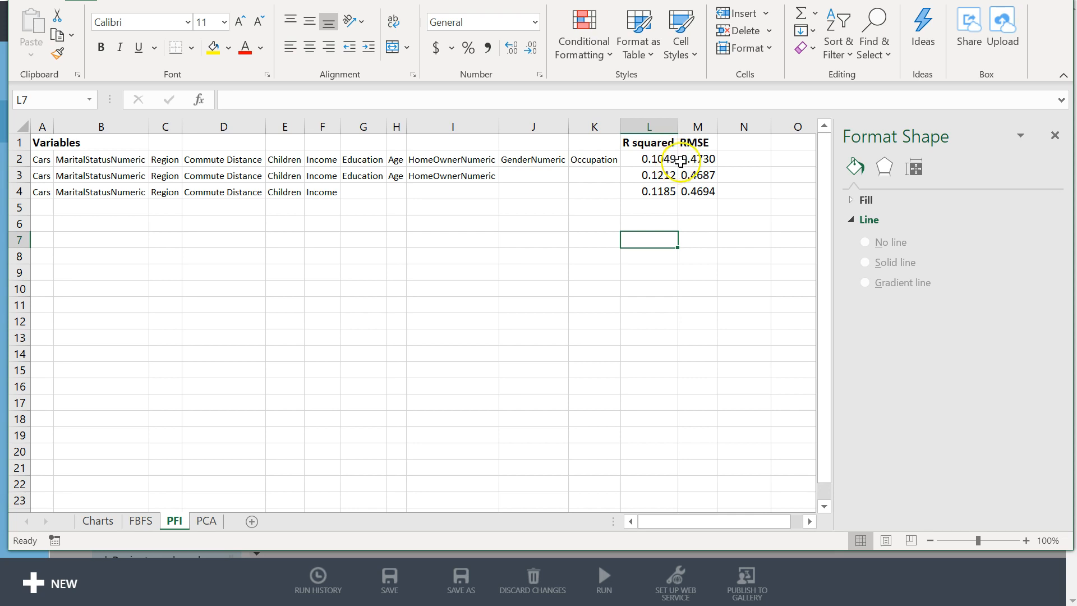
pyautogui.click(648, 158)
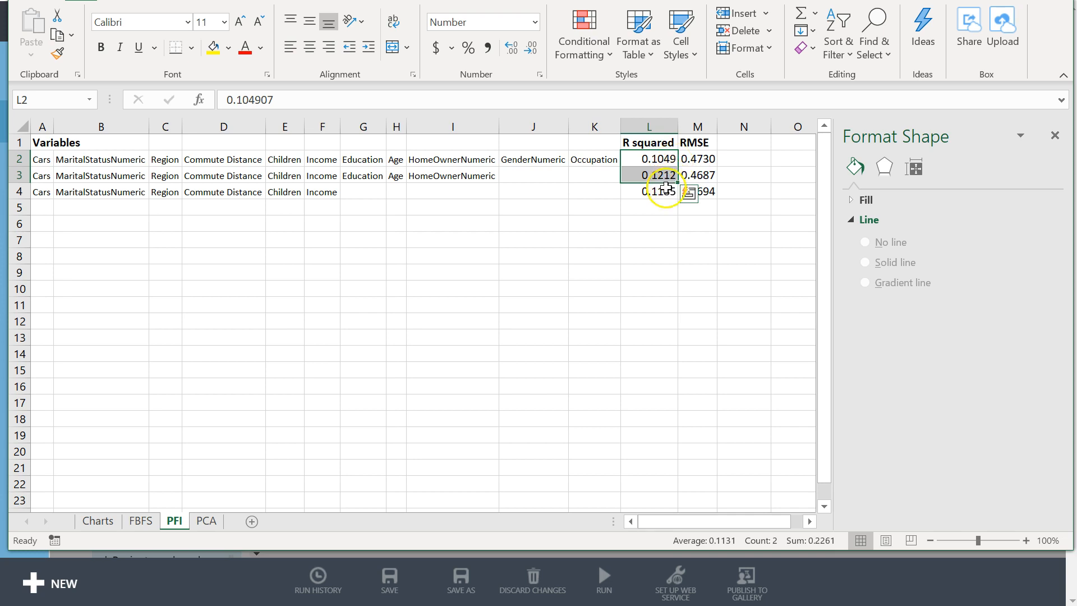
pyautogui.moveTo(662, 207)
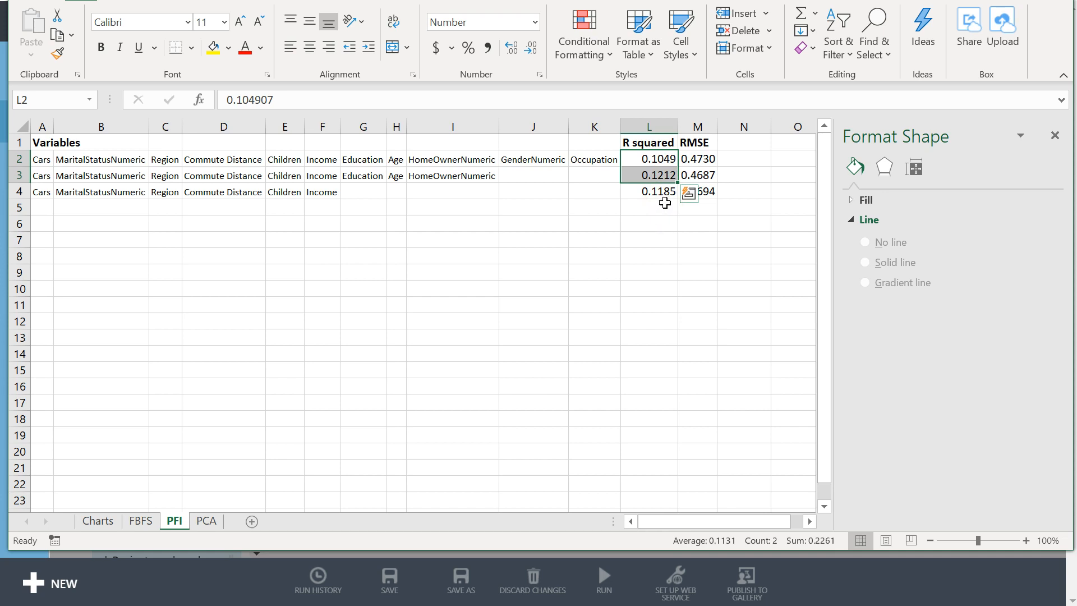
pyautogui.moveTo(661, 242)
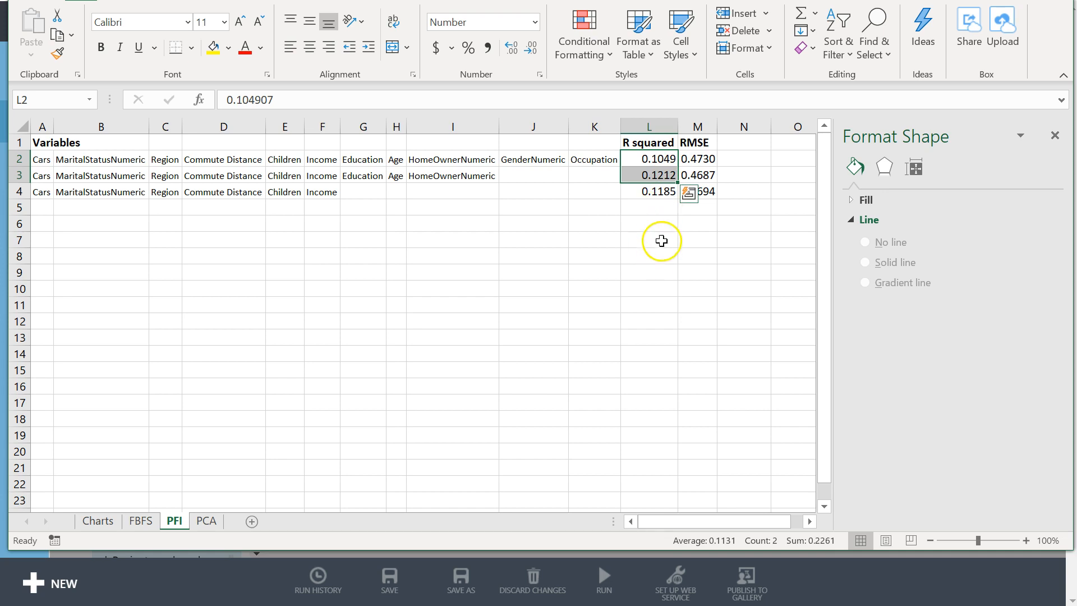
pyautogui.click(648, 191)
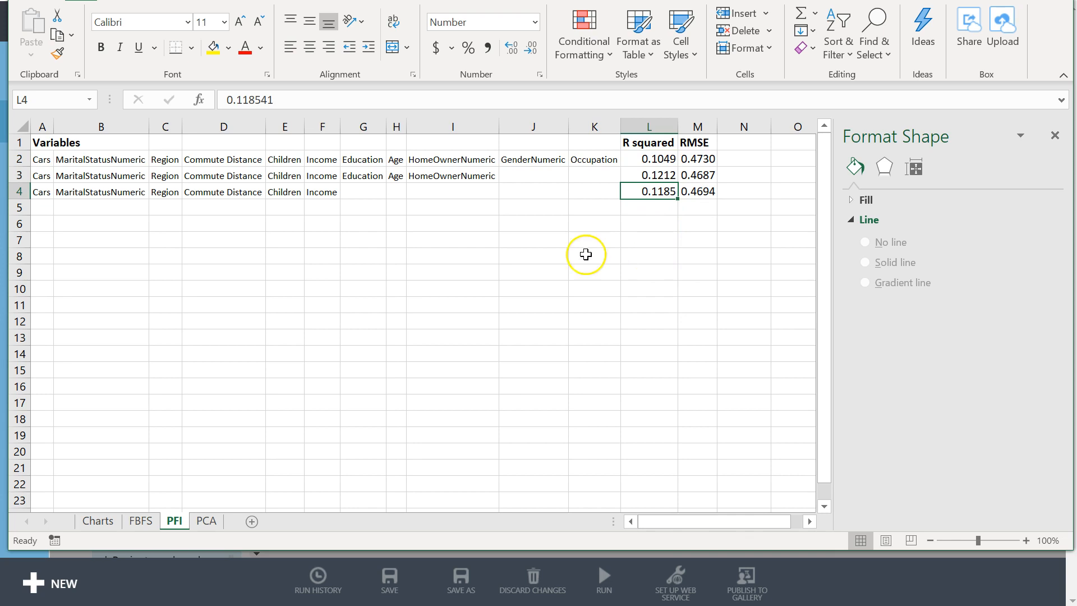
pyautogui.moveTo(735, 200)
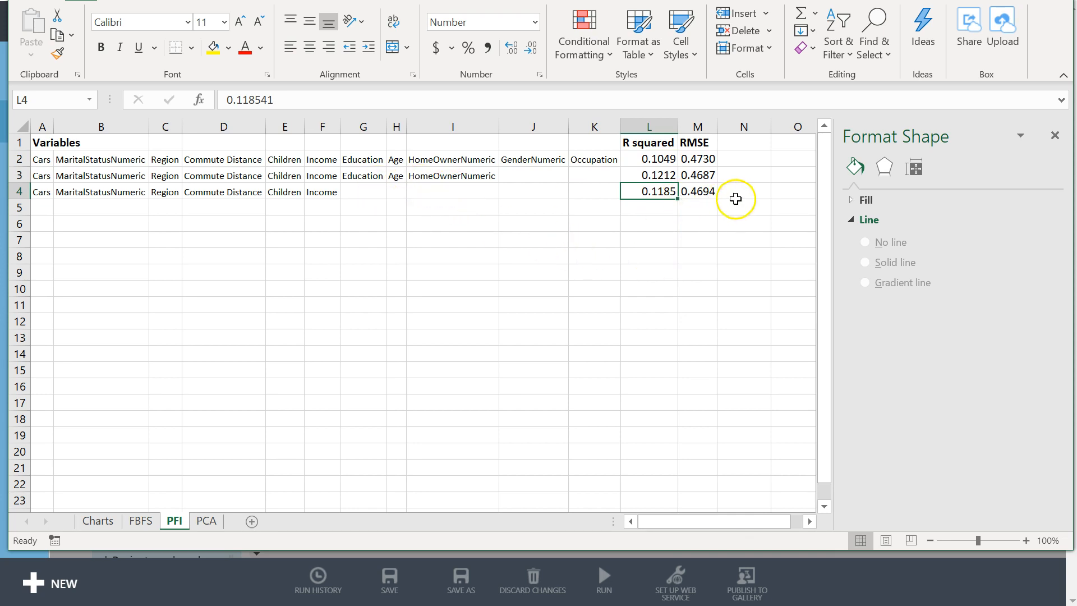
pyautogui.moveTo(708, 175)
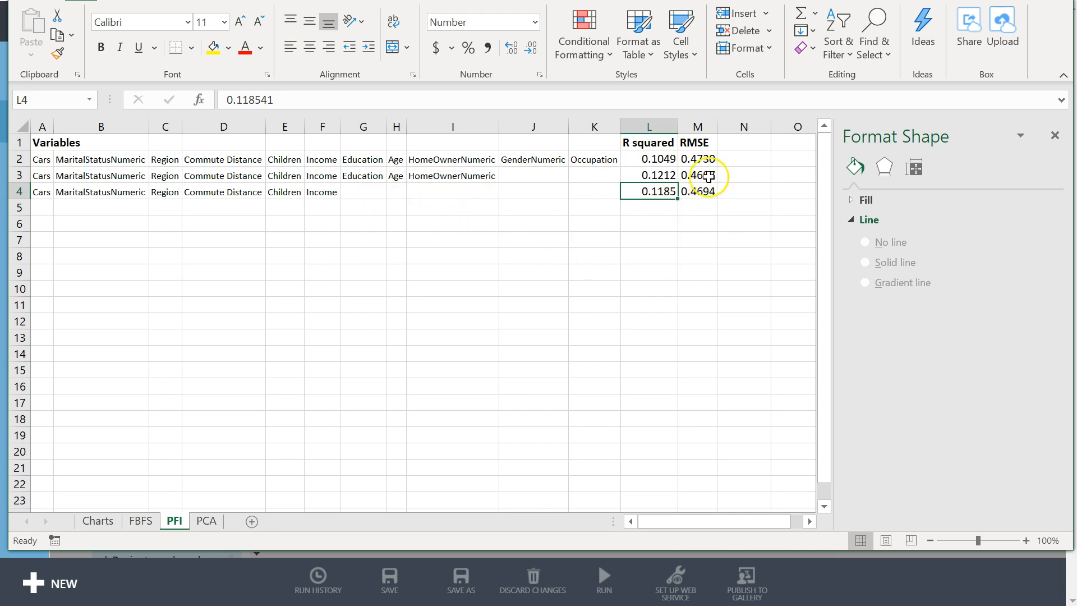
pyautogui.moveTo(420, 192)
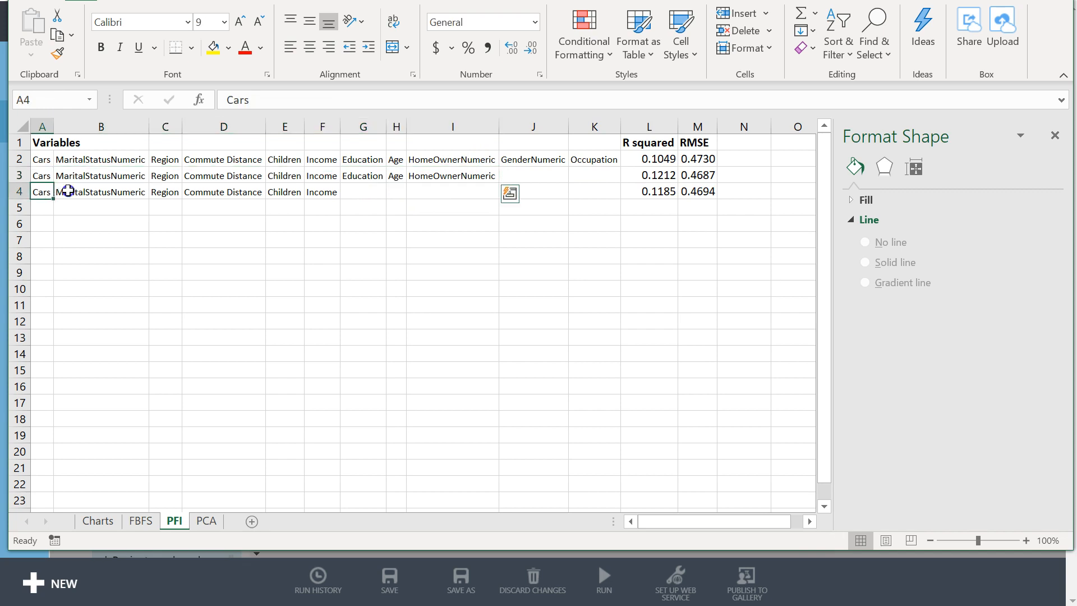
pyautogui.moveTo(41, 192); pyautogui.dragTo(322, 192)
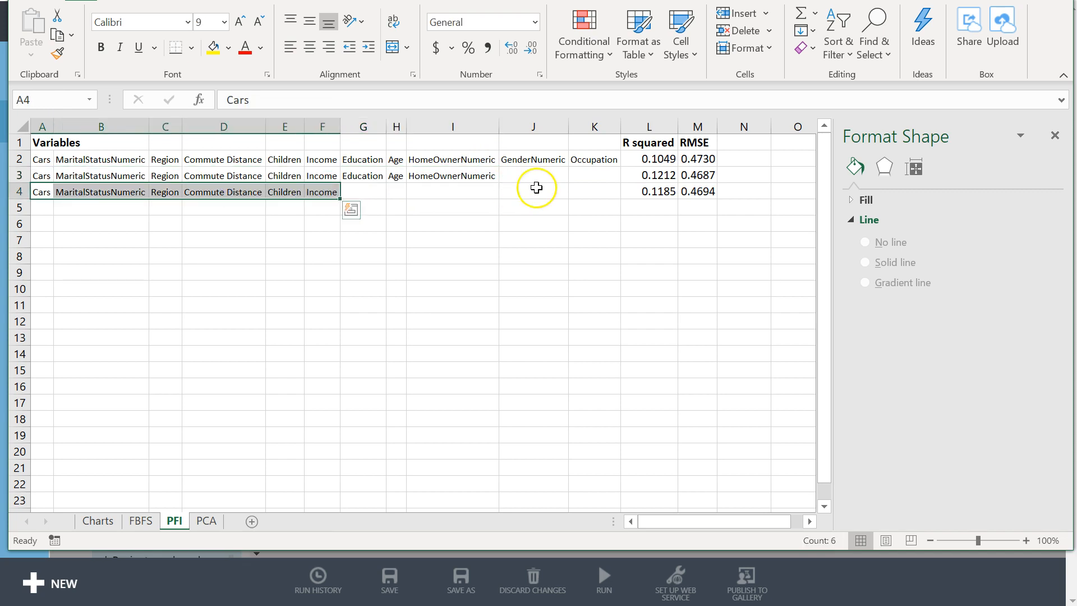
pyautogui.moveTo(667, 193)
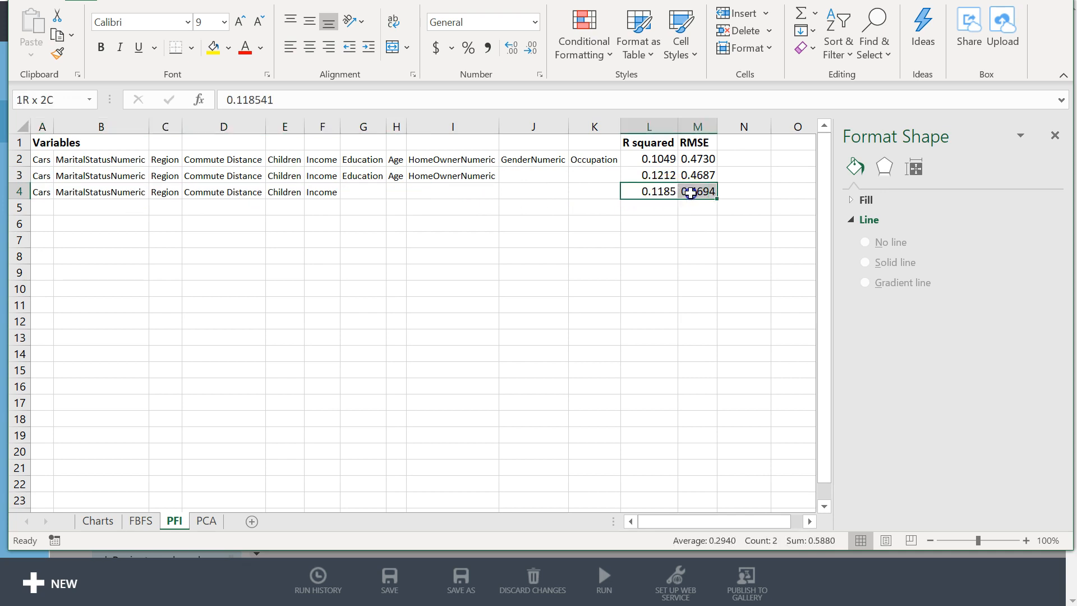
pyautogui.click(697, 191)
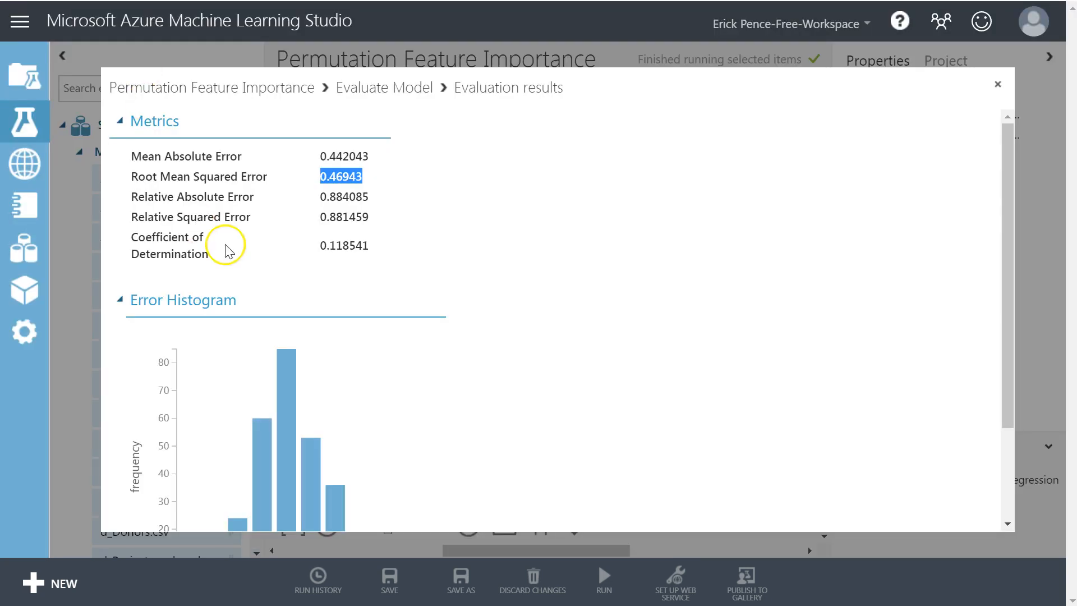
# - Close the evaluation results and show Permutation Feature Importance settings: seed 12345, coefficient-of-determination metric
pyautogui.click(997, 84)
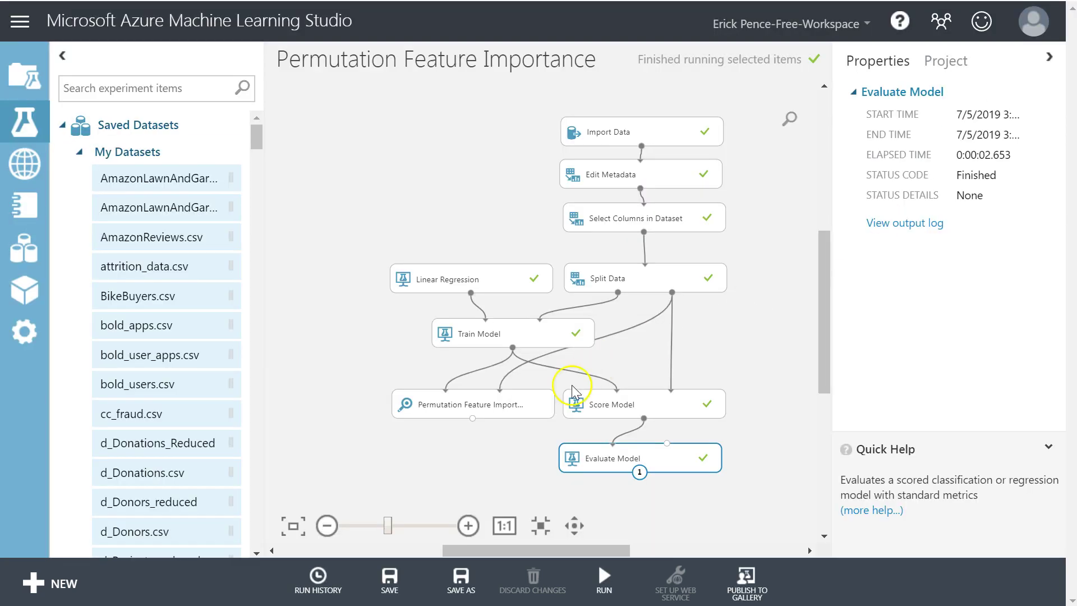
pyautogui.click(472, 404)
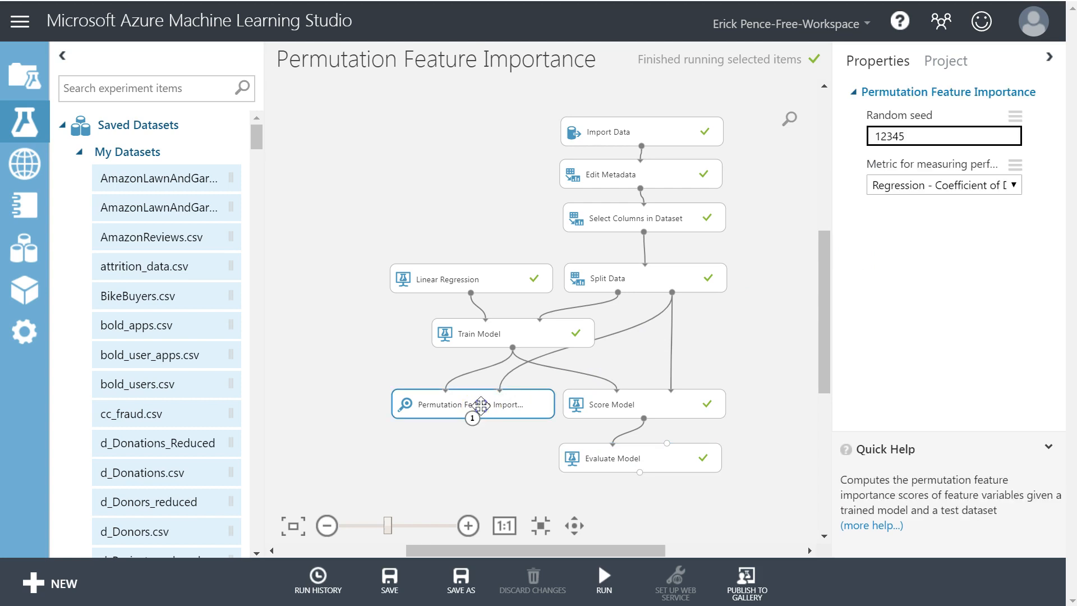
pyautogui.moveTo(486, 411)
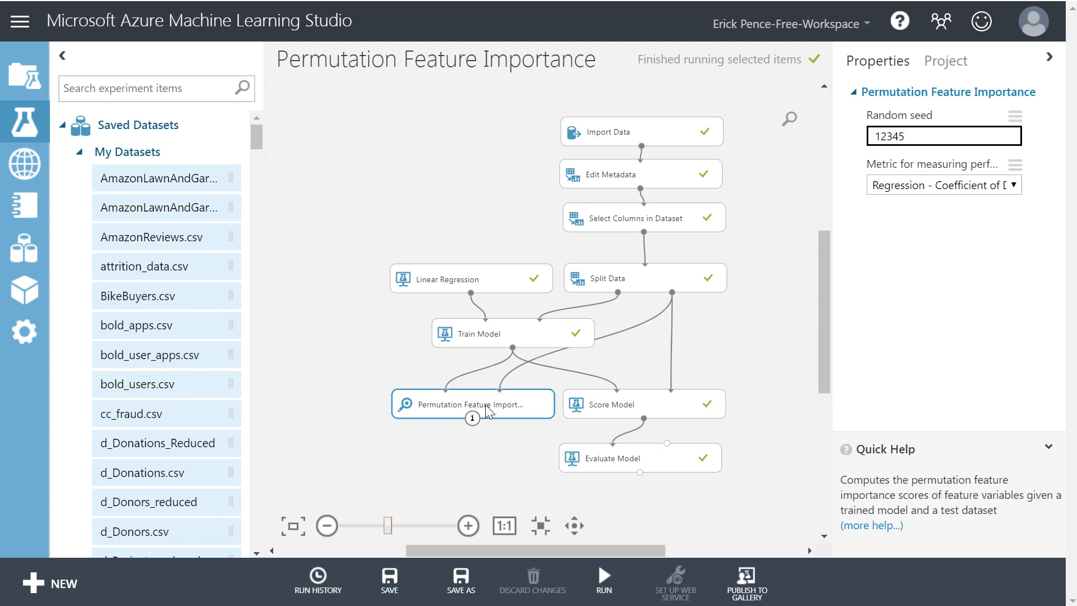
pyautogui.moveTo(514, 349)
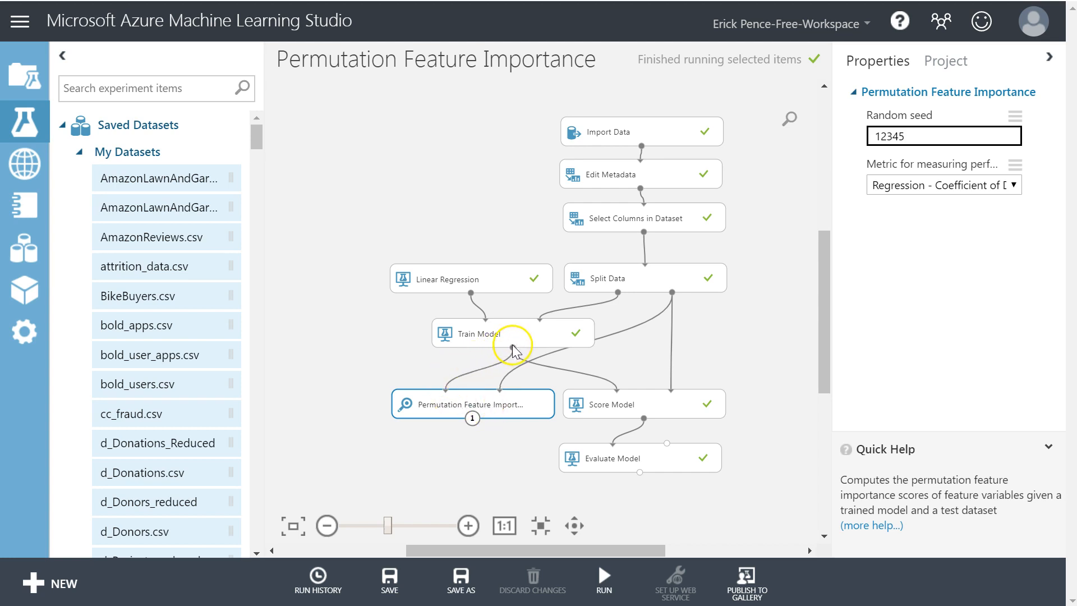
pyautogui.moveTo(514, 351)
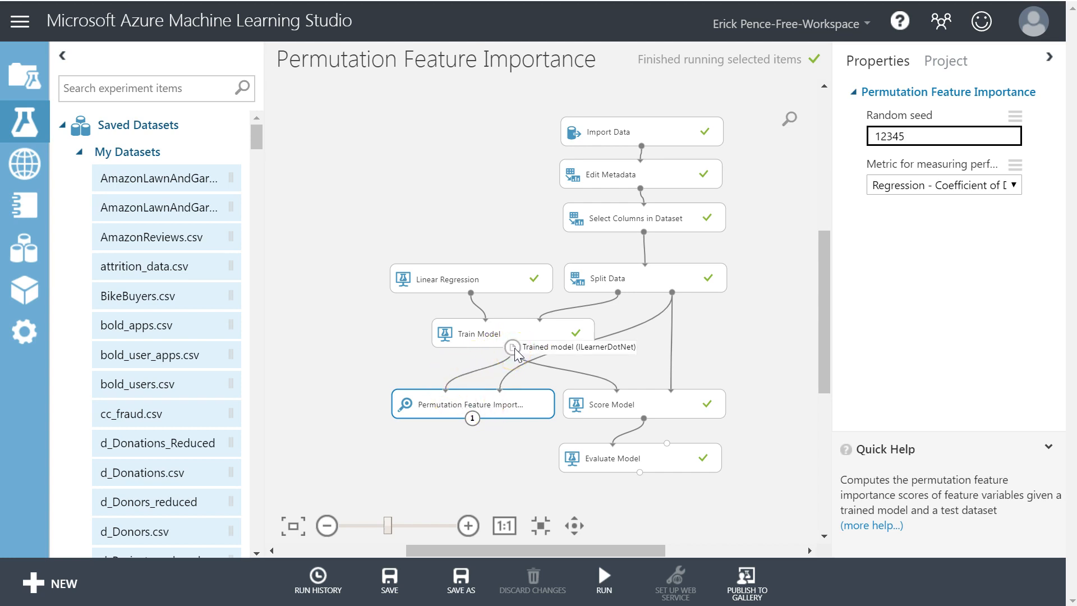
pyautogui.moveTo(508, 335)
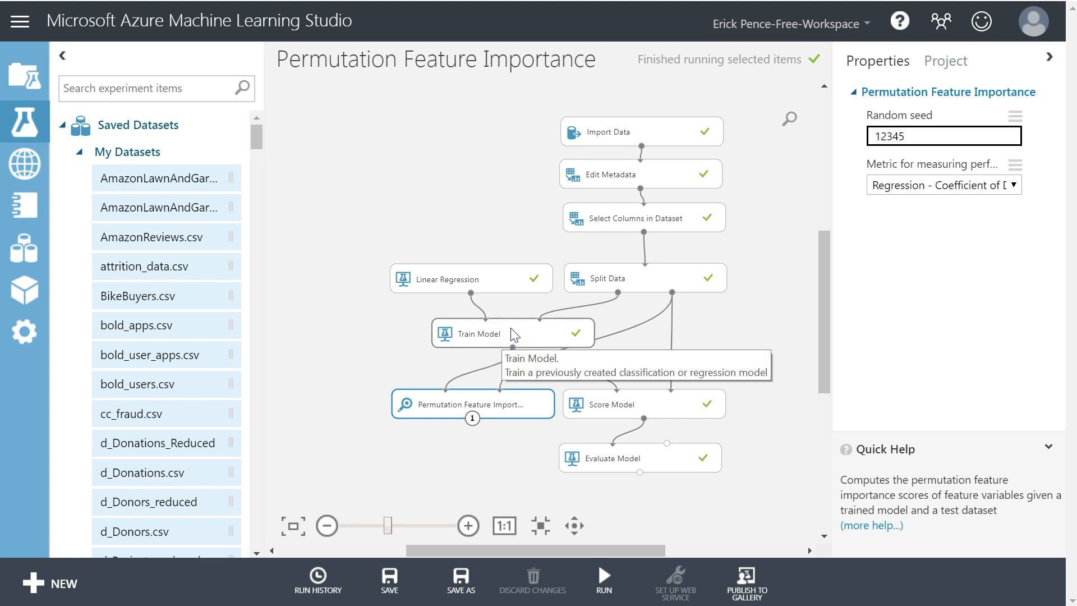
pyautogui.moveTo(514, 336)
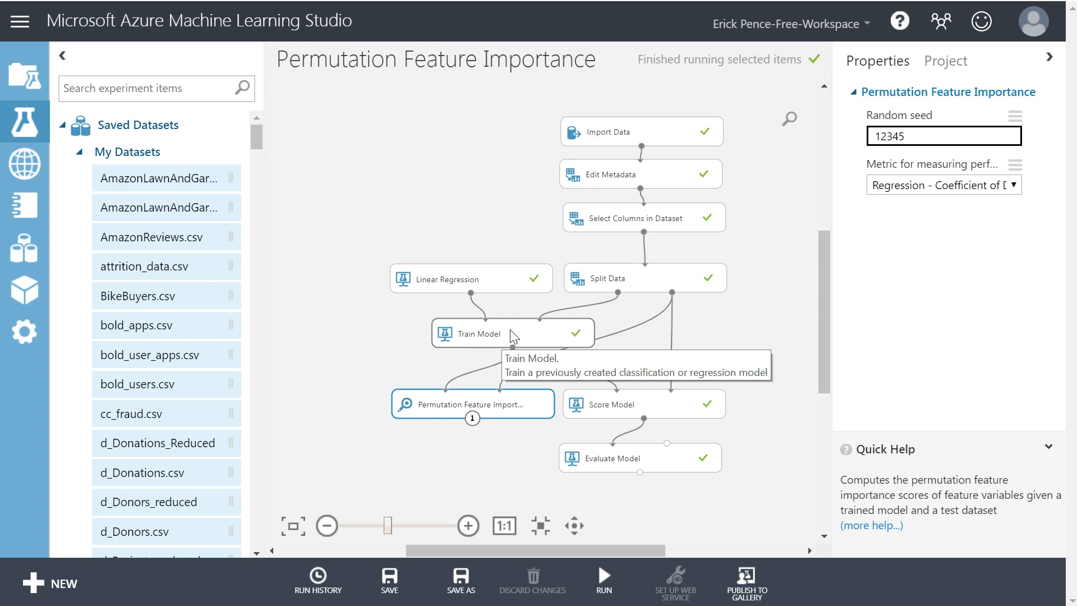
pyautogui.moveTo(452, 404)
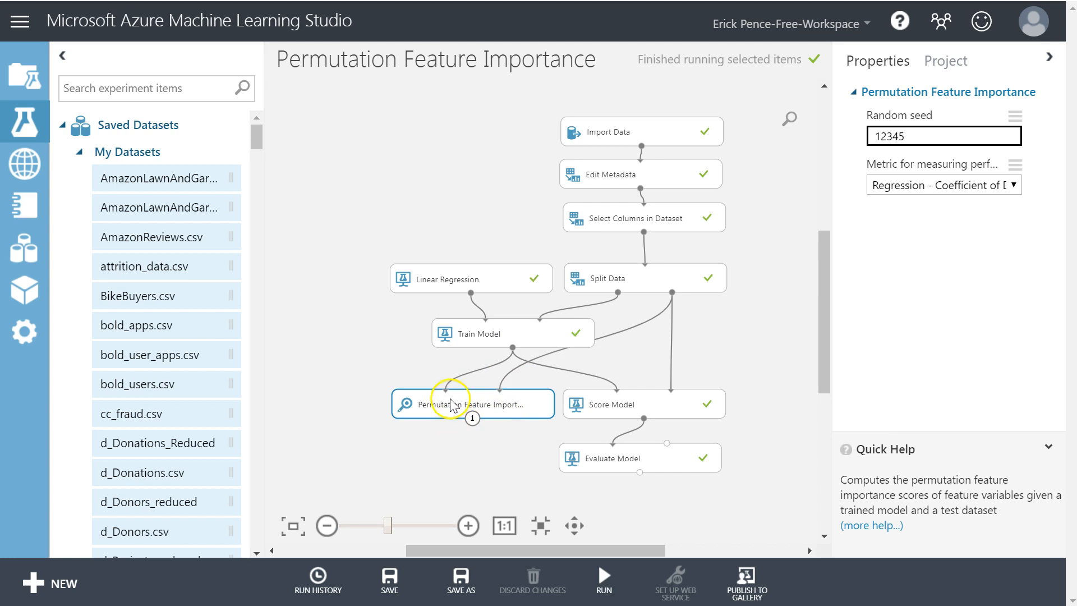
pyautogui.moveTo(498, 384)
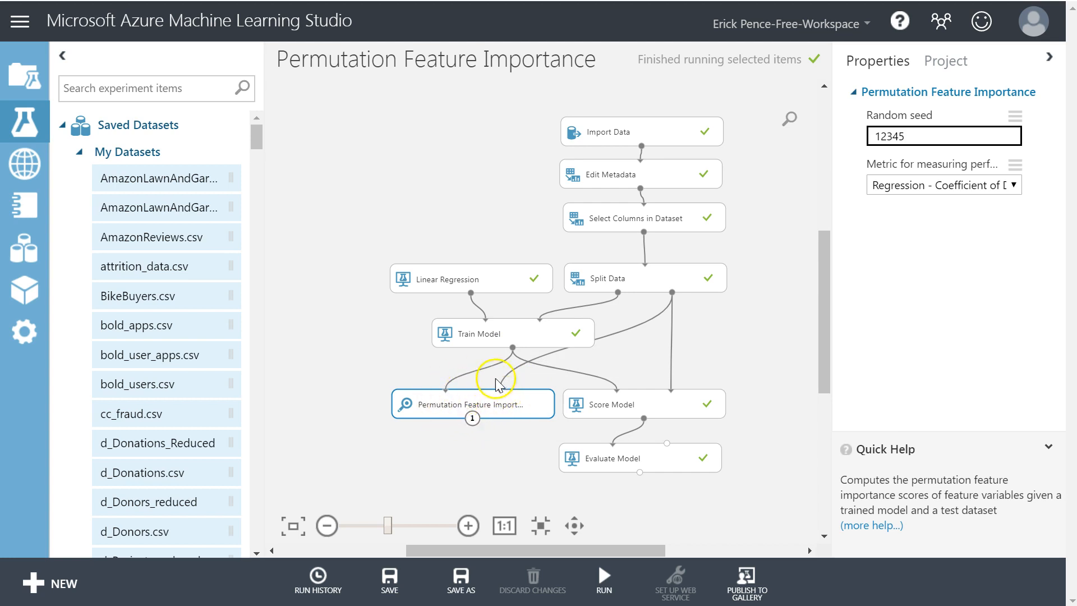
pyautogui.moveTo(485, 402)
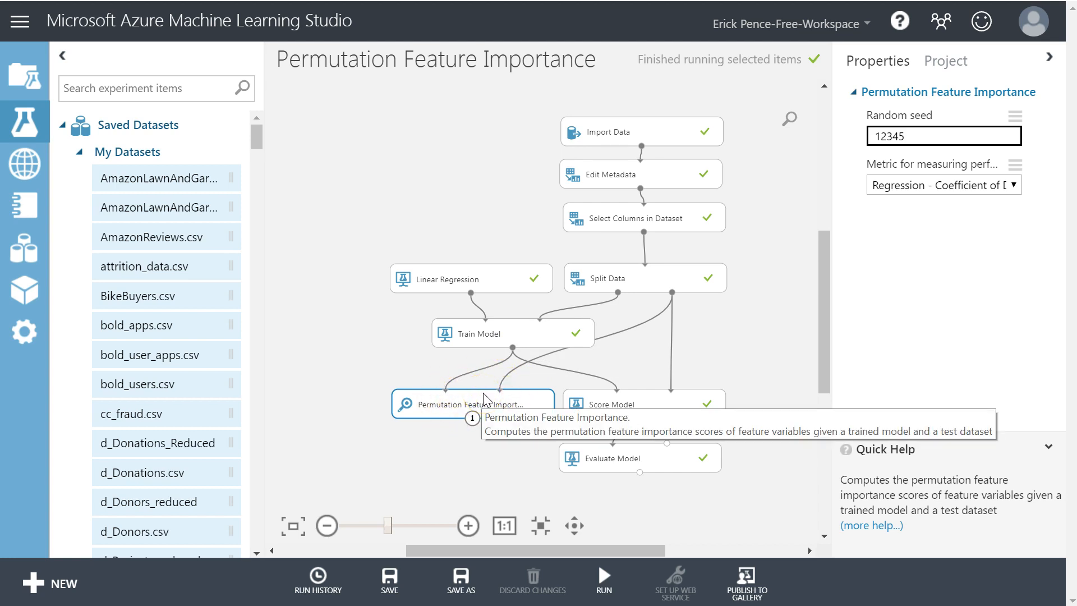
pyautogui.moveTo(447, 403)
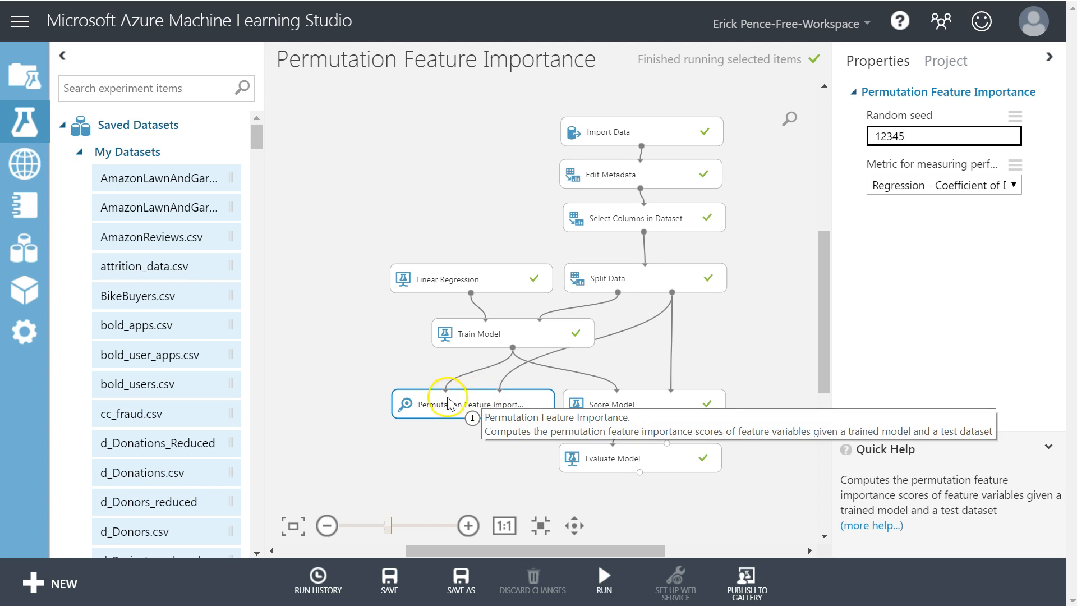
pyautogui.moveTo(481, 337)
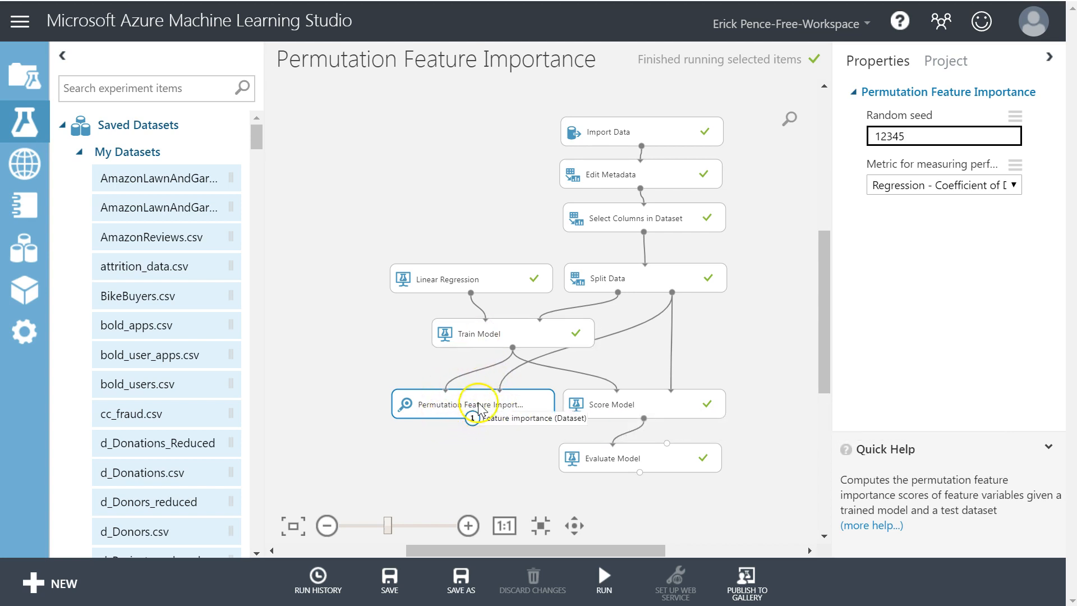
pyautogui.moveTo(501, 392)
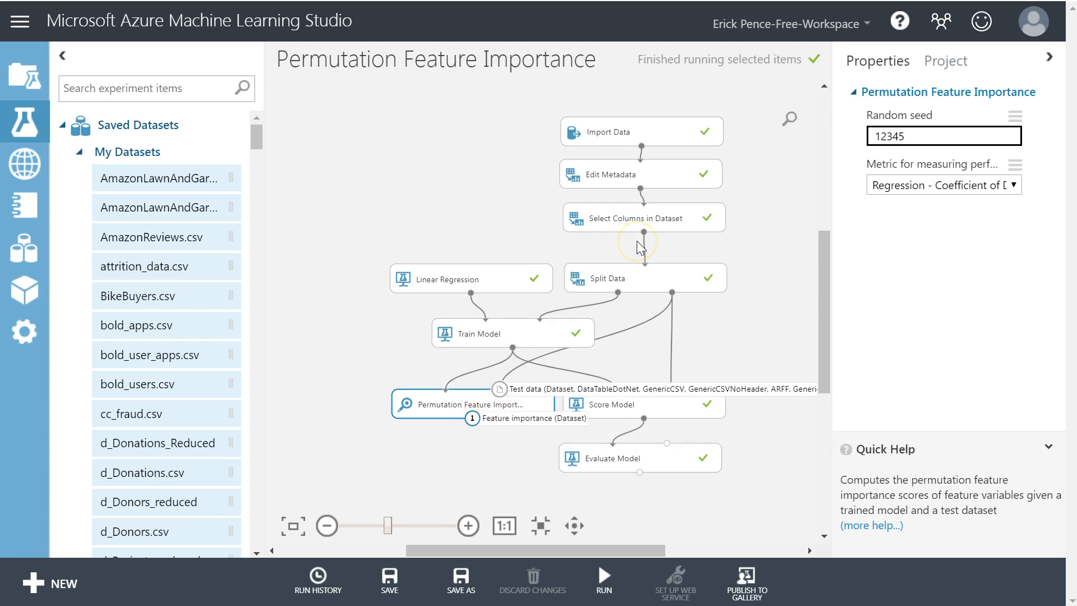
pyautogui.moveTo(609, 270)
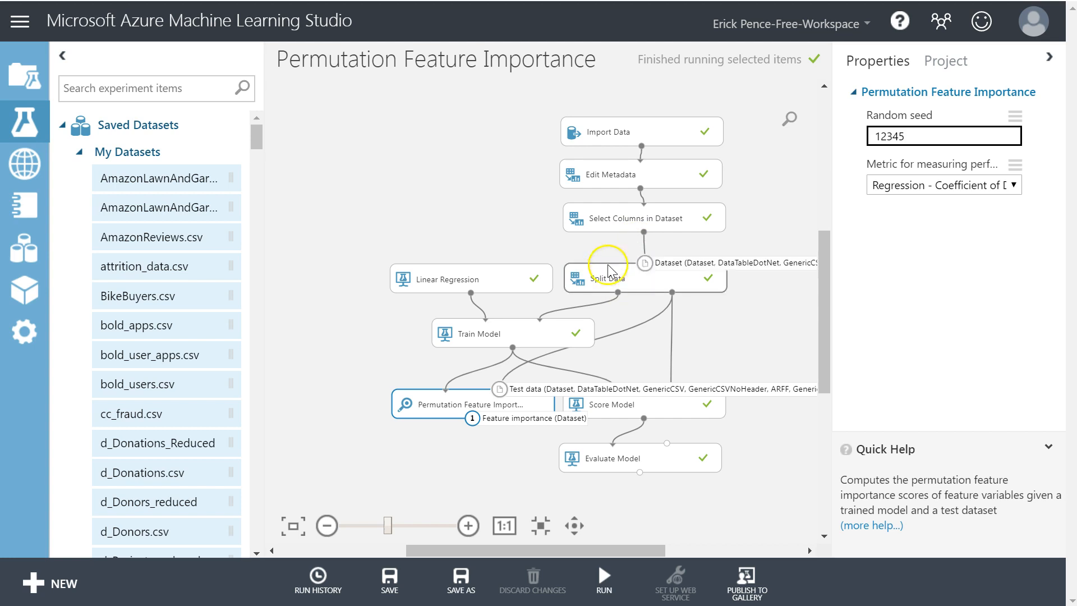
pyautogui.moveTo(503, 341)
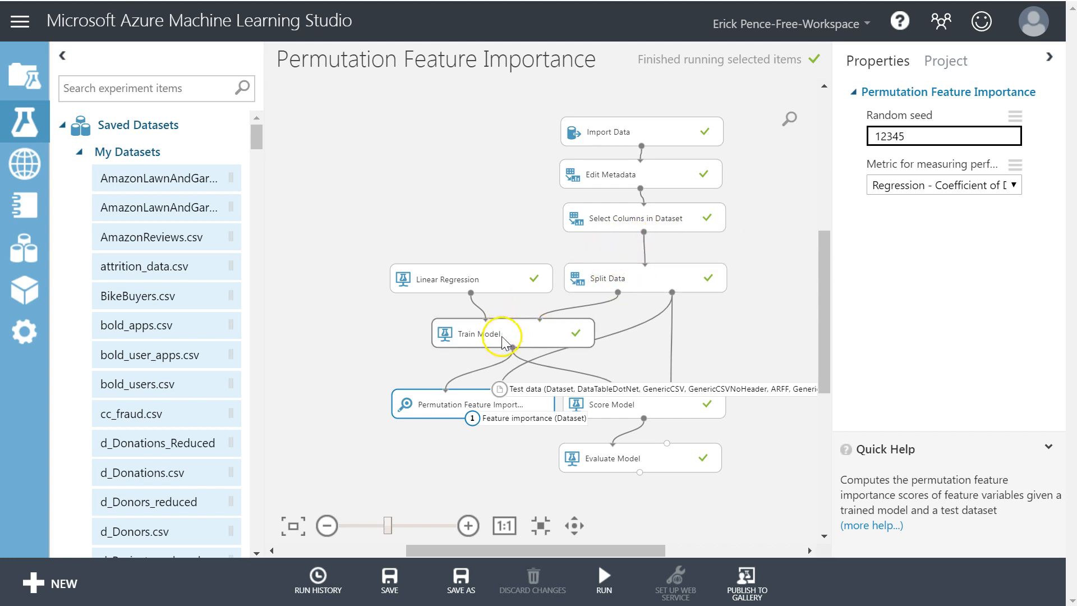
pyautogui.moveTo(484, 404)
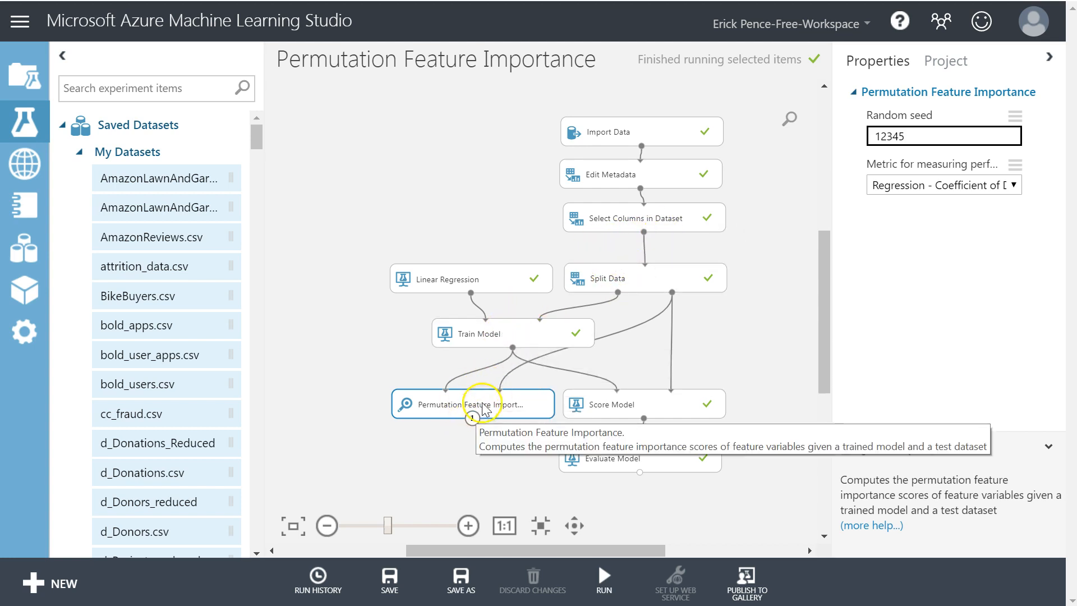
pyautogui.moveTo(651, 247)
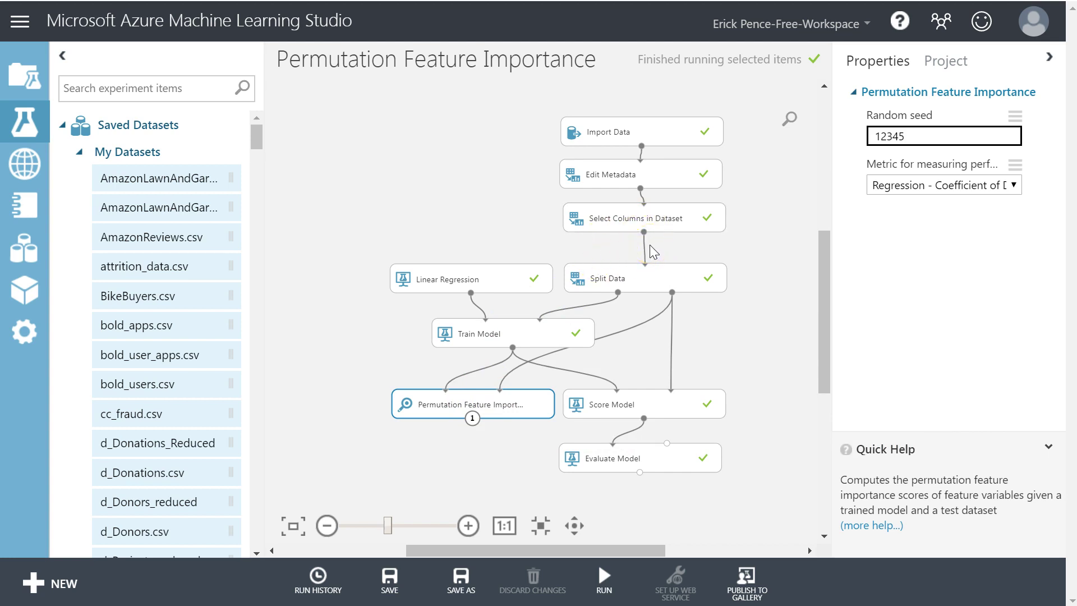
pyautogui.moveTo(659, 218)
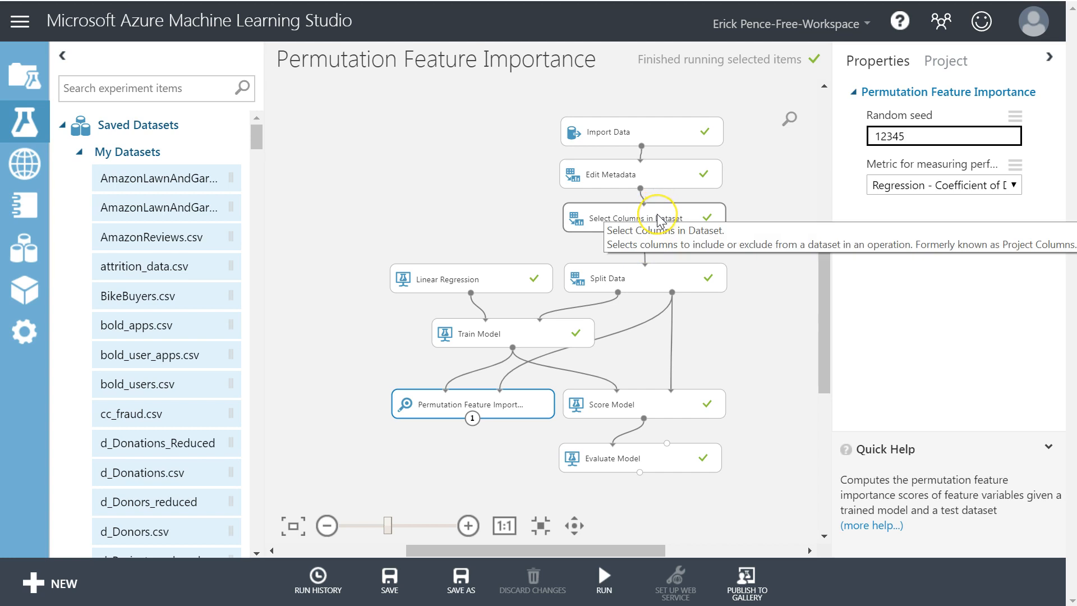
pyautogui.moveTo(650, 220)
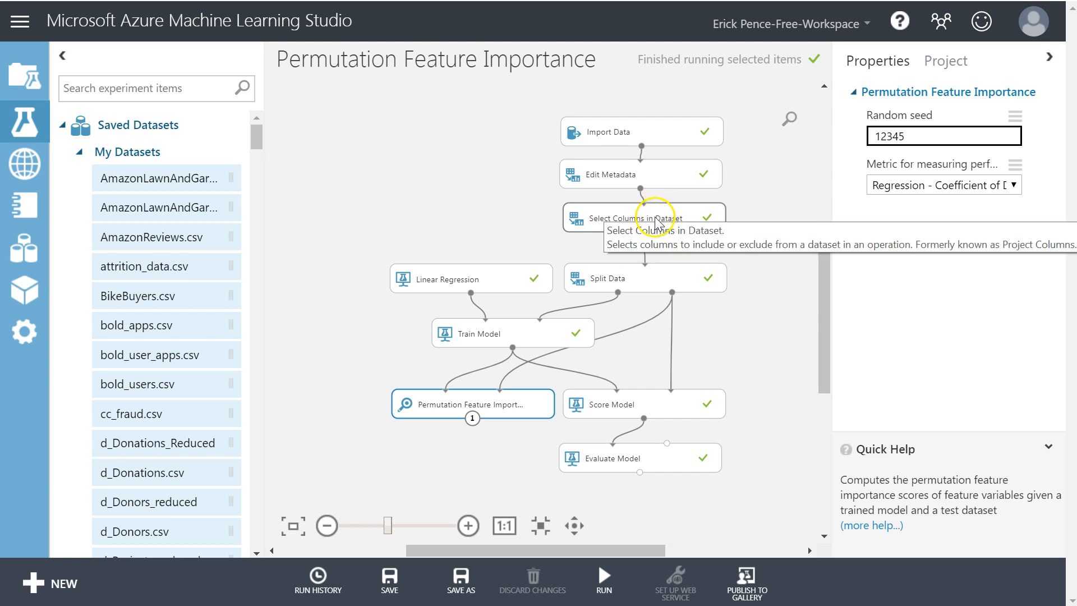
pyautogui.moveTo(518, 423)
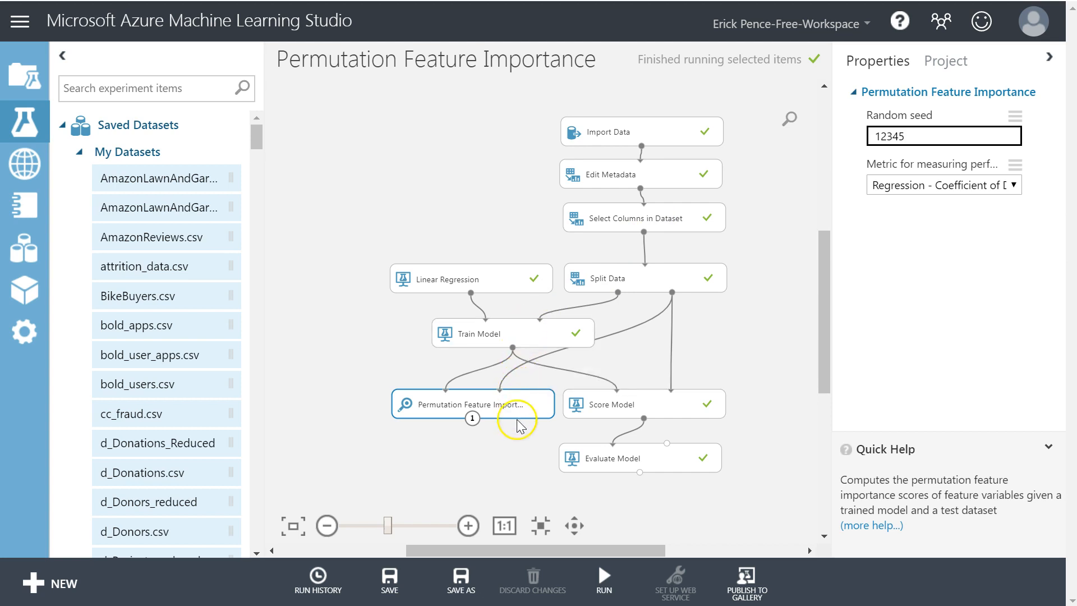
pyautogui.moveTo(512, 415)
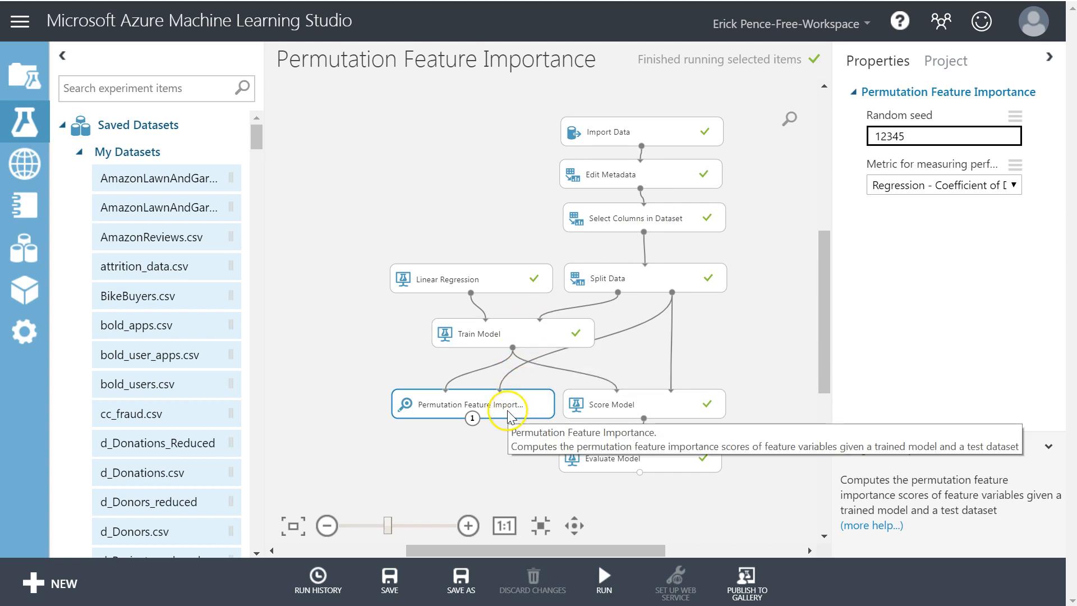